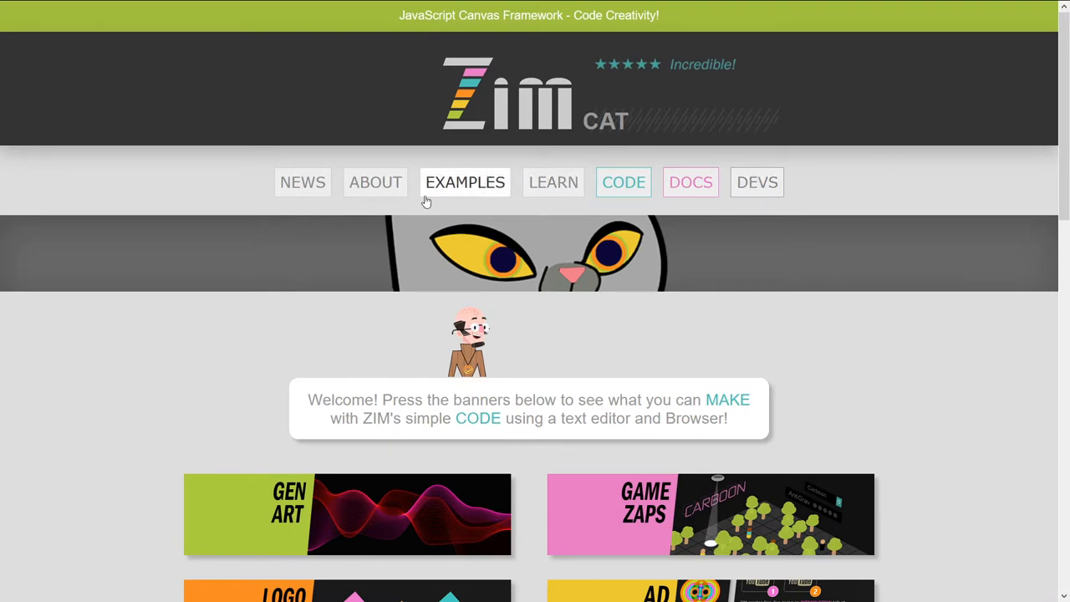
mouse_move(756, 183)
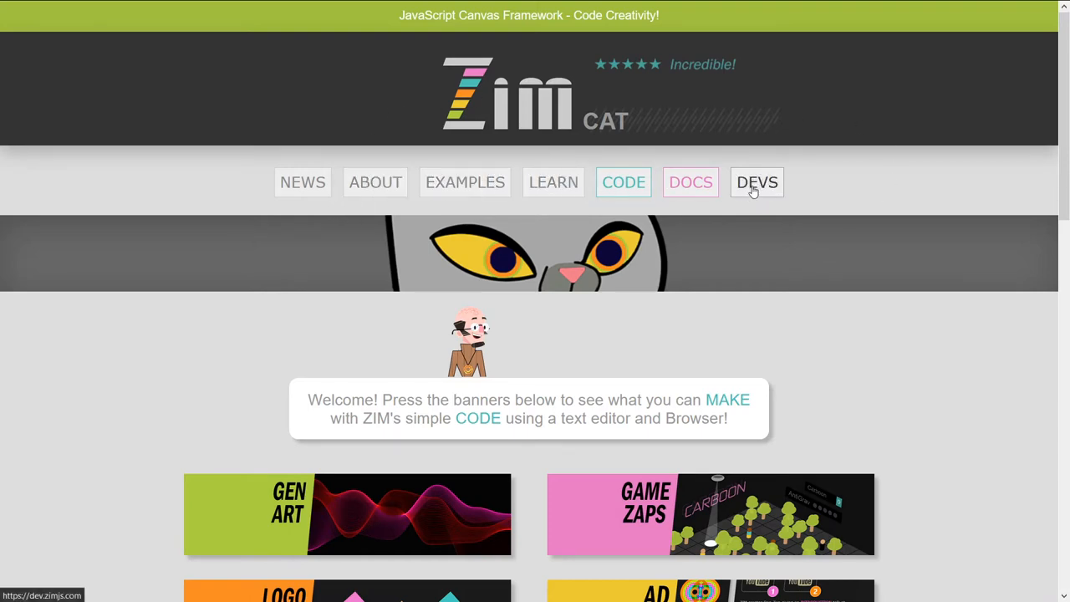
Go from zimjs.com to dev.zimjs.com using the DEVS navigation button.
click(756, 182)
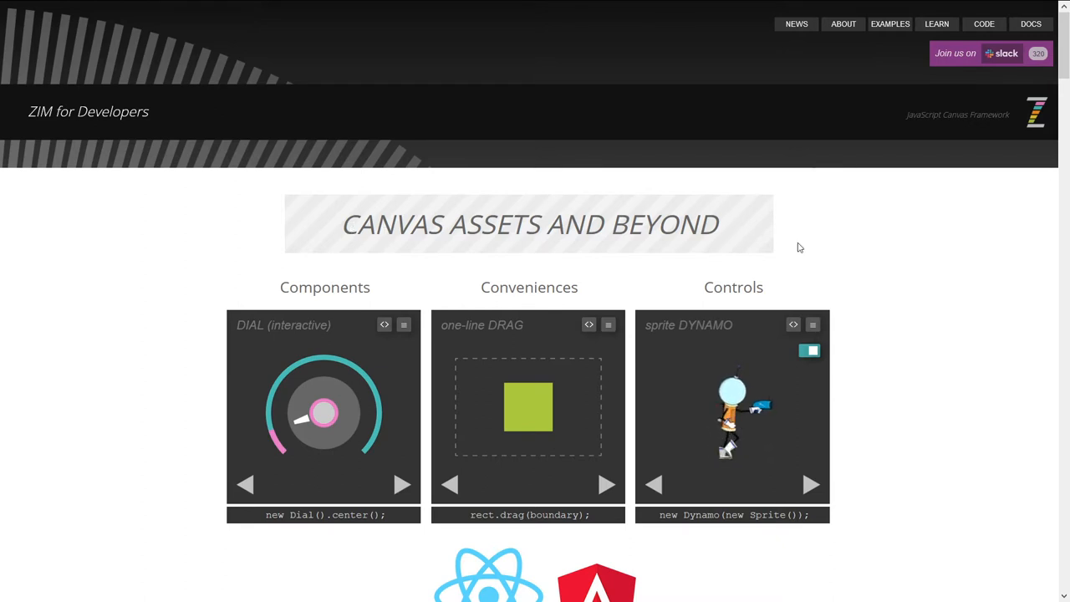
Turn the dial demo and drag the green square within its dashed boundary.
scroll(down, 3)
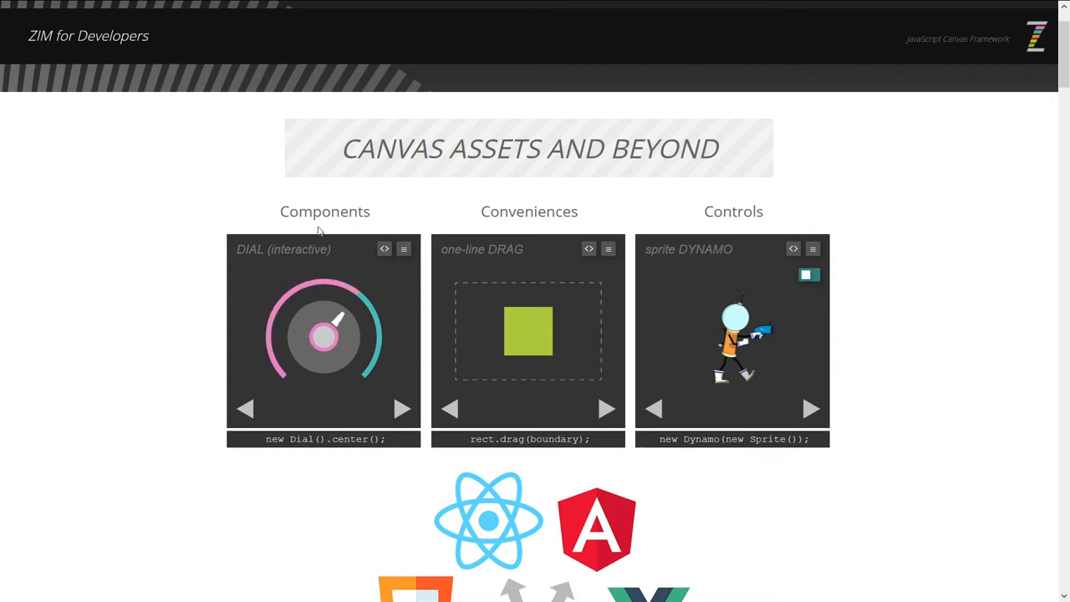
drag(334, 318, 301, 343)
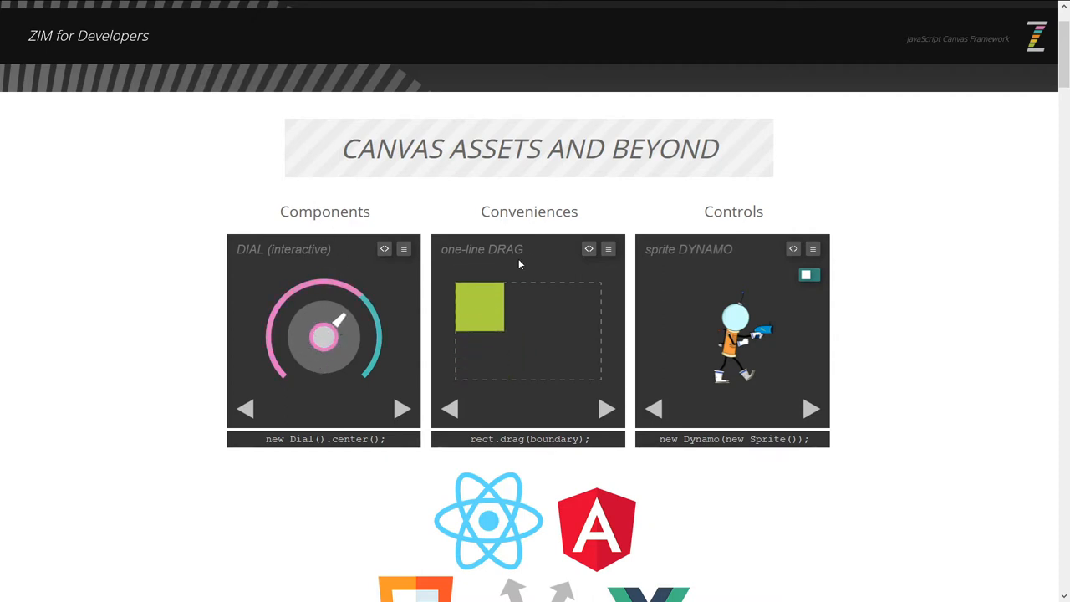
drag(478, 307, 559, 339)
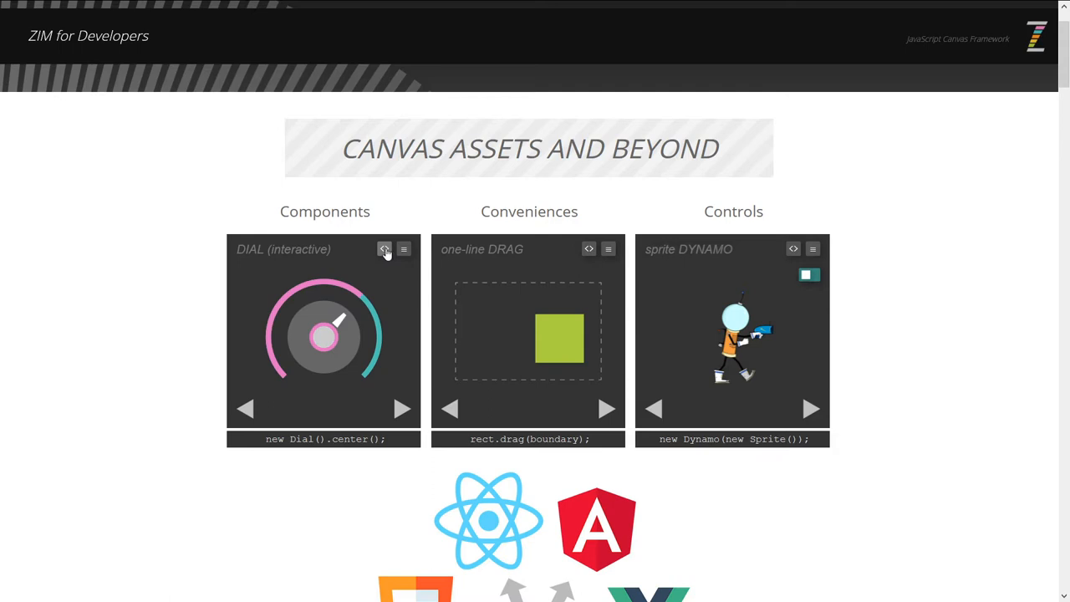
mouse_move(339, 420)
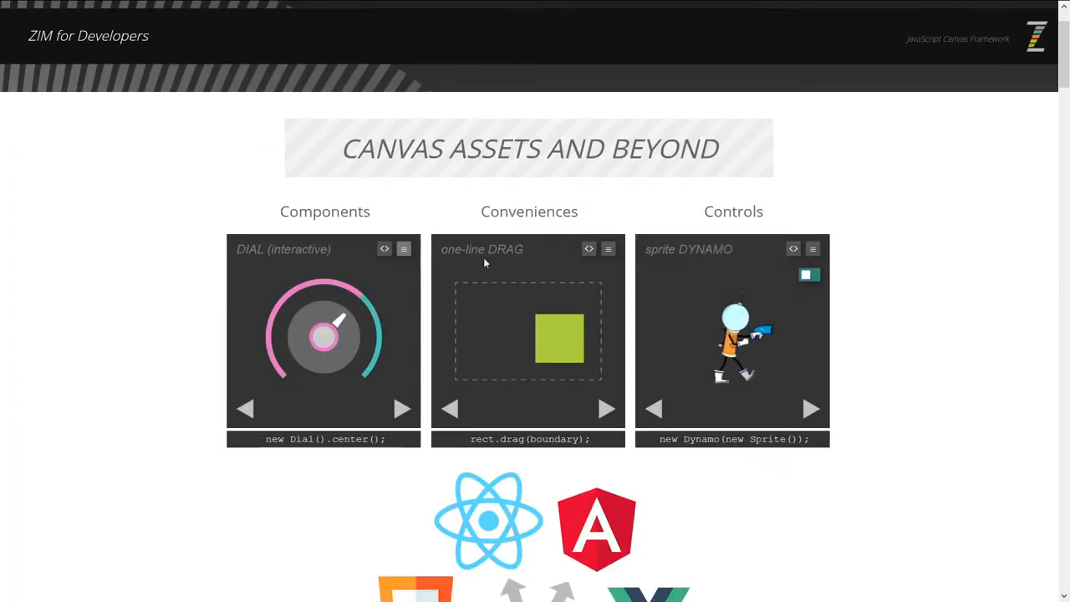
Step through the Components demos, expanding the radial menu to its outer ring.
click(402, 409)
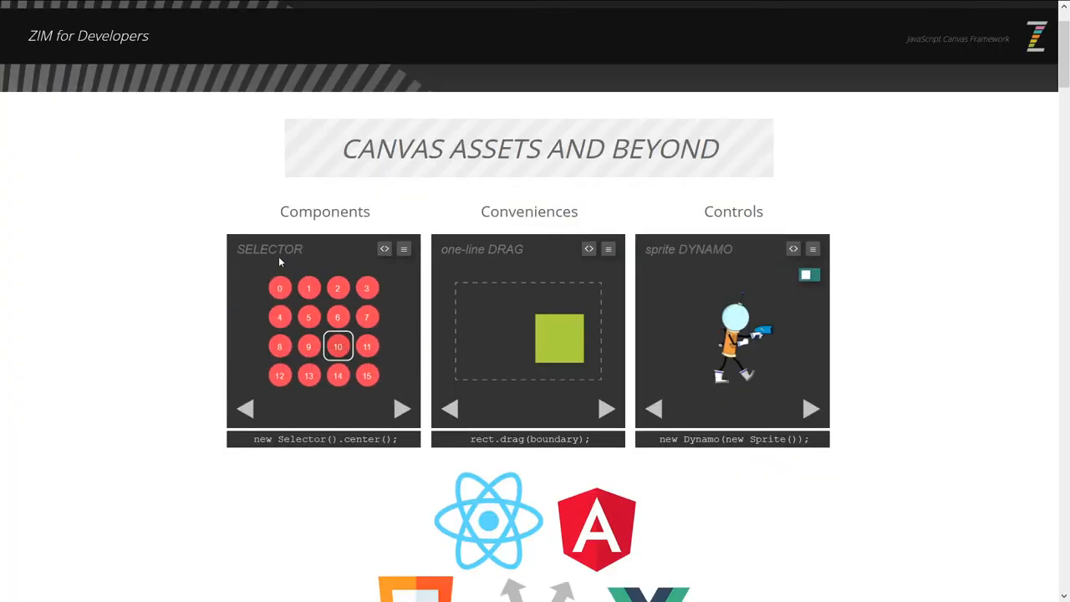
click(402, 409)
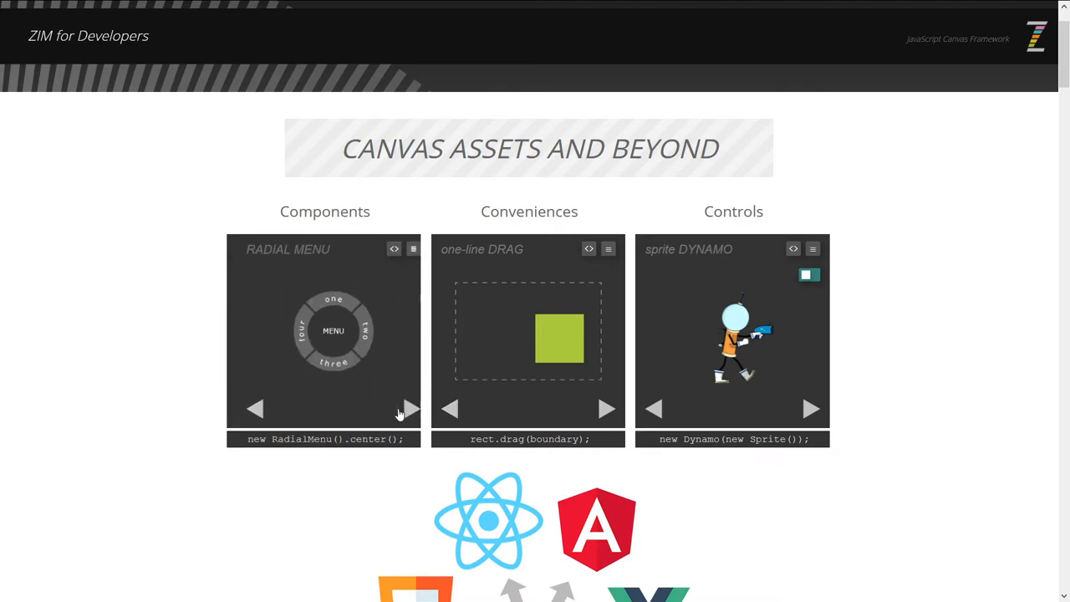
click(410, 408)
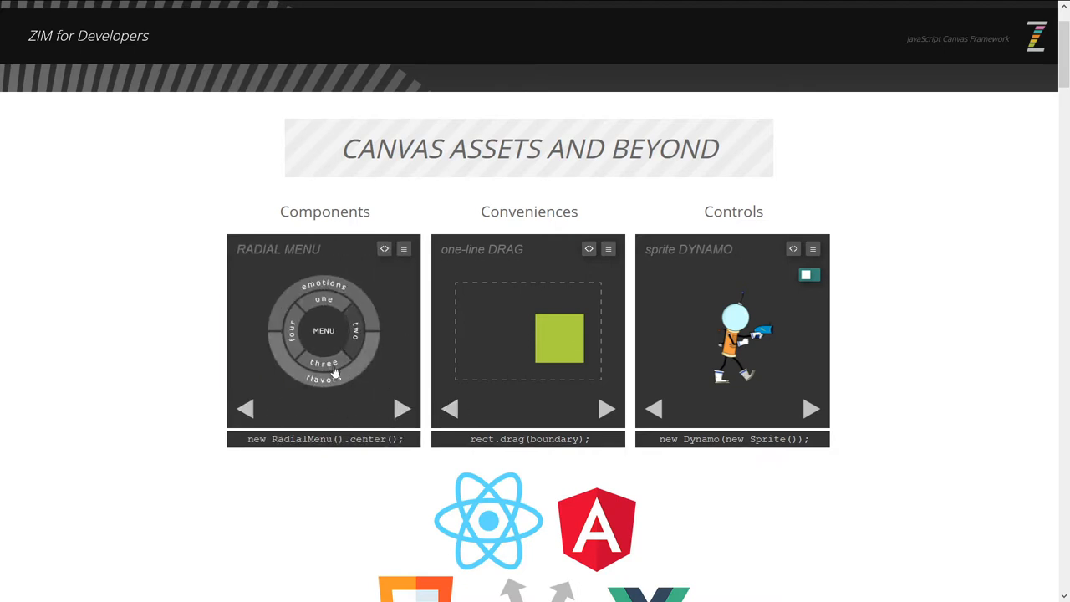
click(401, 408)
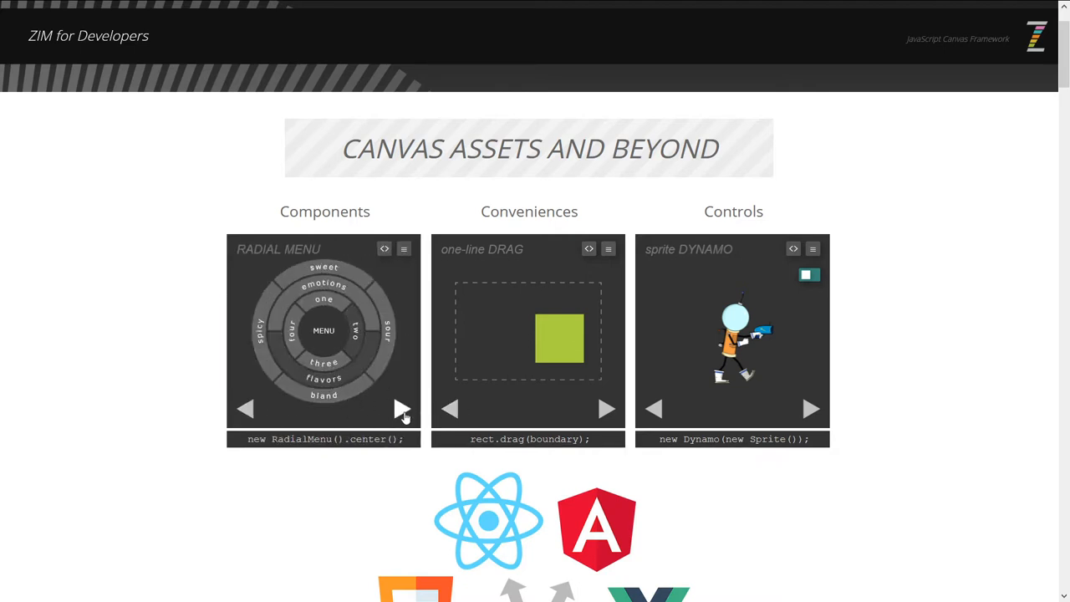
click(401, 409)
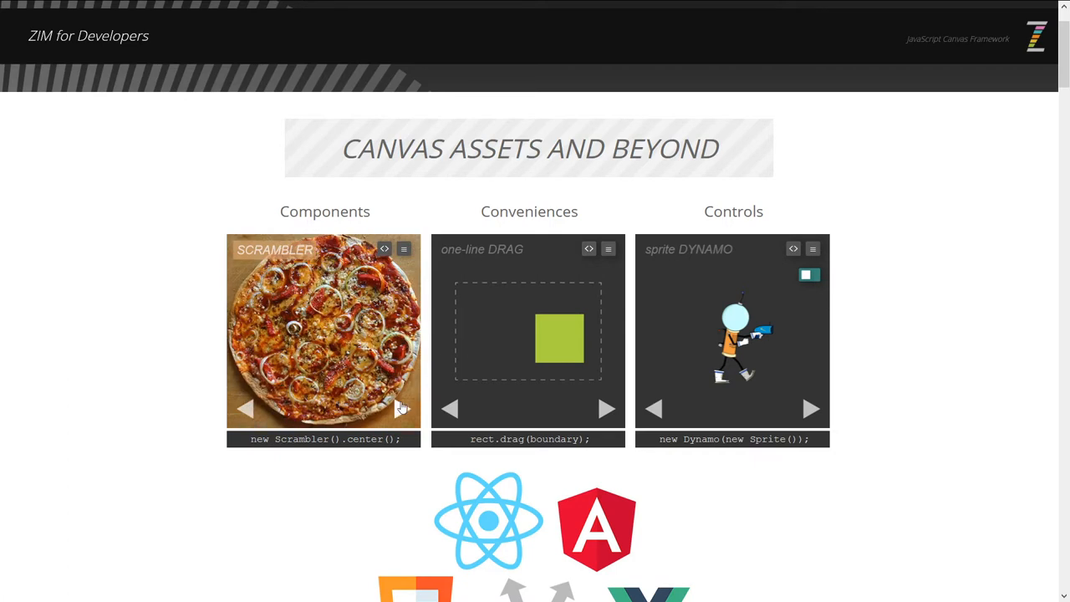
Continue through the Components demos to List, reshaping the squiggle along the way.
click(402, 408)
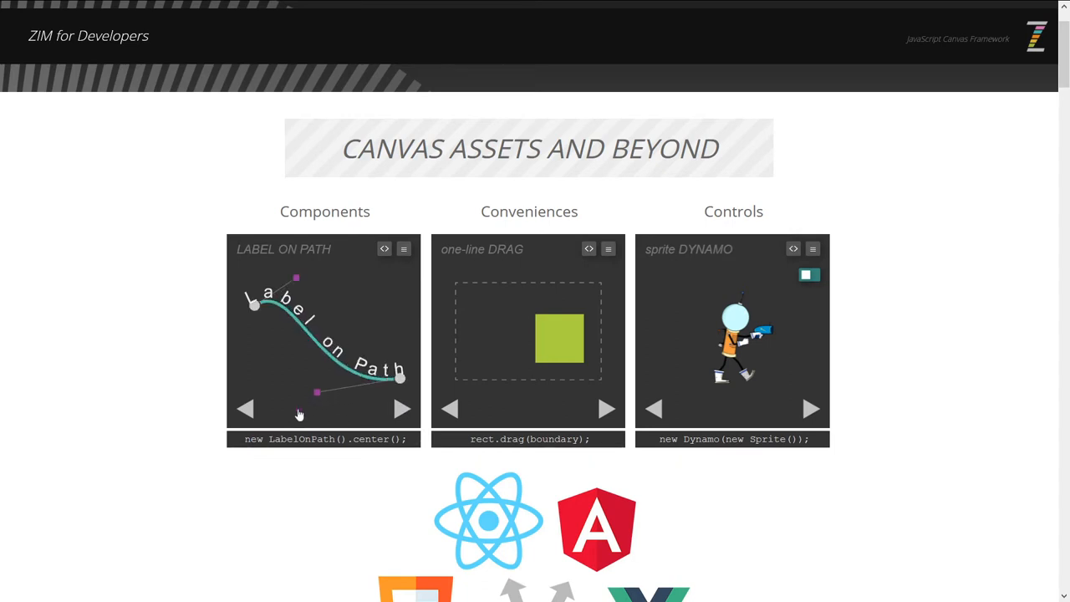
click(401, 409)
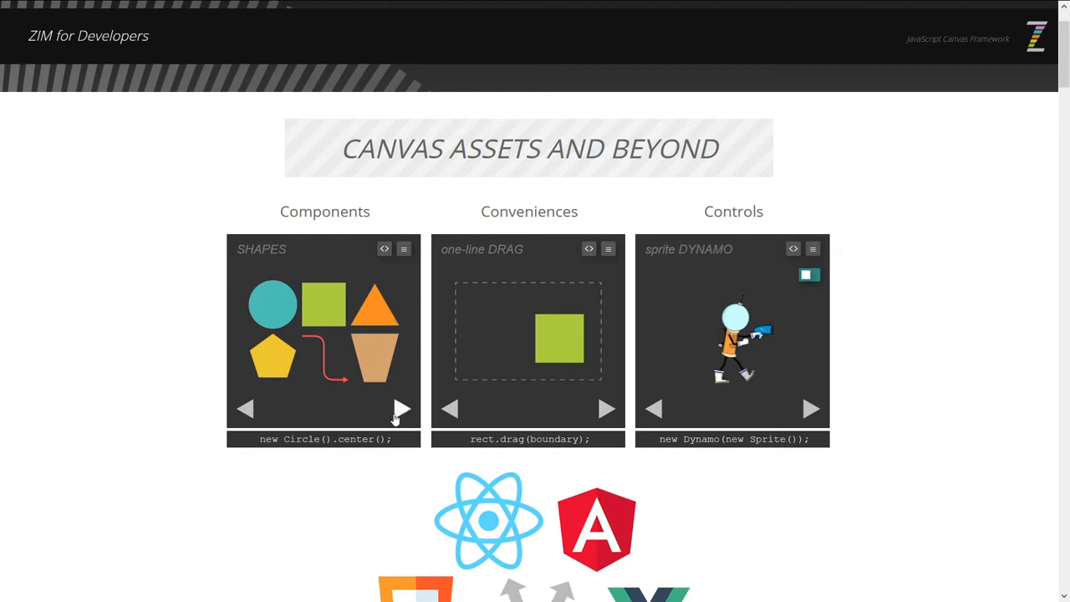
click(401, 408)
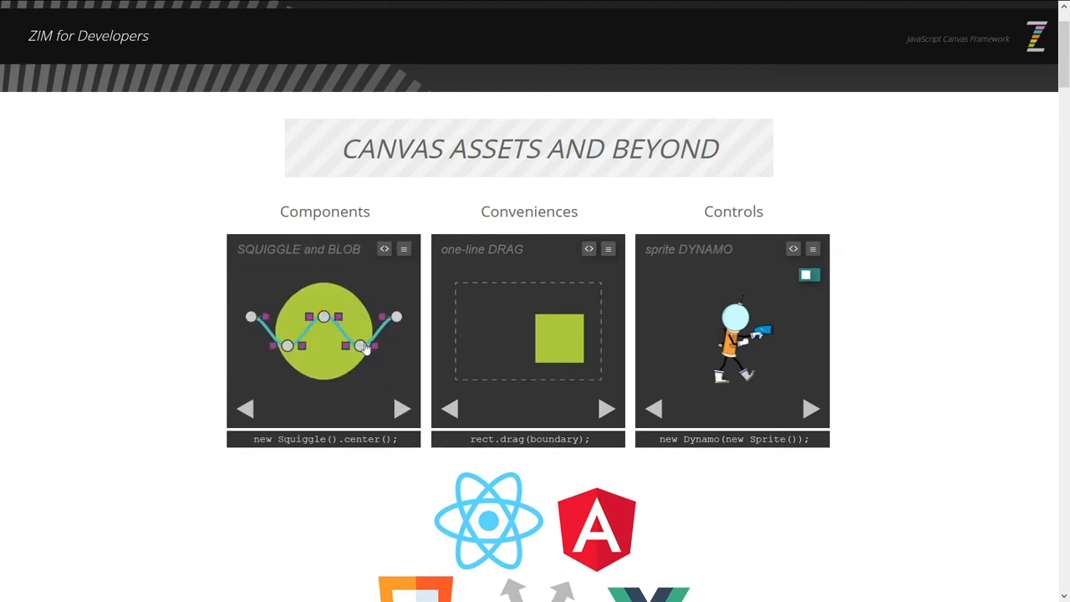
drag(363, 345, 364, 385)
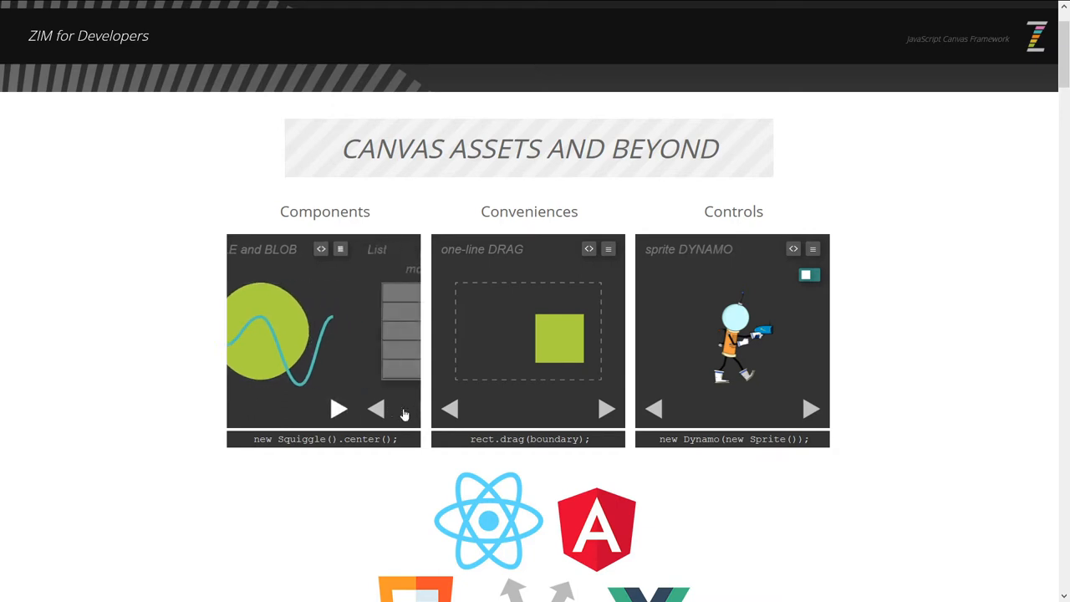
click(375, 409)
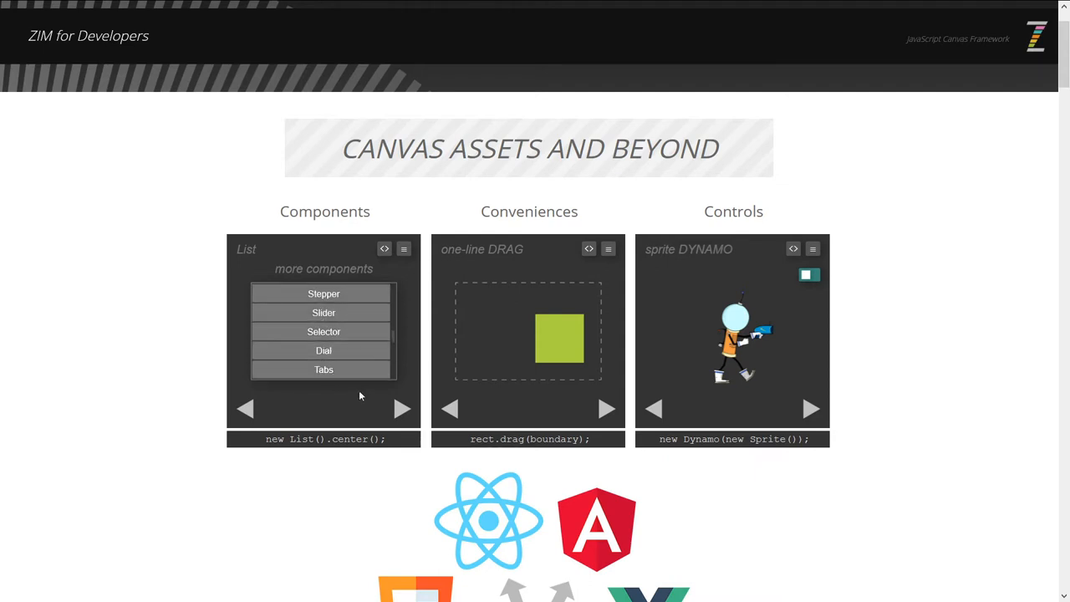
click(402, 409)
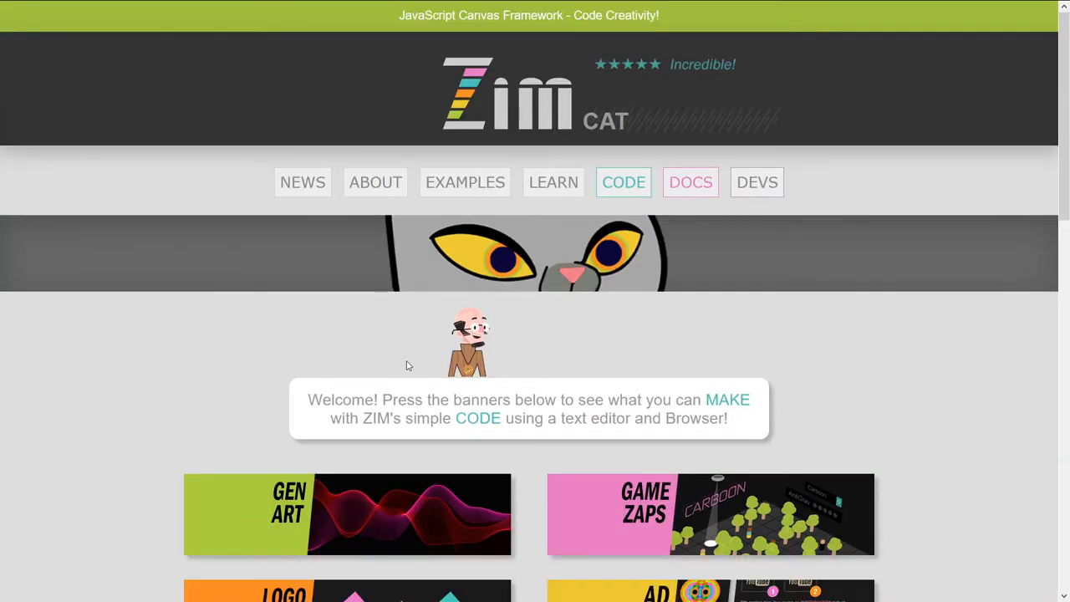
Scroll the zimjs.com home page, then return to dev.zimjs.com's framework logos section.
scroll(down, 3)
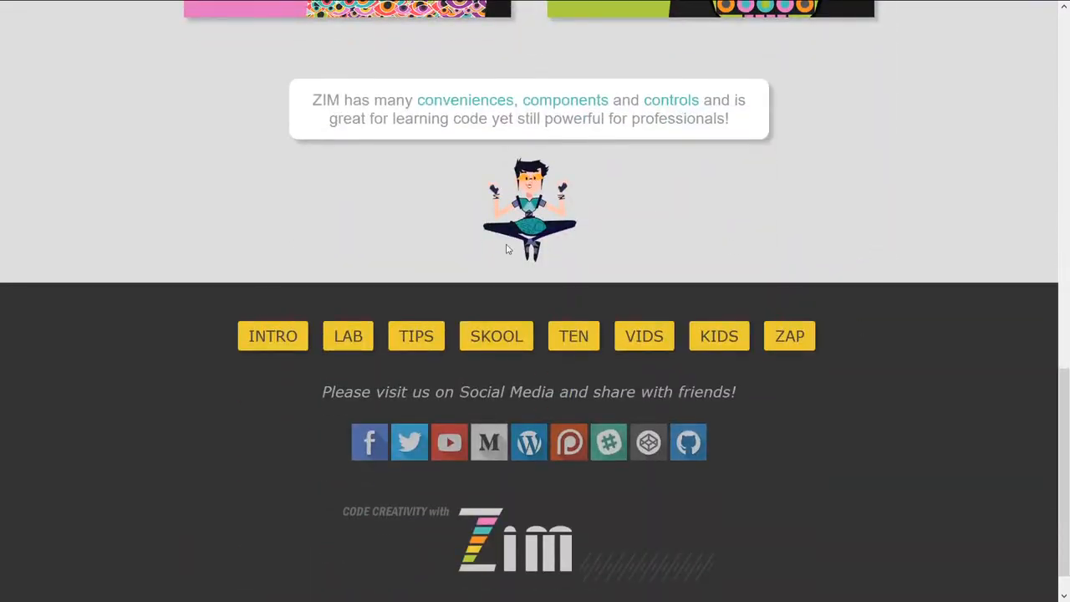
scroll(up, 3)
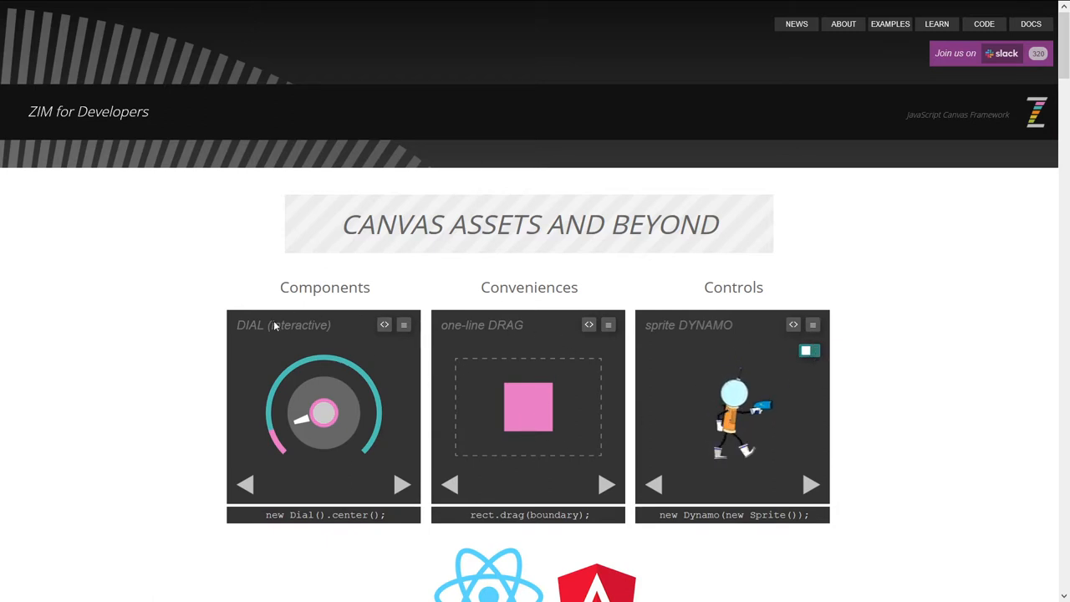
scroll(down, 3)
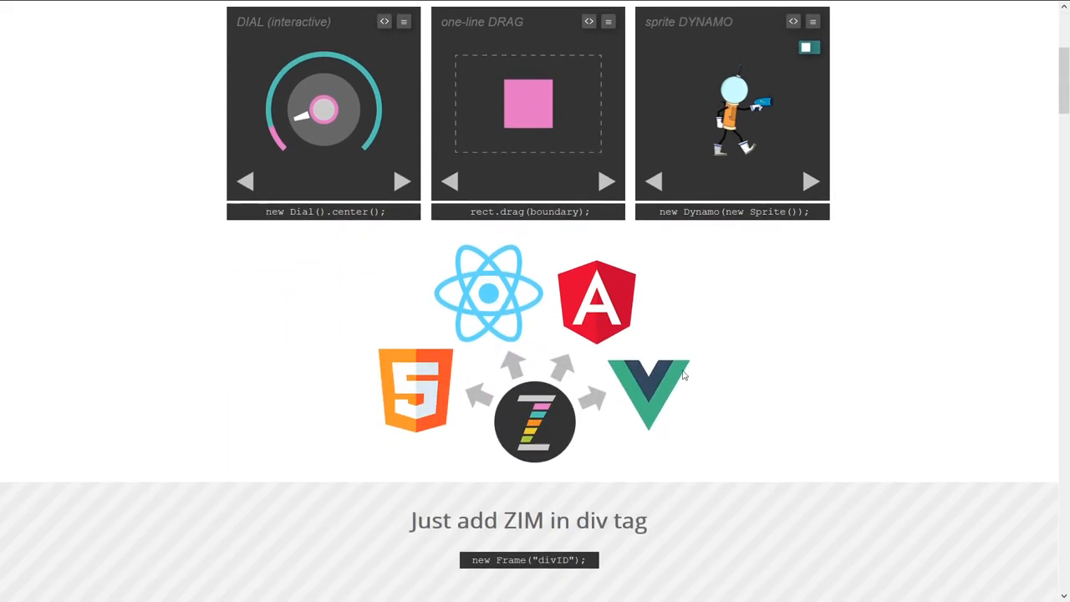
mouse_move(669, 328)
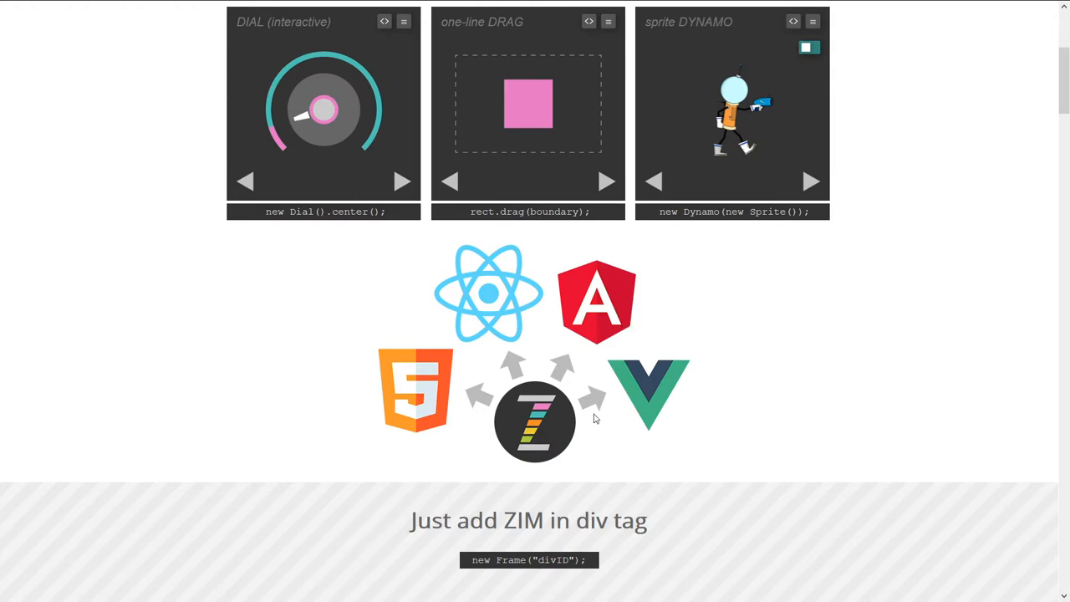
mouse_move(554, 395)
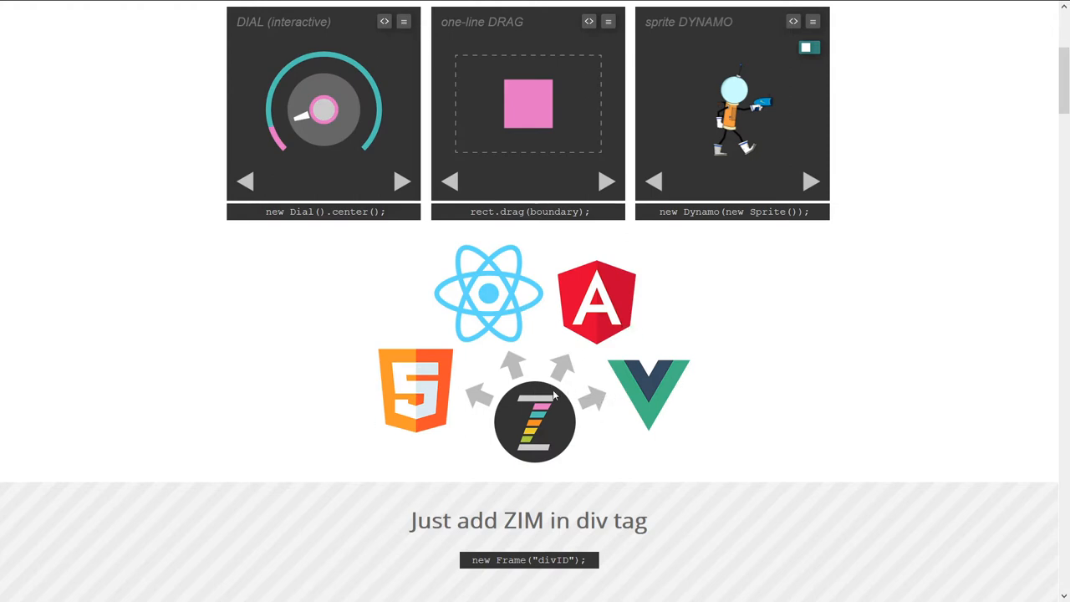
mouse_move(817, 358)
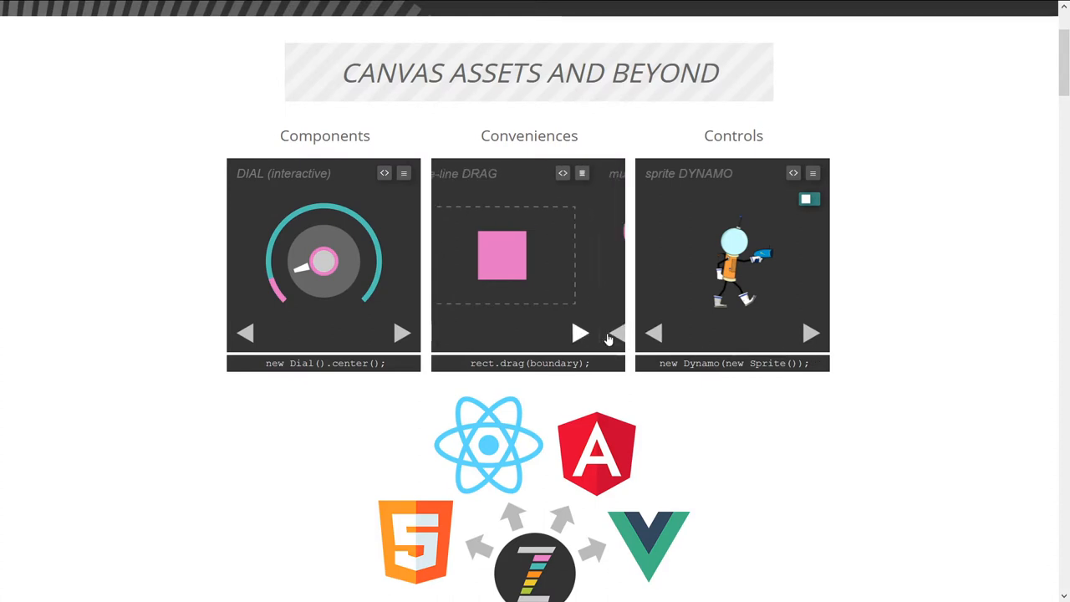
Advance Conveniences past one-line DRAG, try the HITTESTS circle, and reach ANIMATE.
click(580, 333)
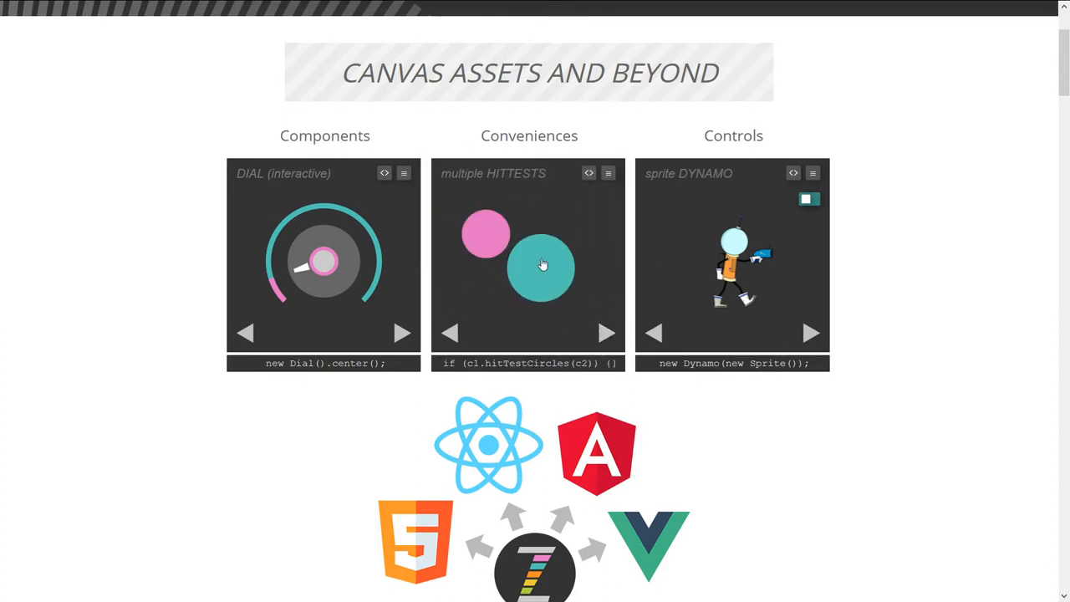
click(606, 333)
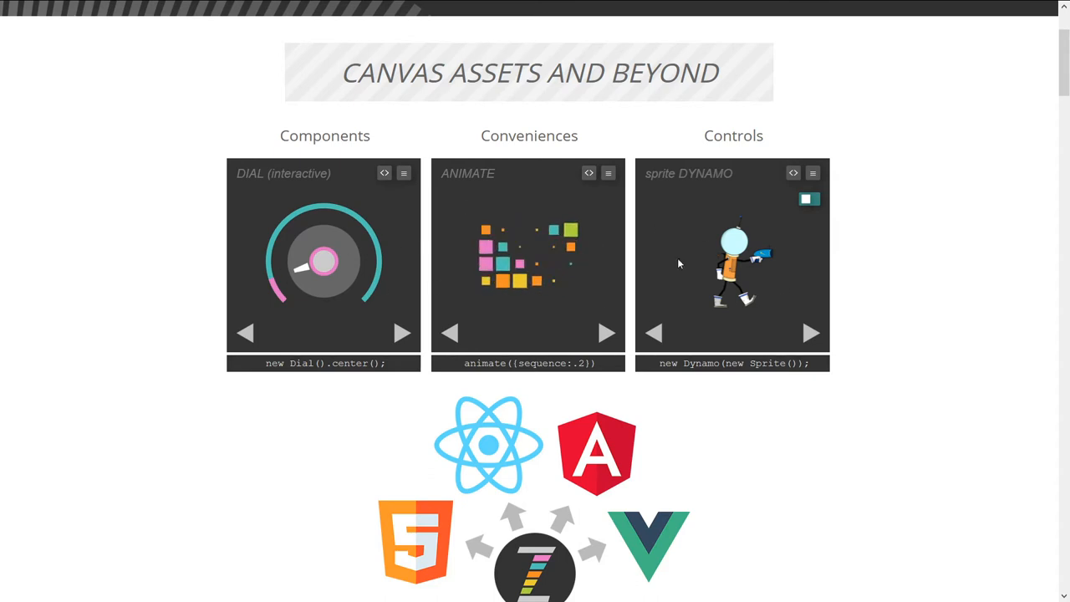
scroll(up, 3)
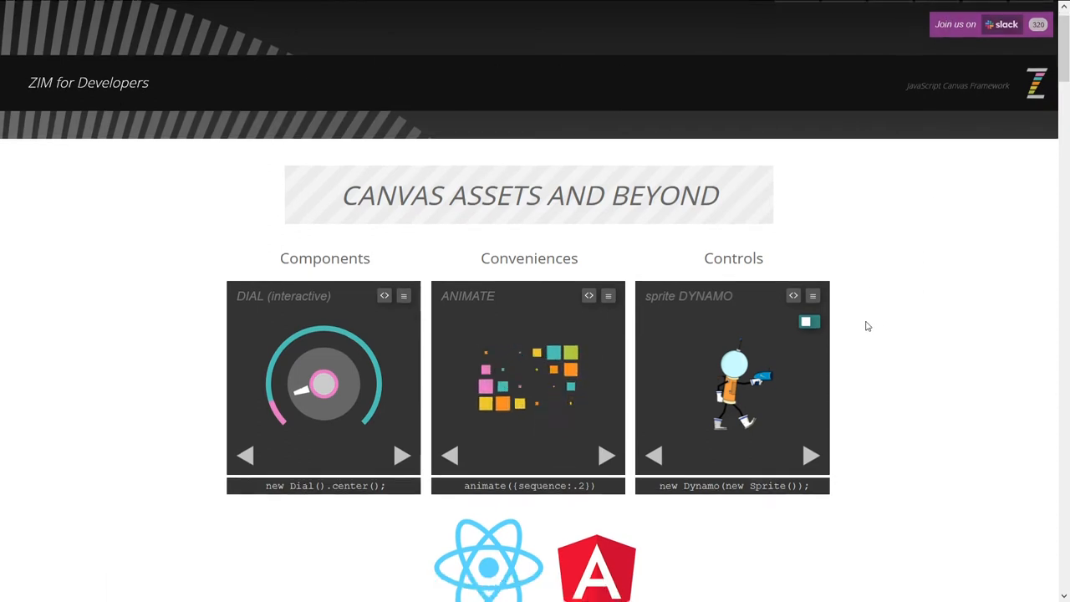
Cycle Conveniences to the STYLE demo, slide its slider left and press PRESS.
scroll(down, 3)
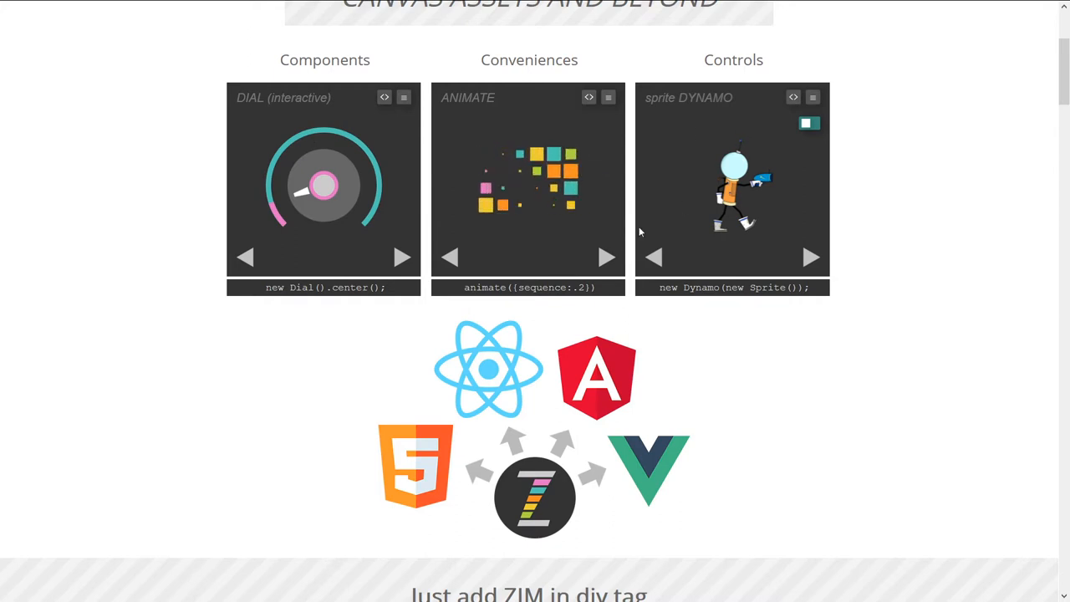
click(605, 257)
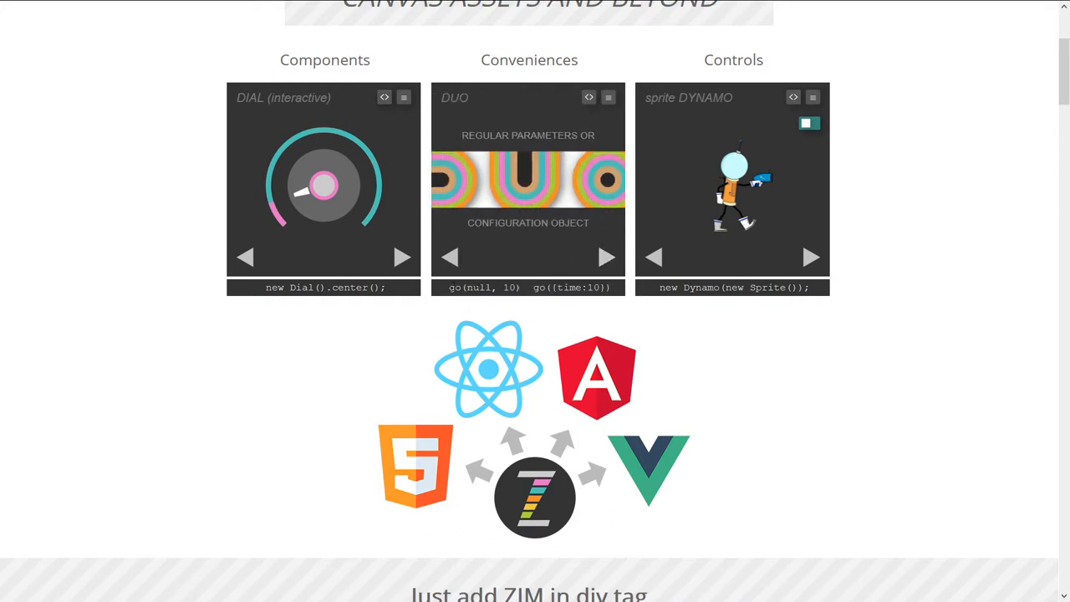
double_click(483, 287)
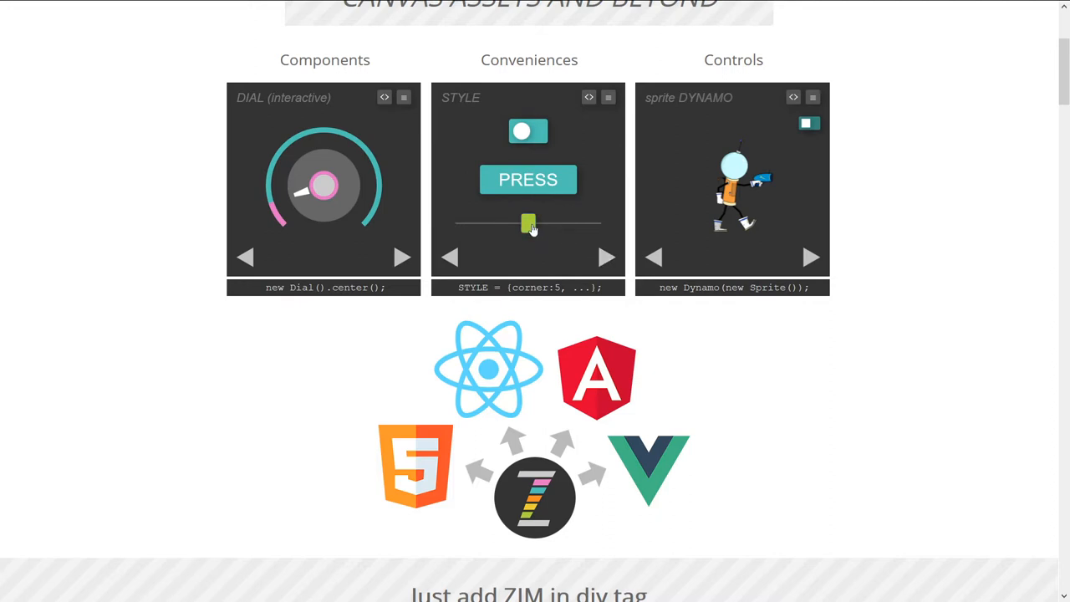
click(604, 257)
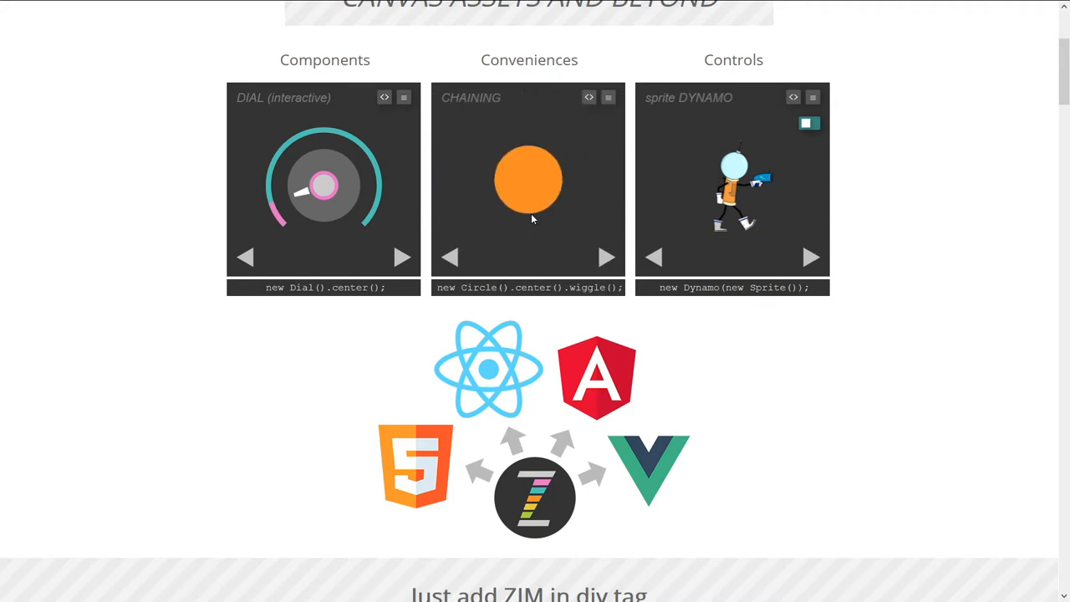
click(605, 257)
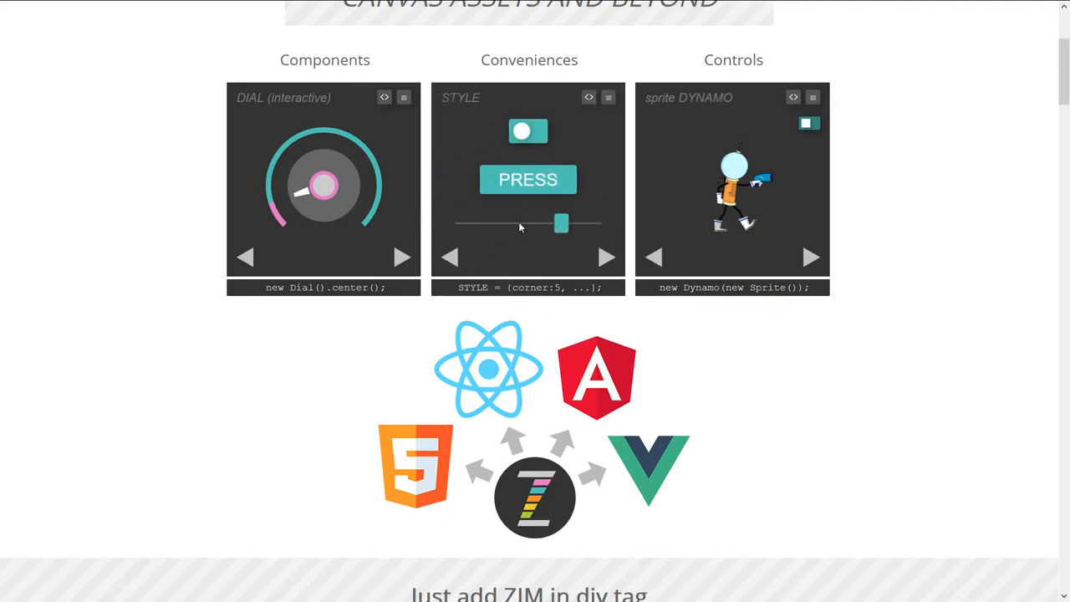
drag(559, 223, 508, 223)
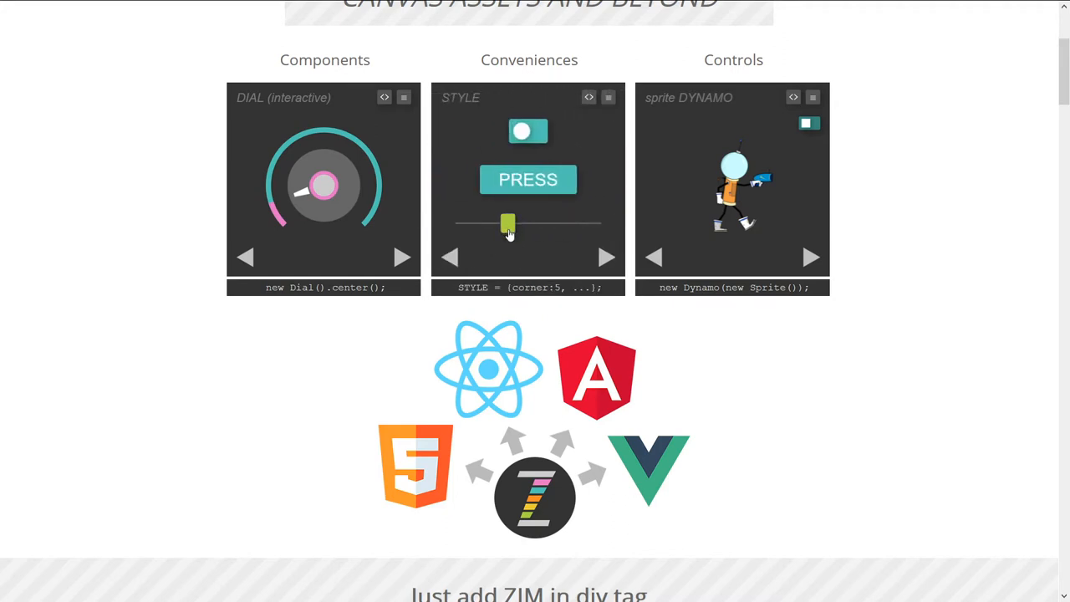
click(605, 257)
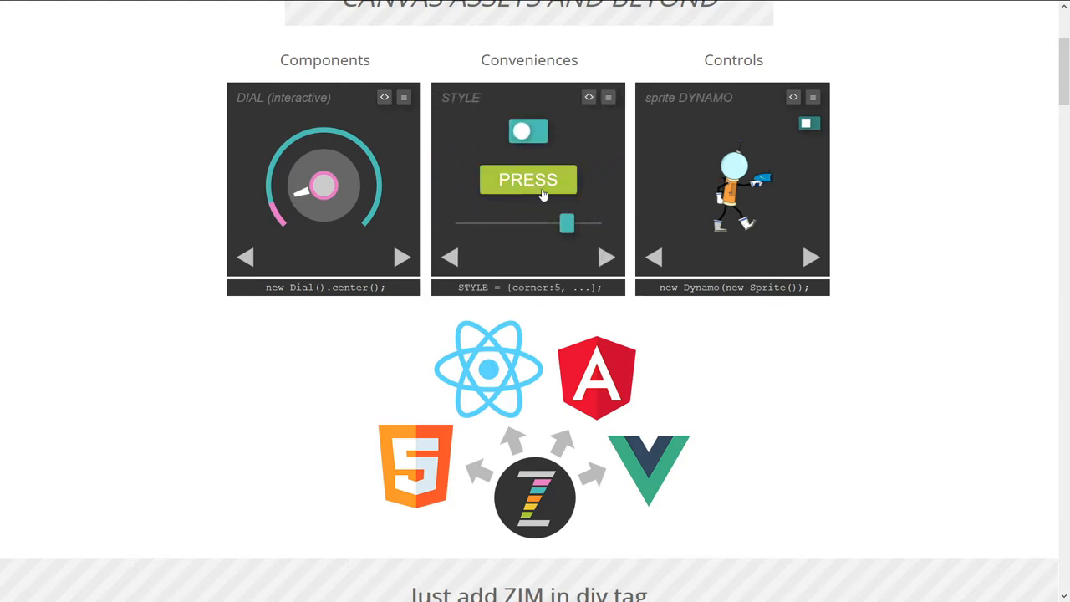
Advance past CHAINING and DYNAMIC PARAMS to one-line DRAG and center the pink square.
click(606, 256)
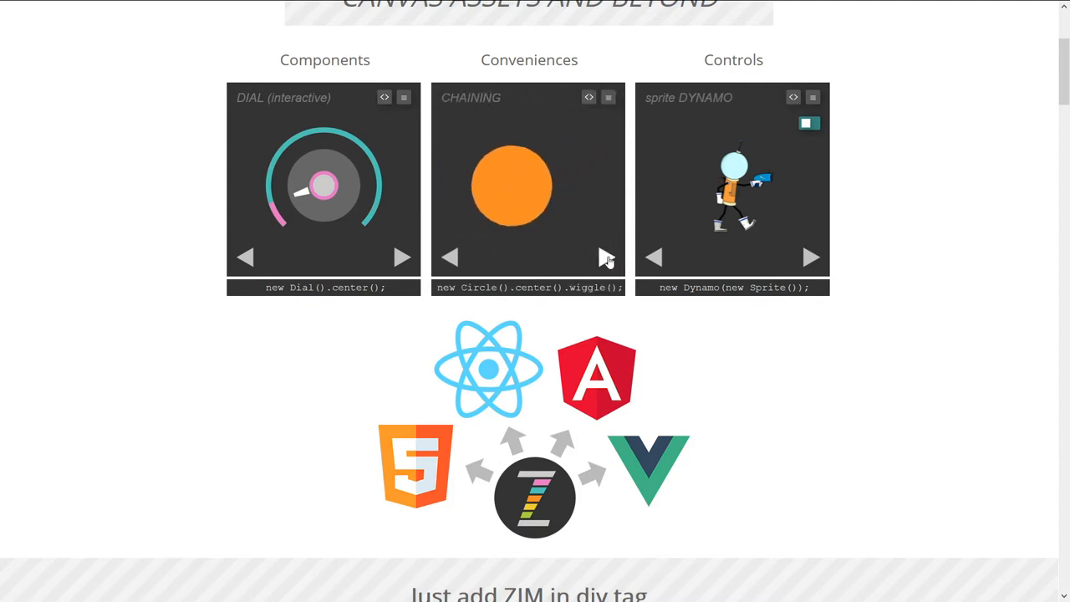
click(606, 257)
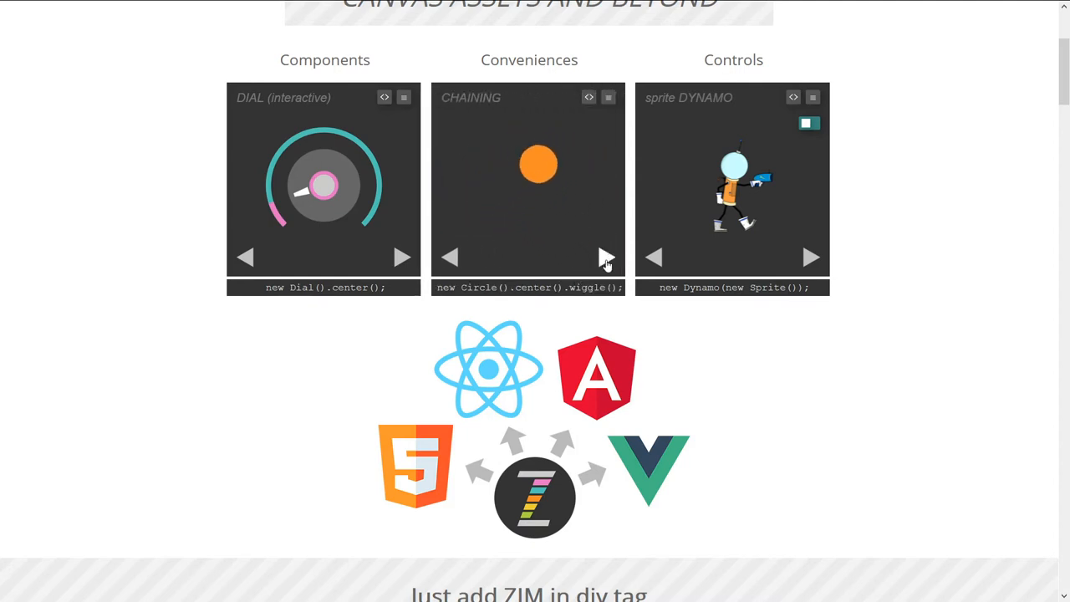
click(606, 256)
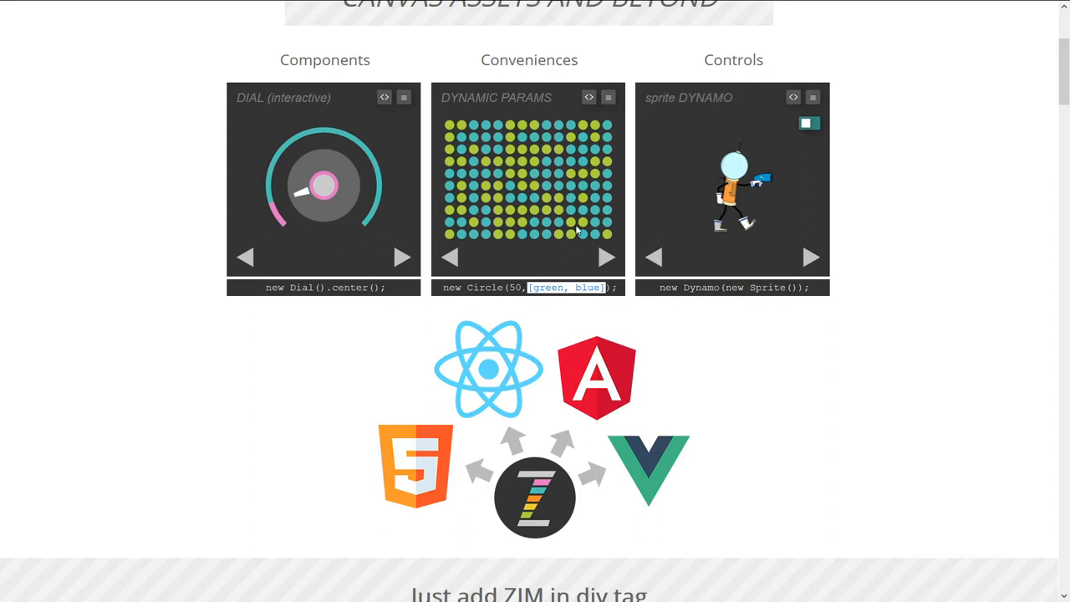
mouse_move(602, 259)
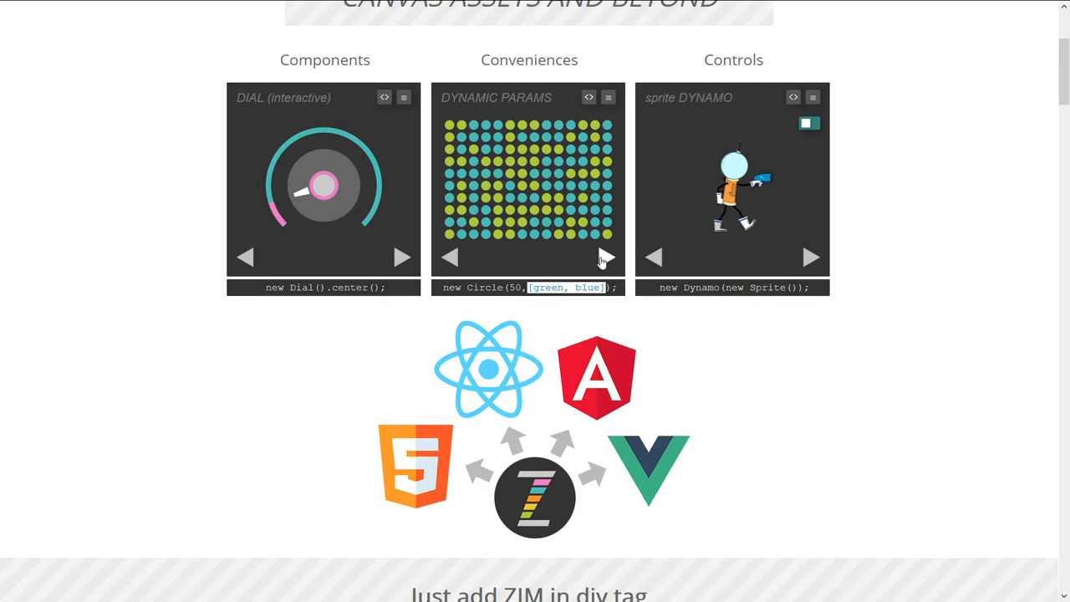
click(606, 256)
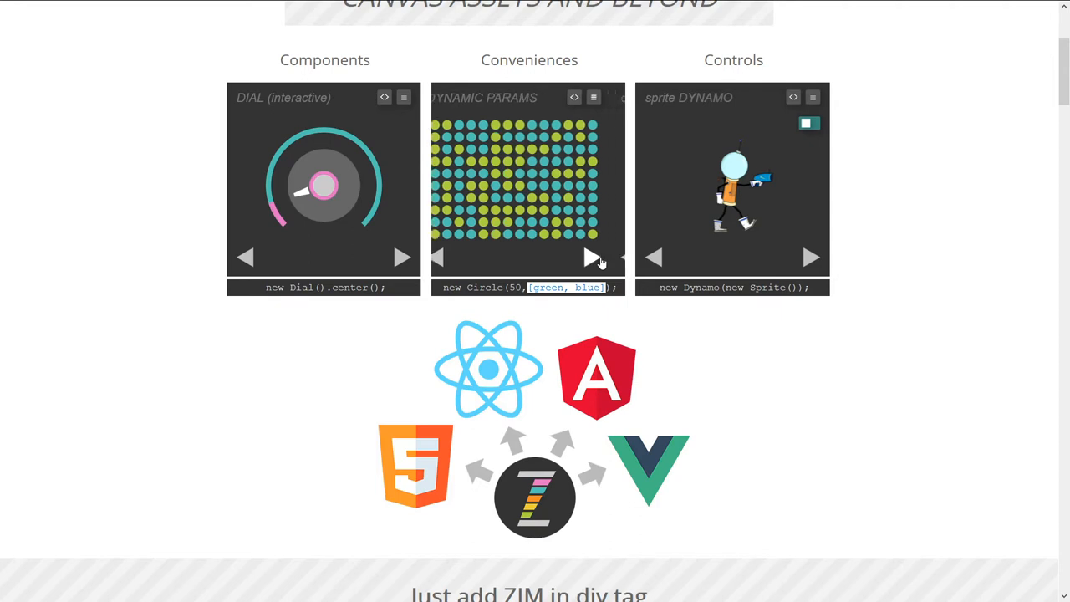
click(592, 256)
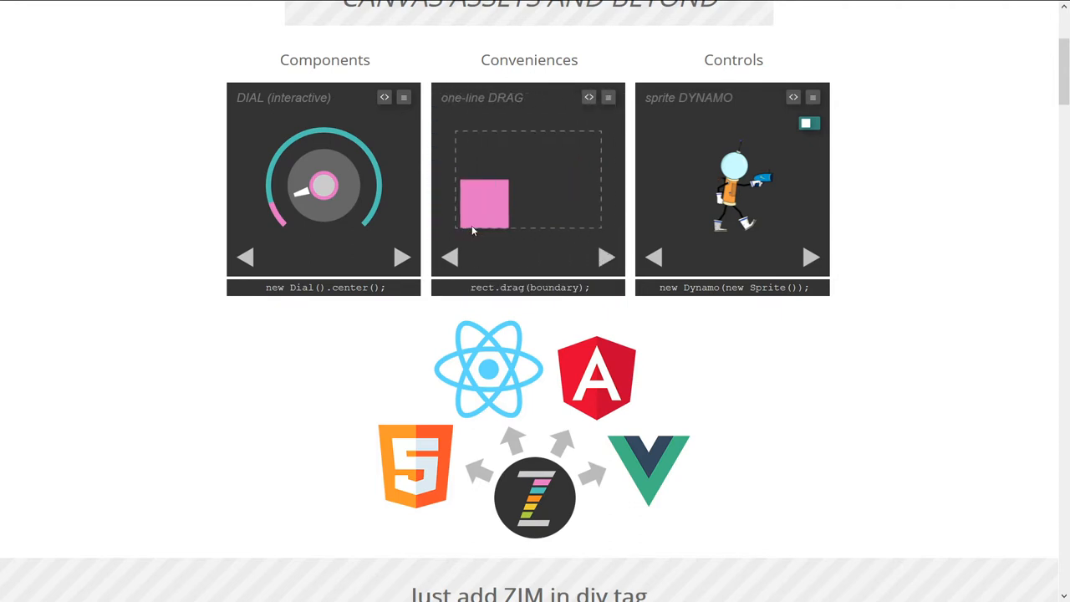
drag(483, 204, 533, 157)
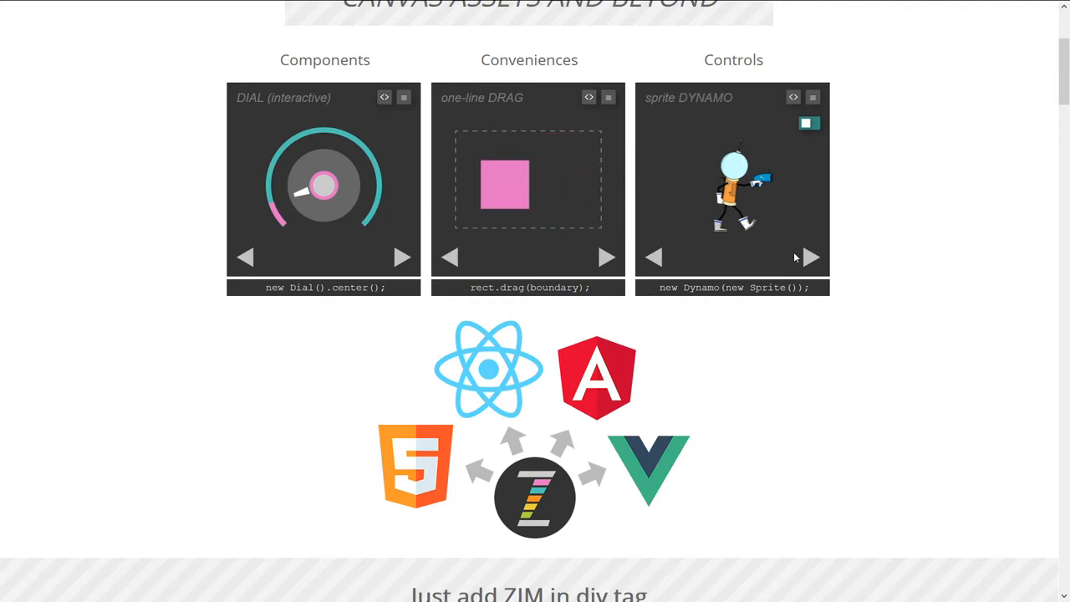
click(810, 257)
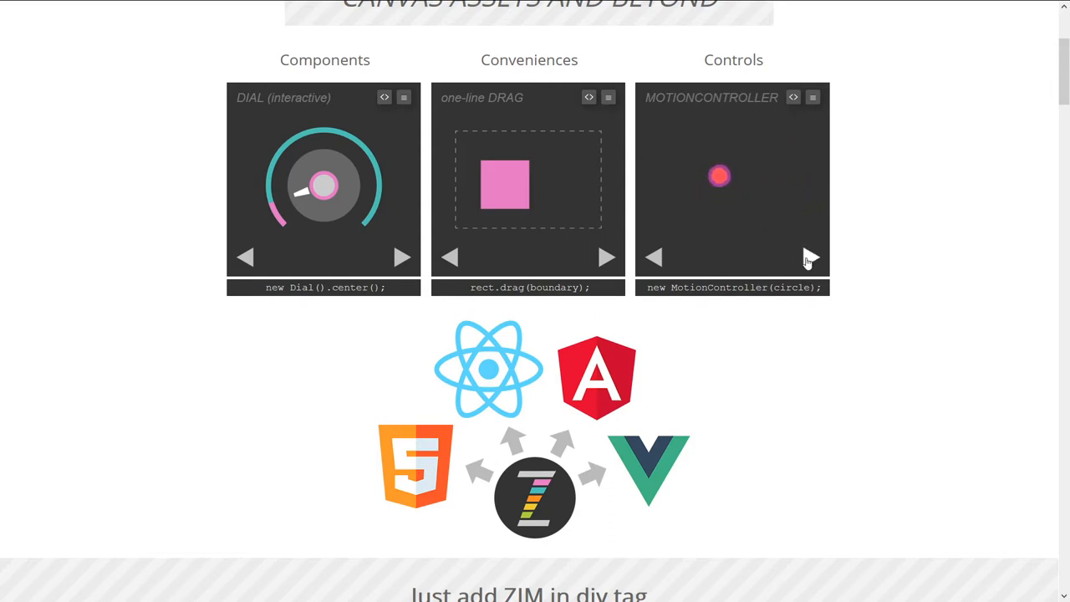
click(810, 257)
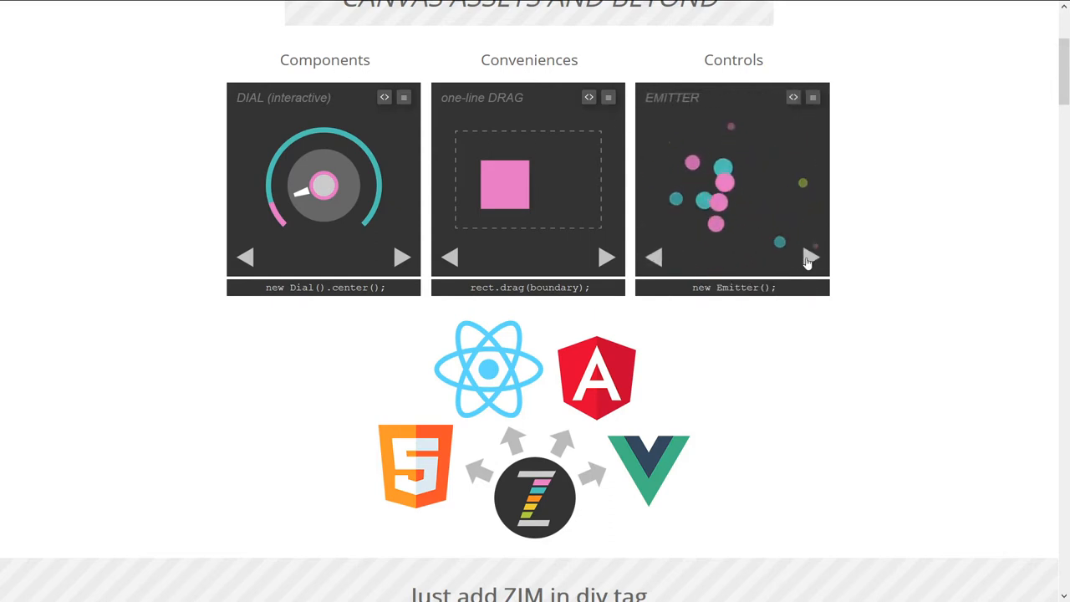
click(811, 257)
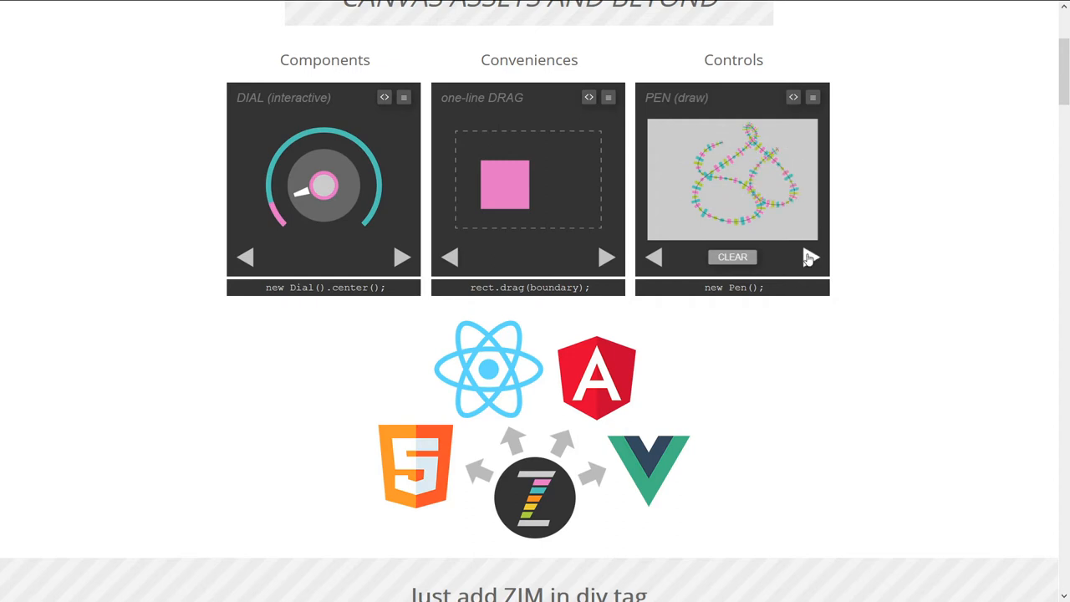
click(811, 257)
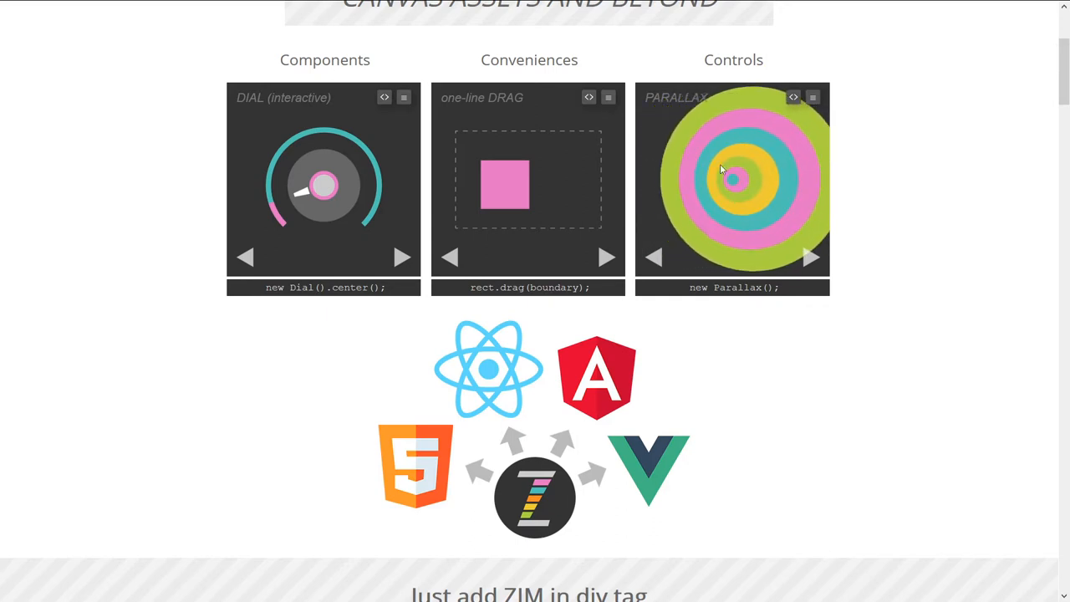
click(810, 257)
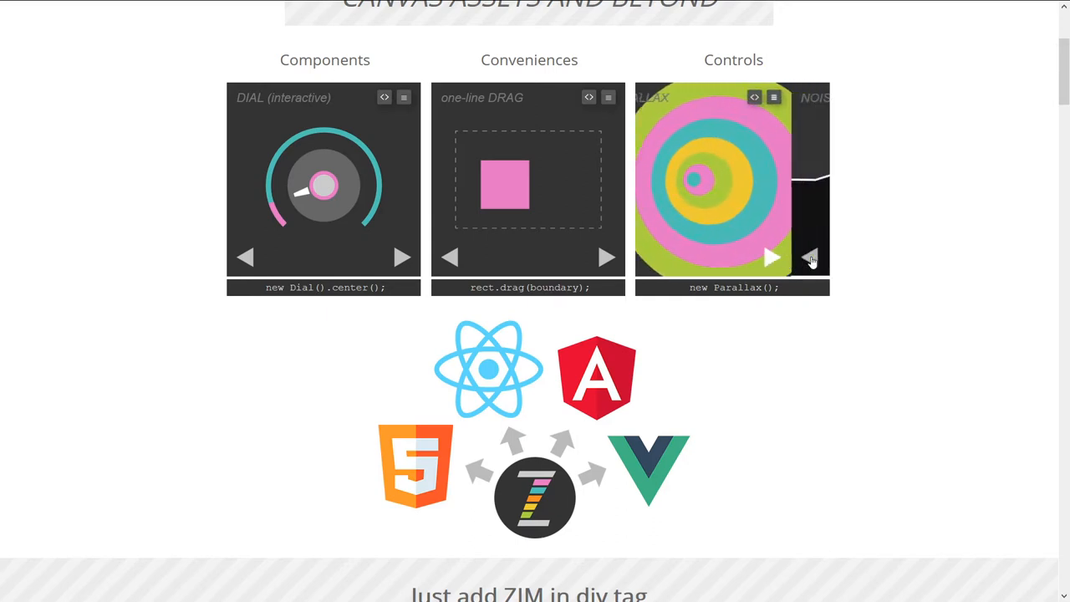
click(809, 257)
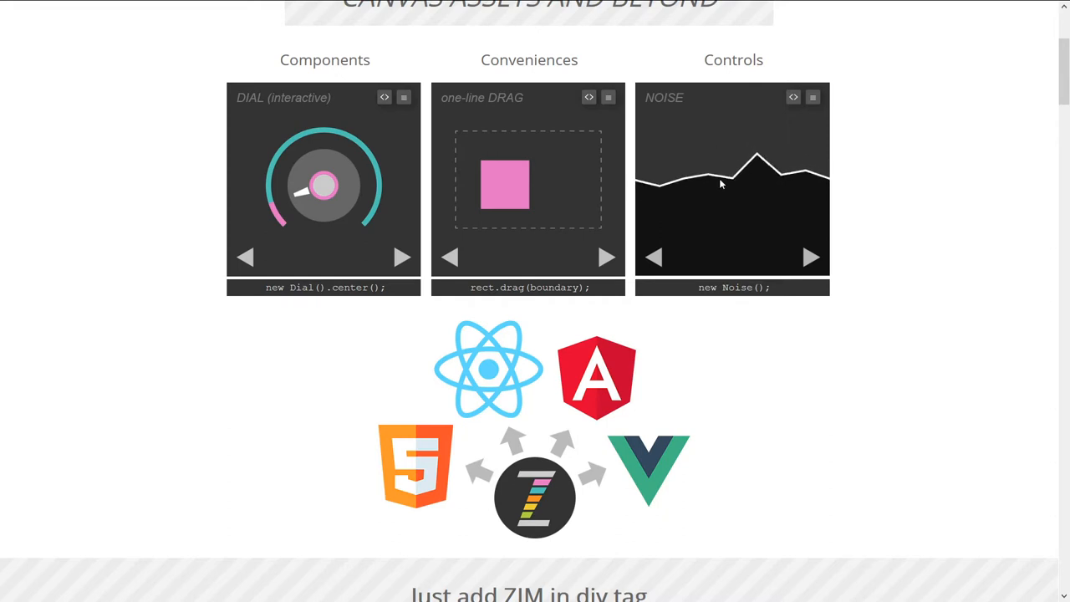
click(810, 257)
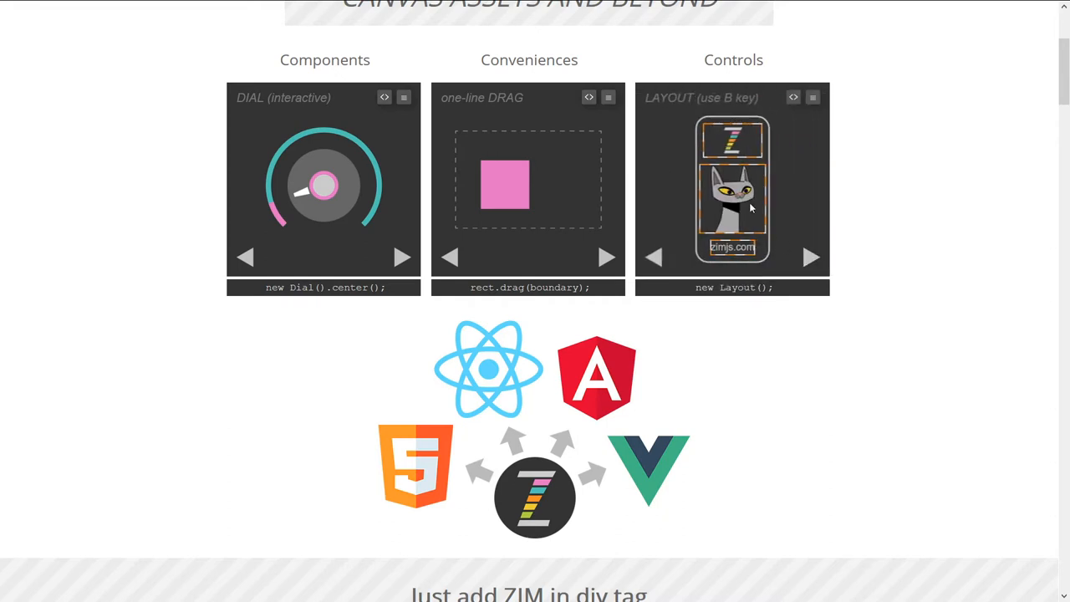
mouse_move(784, 161)
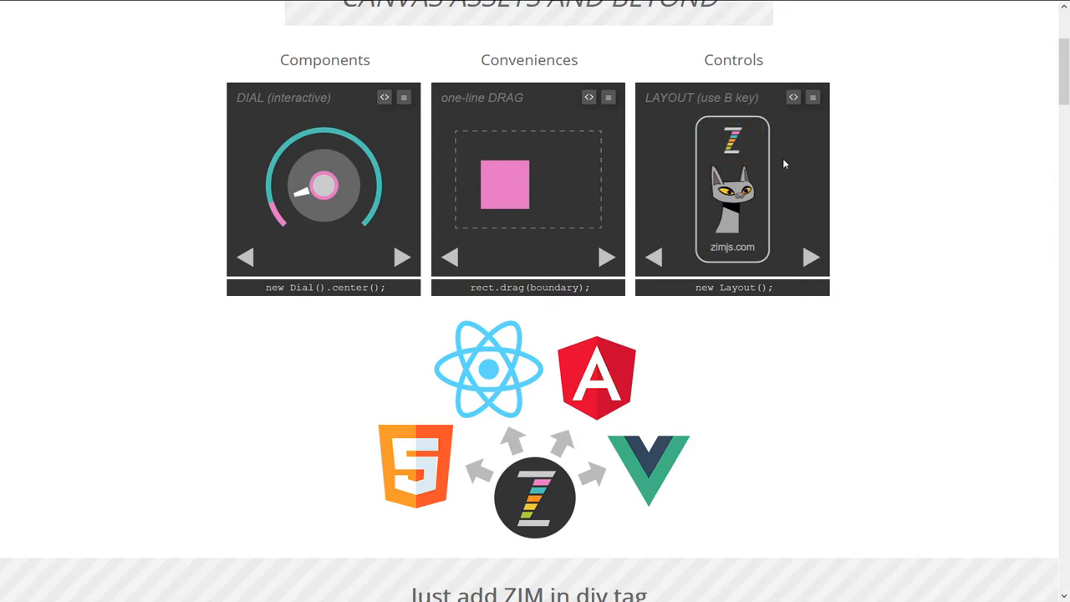
mouse_move(760, 187)
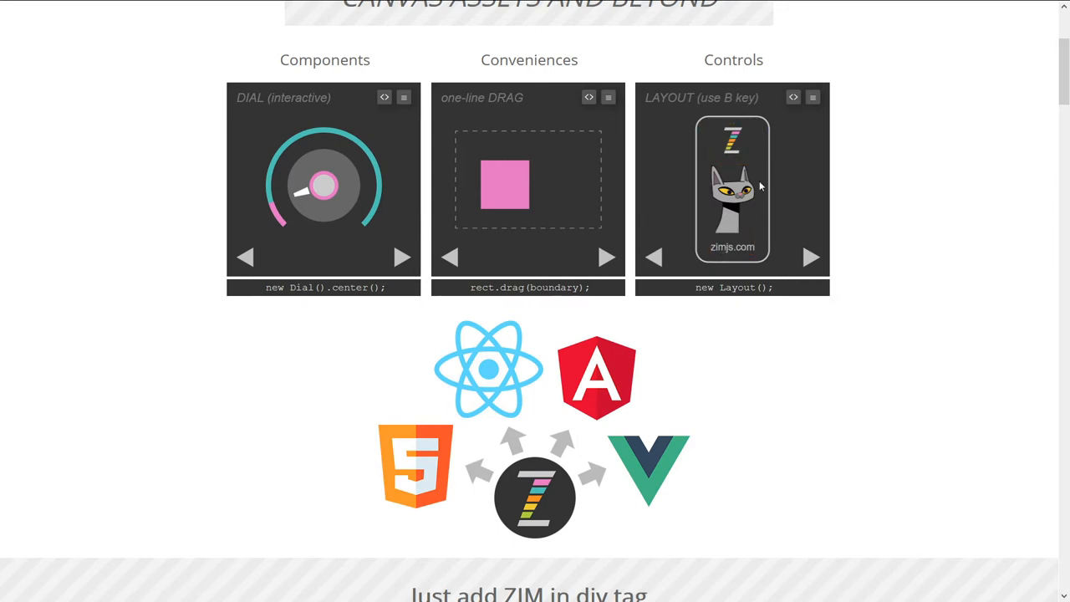
click(809, 256)
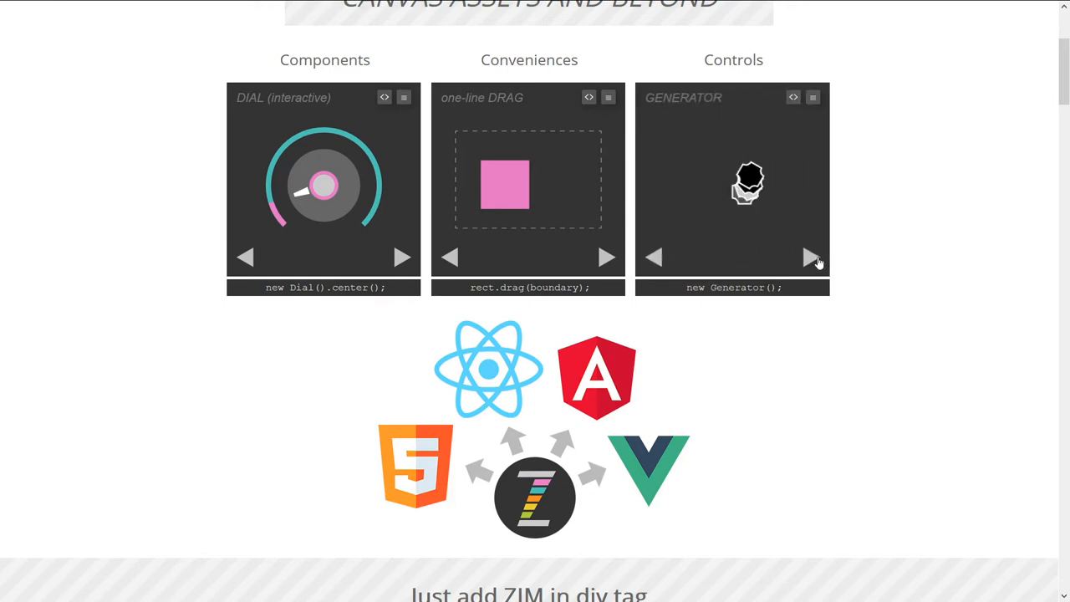
click(810, 257)
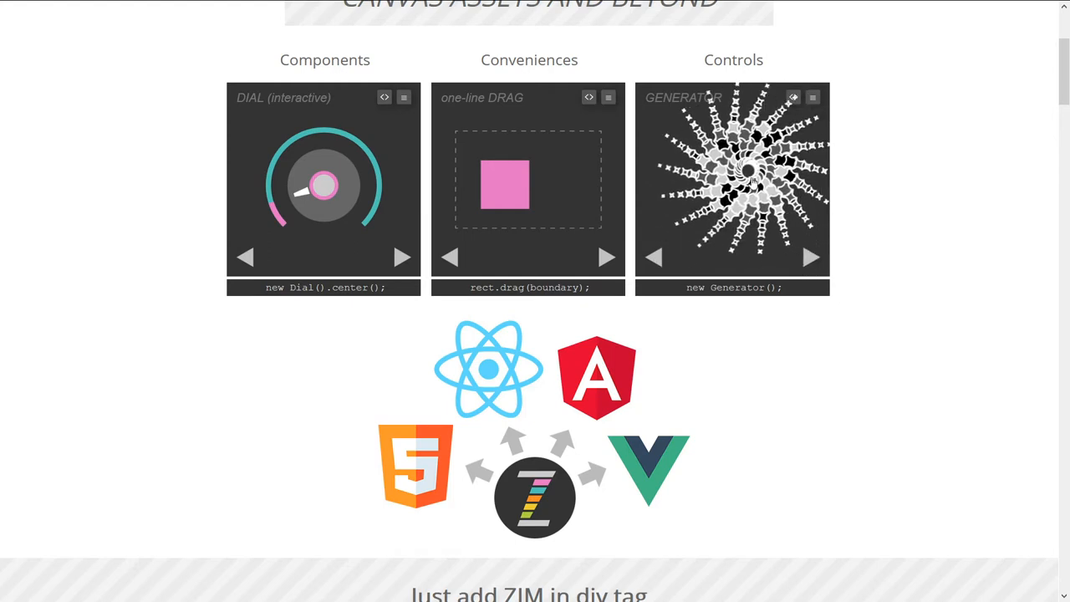
click(810, 256)
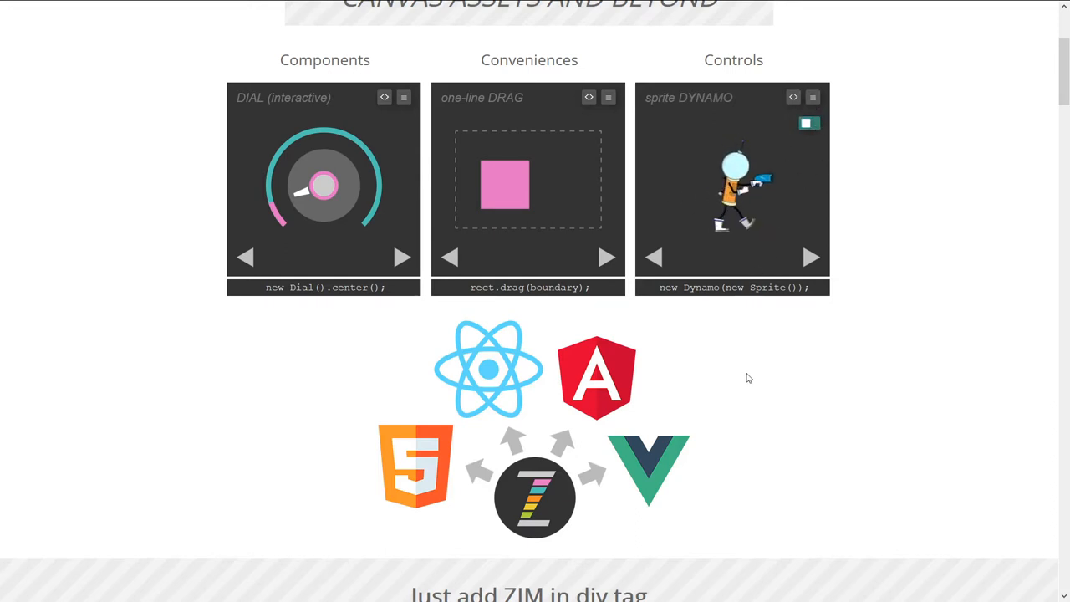
Scroll up to the header, then down past the framework logos to Apps, E-learning and Games.
scroll(down, 3)
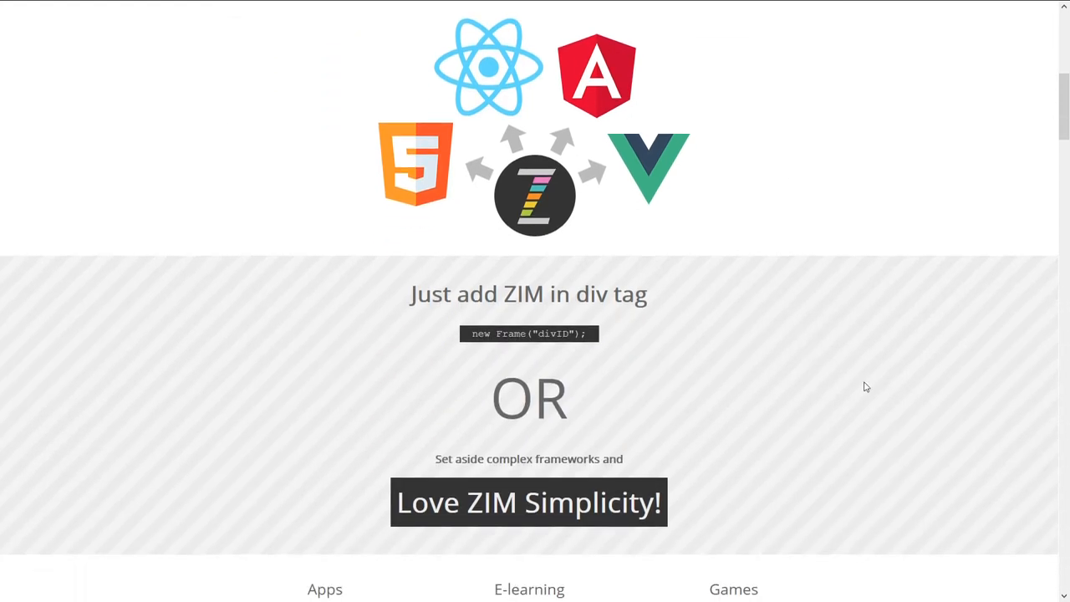
scroll(up, 3)
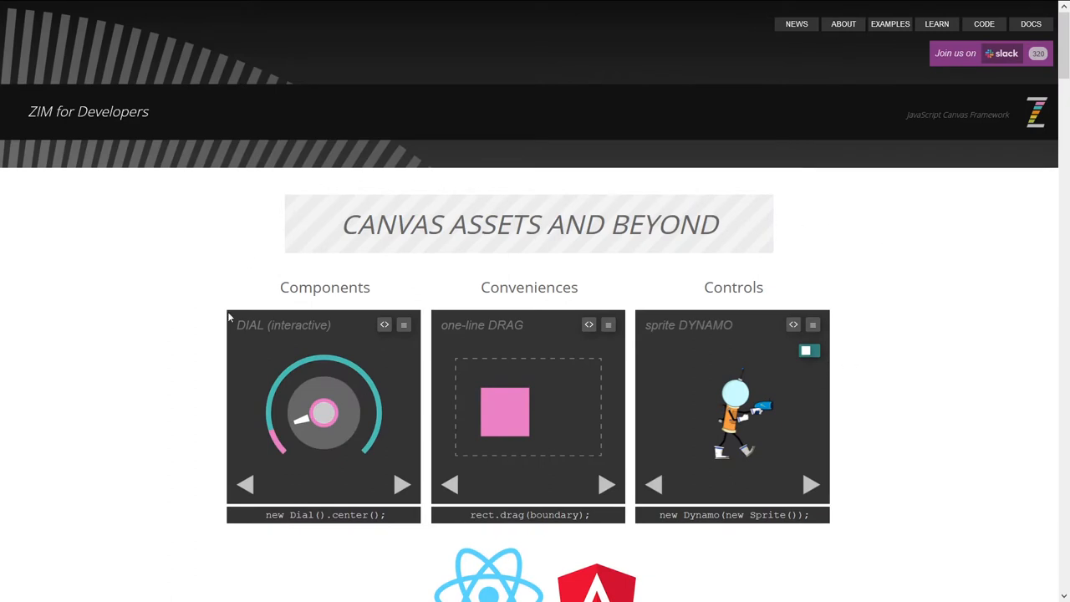
mouse_move(301, 407)
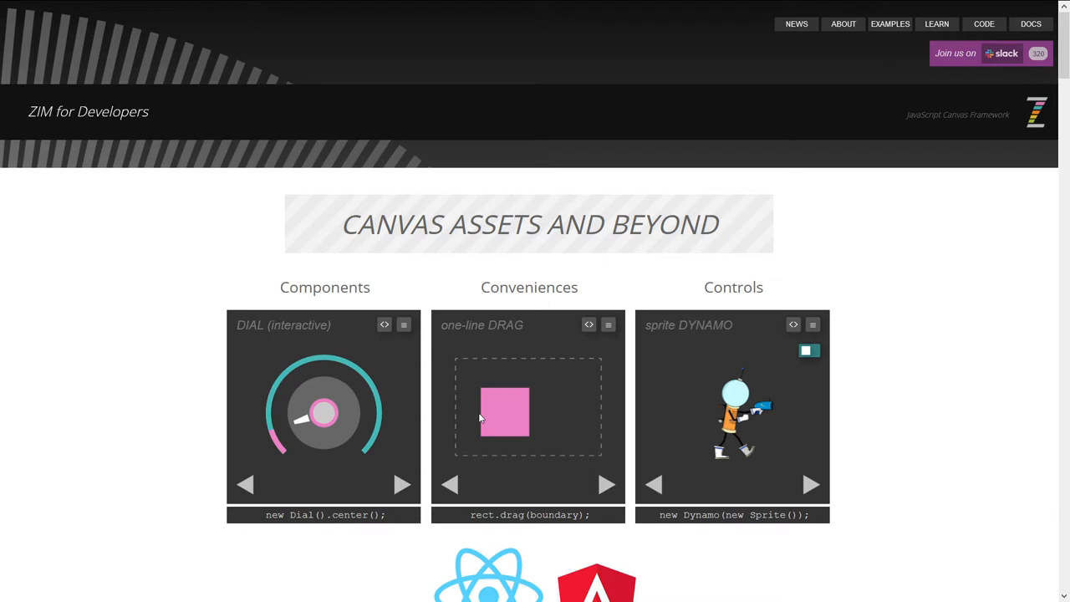
scroll(down, 3)
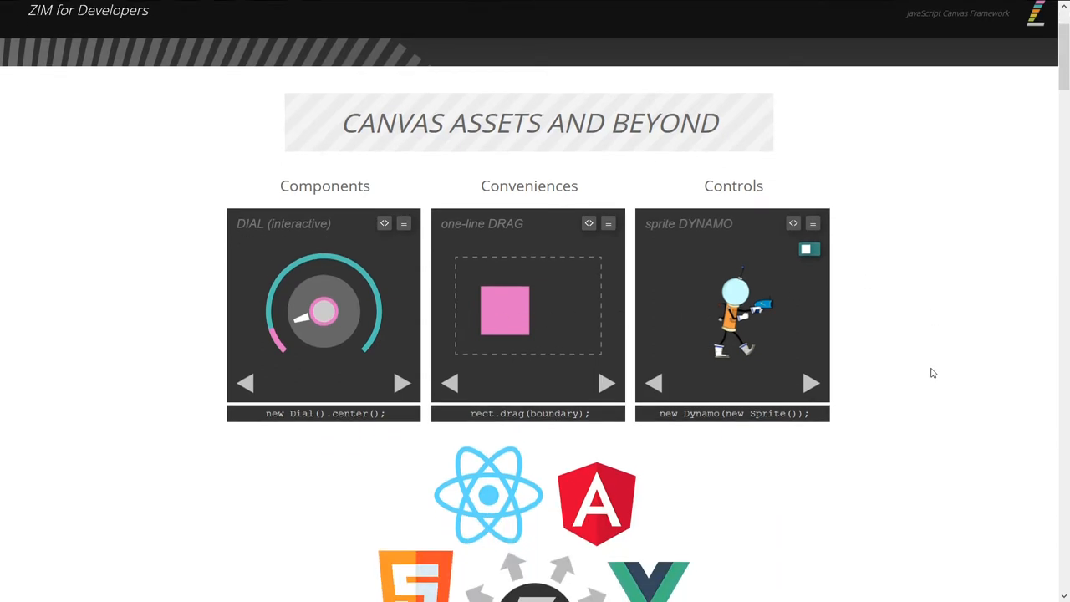
scroll(down, 3)
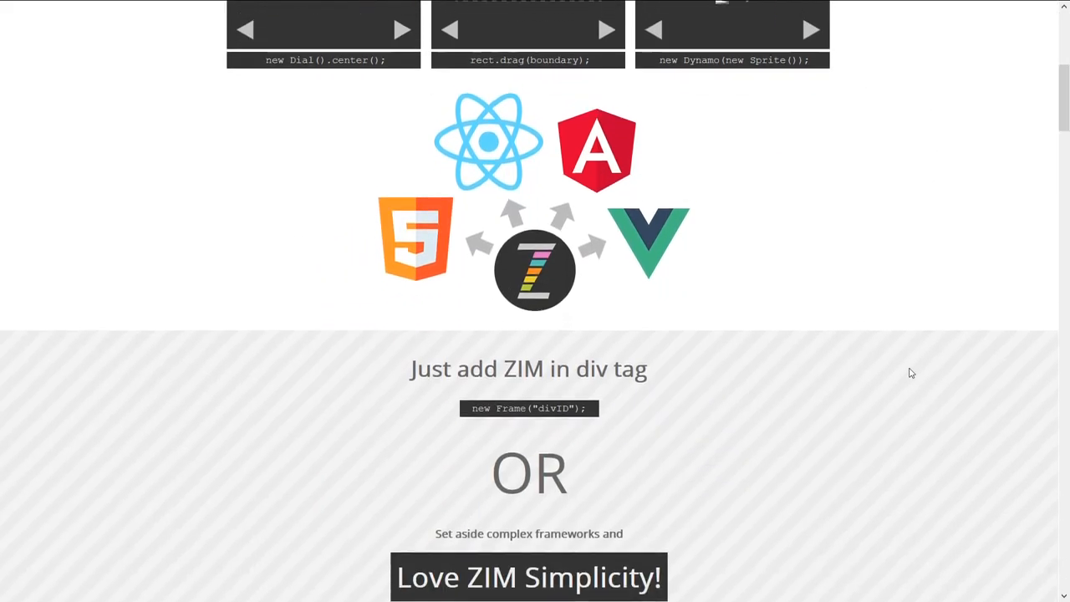
scroll(down, 3)
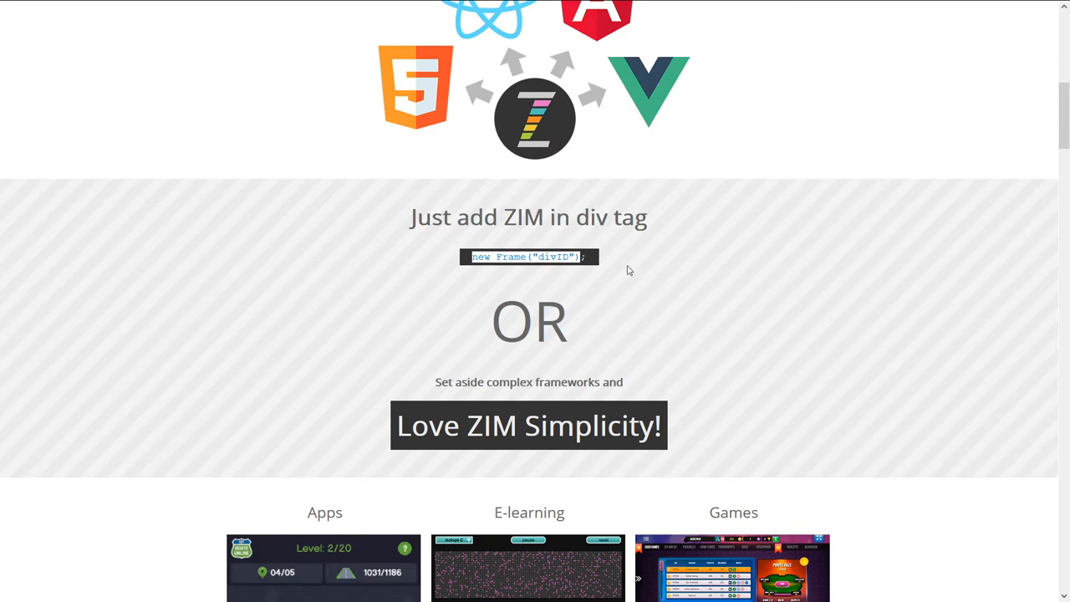
scroll(down, 3)
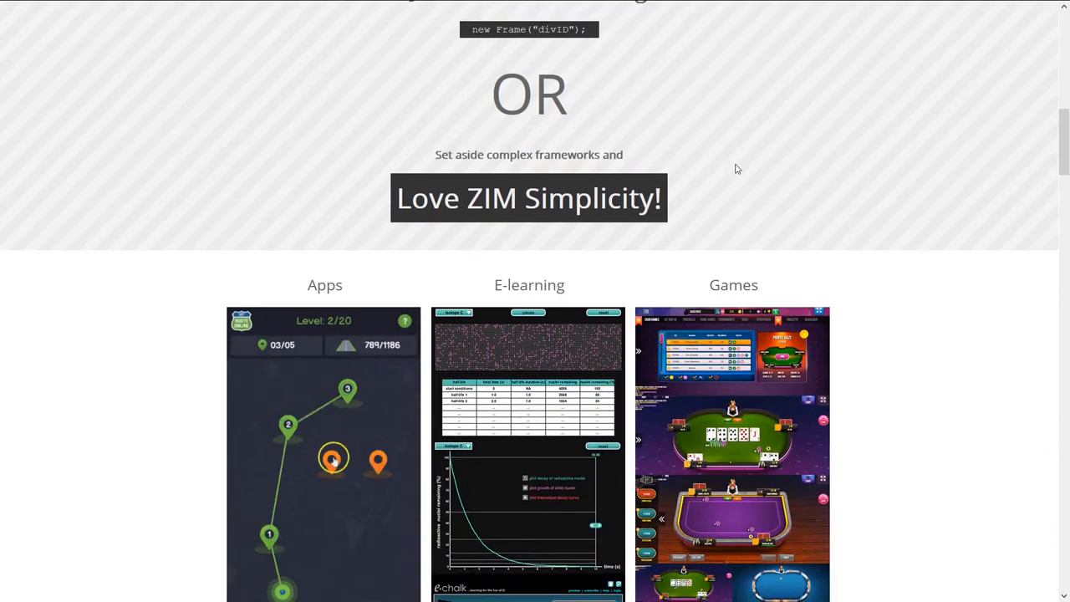
Connect the map pins in the CloseApp route game until the level completes.
scroll(down, 3)
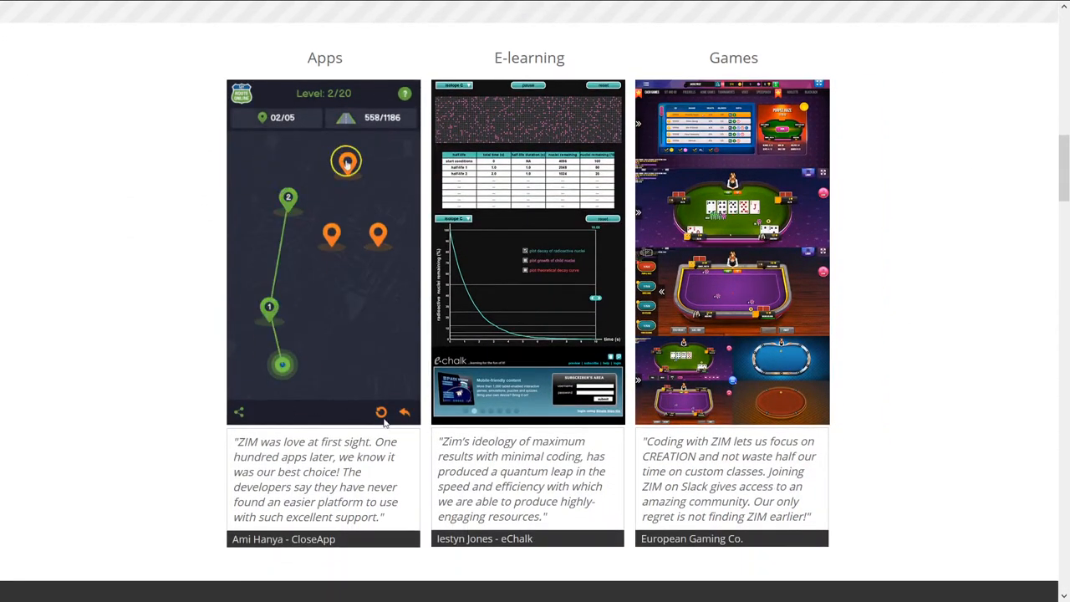
click(346, 163)
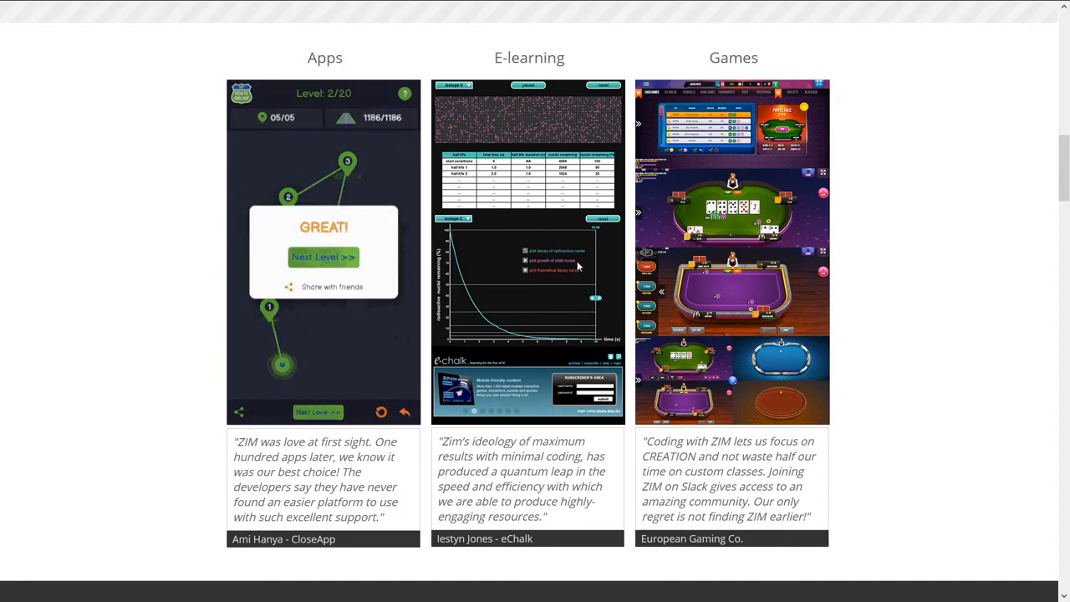
click(322, 256)
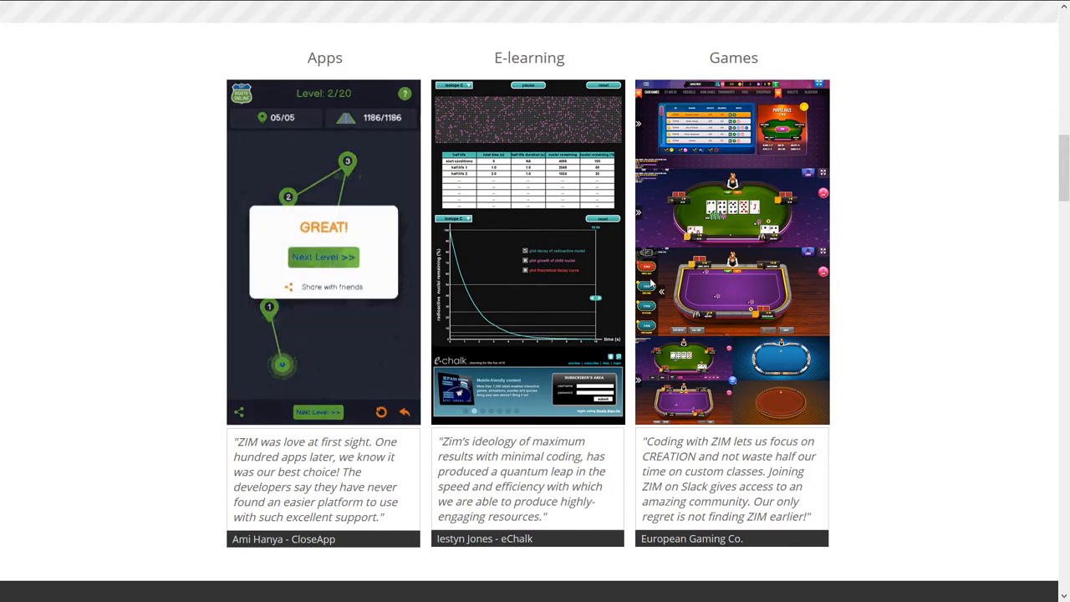
click(322, 256)
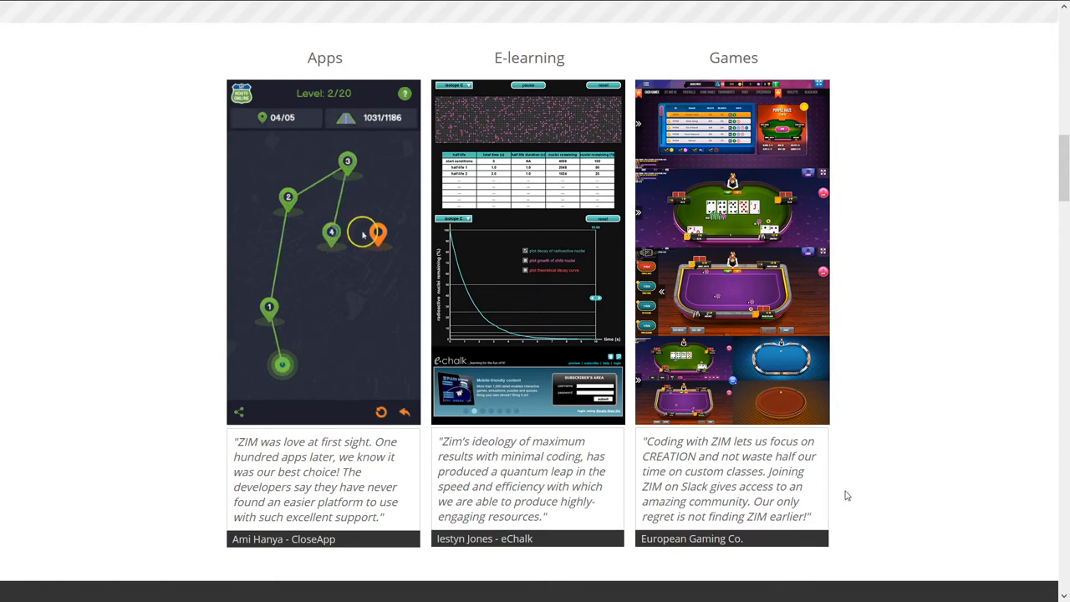
scroll(down, 3)
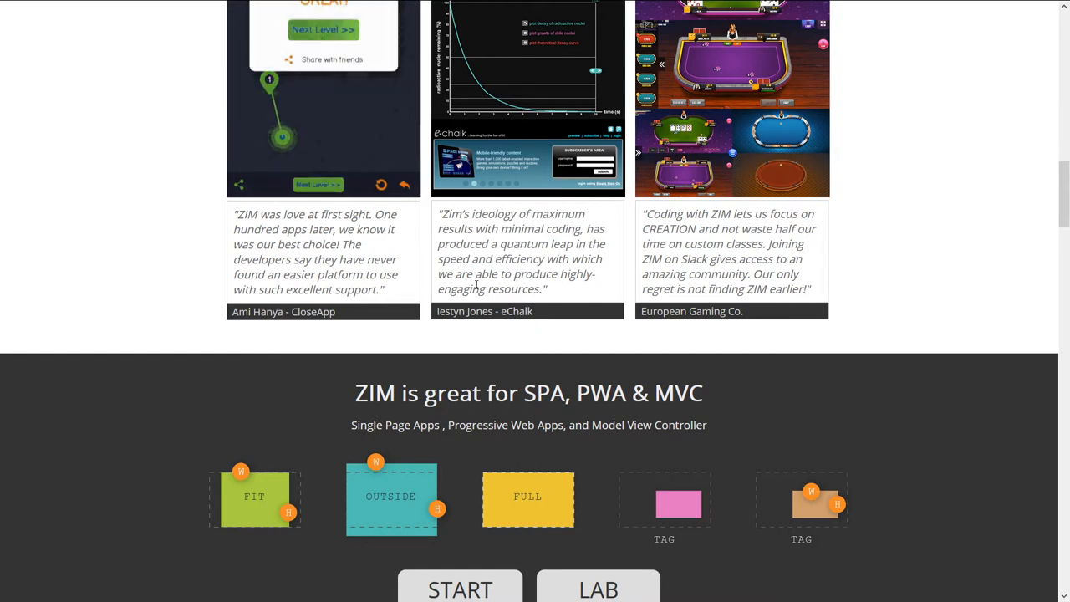
Scroll down to the SPA, PWA & MVC heading and double-click the word SPA.
scroll(down, 3)
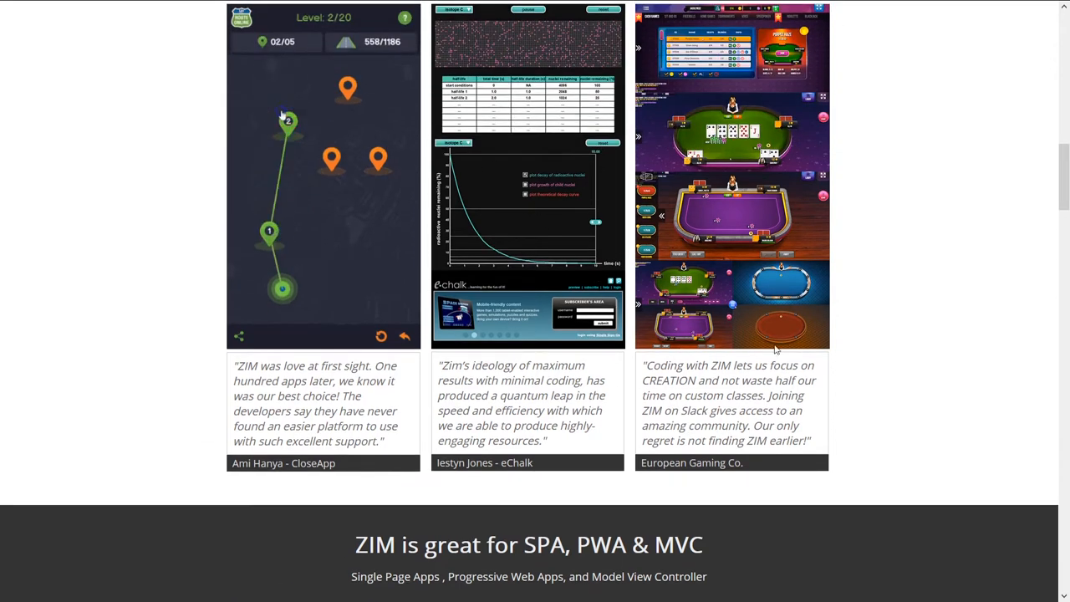
scroll(down, 3)
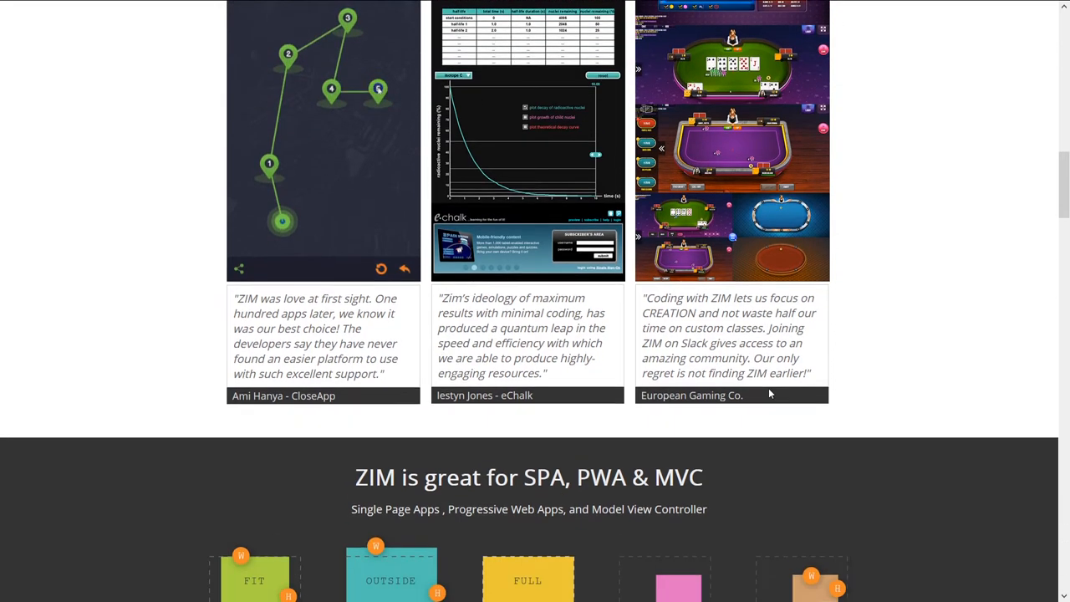
scroll(down, 3)
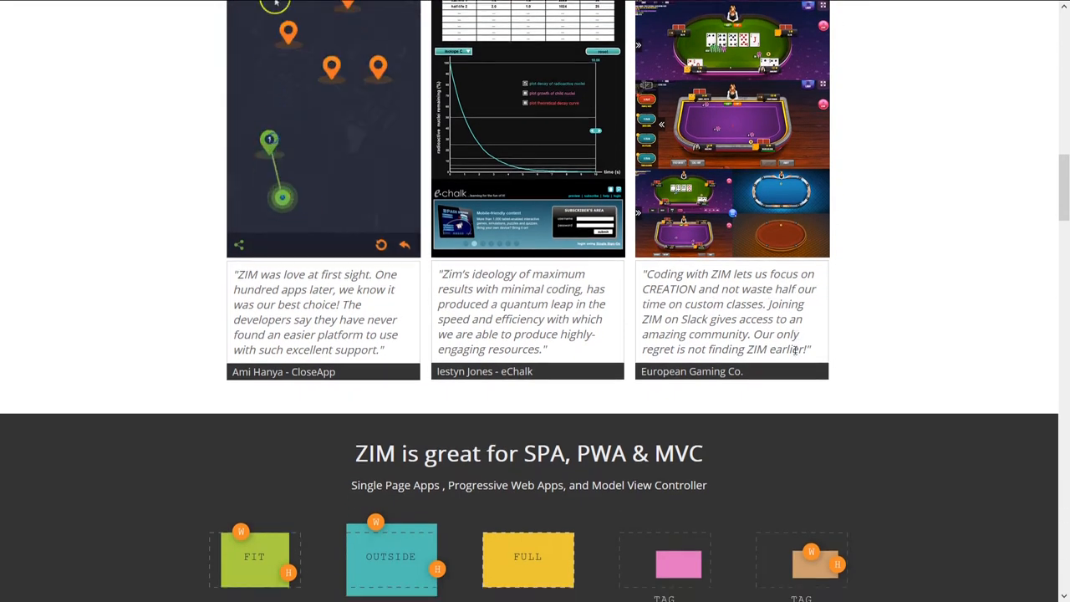
scroll(down, 3)
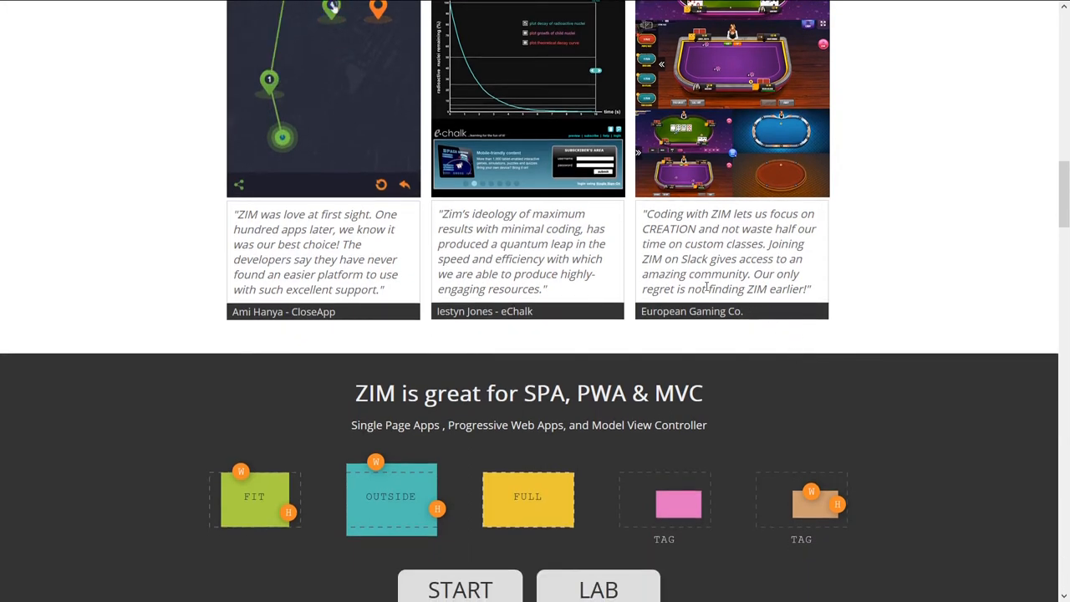
scroll(down, 3)
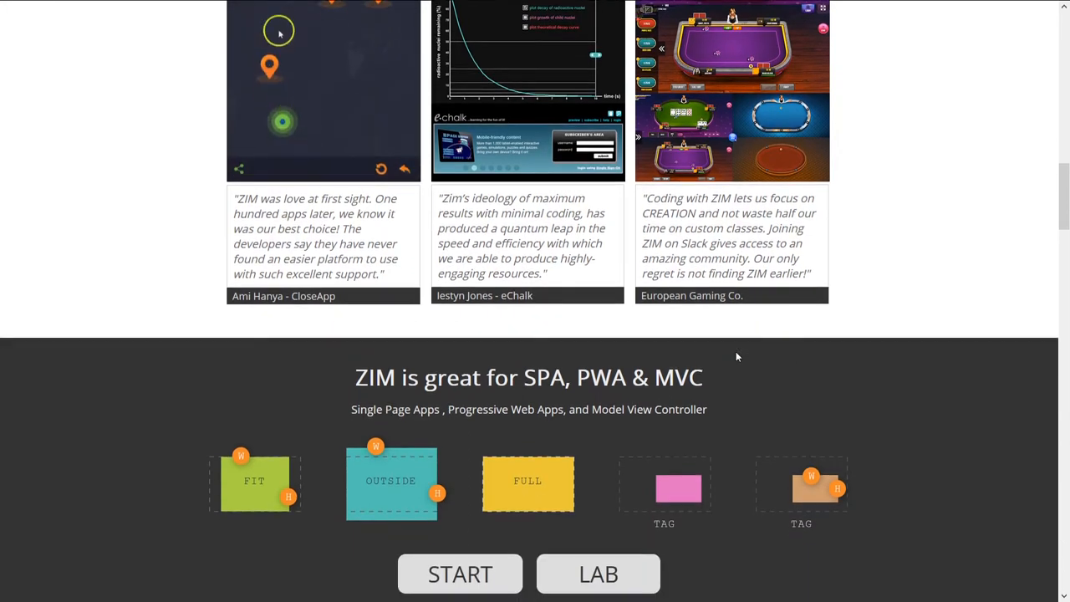
scroll(down, 3)
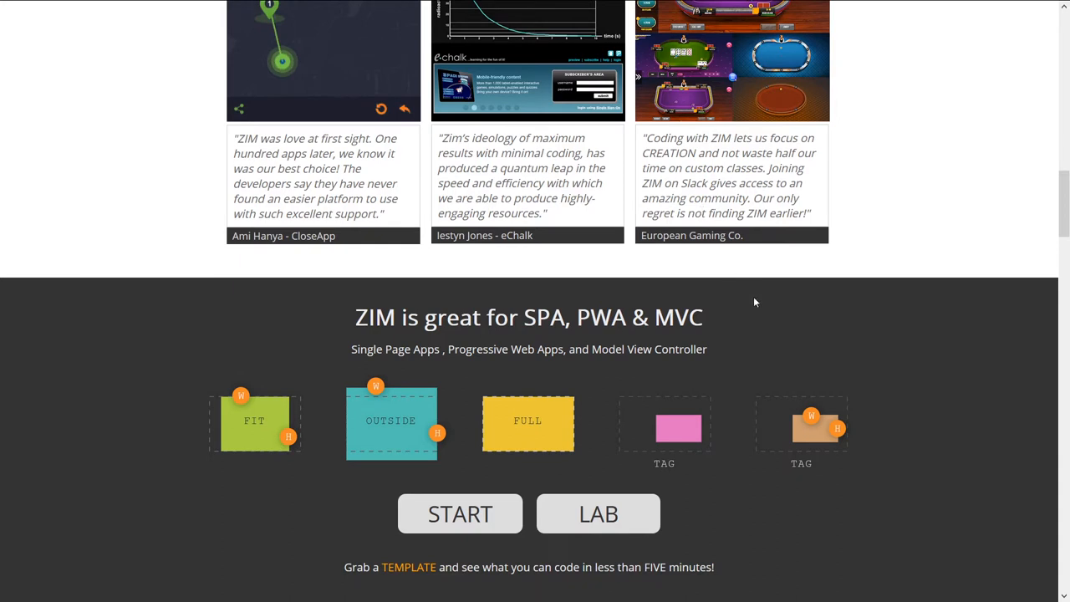
scroll(down, 3)
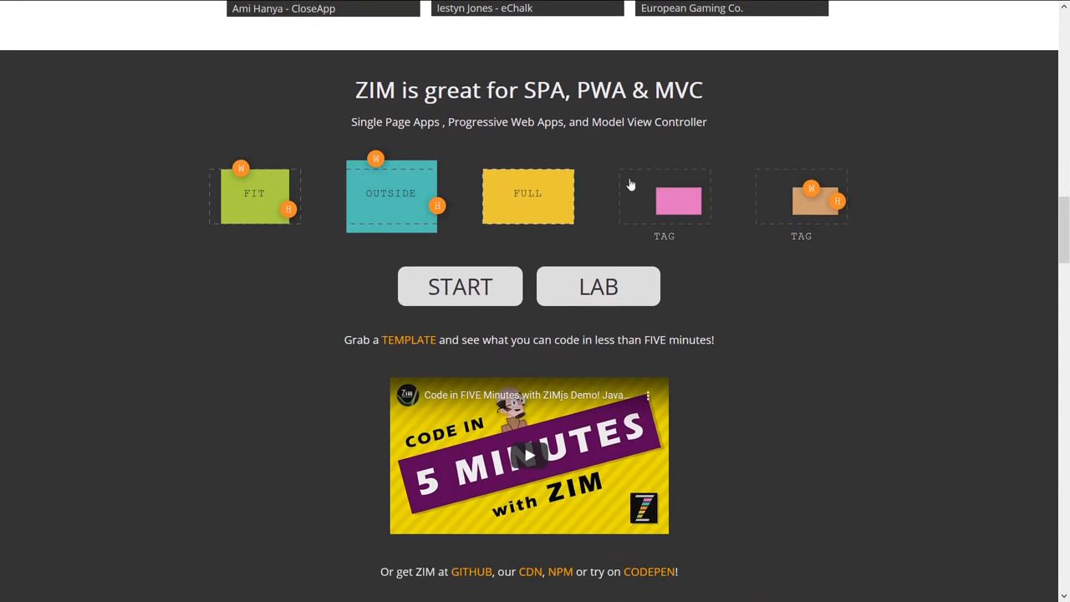
double_click(528, 90)
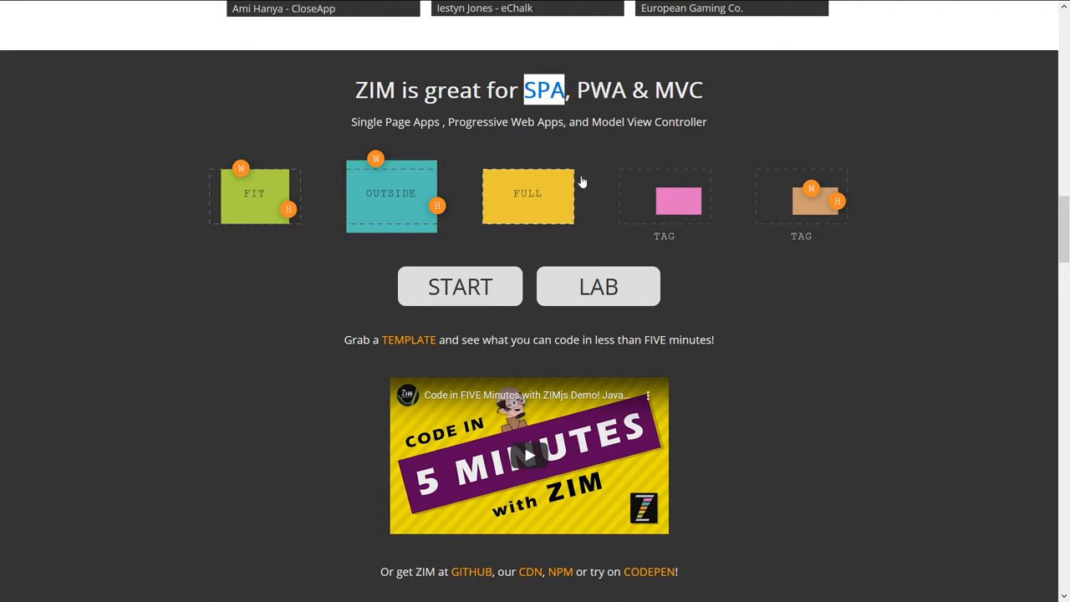
mouse_move(796, 97)
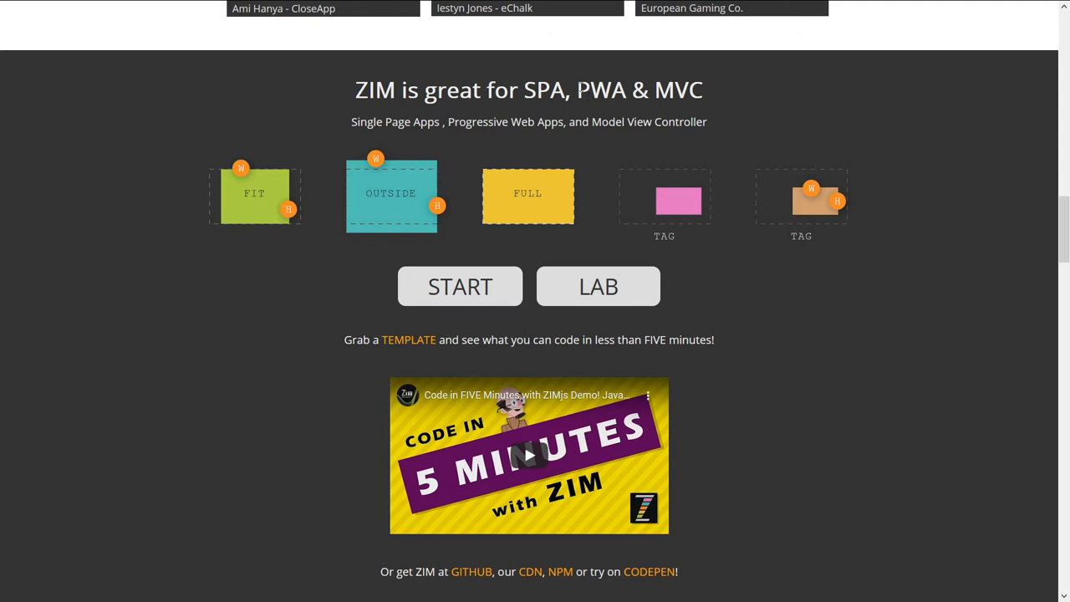
double_click(600, 89)
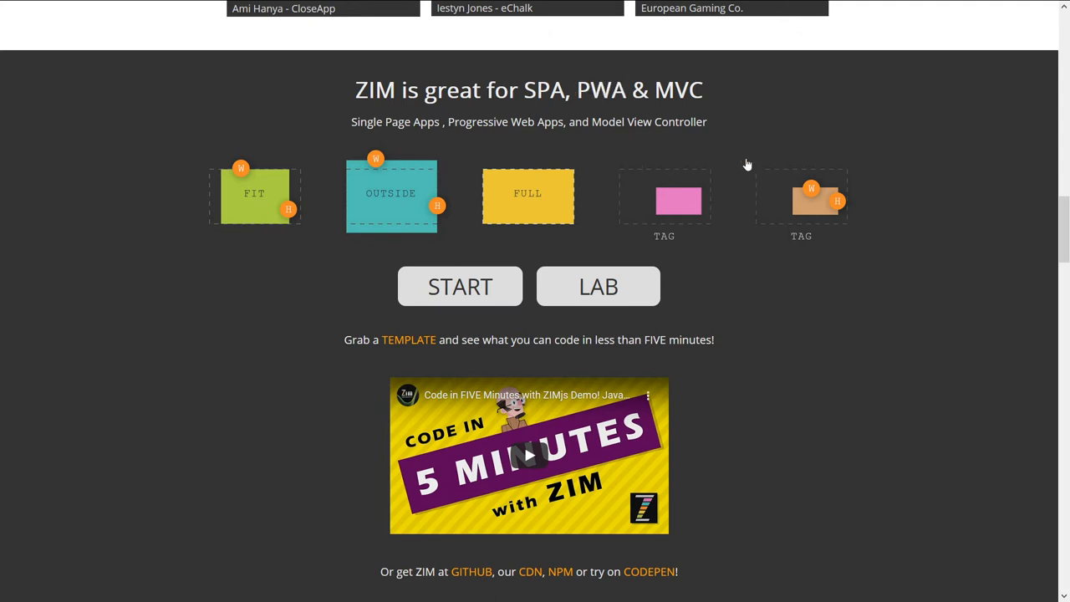
mouse_move(831, 203)
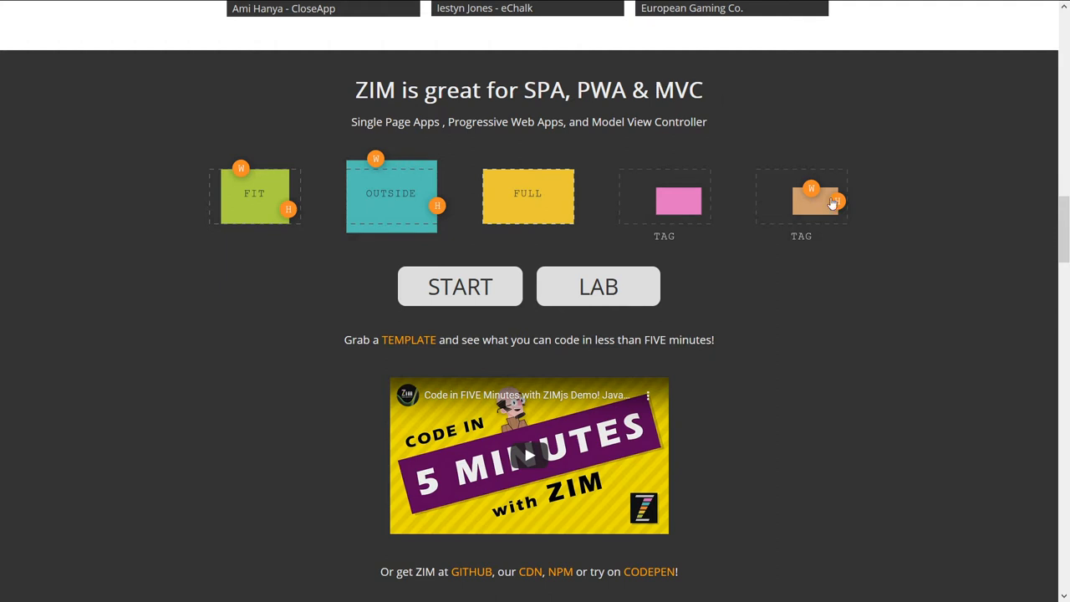
mouse_move(912, 295)
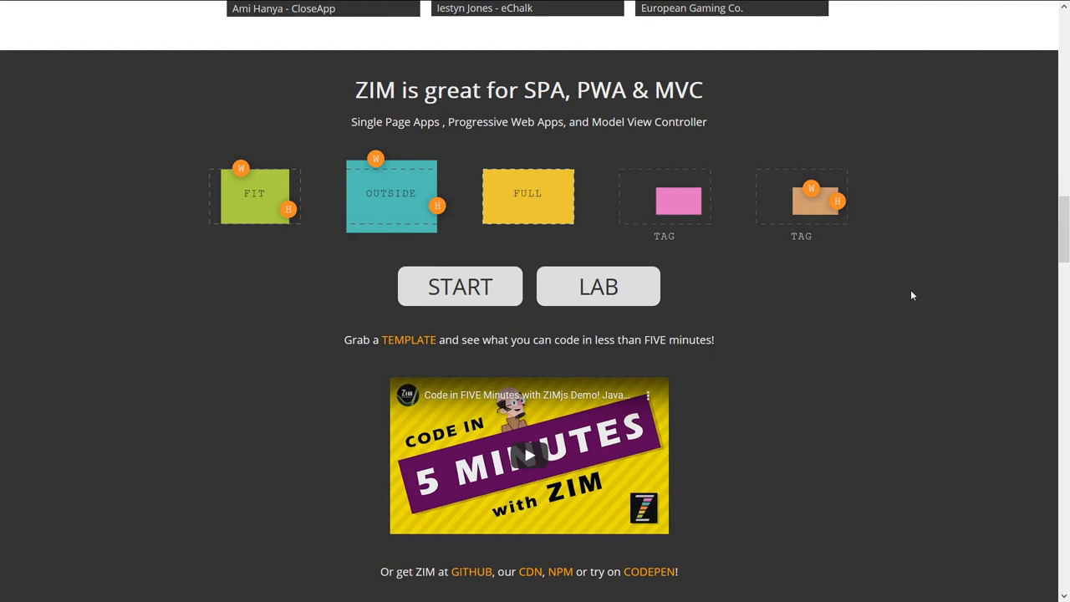
mouse_move(852, 292)
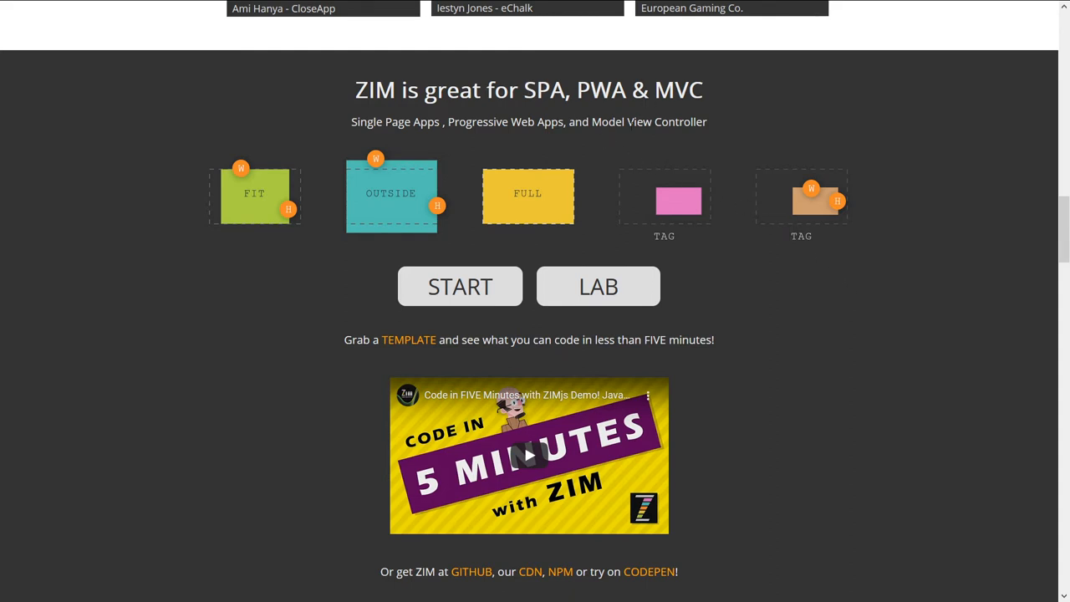
mouse_move(781, 305)
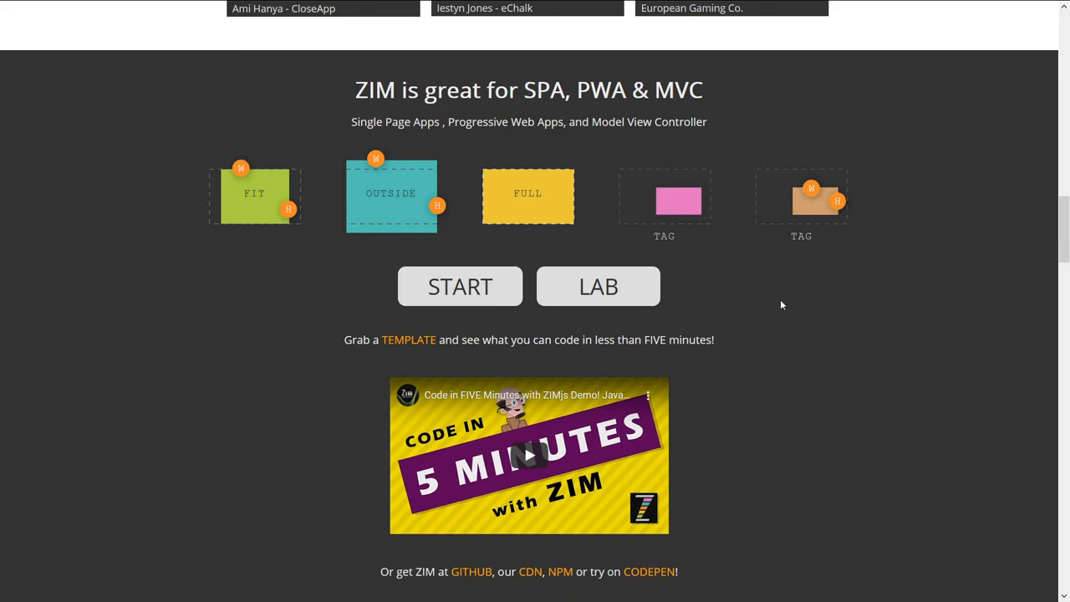
mouse_move(801, 201)
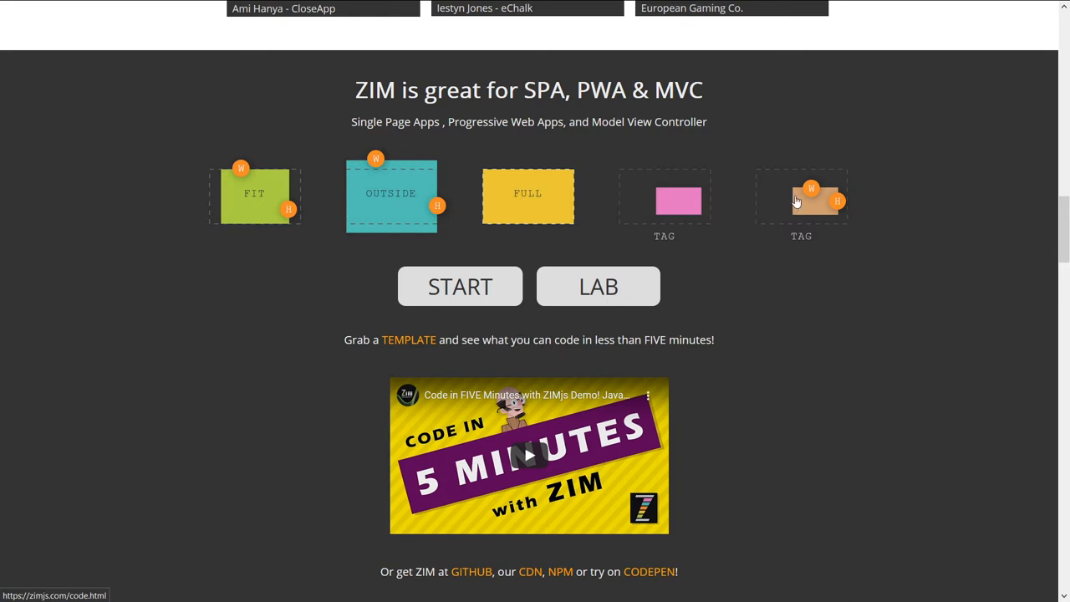
mouse_move(459, 285)
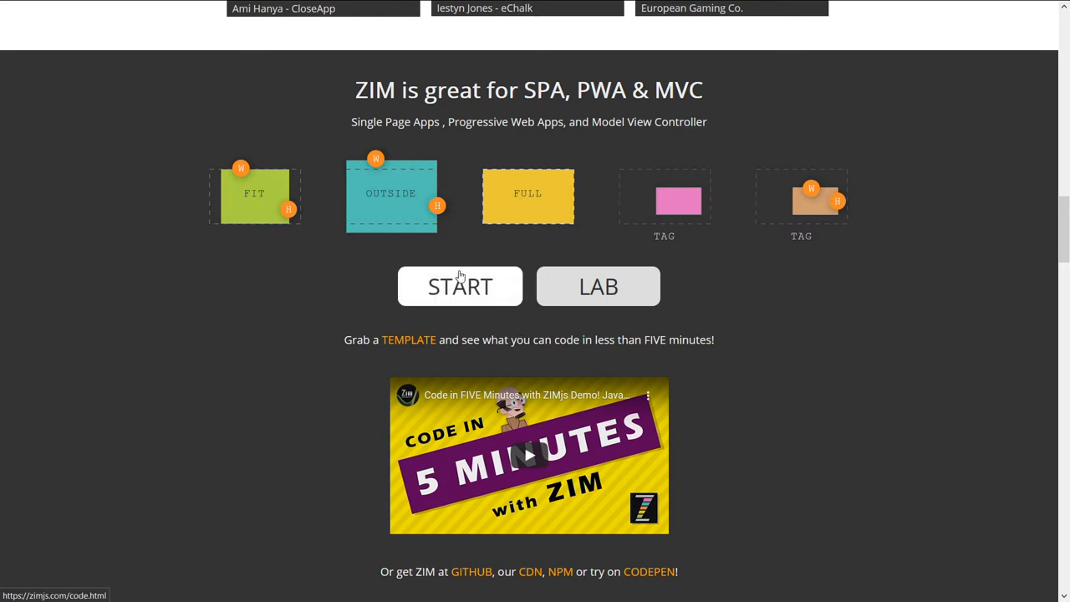
mouse_move(488, 319)
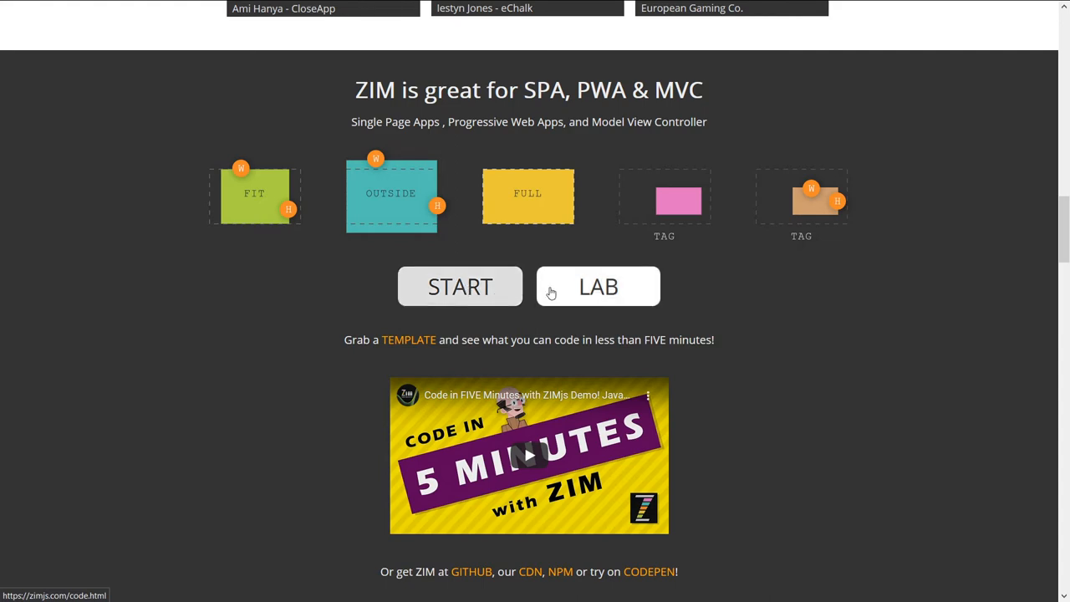
Open ZIM Lab, load the EMIT experiment code and run it.
click(597, 286)
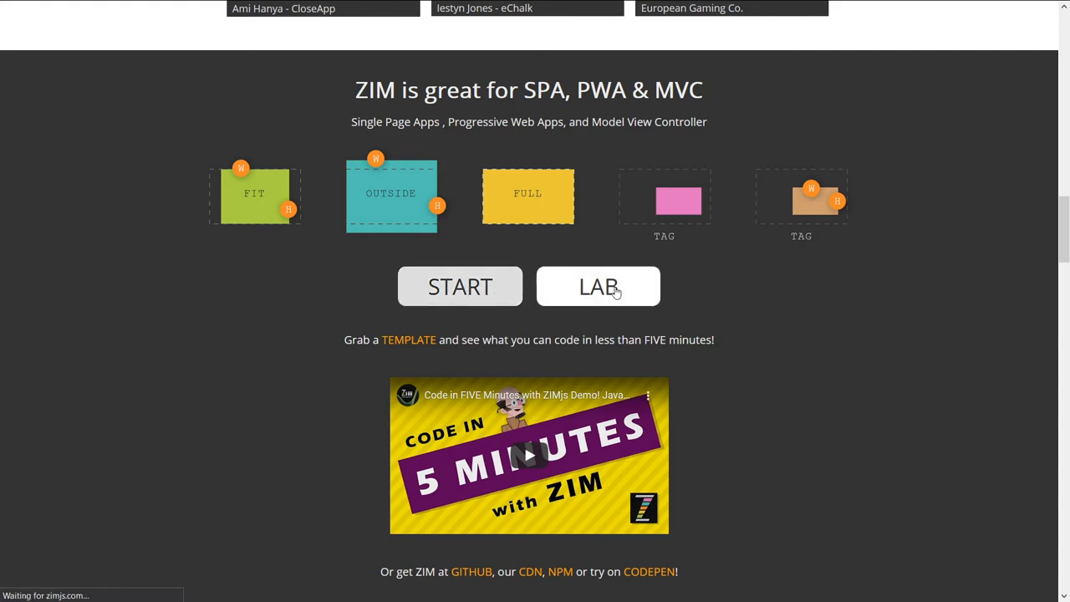
click(597, 286)
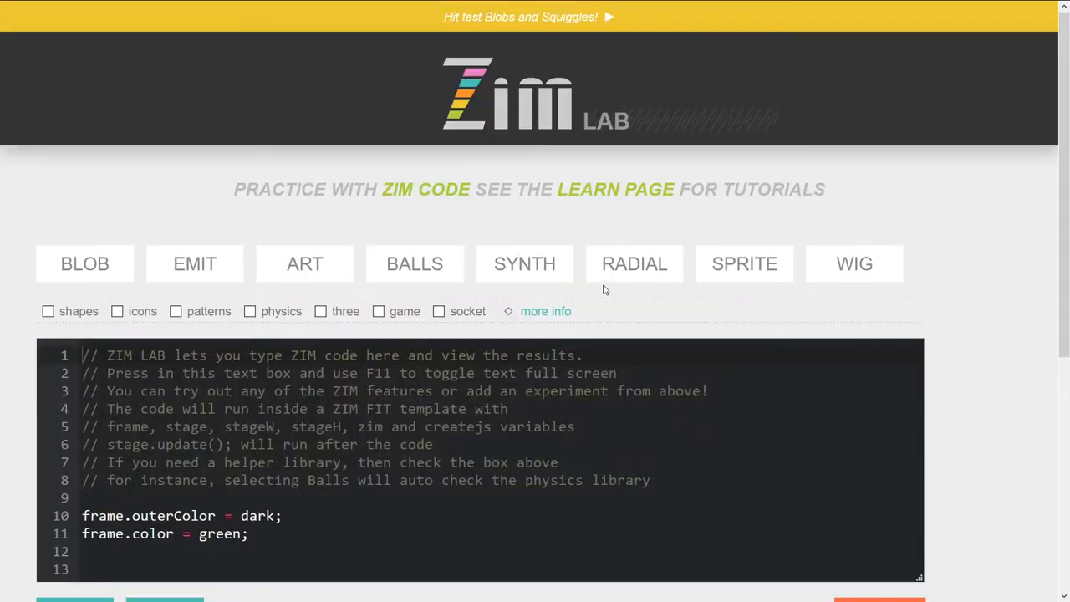
click(304, 264)
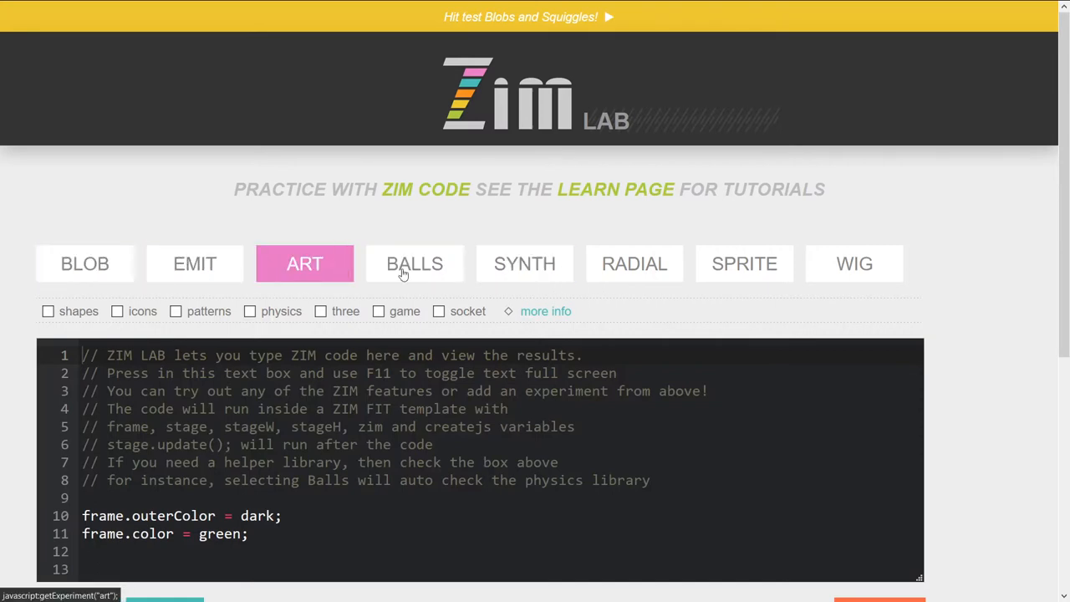
scroll(down, 3)
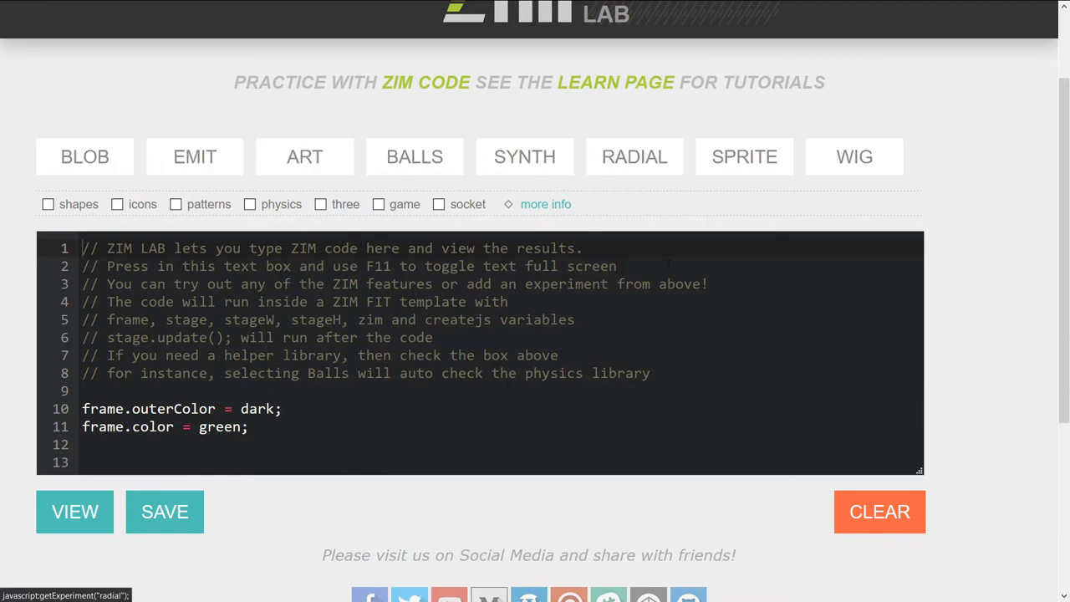
scroll(down, 3)
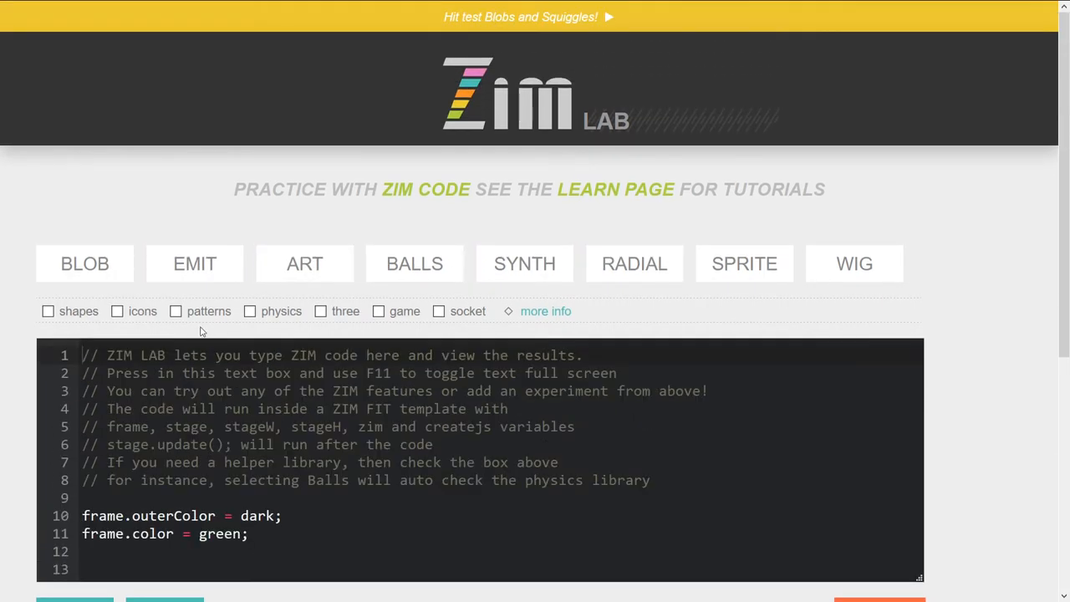
click(193, 264)
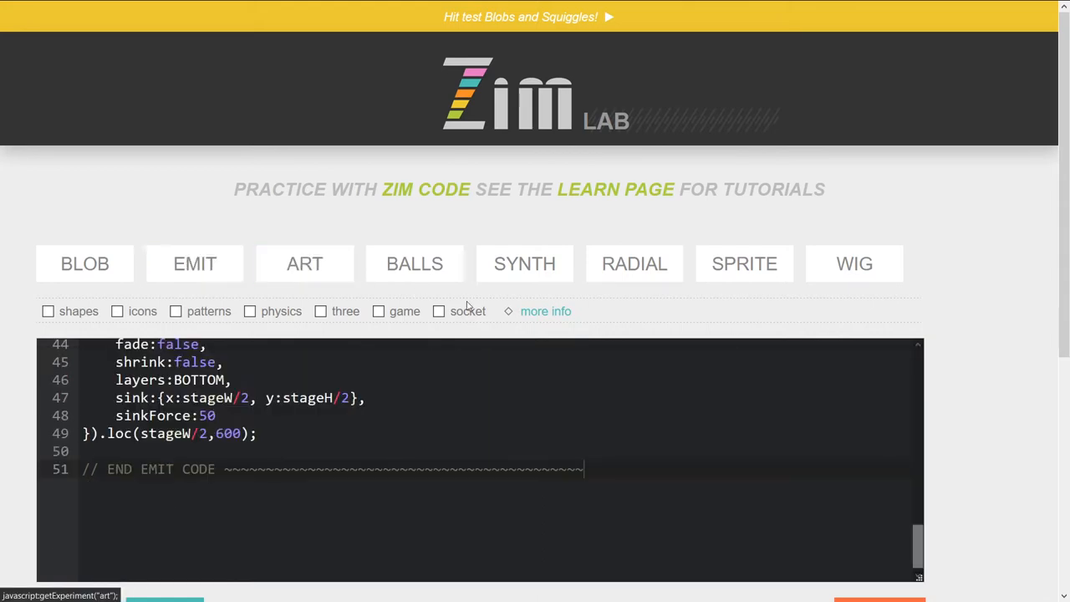
scroll(down, 3)
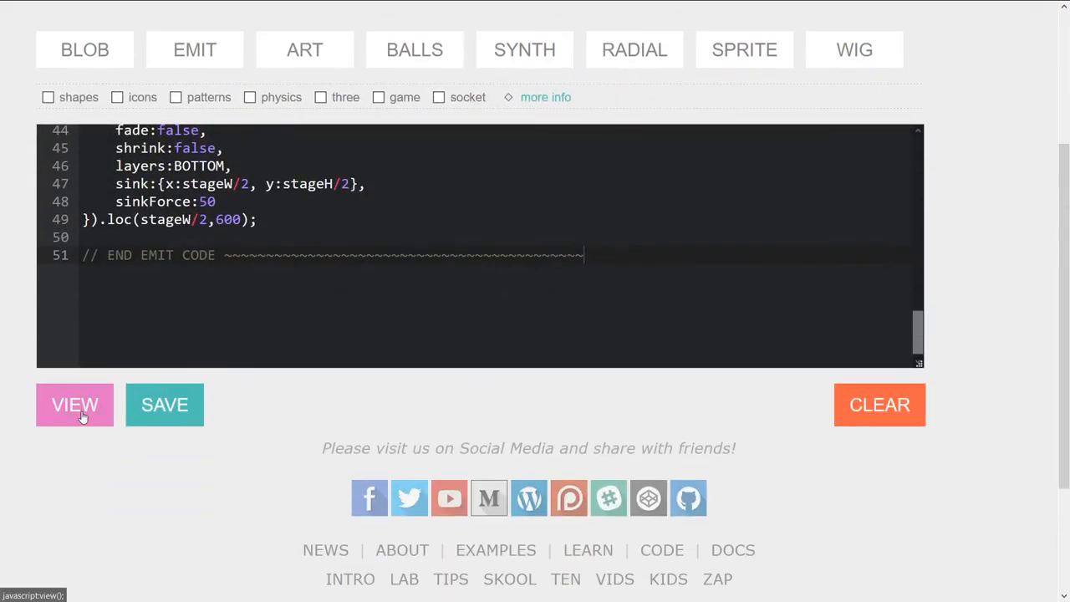
click(74, 404)
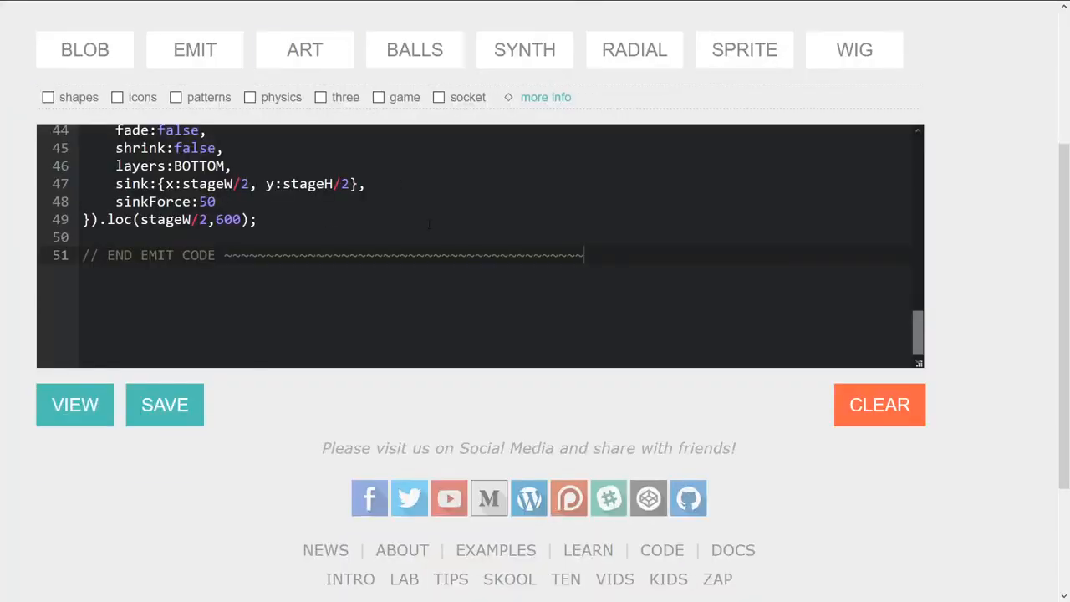
Clear the editor, load the WIG experiment code and run it.
click(878, 404)
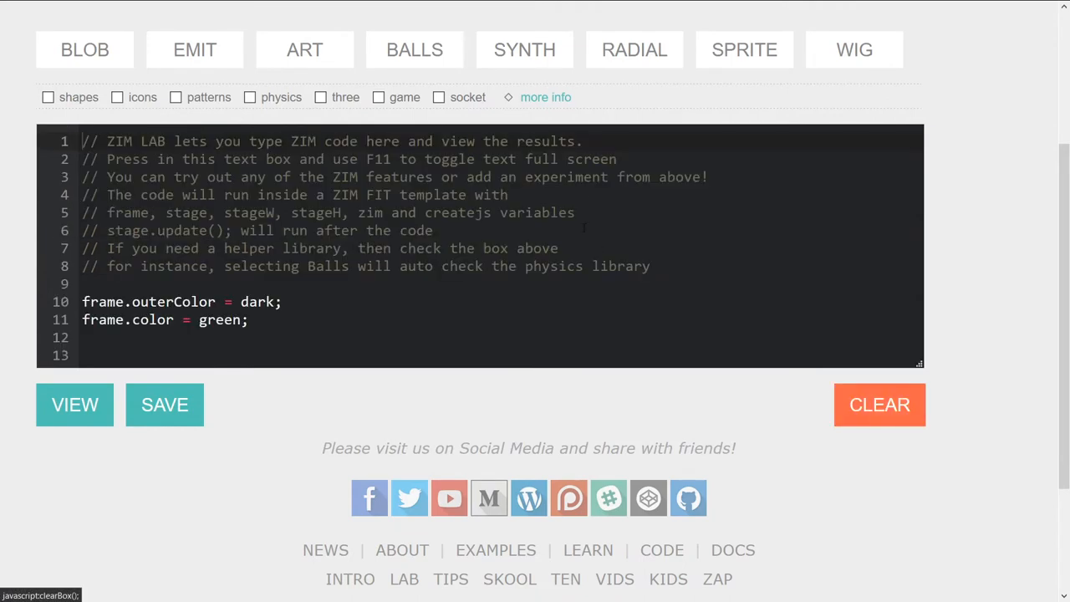
click(853, 49)
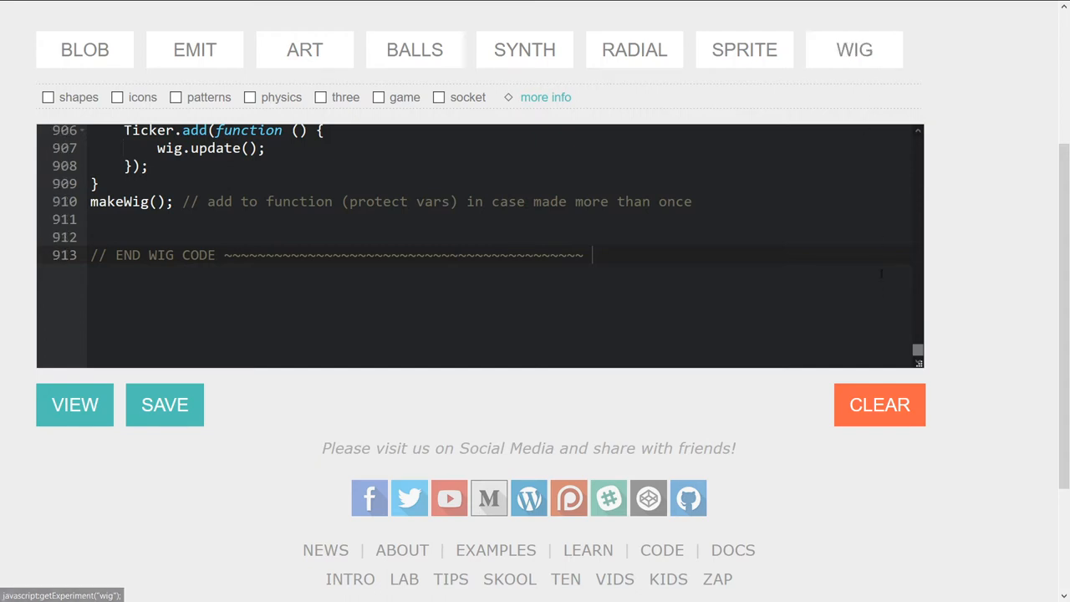
click(74, 404)
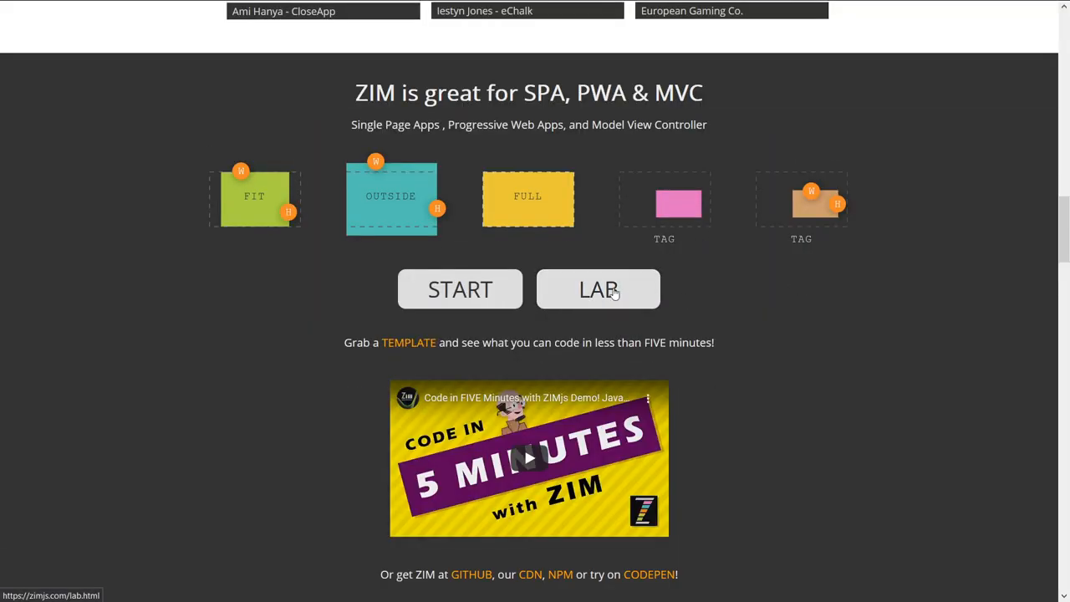
Scroll past START/LAB and the download links to 'Importing Code to ZIM is easy!'.
scroll(down, 3)
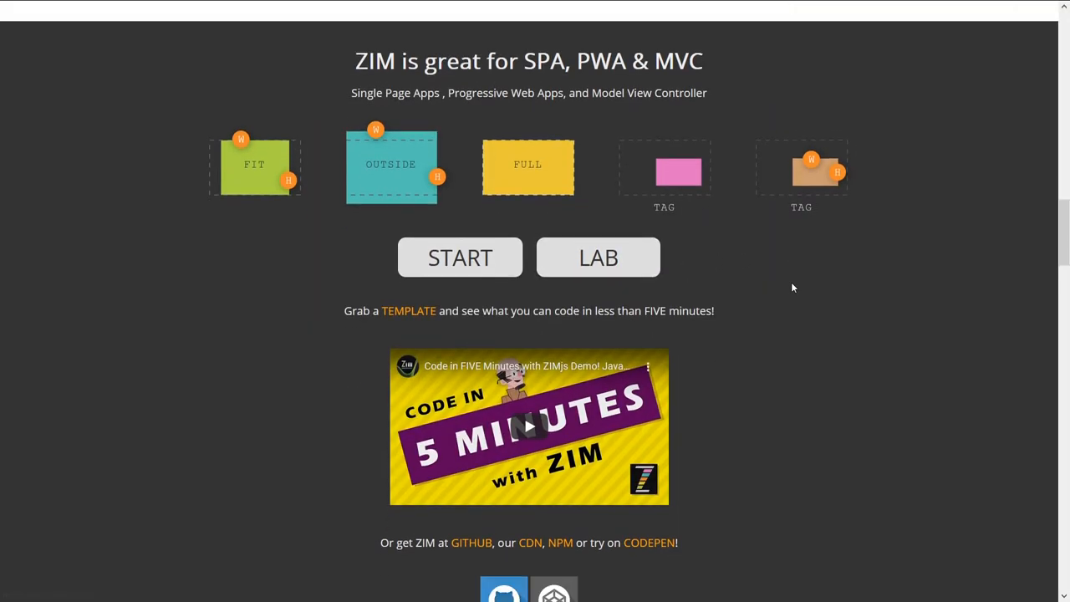
scroll(down, 3)
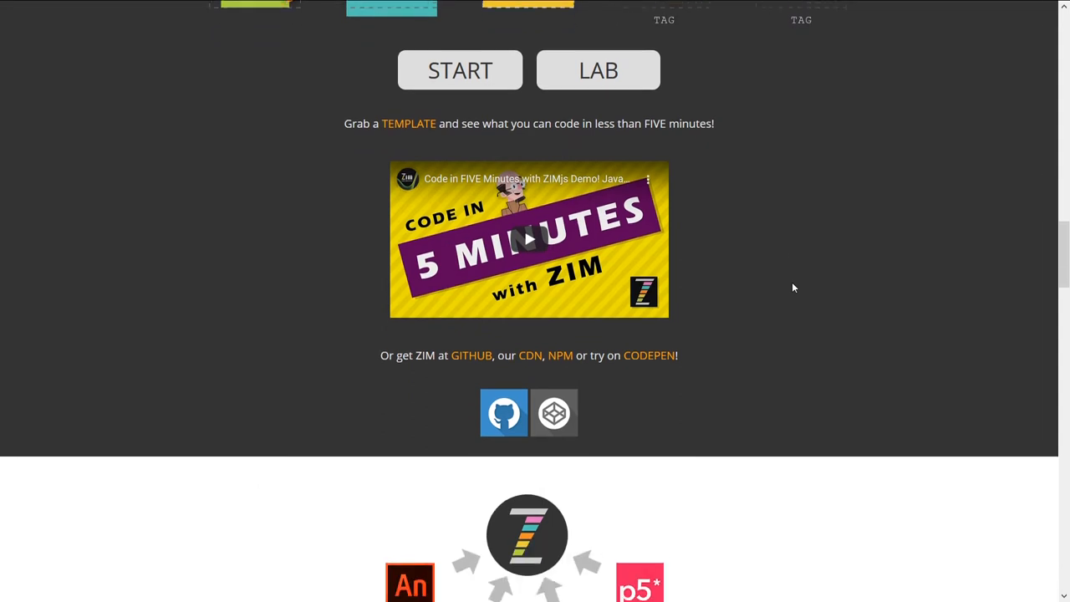
scroll(down, 3)
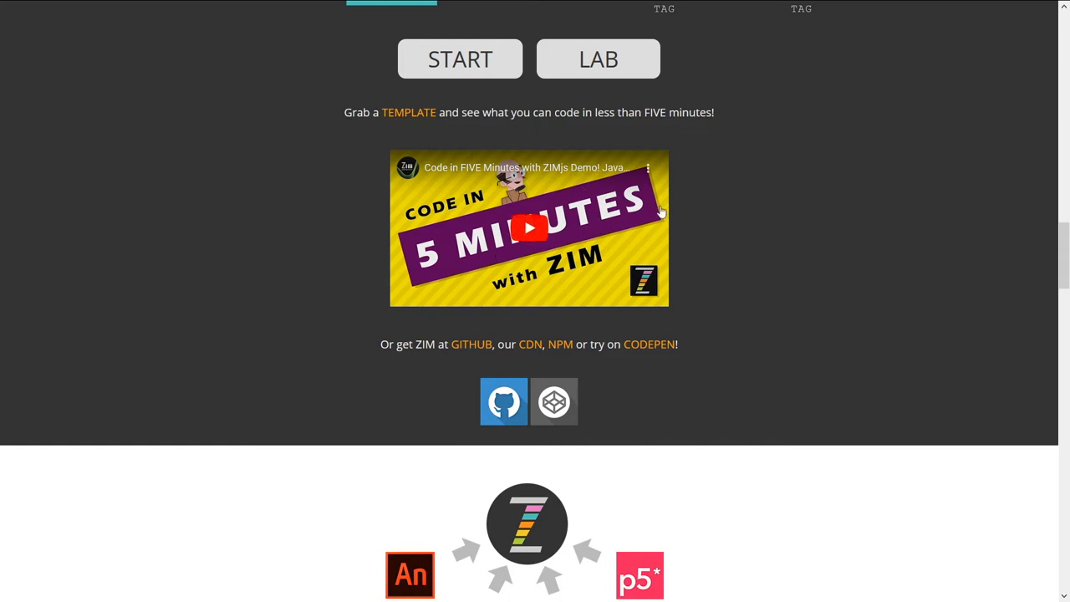
scroll(down, 3)
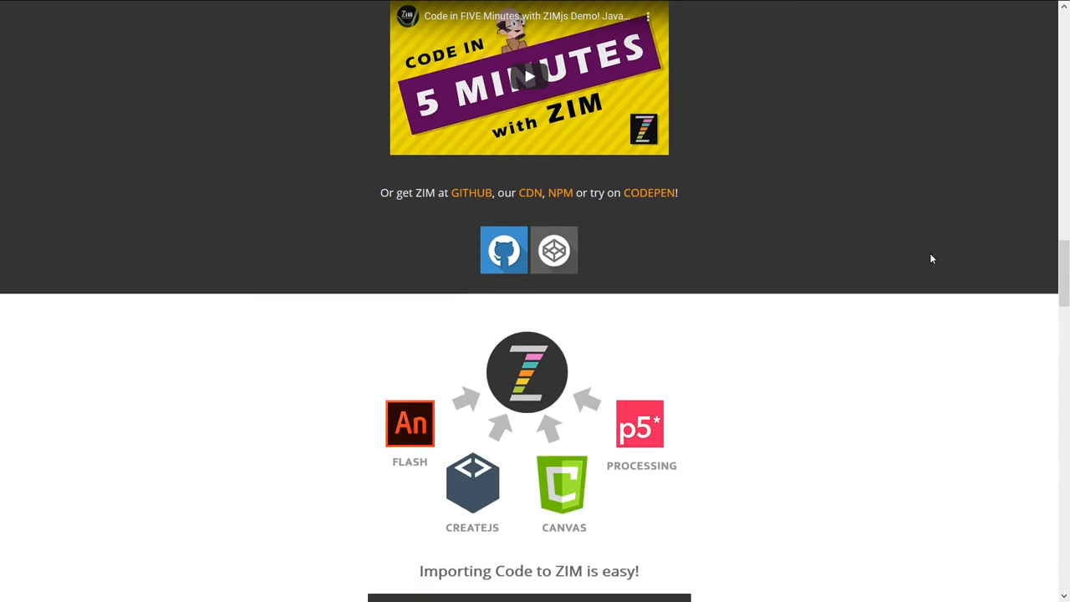
scroll(down, 3)
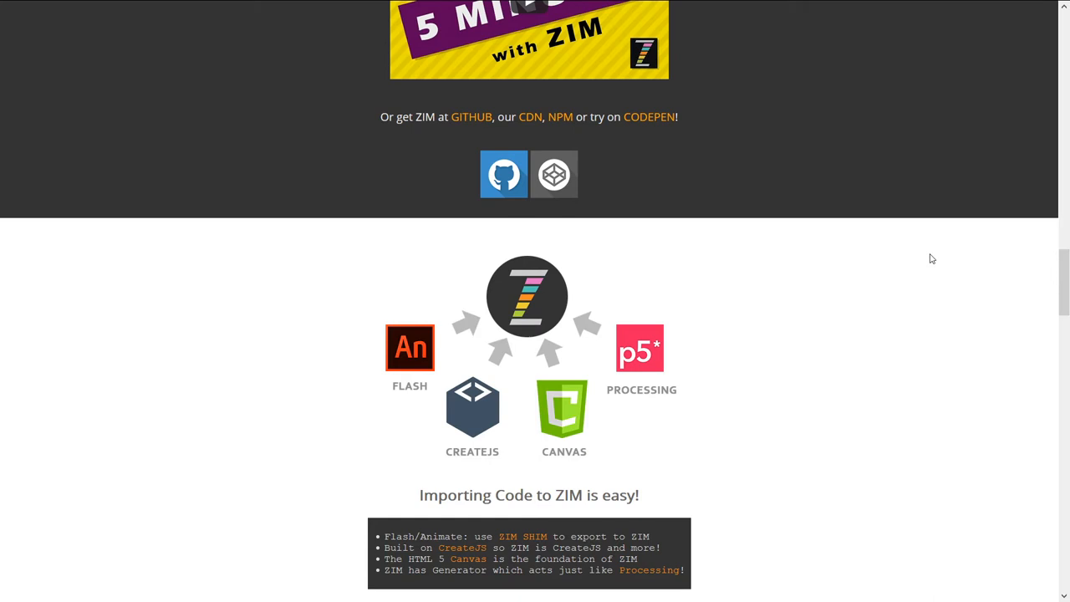
scroll(down, 3)
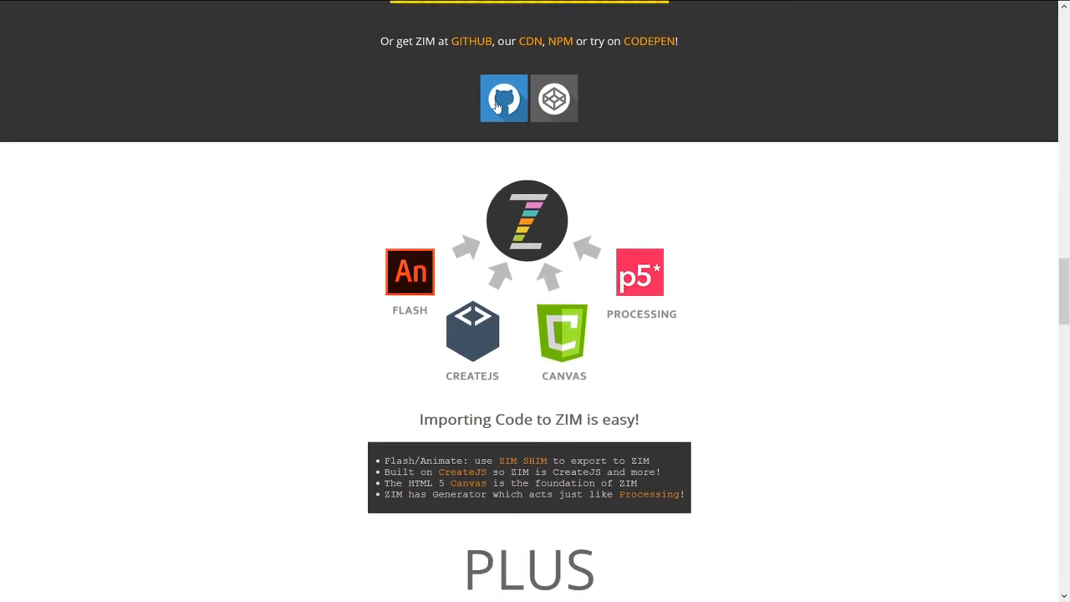
mouse_move(503, 105)
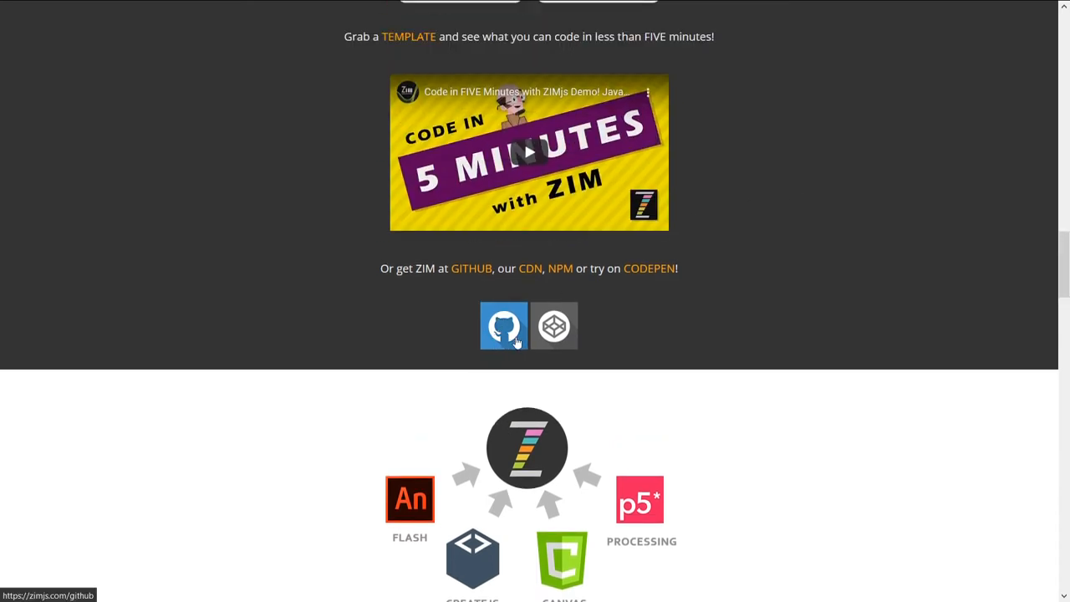
mouse_move(950, 314)
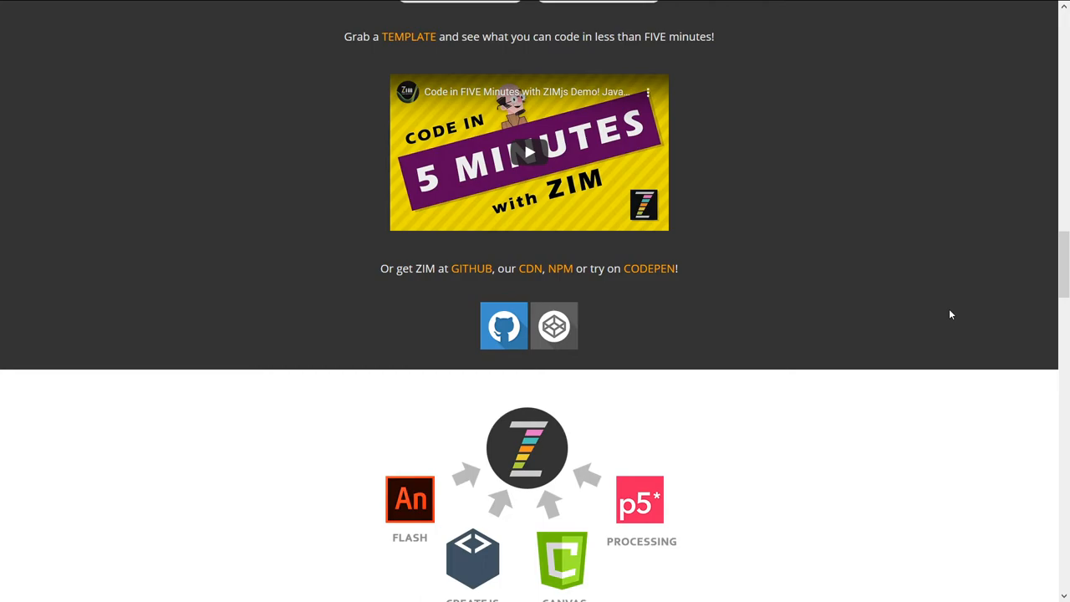
scroll(down, 3)
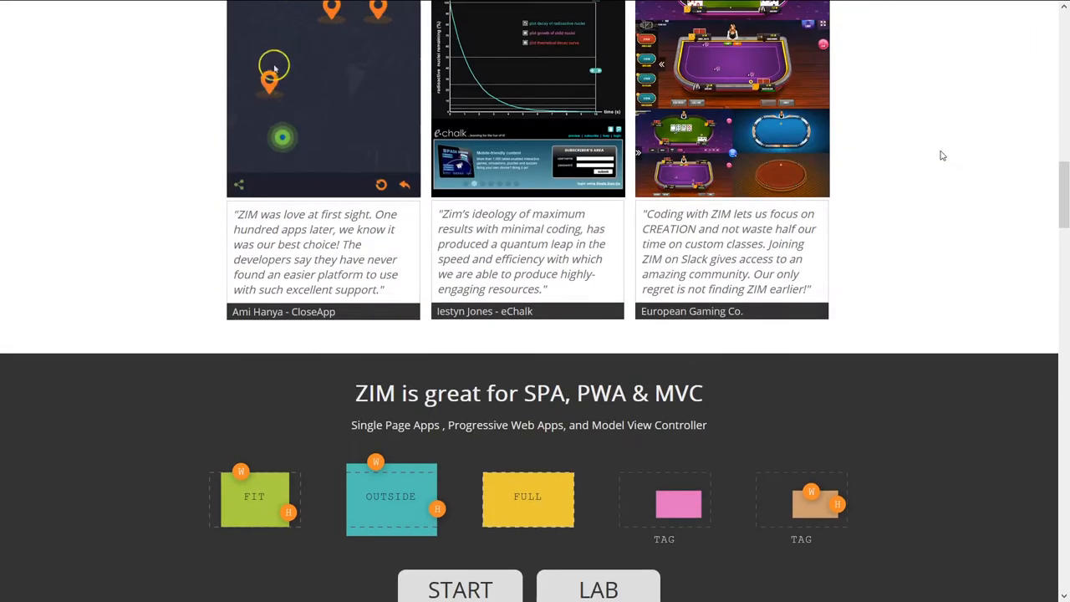
scroll(down, 3)
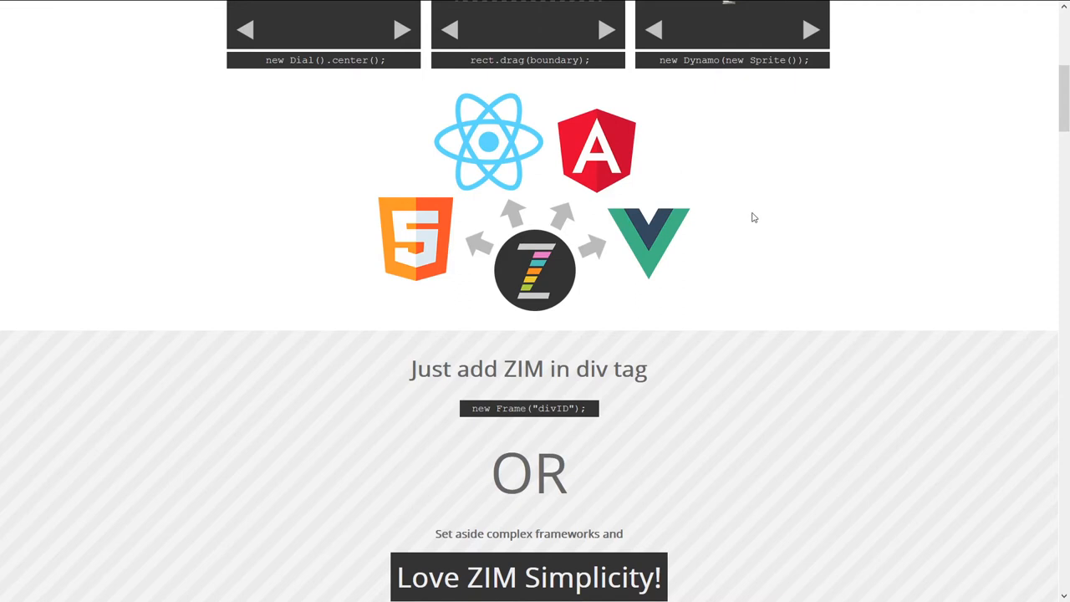
scroll(down, 3)
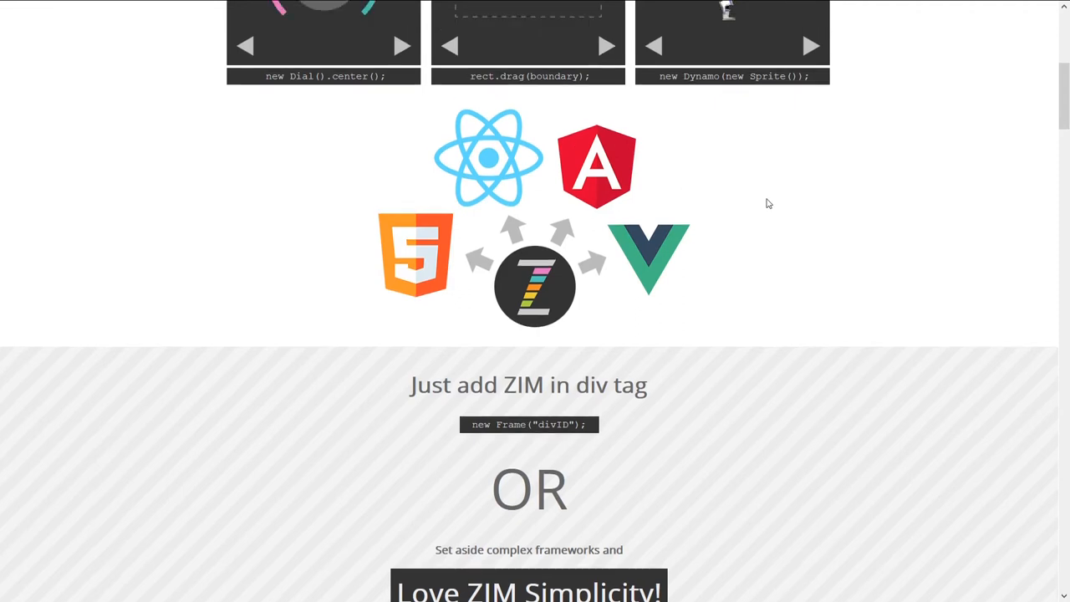
scroll(up, 3)
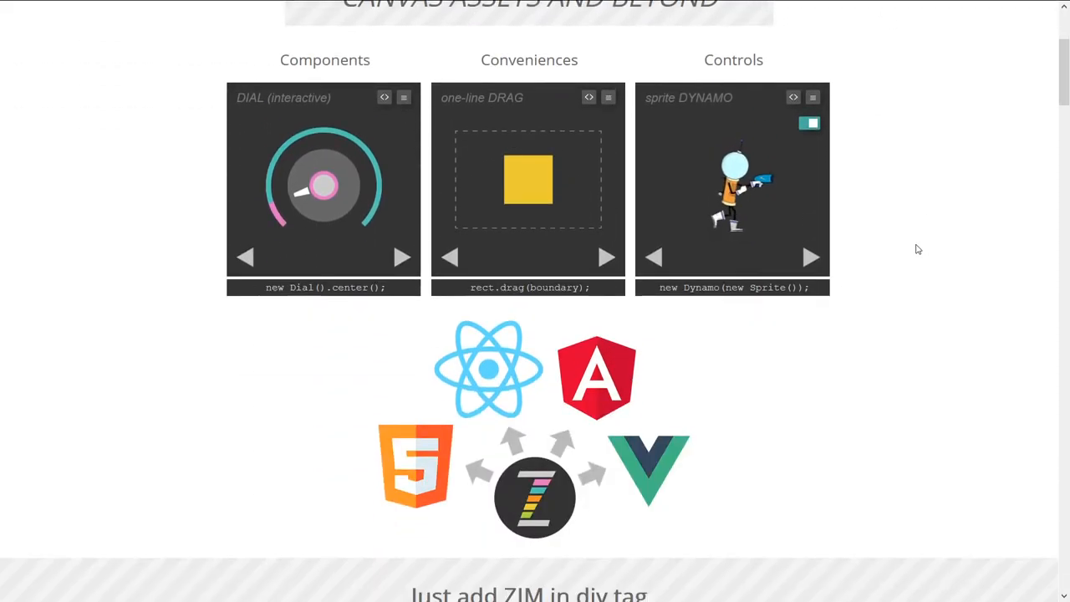
scroll(down, 3)
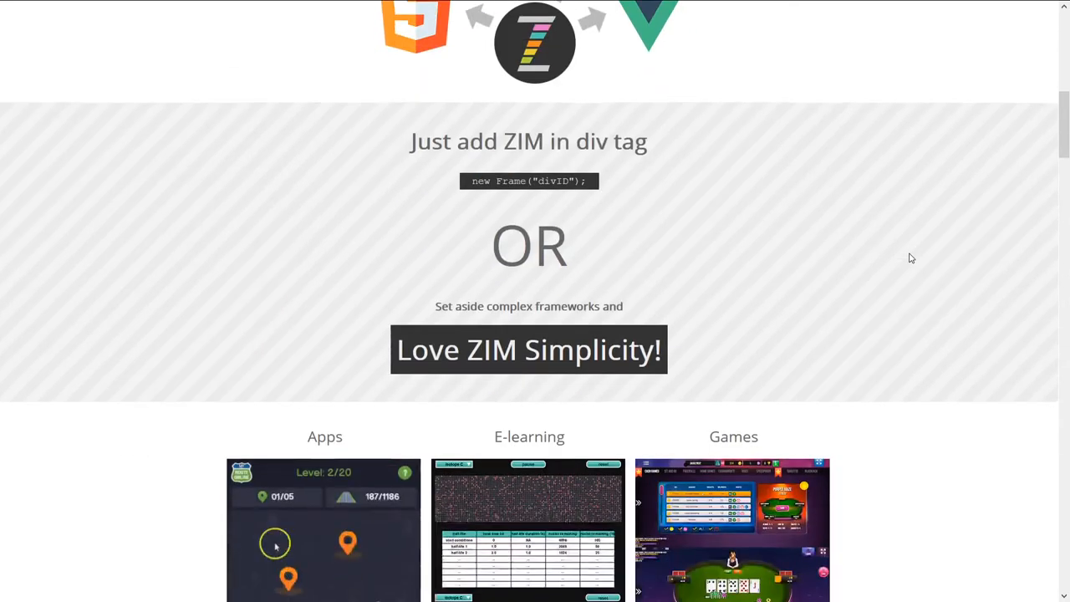
scroll(down, 3)
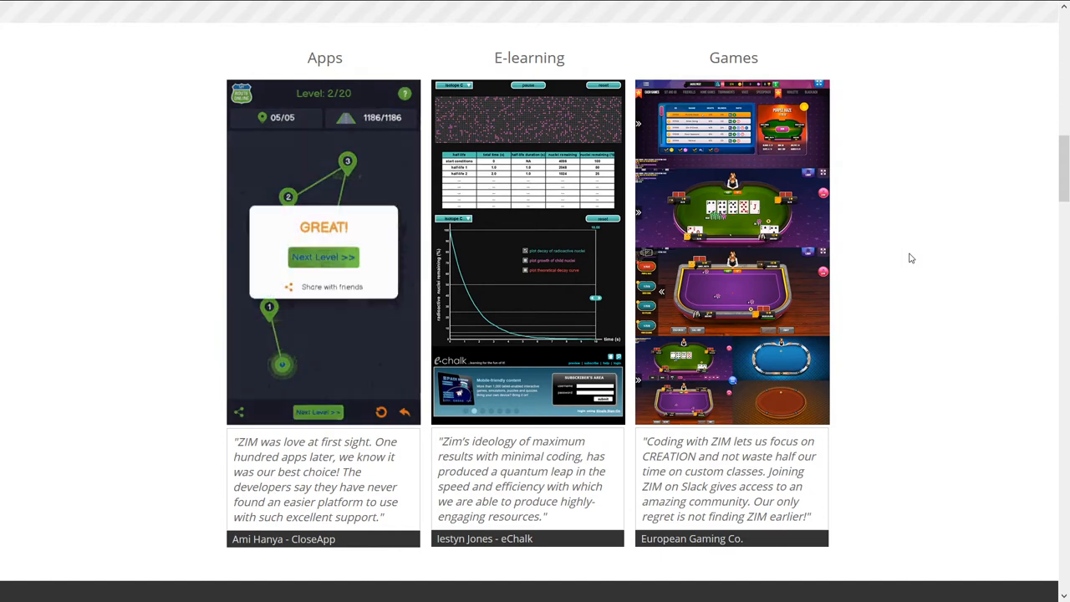
scroll(down, 3)
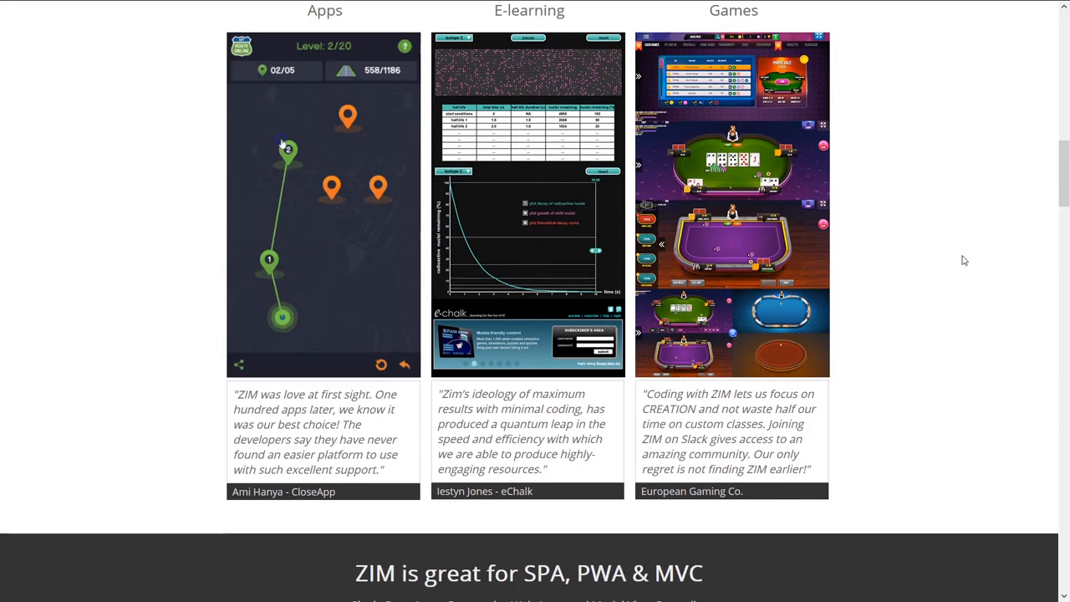
scroll(down, 3)
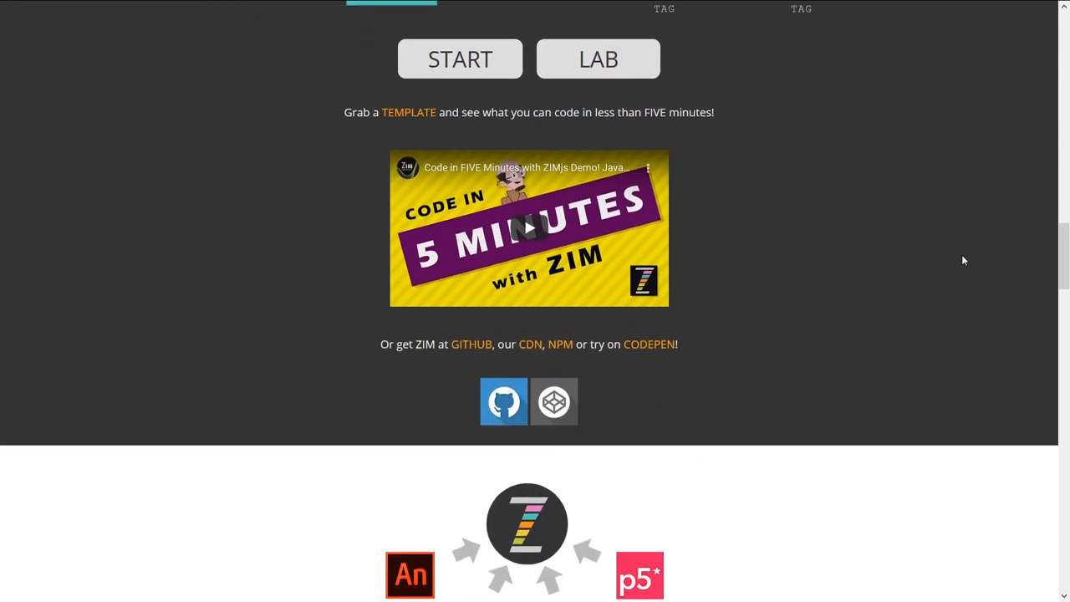
mouse_move(936, 262)
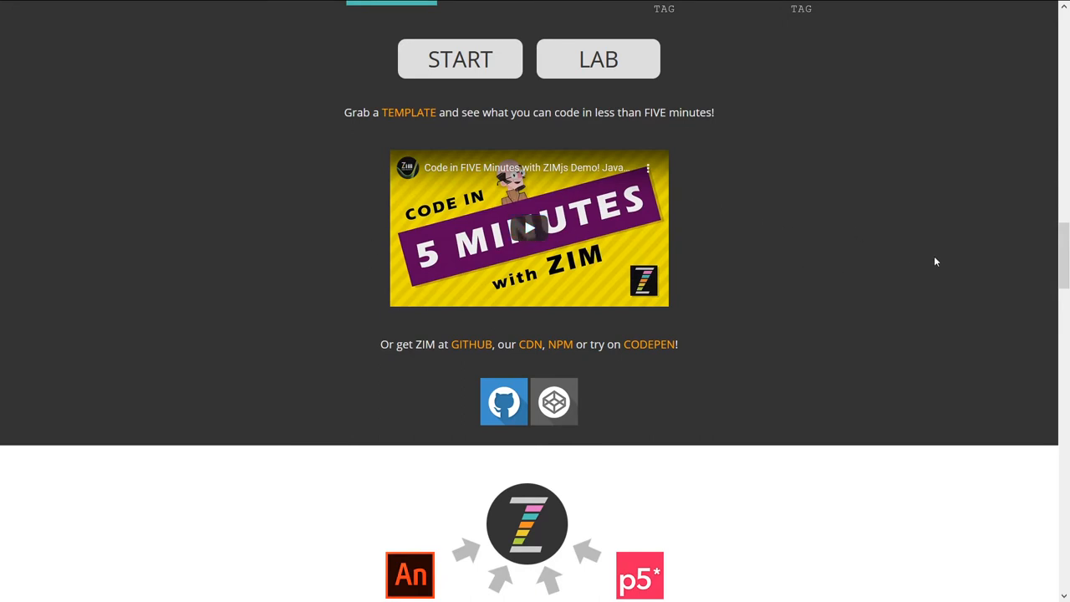
scroll(down, 3)
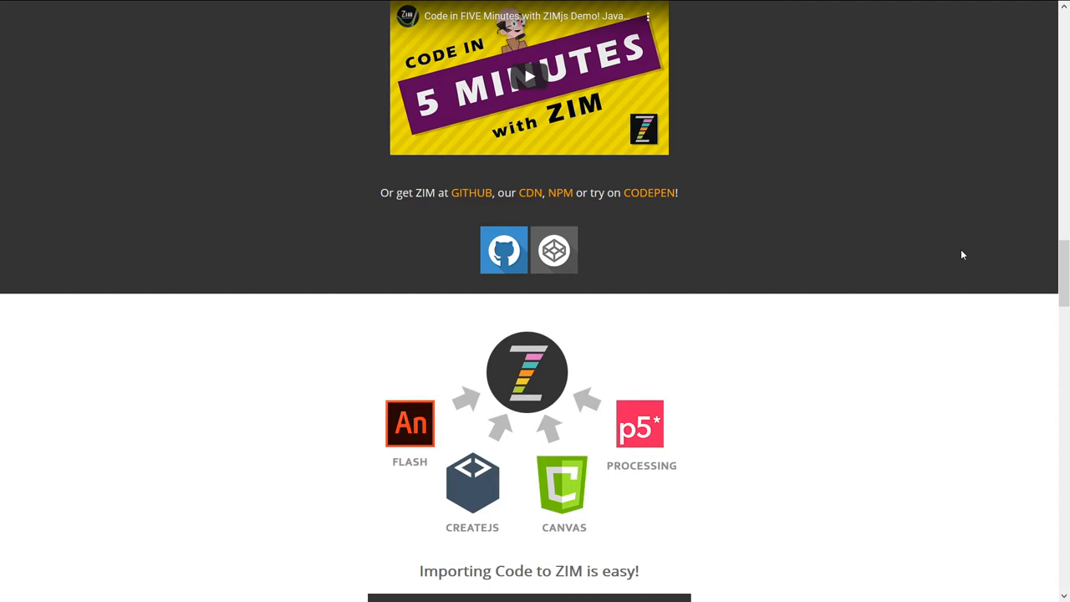
scroll(down, 3)
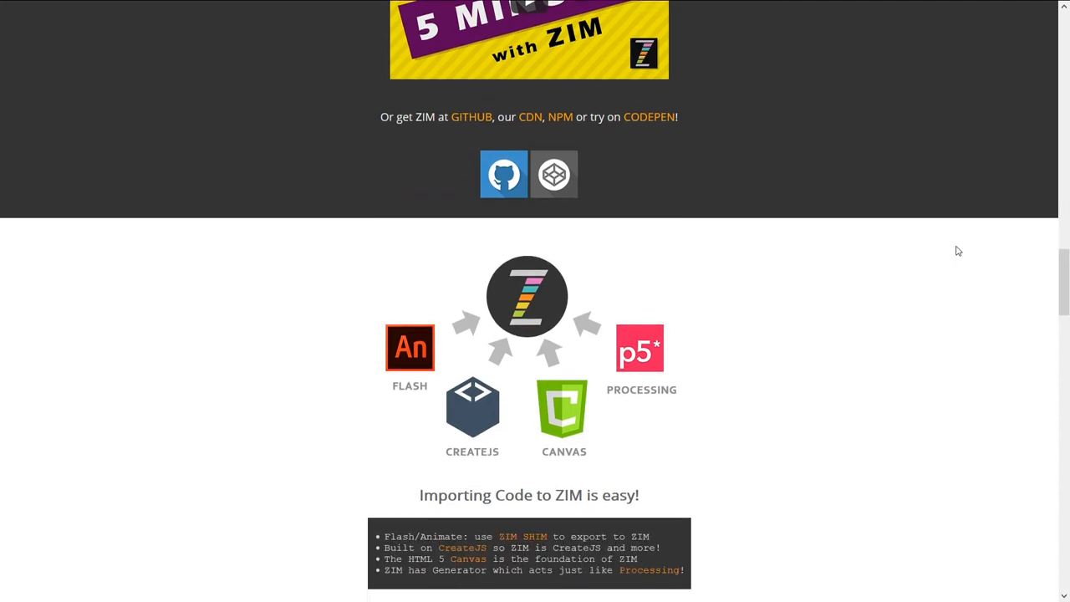
scroll(down, 3)
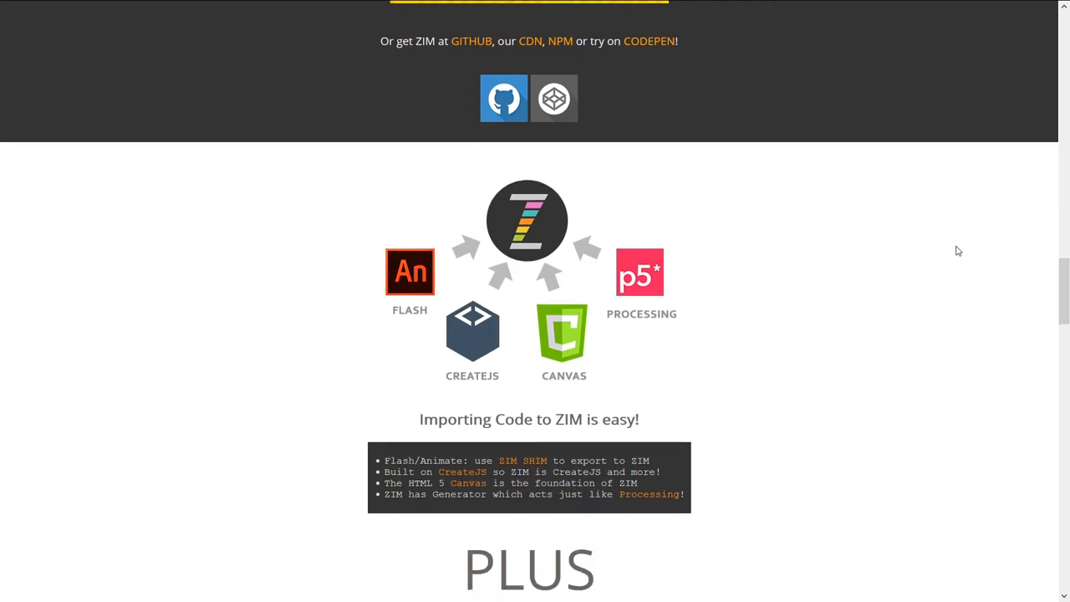
scroll(down, 3)
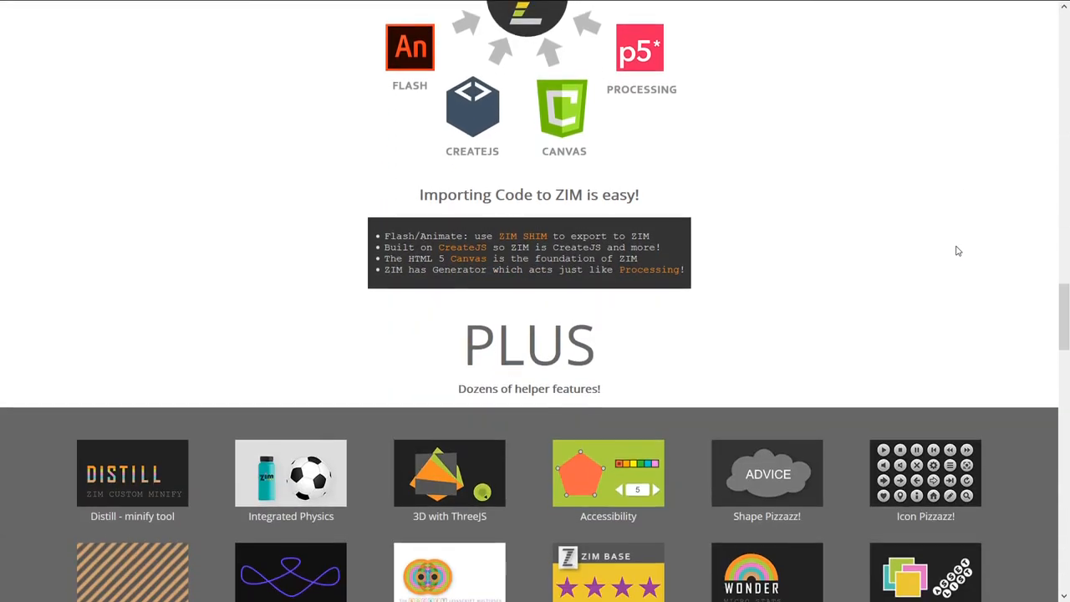
Scroll back to the START and LAB buttons, five-minute video and download links.
scroll(down, 3)
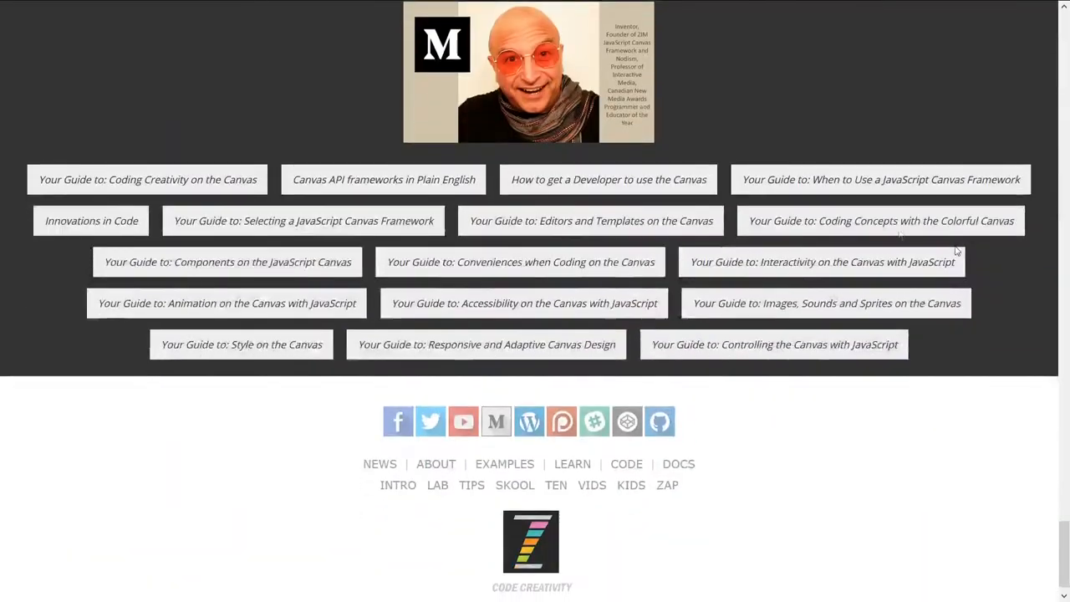
mouse_move(505, 92)
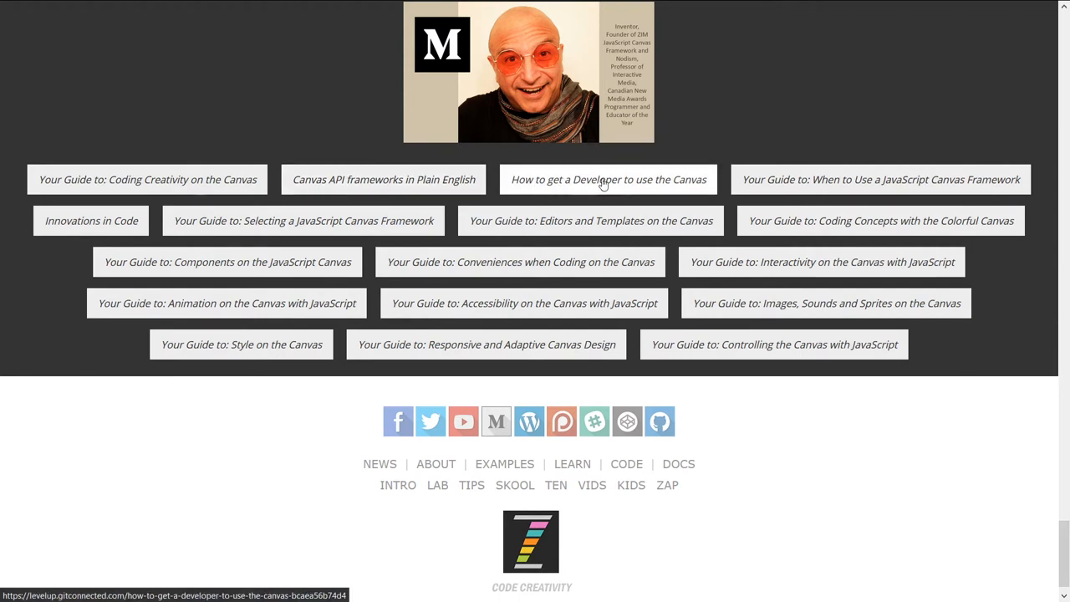
mouse_move(633, 182)
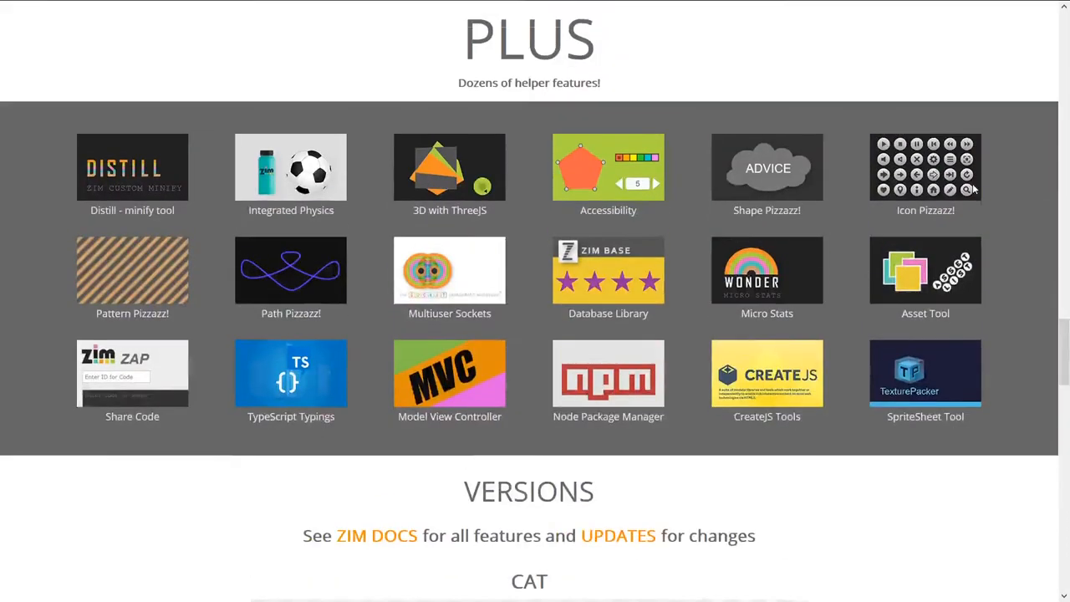
scroll(down, 3)
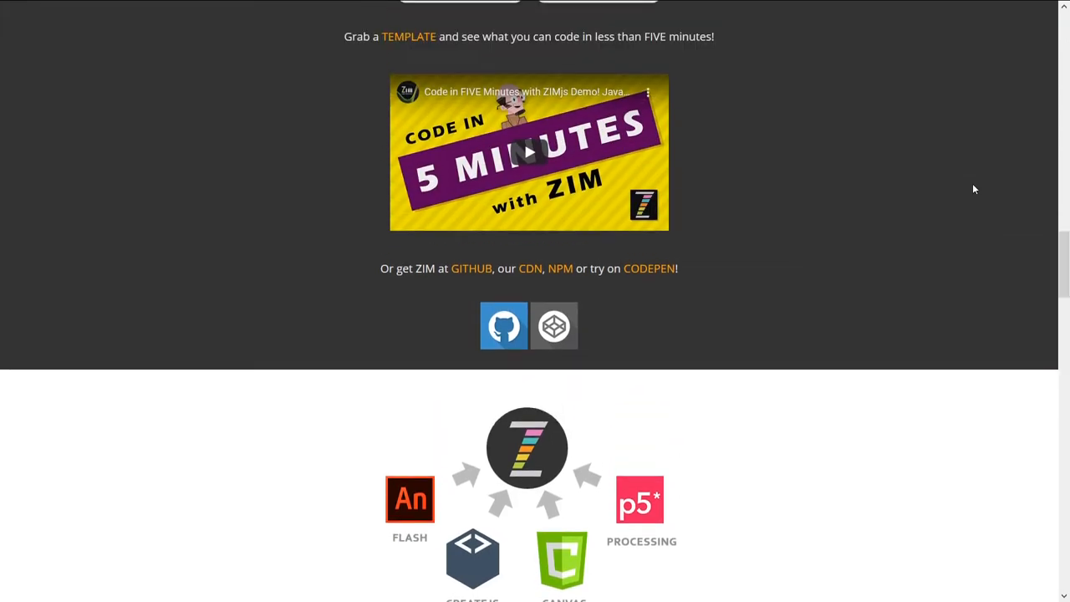
scroll(up, 3)
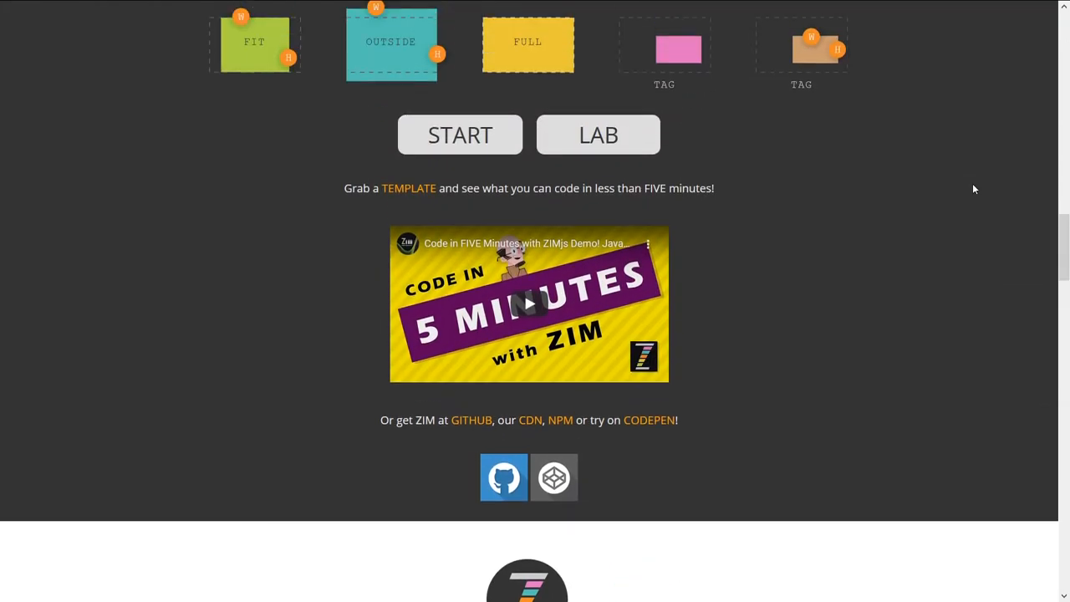
scroll(down, 3)
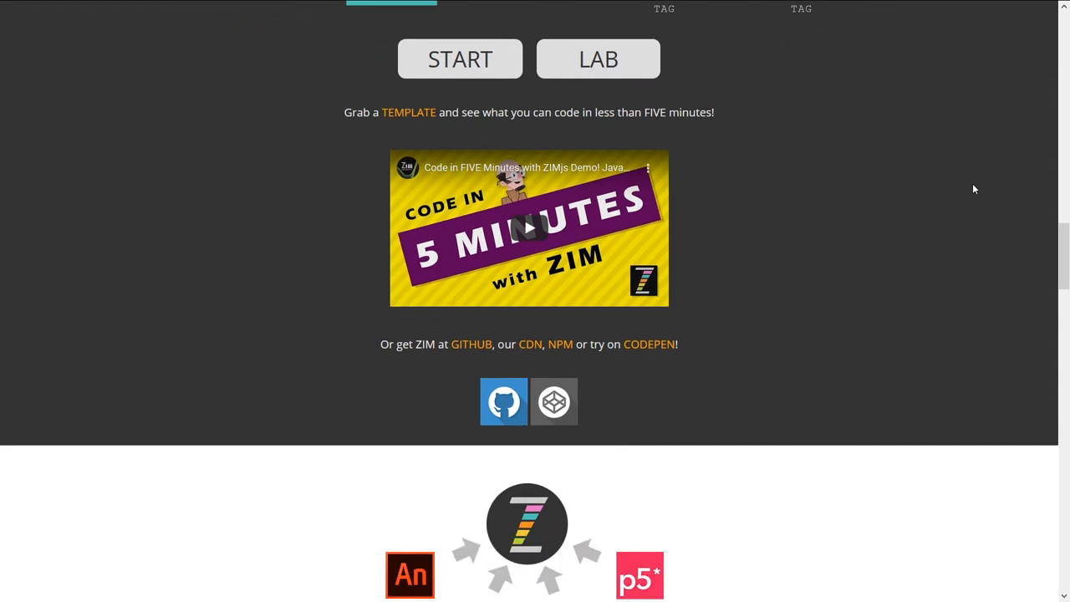
mouse_move(1049, 259)
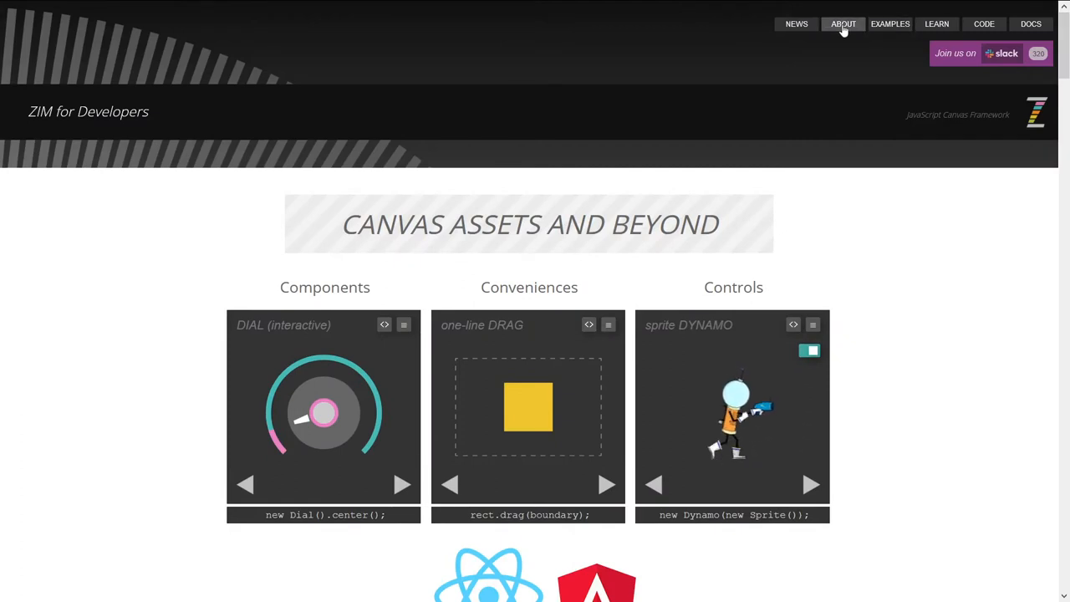
Open the ZIM About page and scroll through its Features and Applications showcase.
click(843, 23)
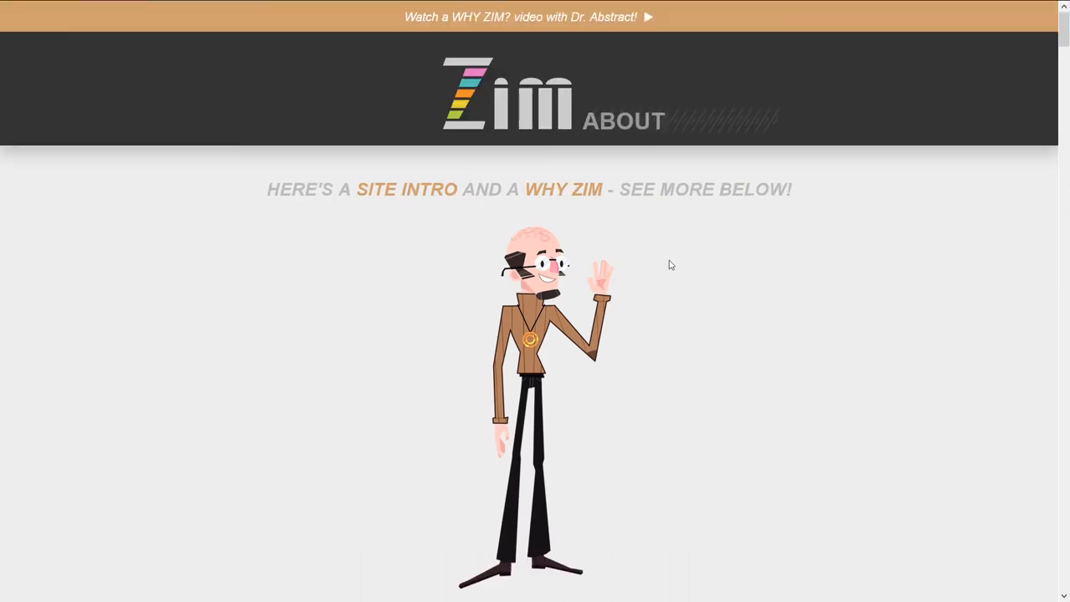
scroll(down, 3)
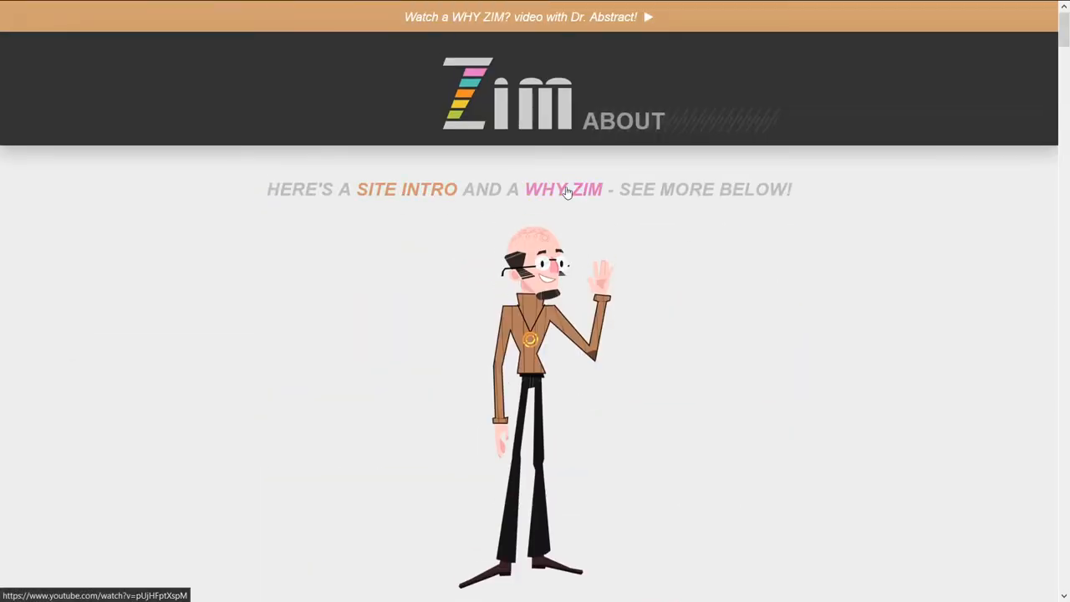
scroll(down, 3)
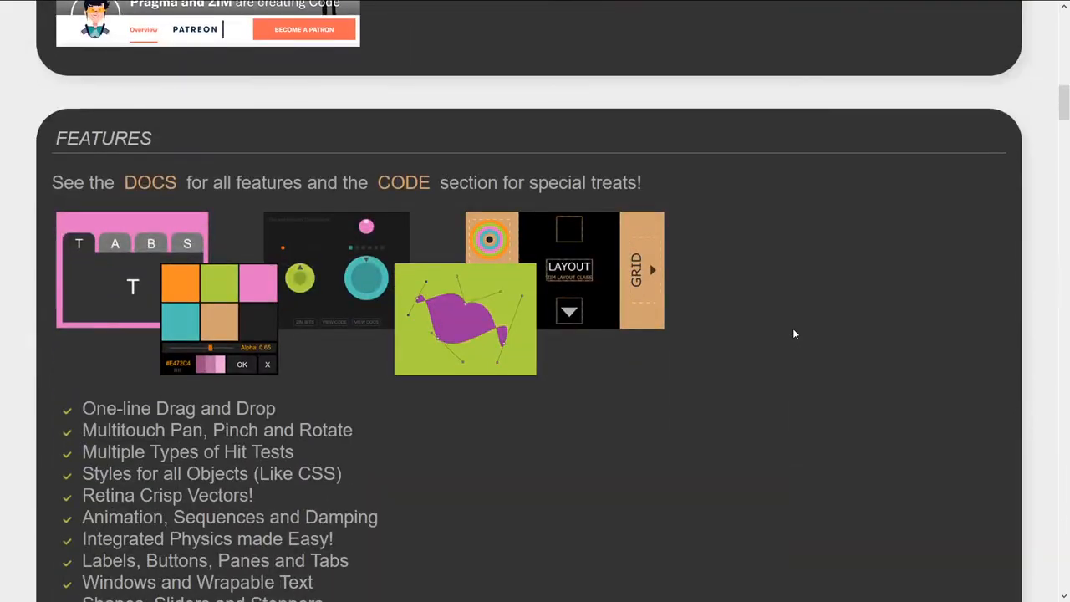
scroll(down, 3)
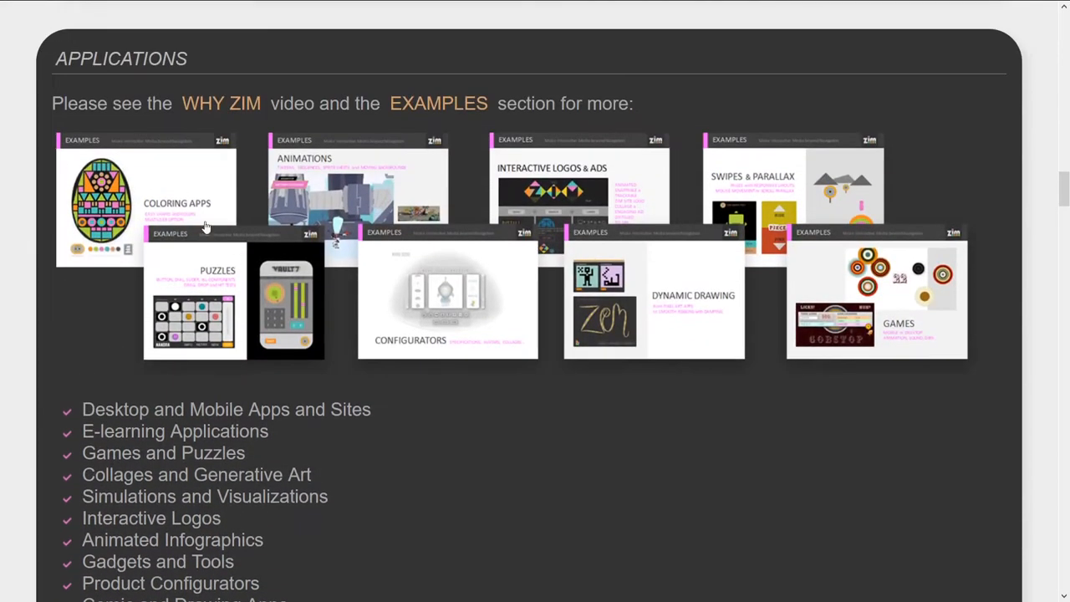
mouse_move(400, 224)
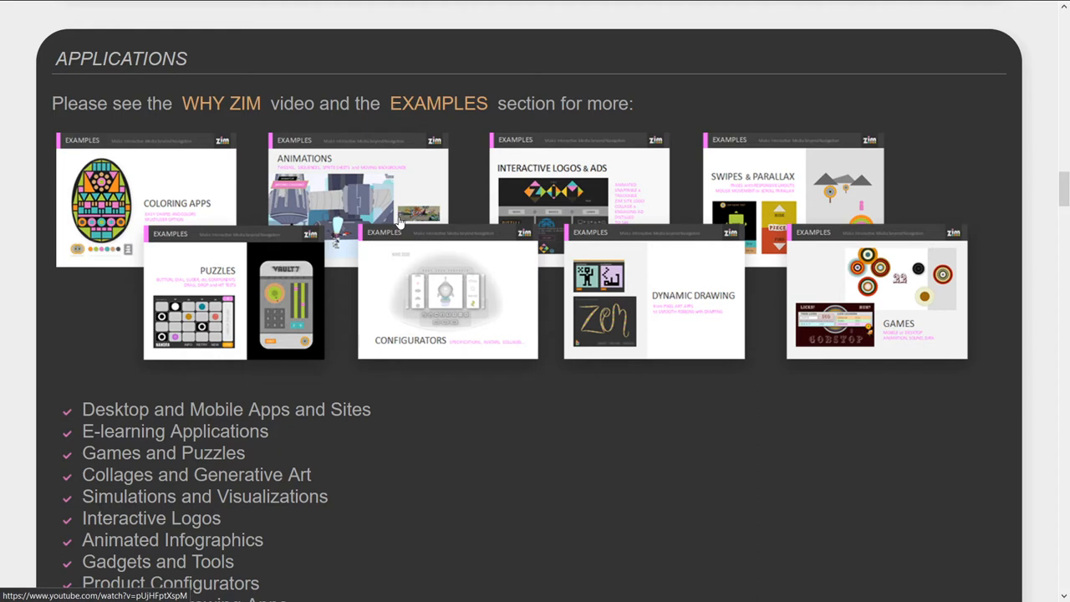
mouse_move(432, 182)
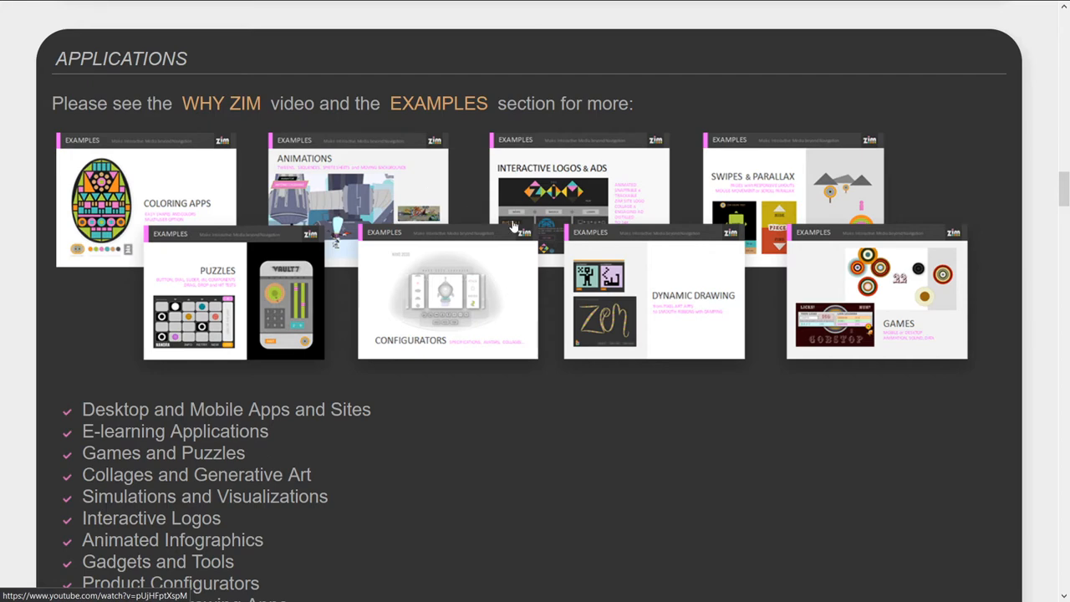
mouse_move(377, 230)
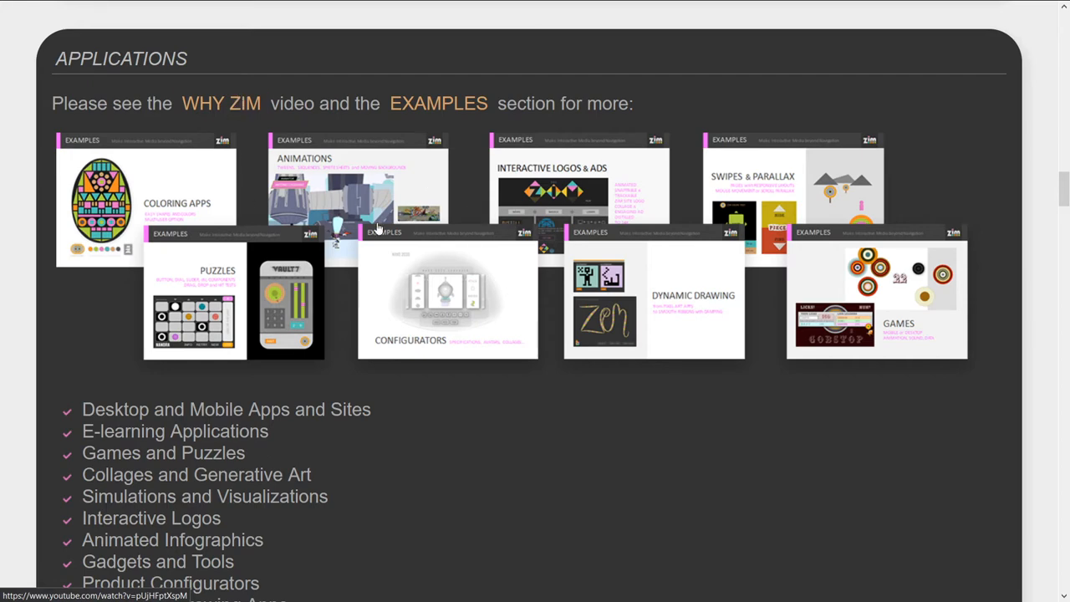
mouse_move(833, 186)
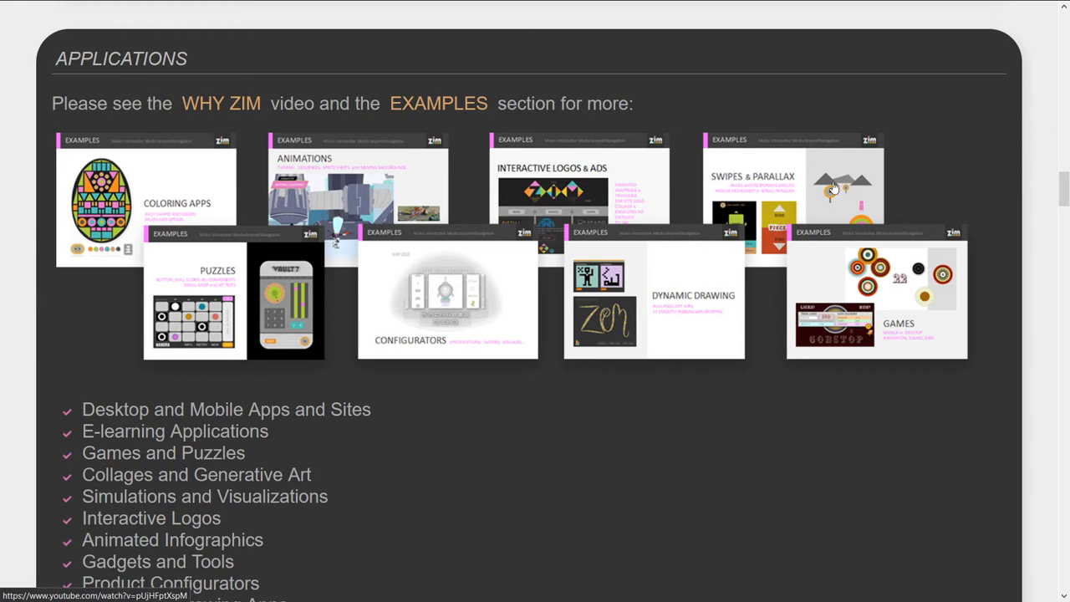
mouse_move(844, 245)
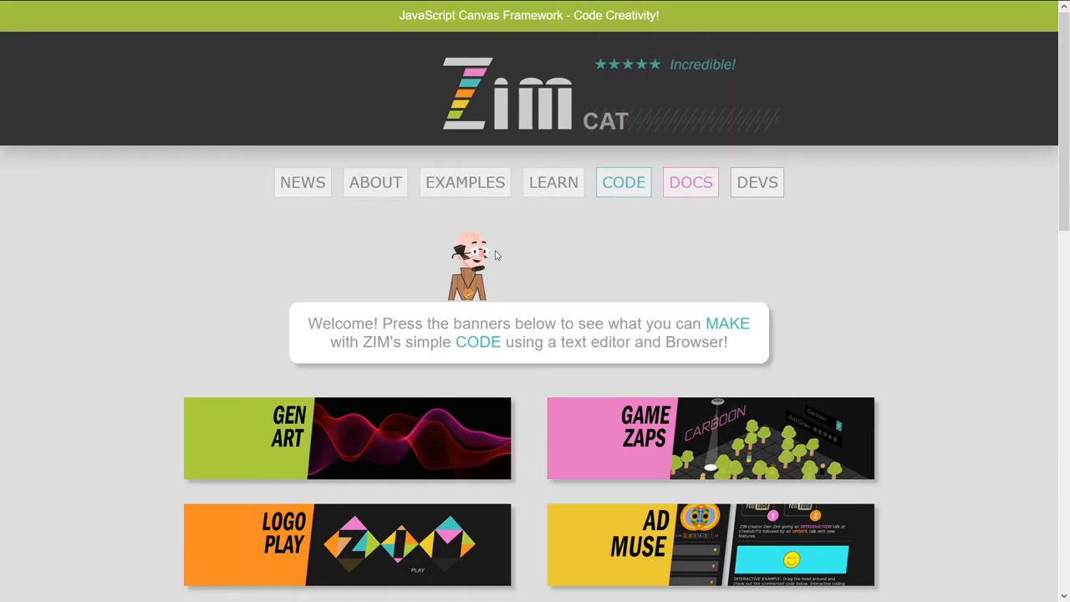
Scroll past the testimonials to the version feature lists from VEE down to ONE.
scroll(down, 3)
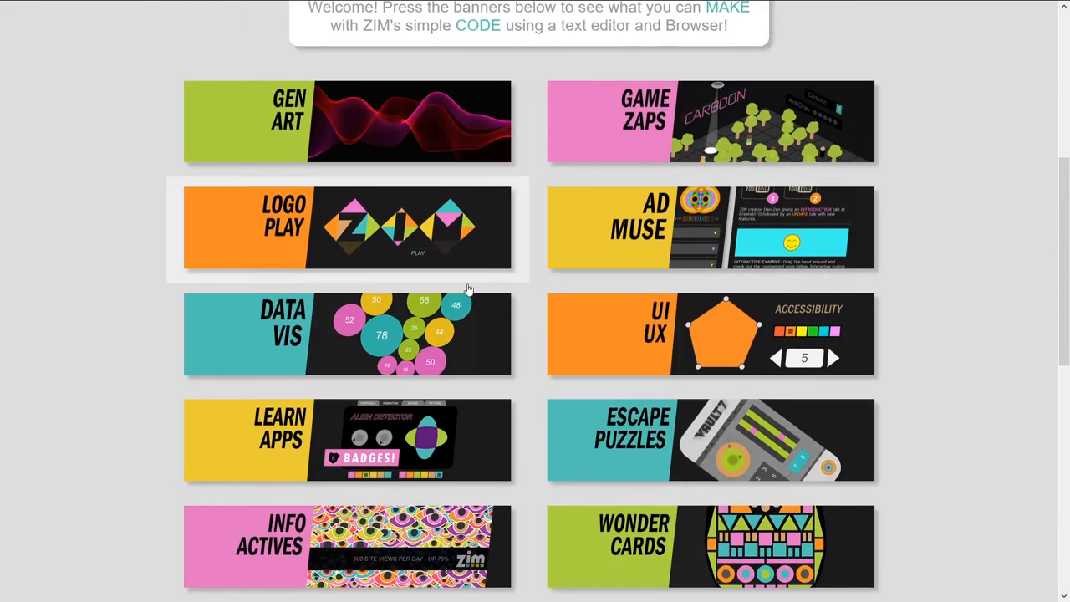
mouse_move(413, 159)
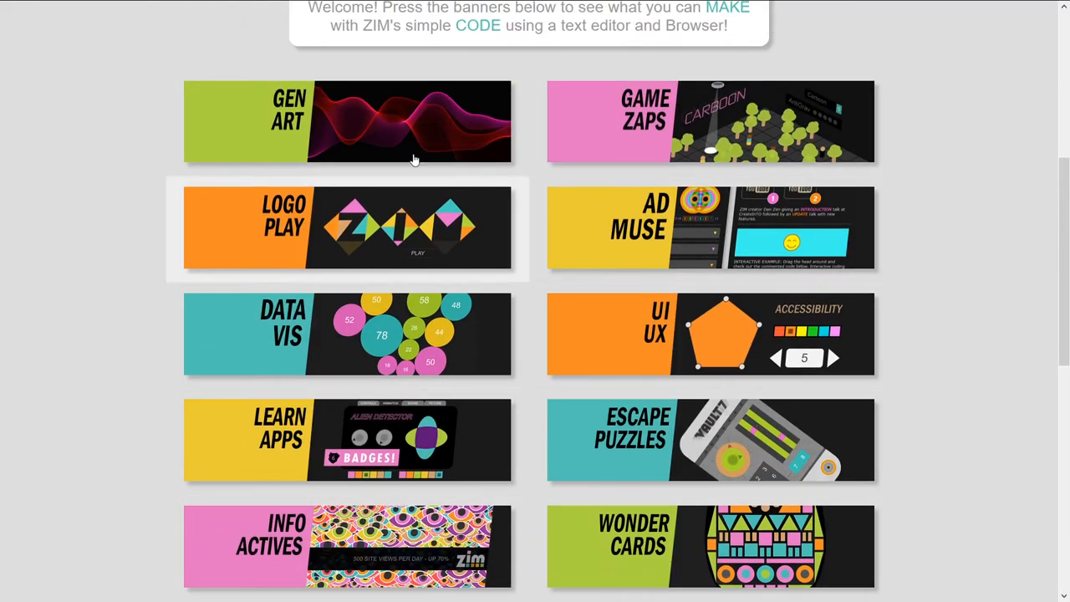
mouse_move(786, 525)
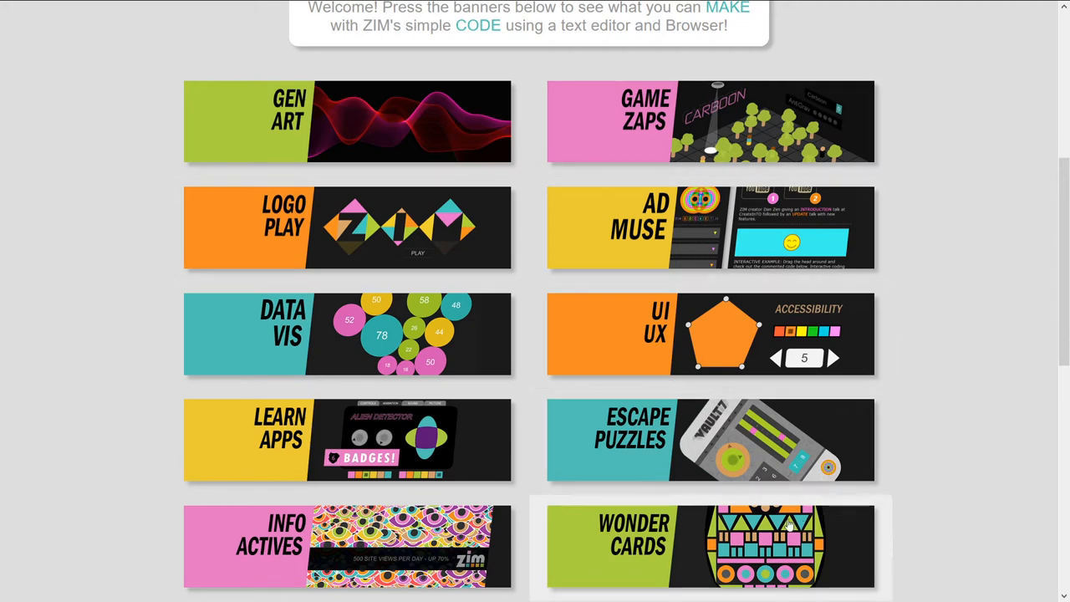
mouse_move(396, 259)
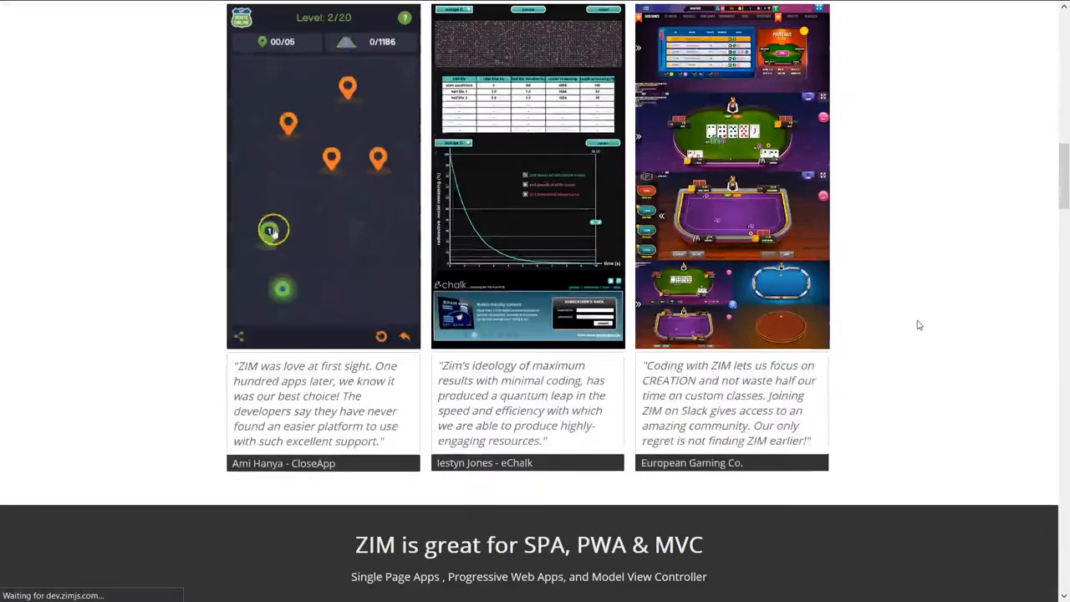
scroll(down, 3)
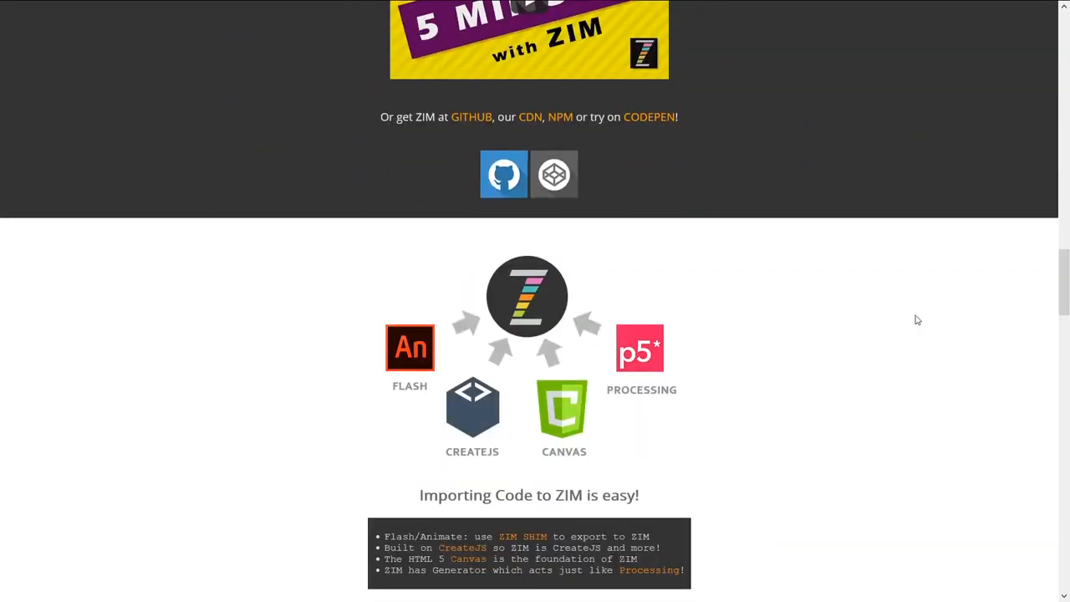
scroll(down, 3)
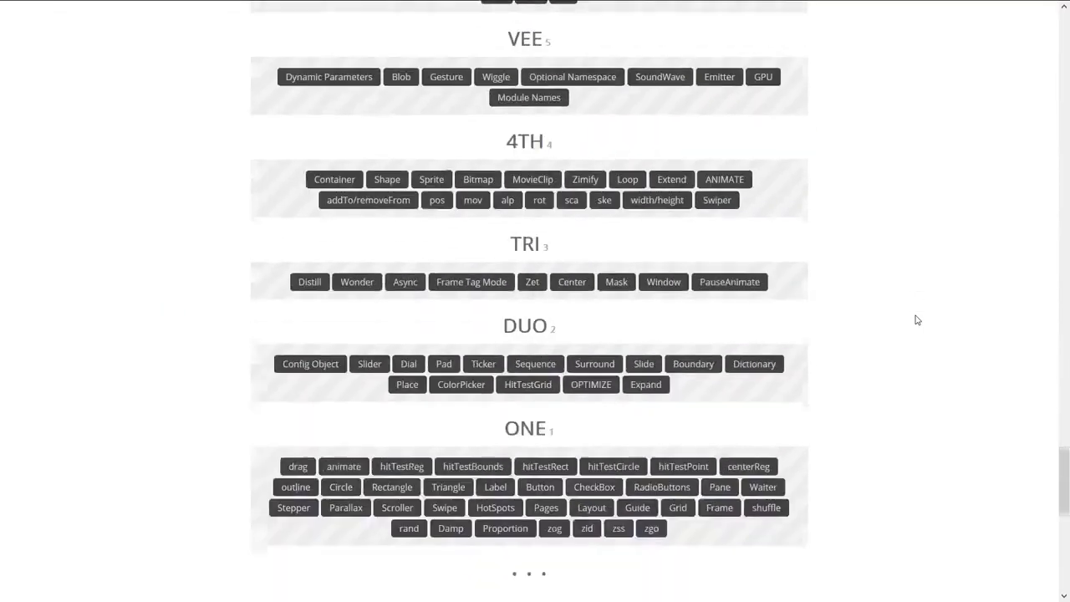
scroll(down, 3)
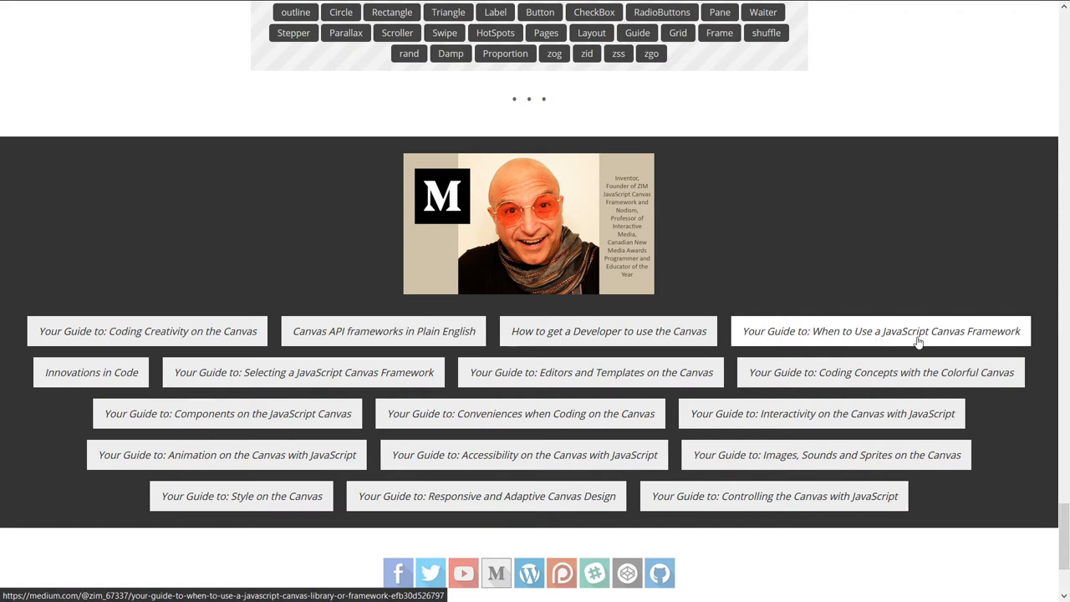
mouse_move(888, 338)
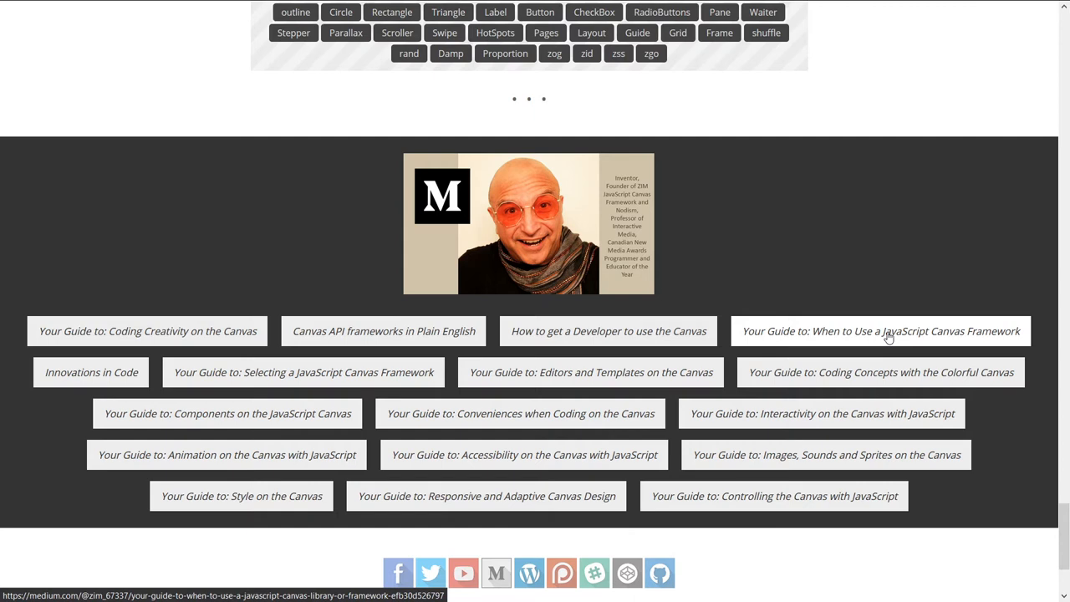
mouse_move(946, 335)
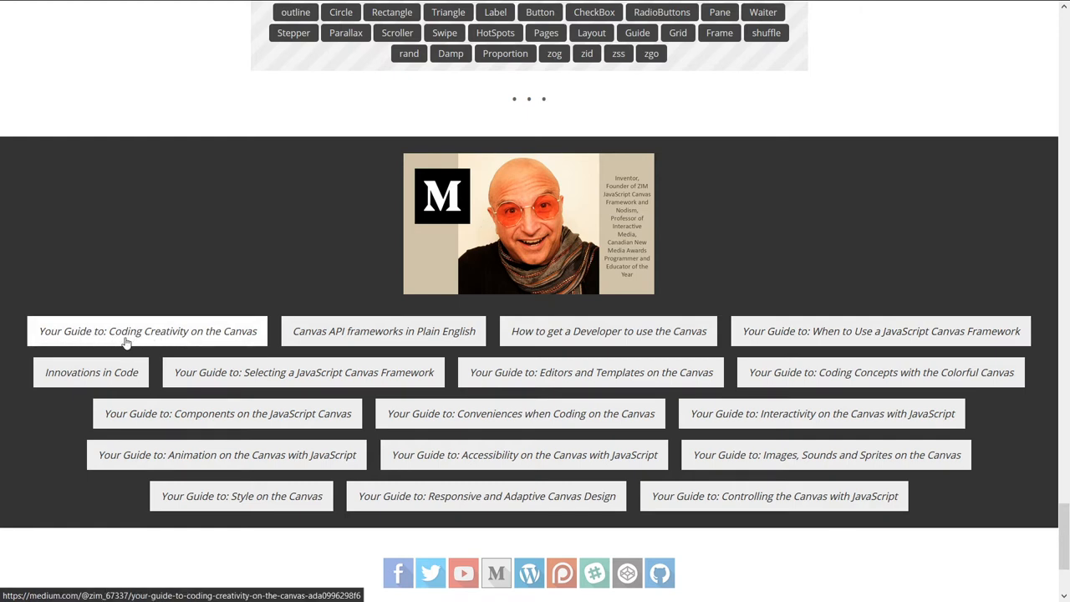
mouse_move(185, 342)
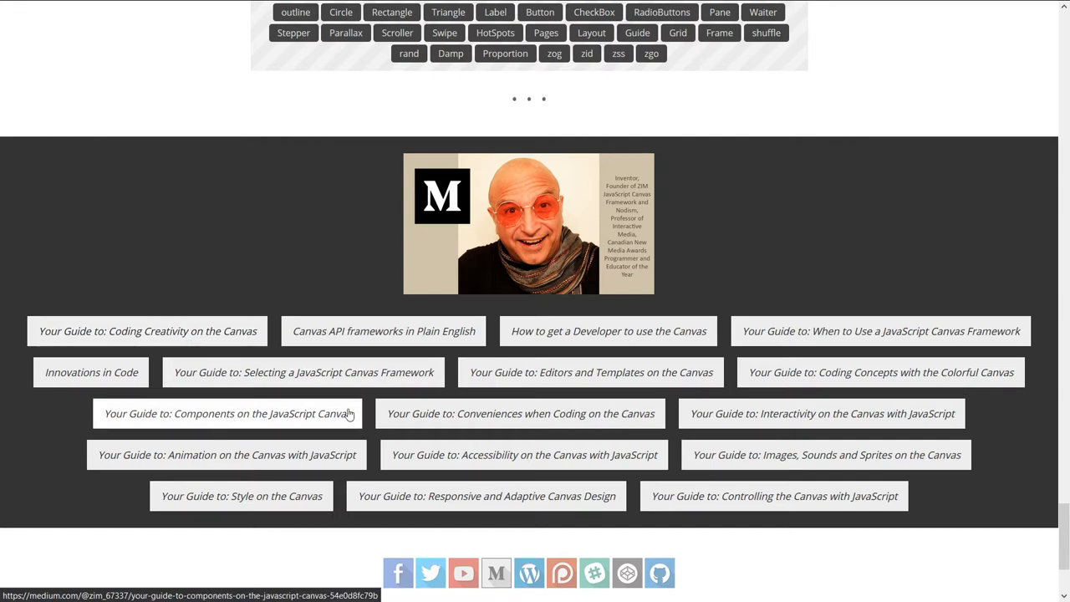
mouse_move(361, 461)
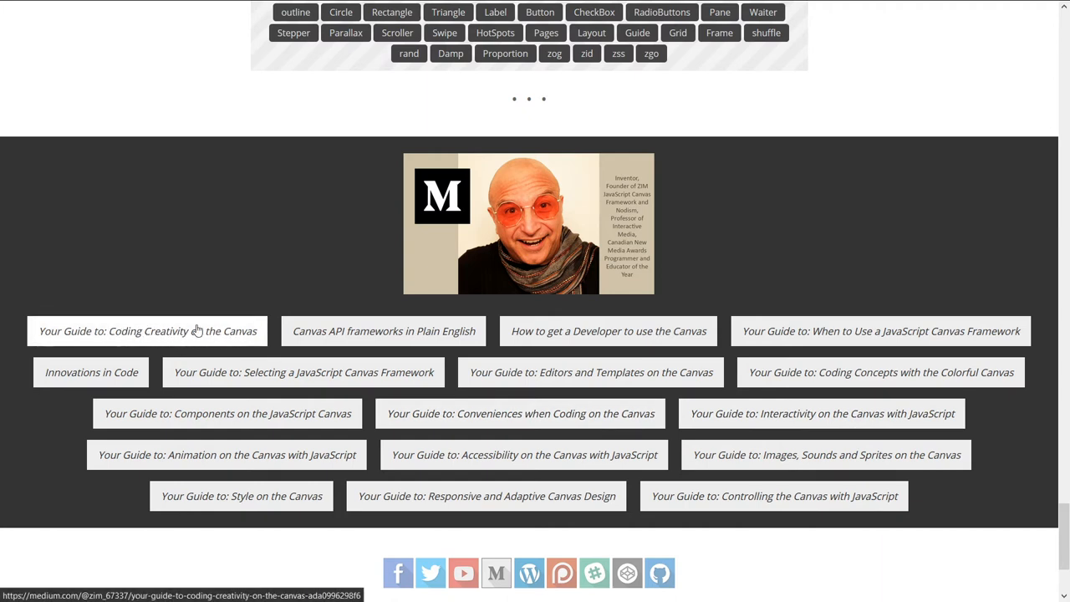
mouse_move(384, 331)
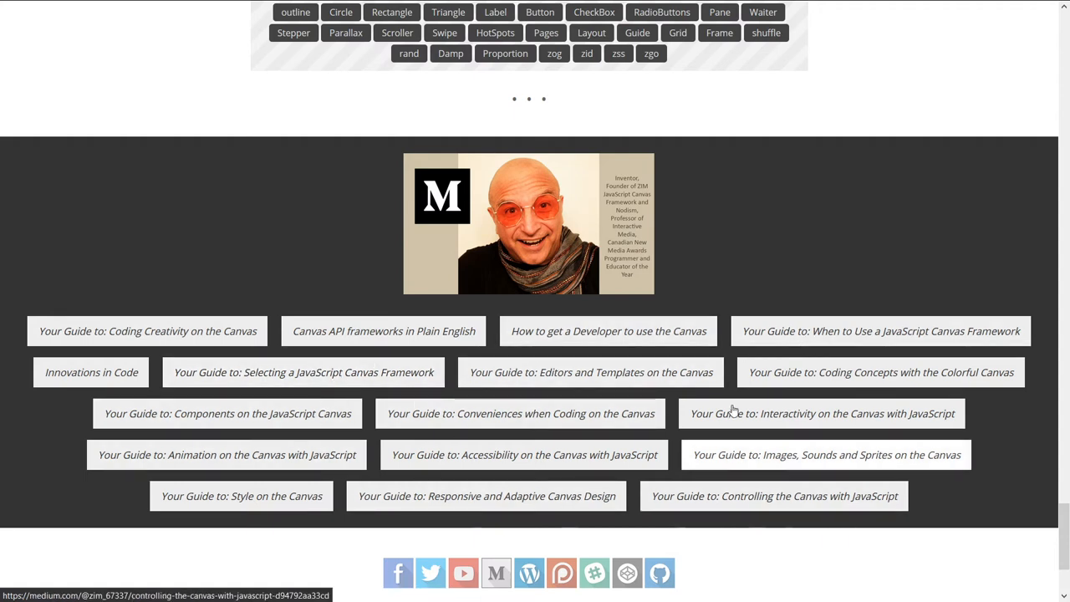
mouse_move(91, 372)
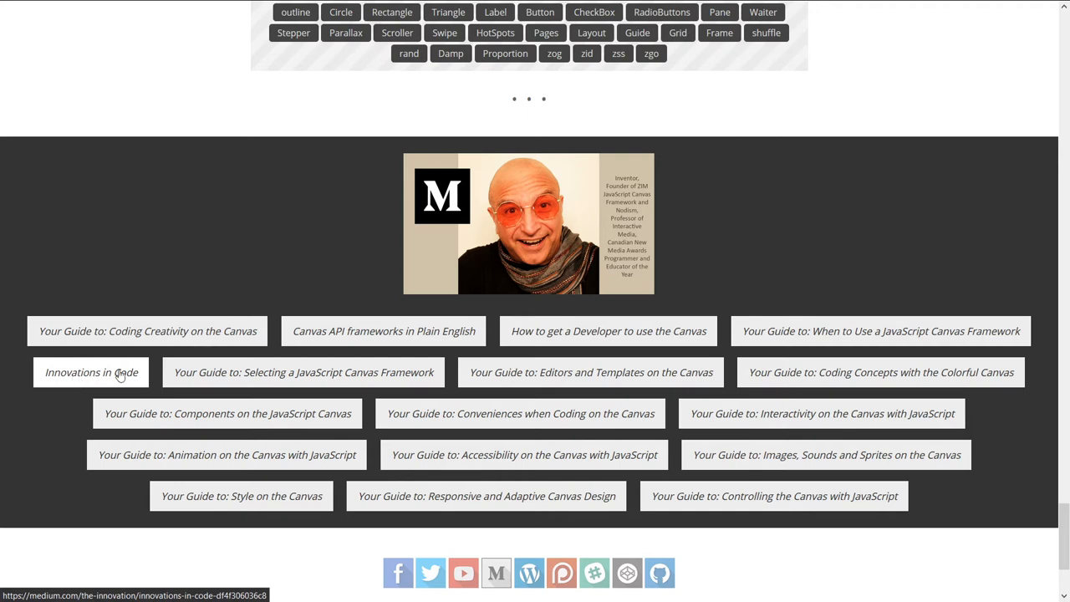
mouse_move(302, 372)
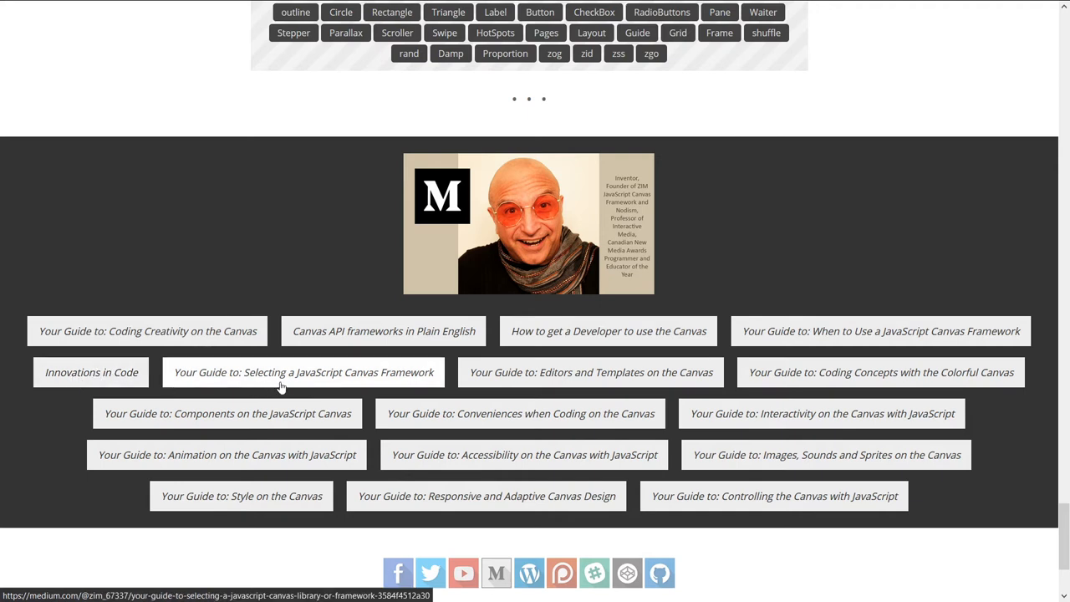
mouse_move(609, 330)
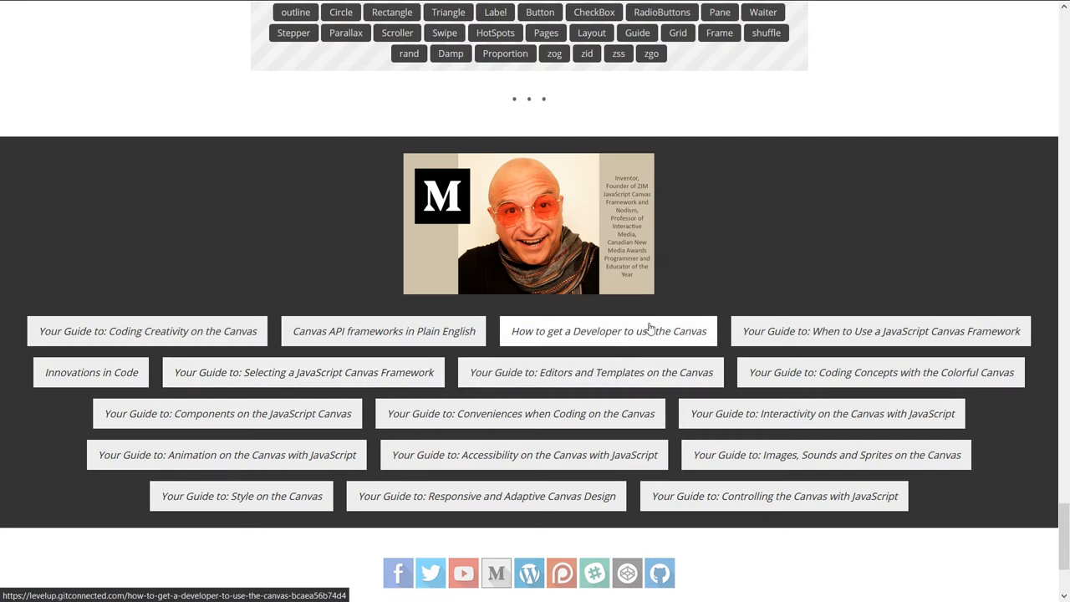
mouse_move(809, 311)
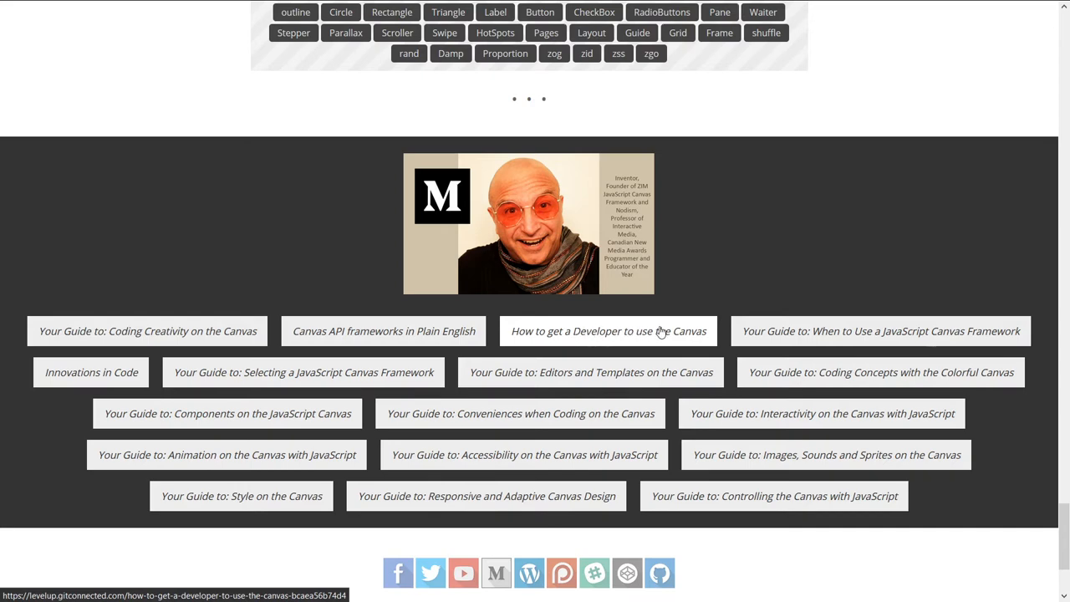
mouse_move(599, 331)
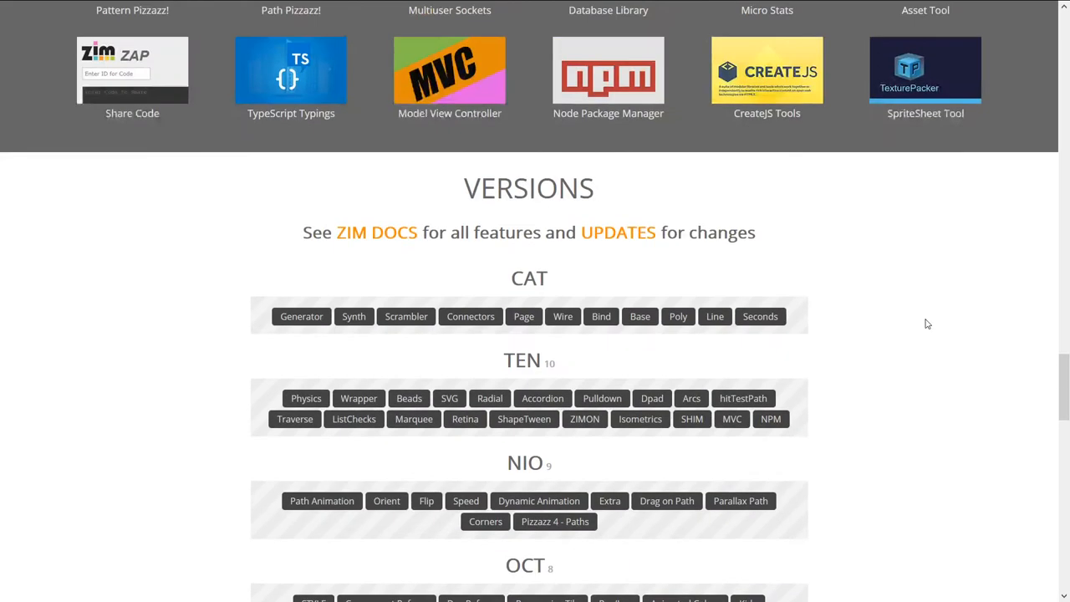
Scroll to the five-minute video with the GitHub and CodePen links.
scroll(down, 3)
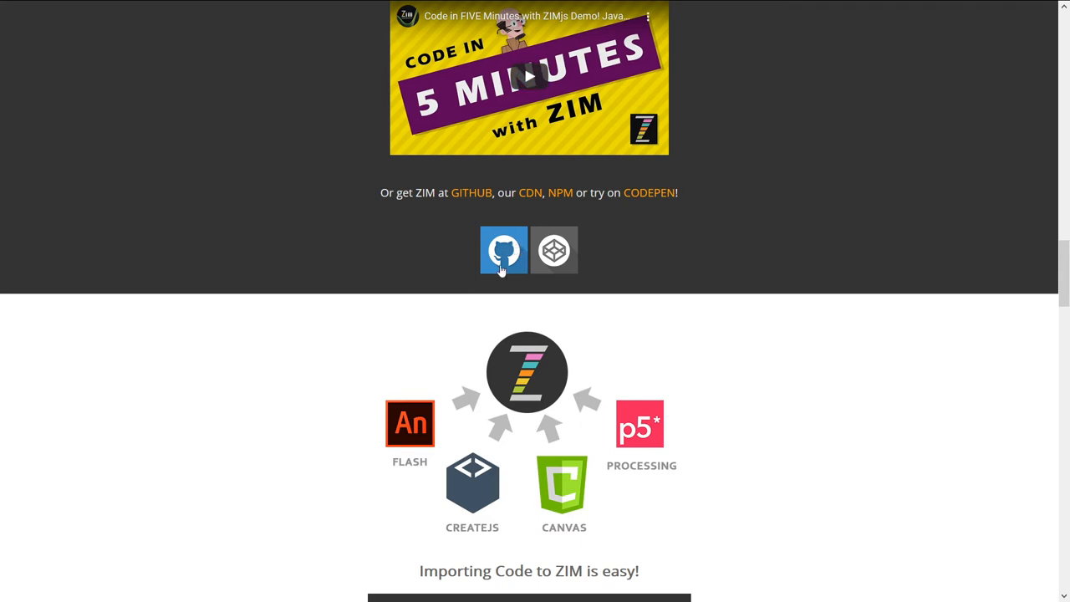
mouse_move(502, 250)
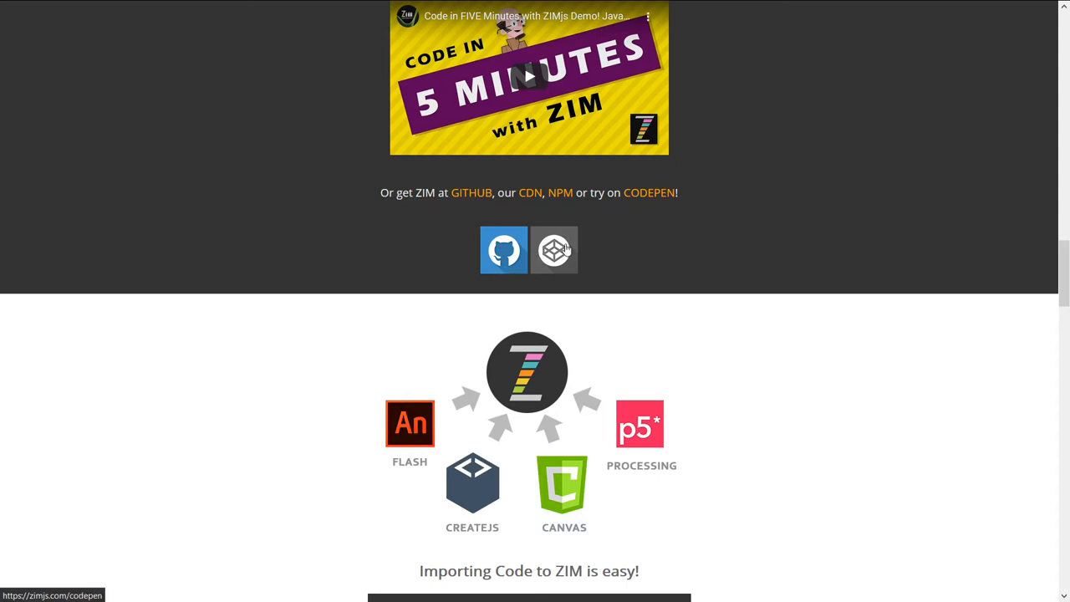
Open ZIM's CodePen profile and go to the CodePen topics list.
click(553, 249)
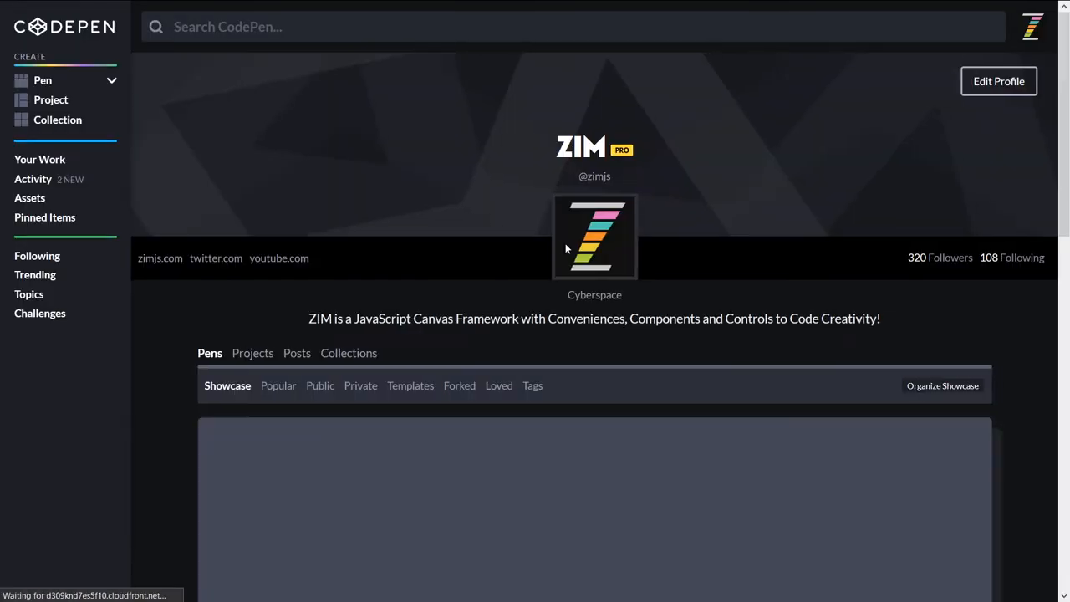
scroll(down, 3)
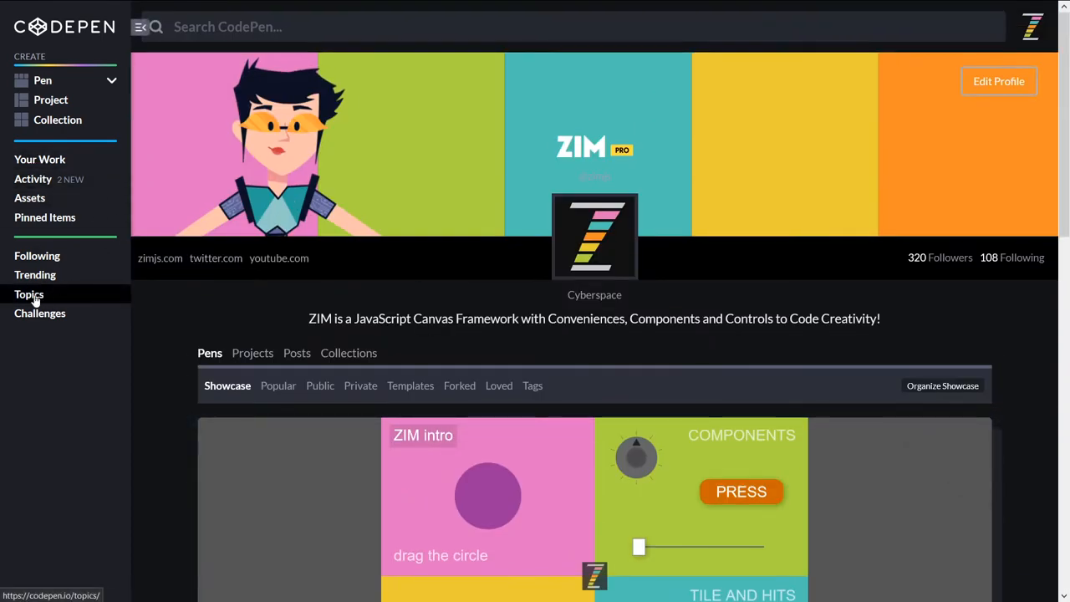
click(30, 293)
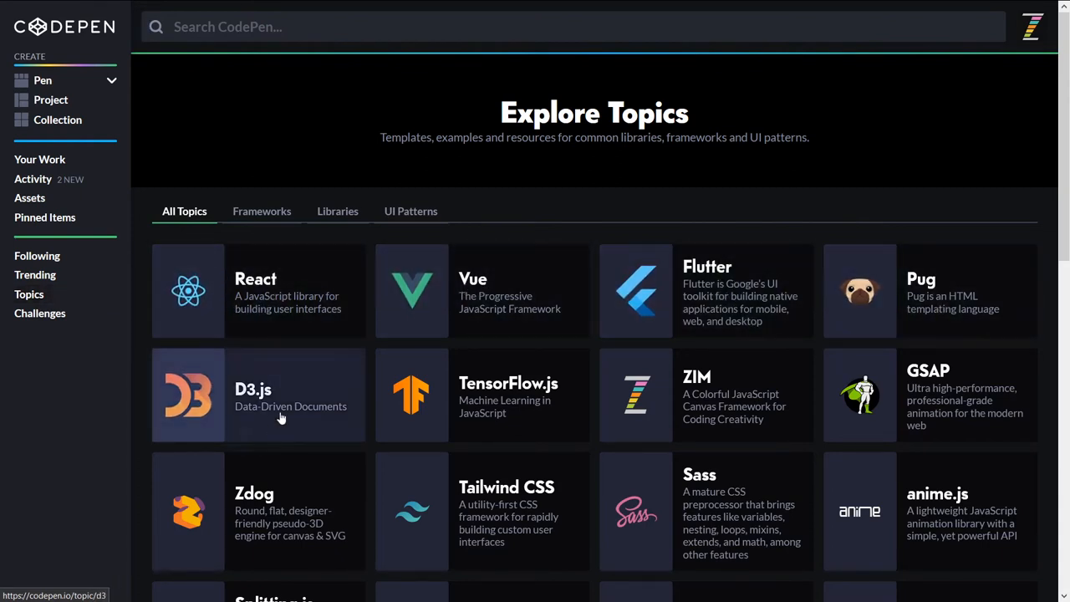
mouse_move(714, 389)
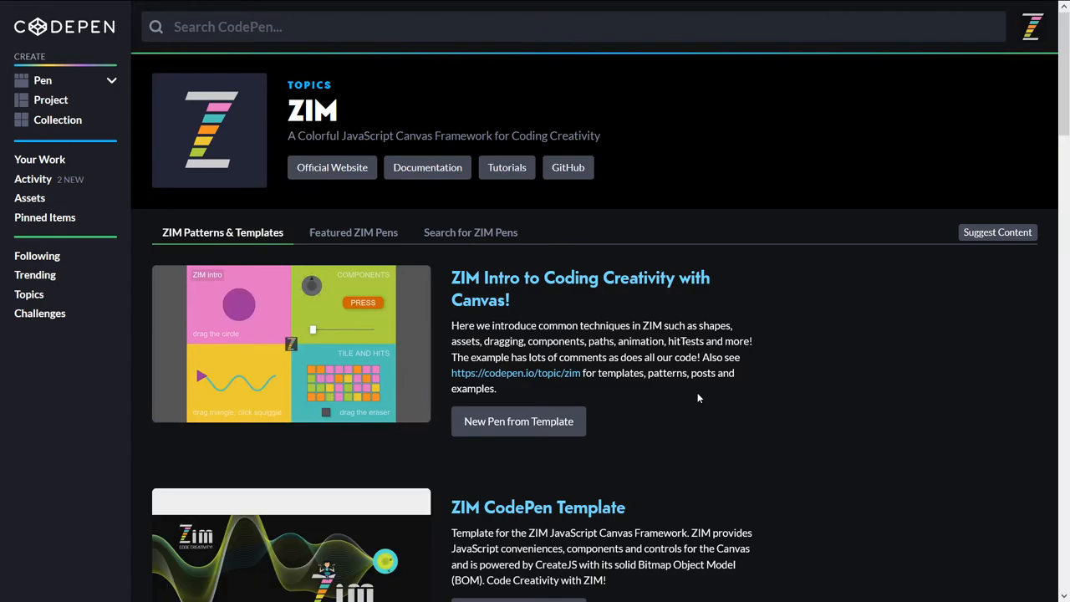
Page the ZIM Patterns & Templates forward to the Simple Path Animation template.
scroll(down, 3)
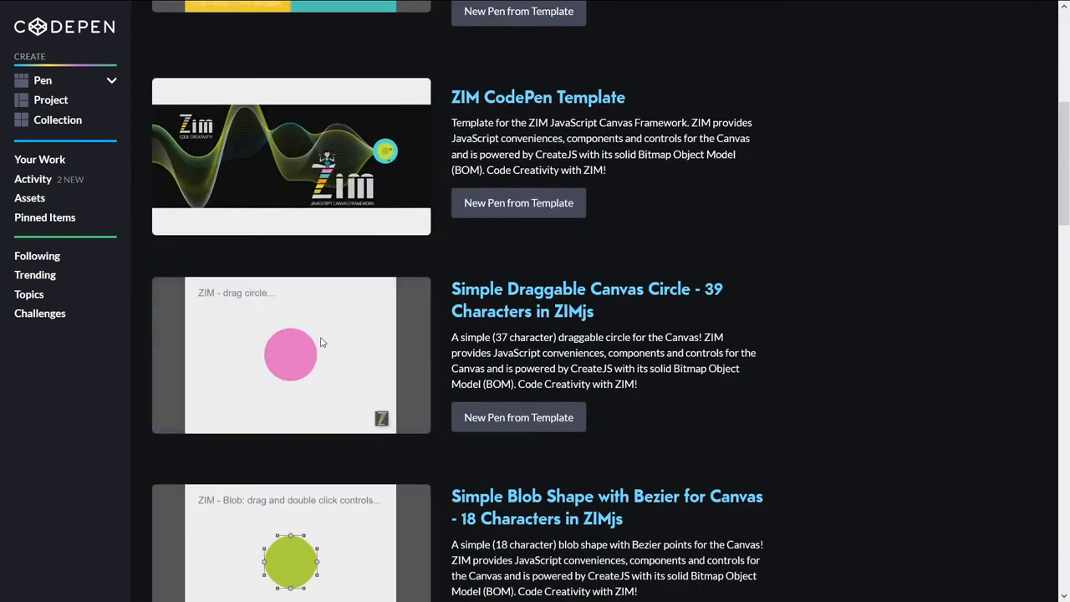
scroll(down, 3)
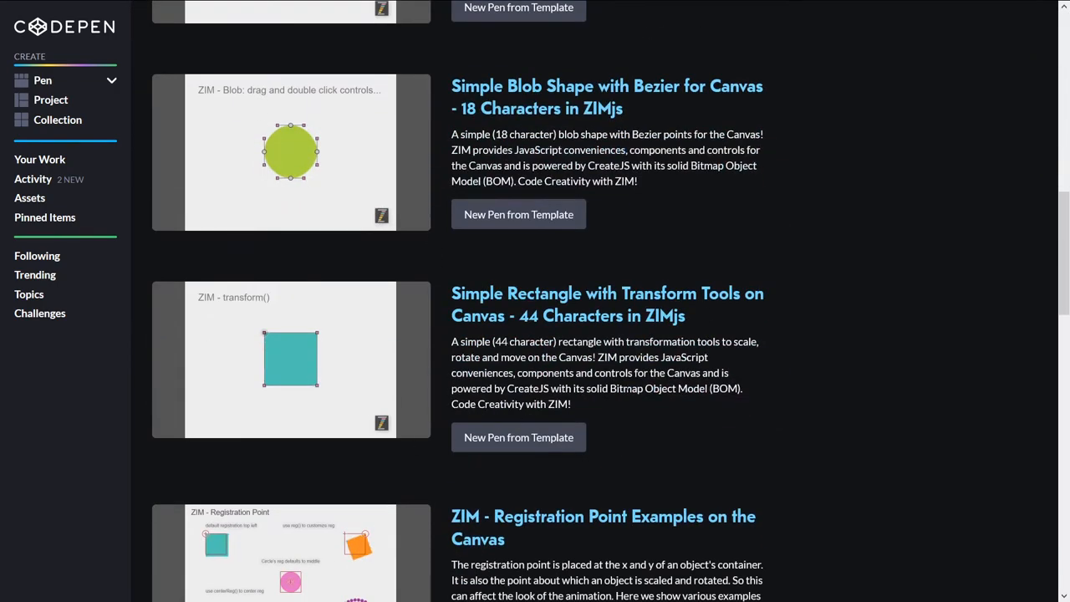
scroll(down, 3)
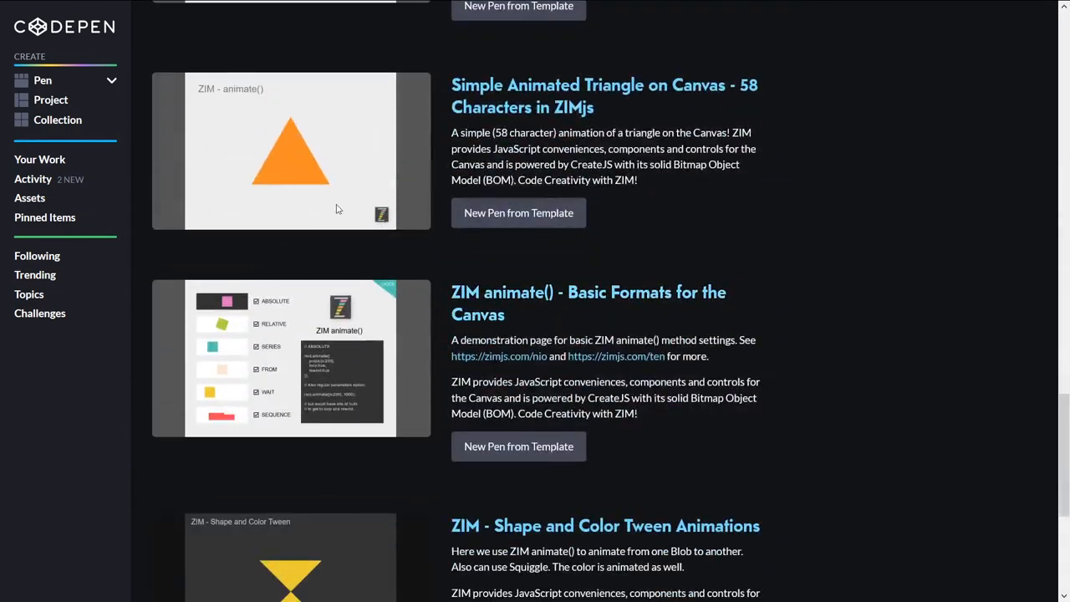
scroll(down, 3)
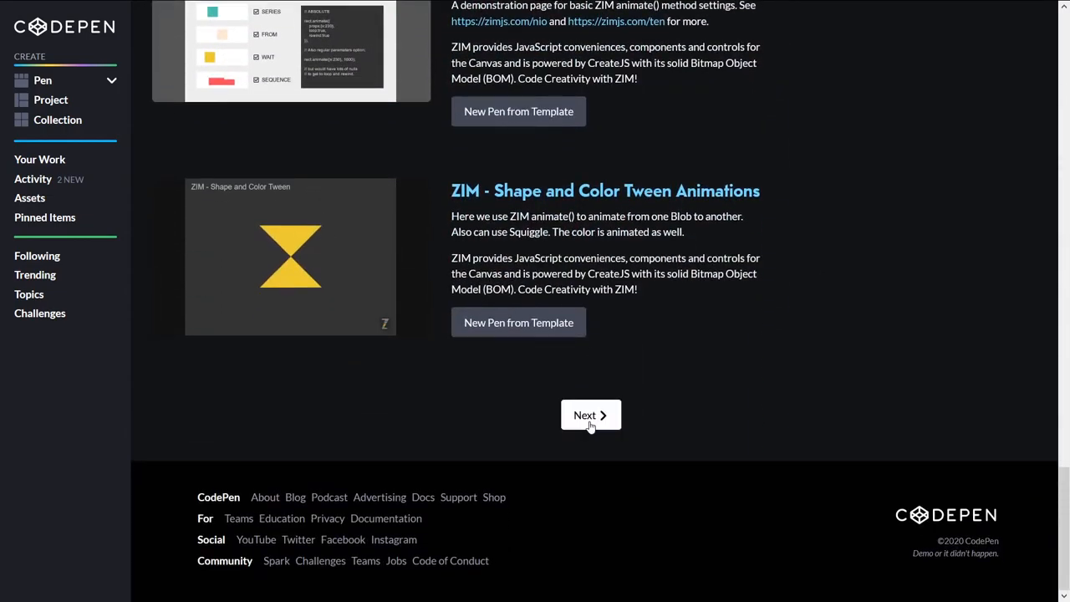
click(590, 415)
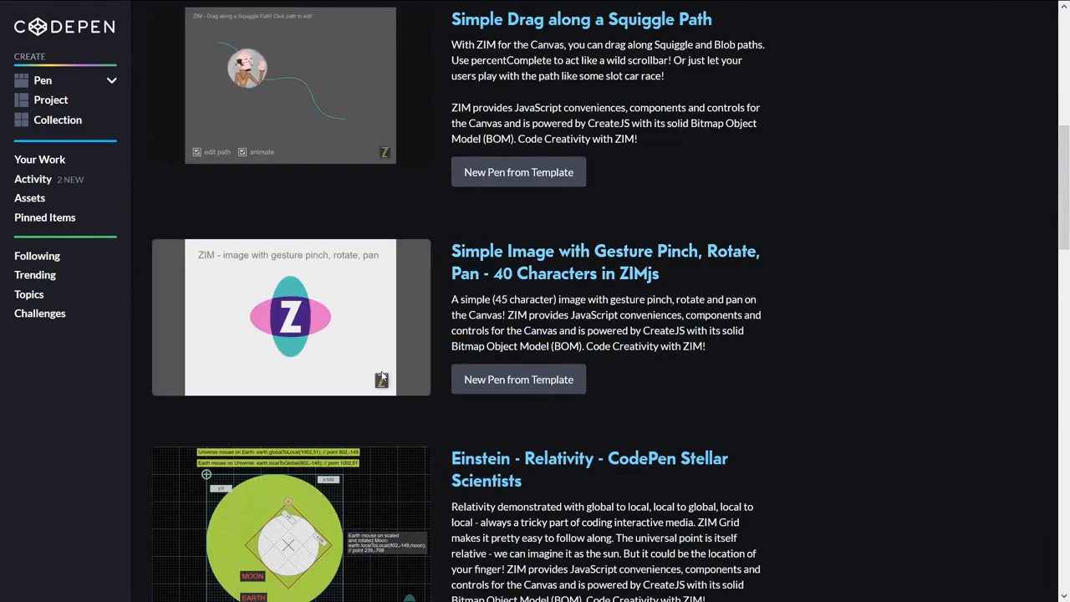
scroll(down, 3)
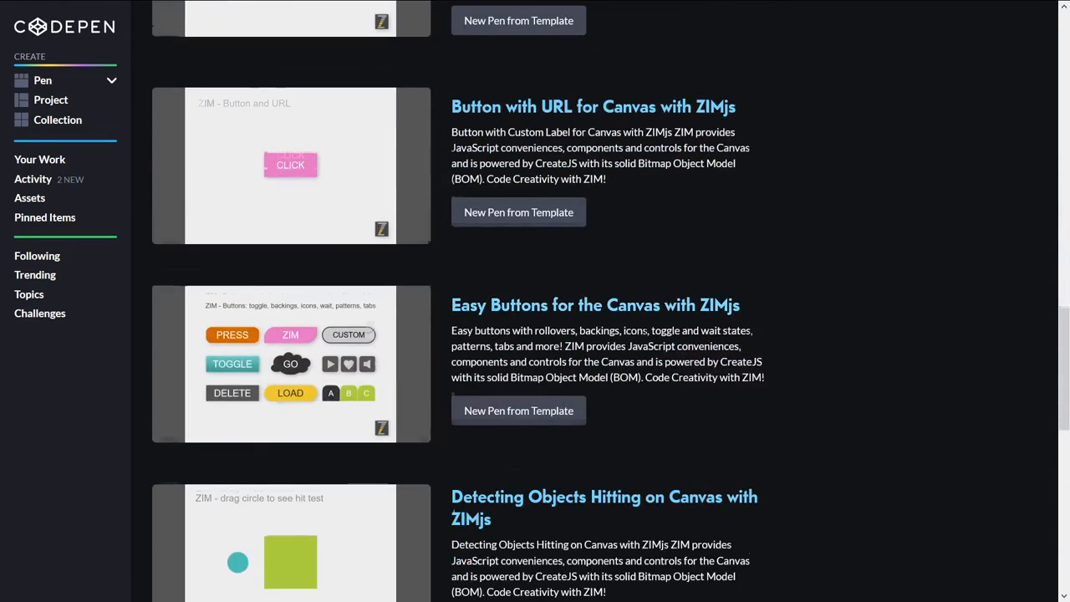
scroll(down, 3)
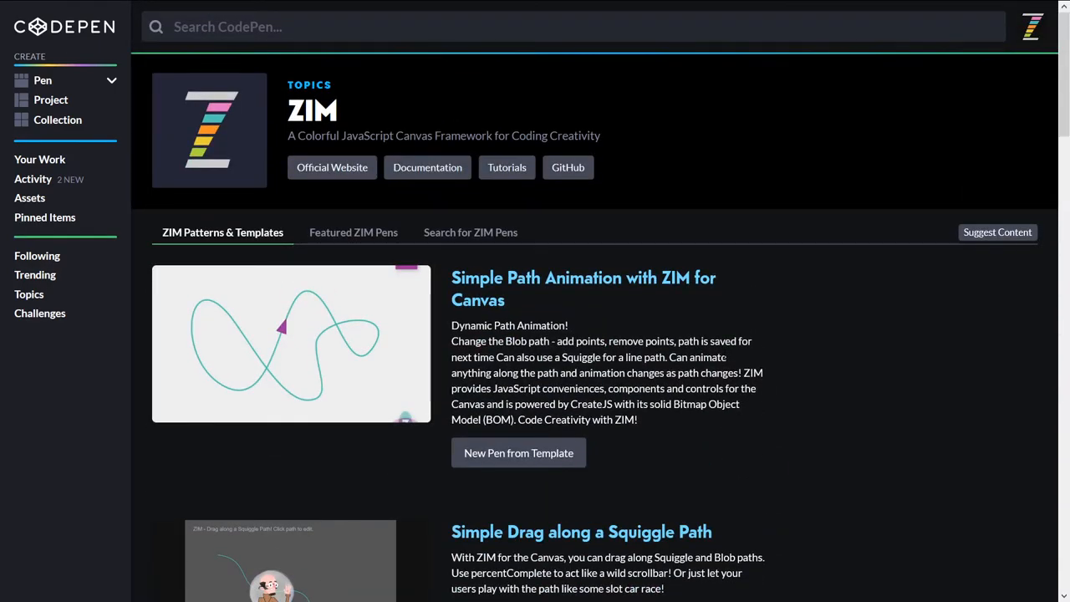
Show the Featured ZIM Pens and open the Bat Puppet with ZIM pen.
click(353, 232)
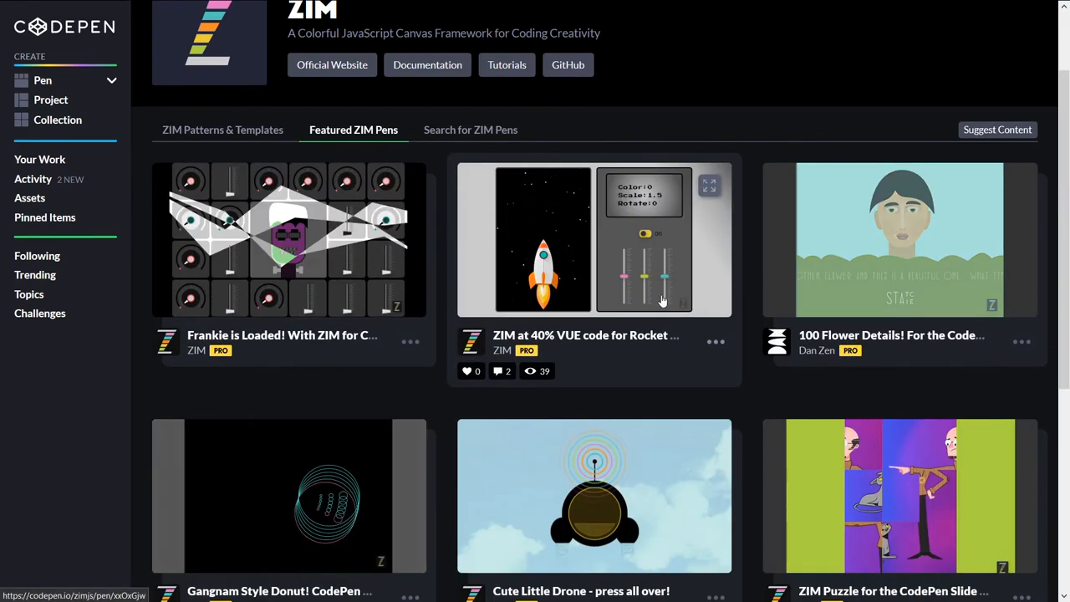
scroll(down, 3)
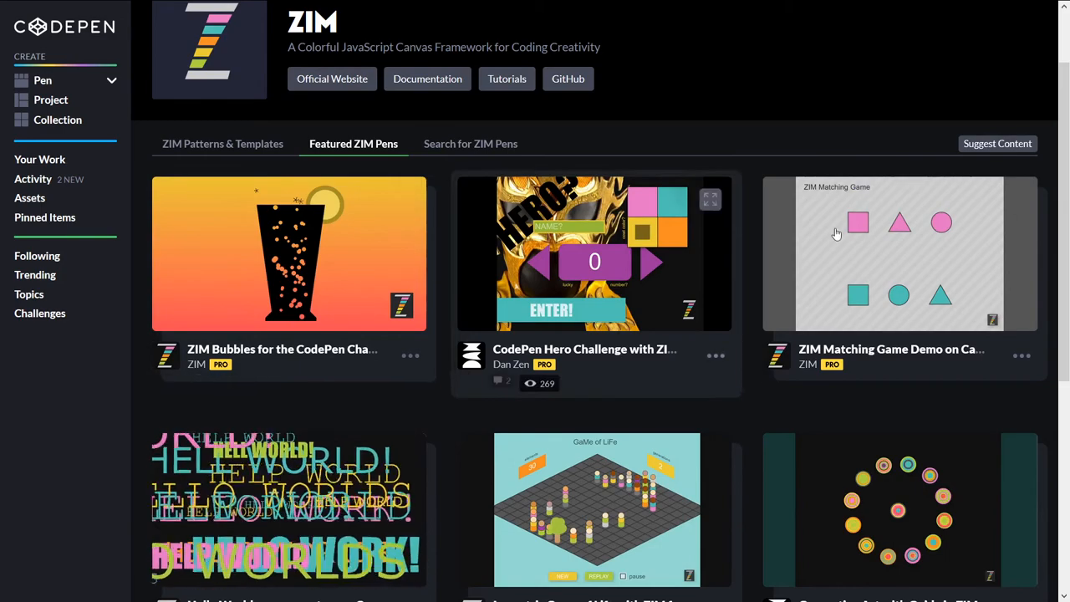
scroll(down, 3)
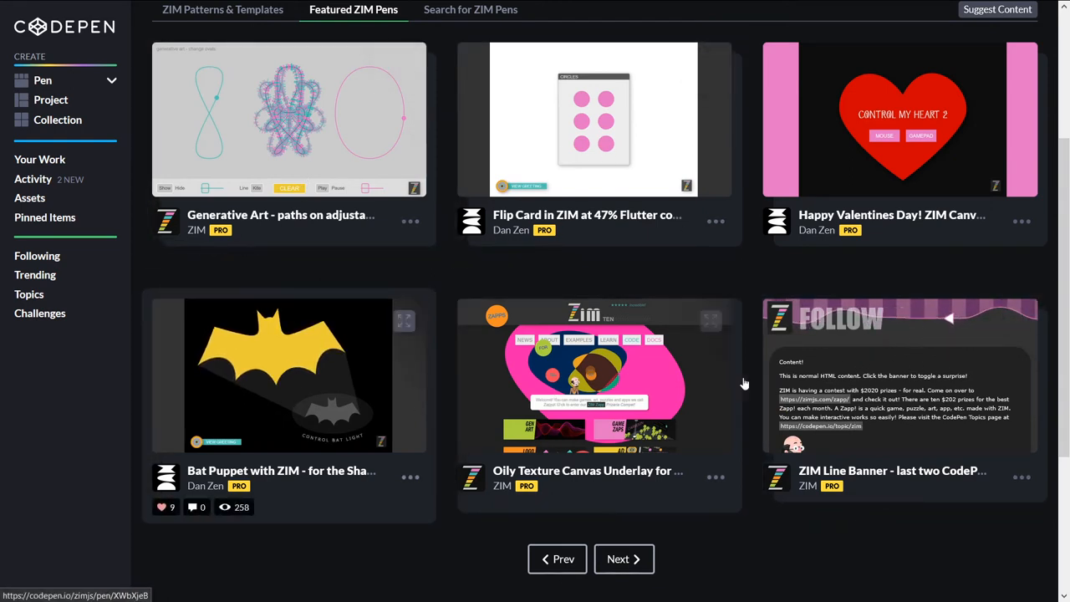
click(289, 374)
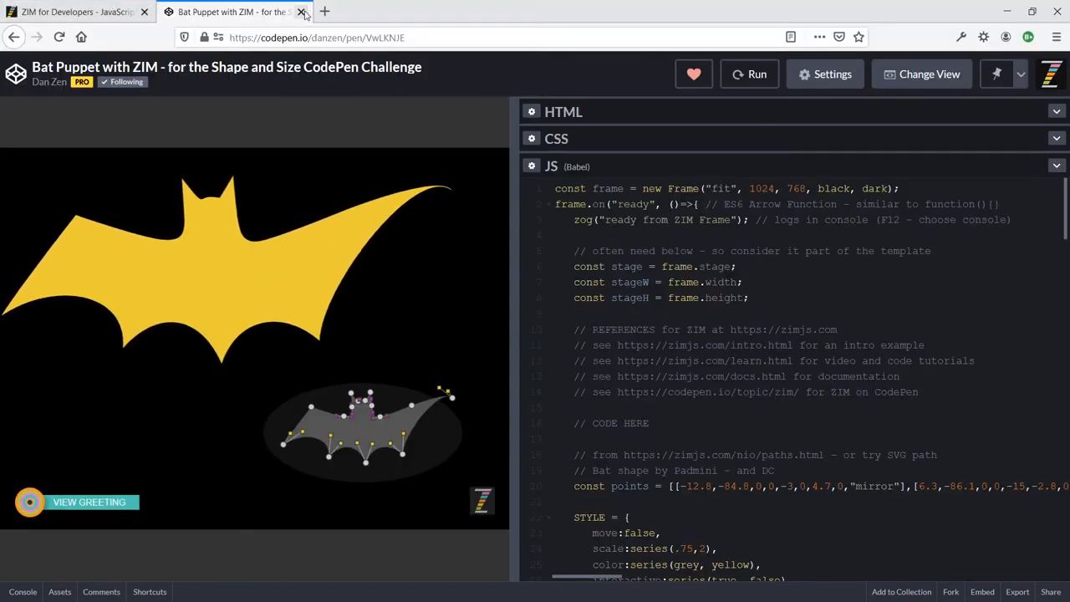
click(75, 12)
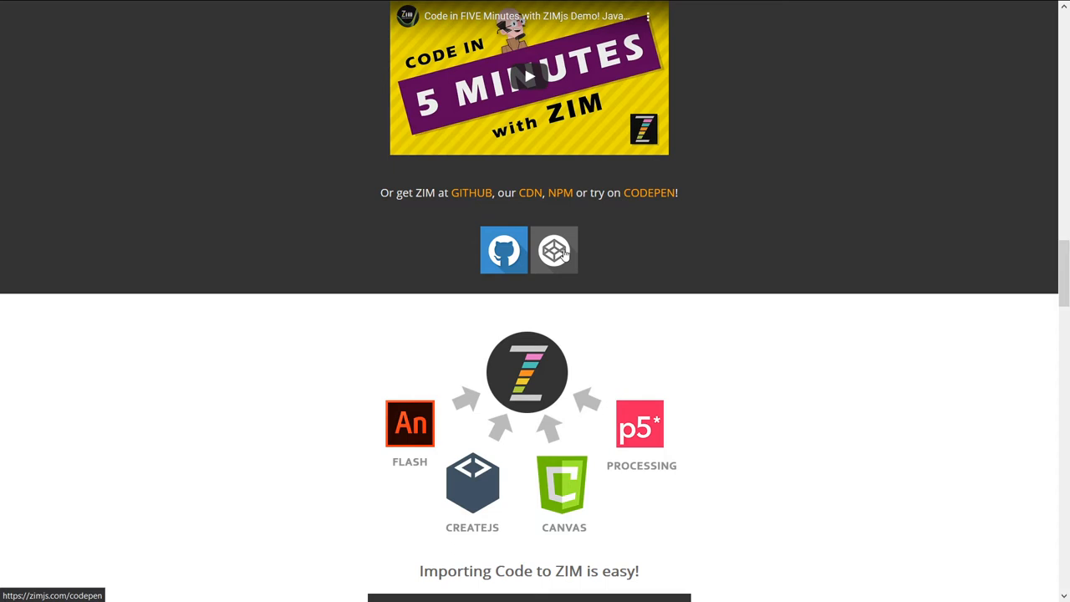
mouse_move(805, 418)
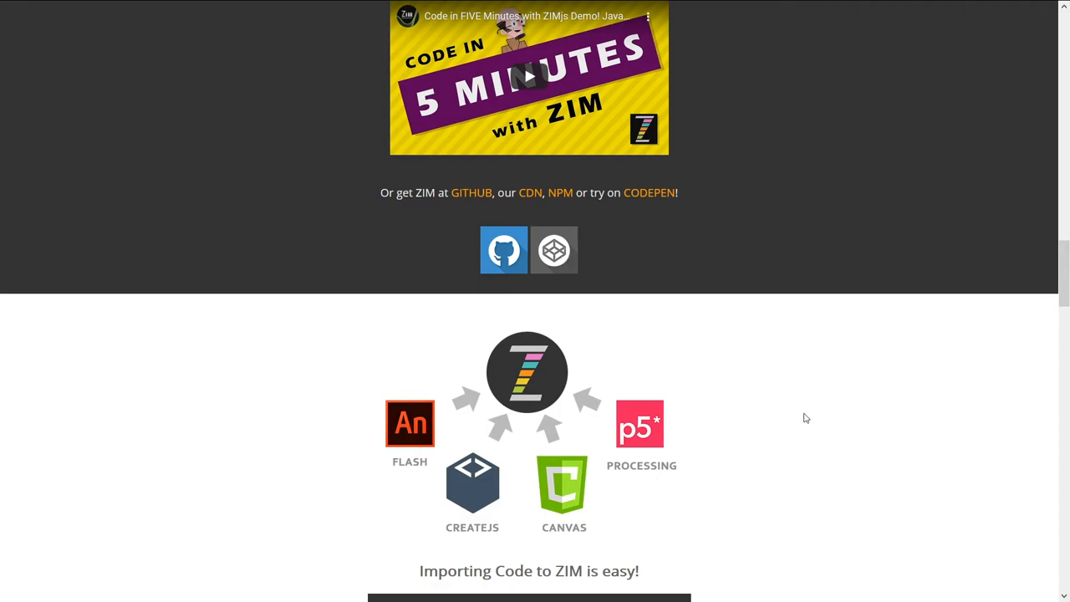
Scroll to the React, Angular and Vue integration section with the div-tag snippet.
scroll(down, 3)
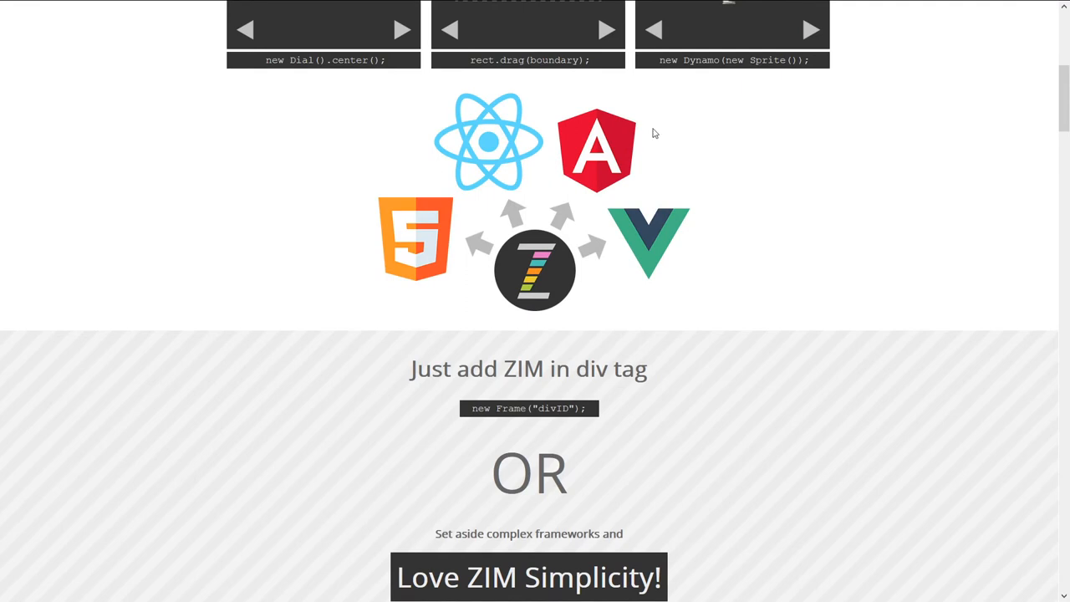
mouse_move(495, 139)
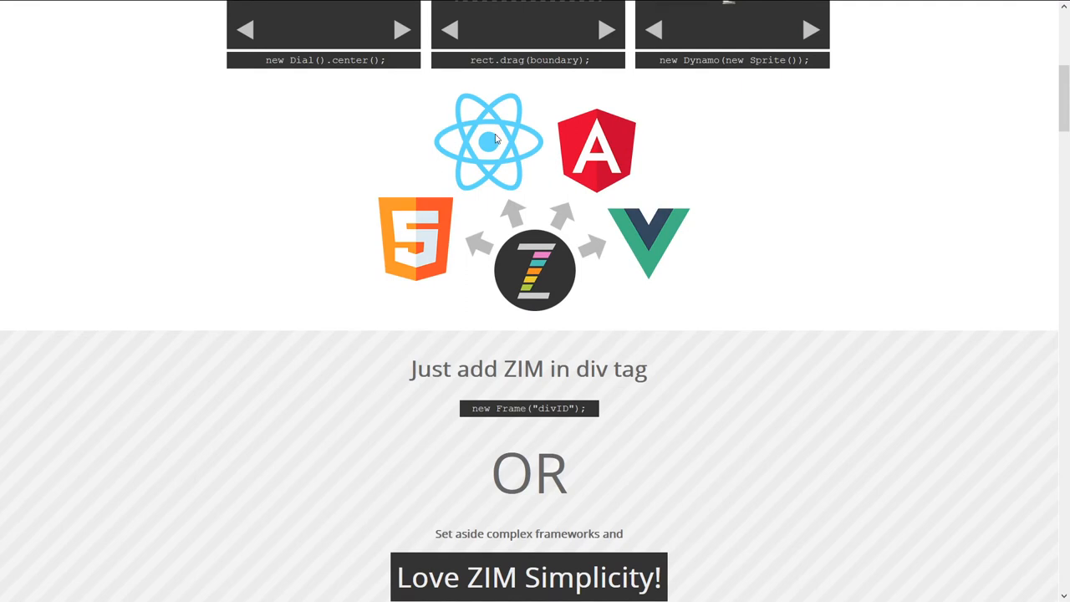
mouse_move(411, 254)
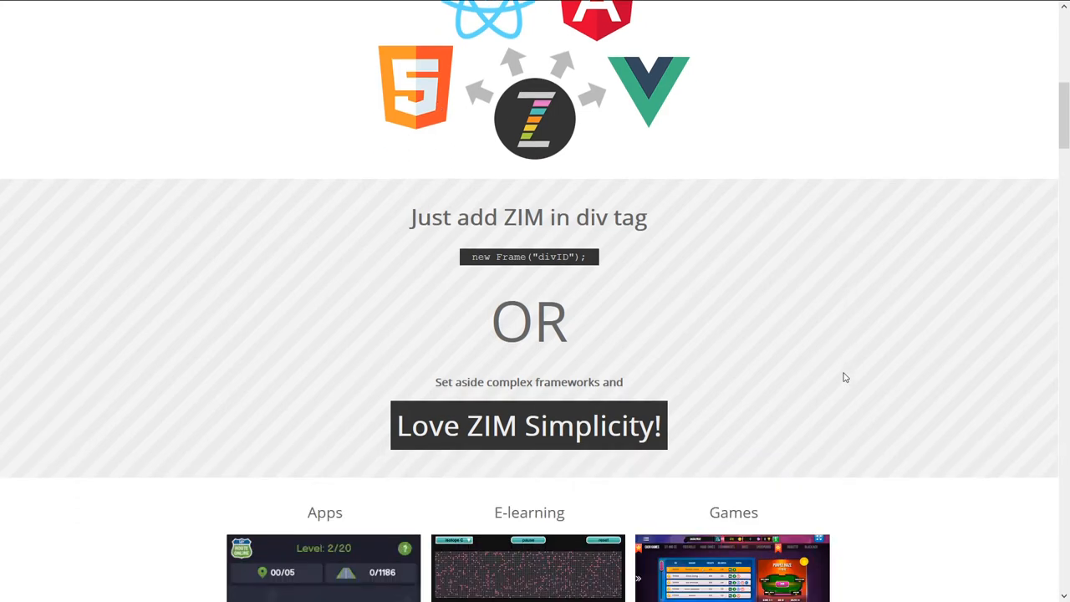
Scroll to the Apps, E-learning and Games showcase and click through the app demo.
scroll(down, 3)
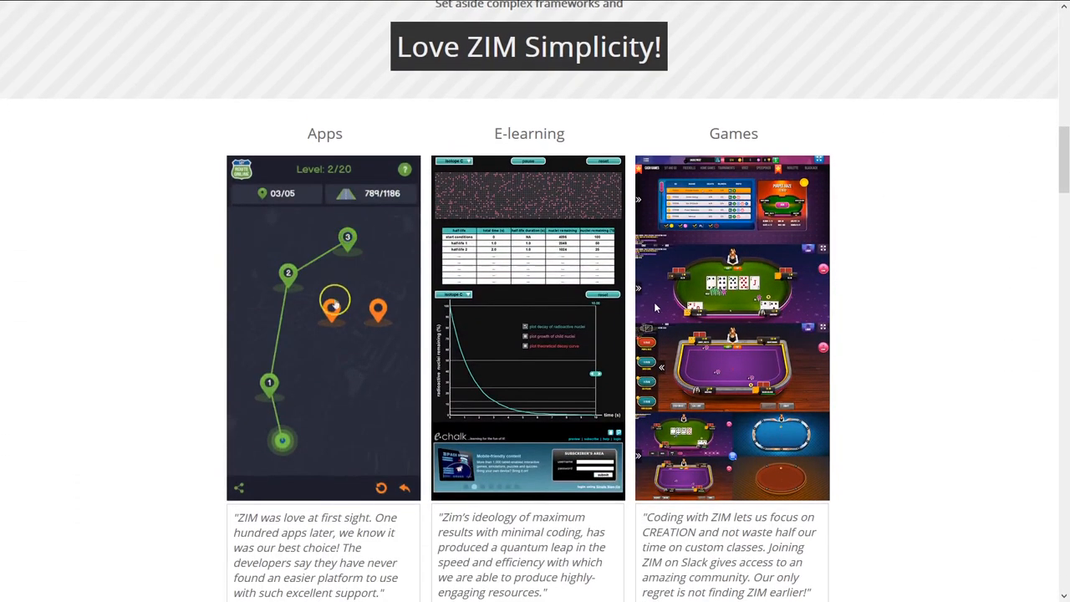
click(334, 305)
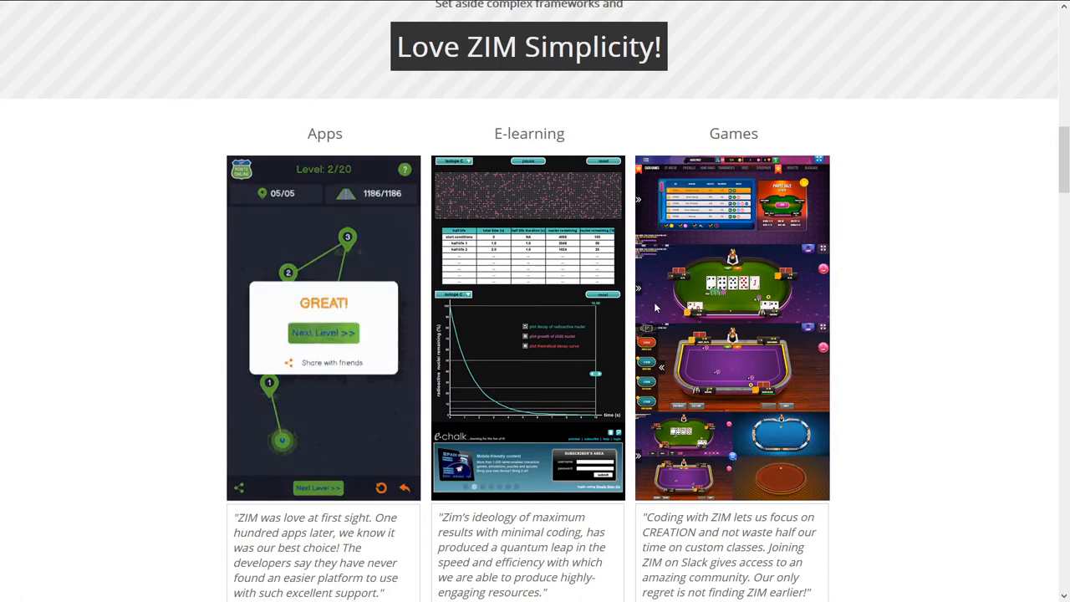
click(323, 333)
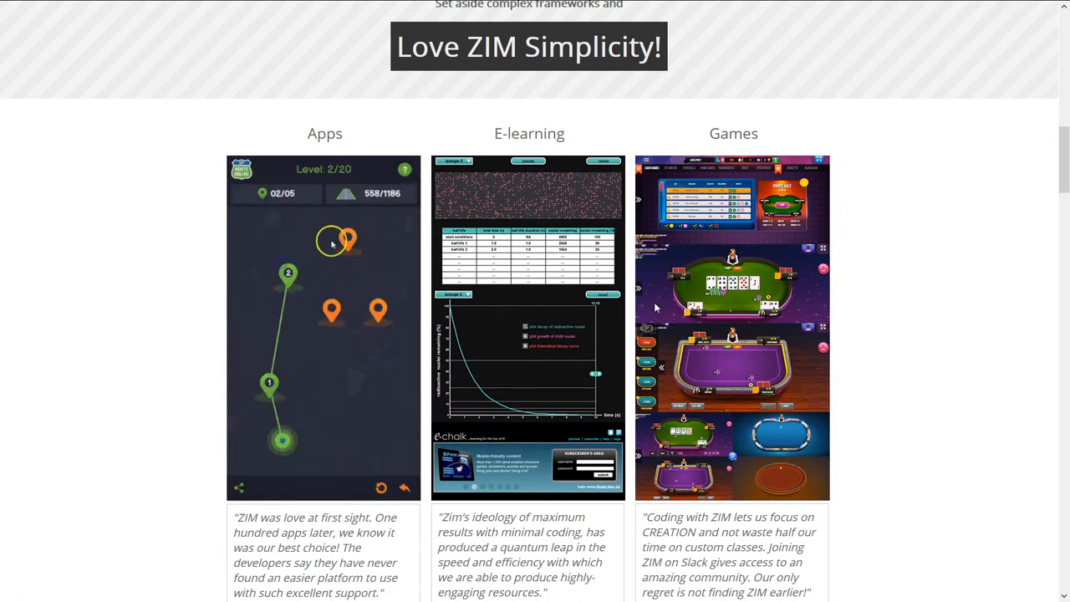
click(347, 238)
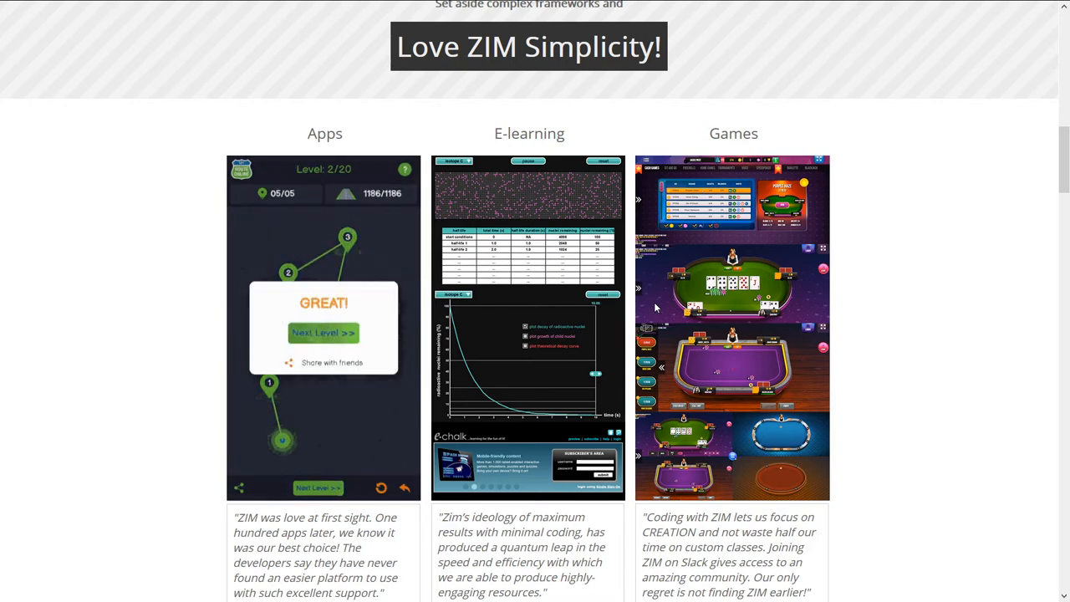
Scroll past the five-minute video to the 'Importing Code to ZIM is easy' section.
scroll(down, 3)
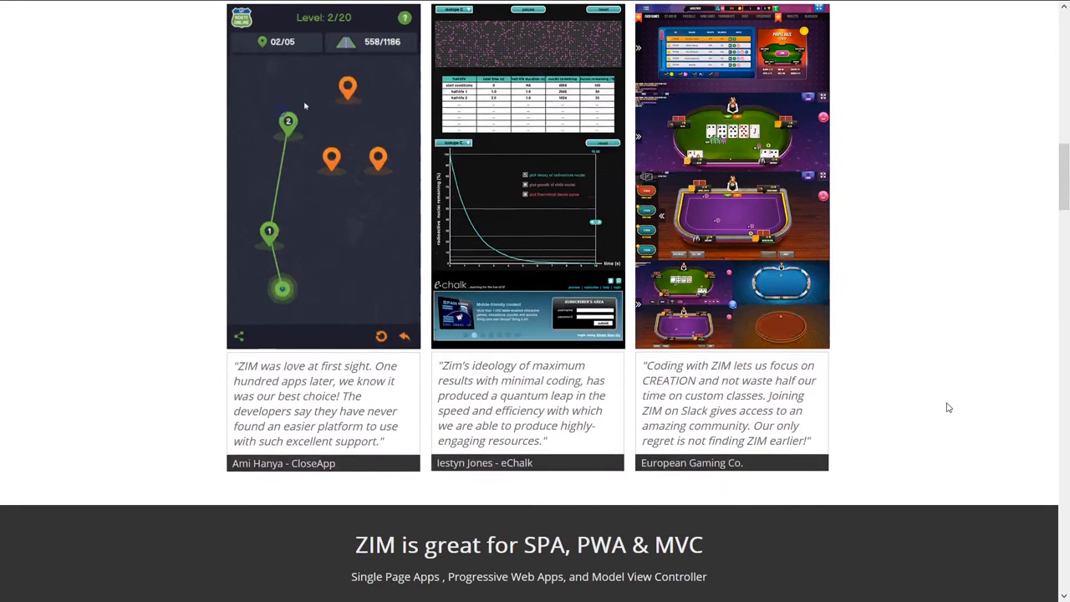
scroll(down, 3)
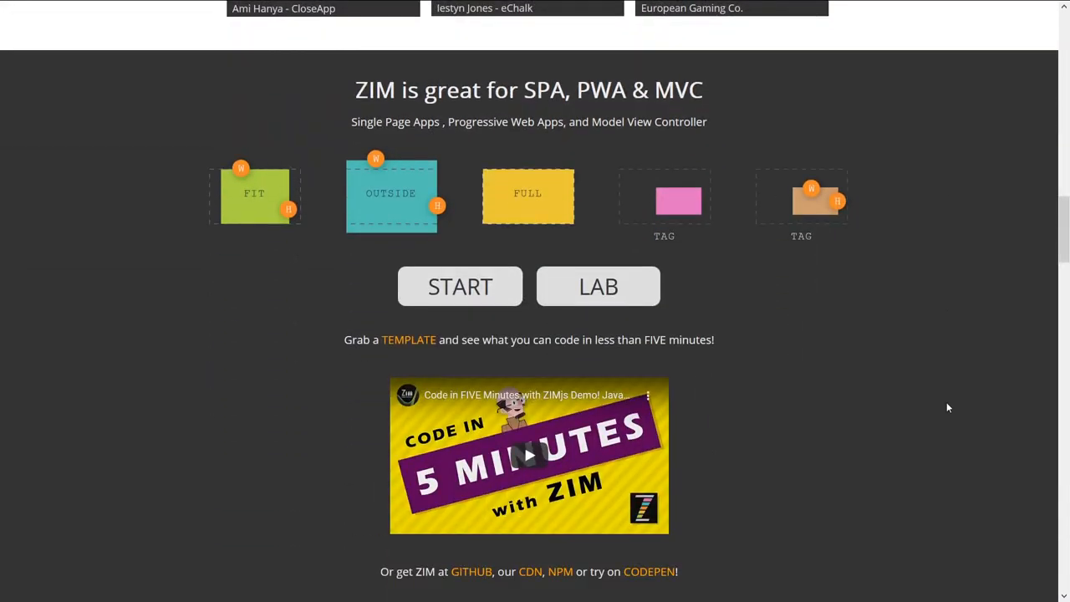
scroll(down, 3)
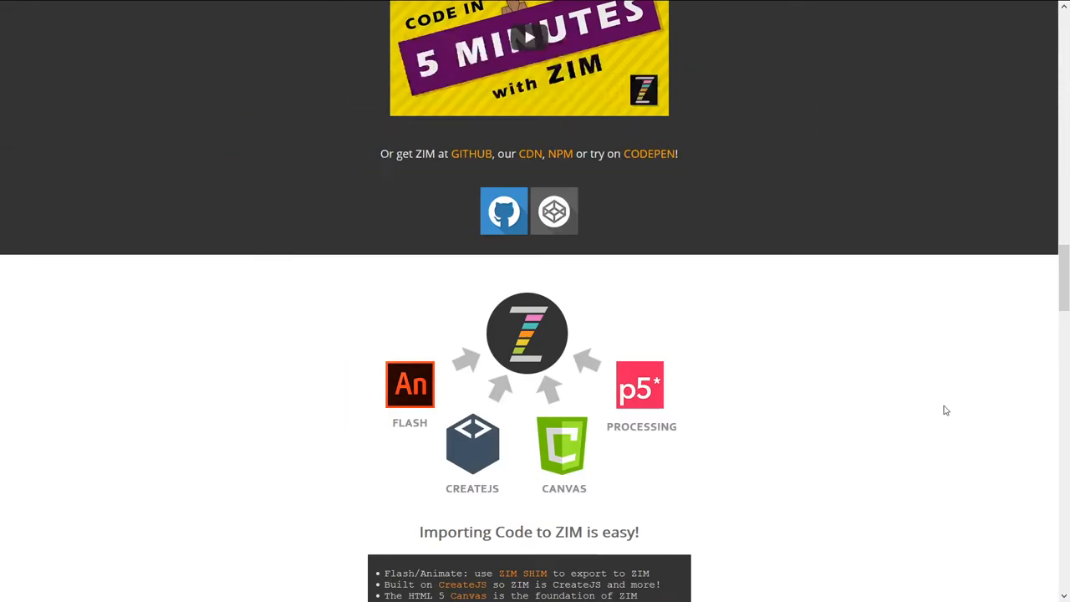
Scroll to the PLUS helper-features grid, Distill to SpriteSheet Tool, above VERSIONS.
scroll(down, 3)
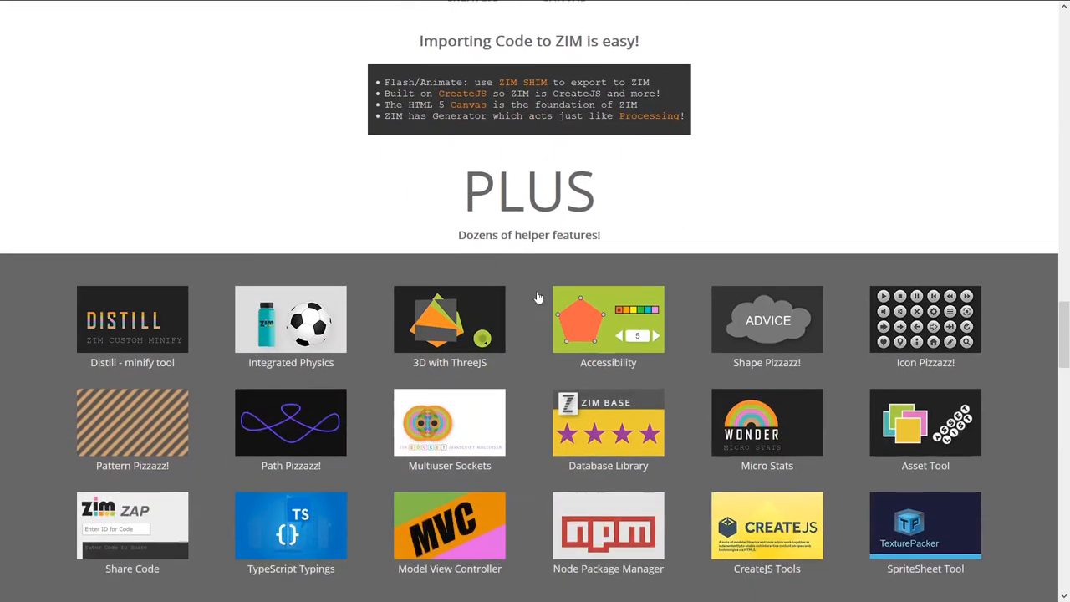
scroll(down, 3)
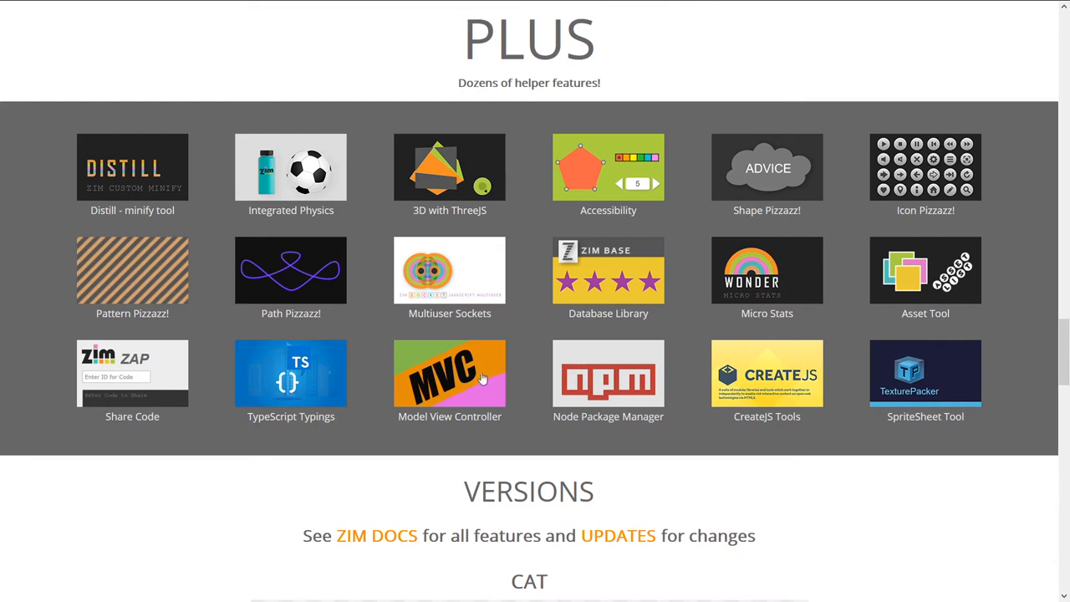
mouse_move(760, 291)
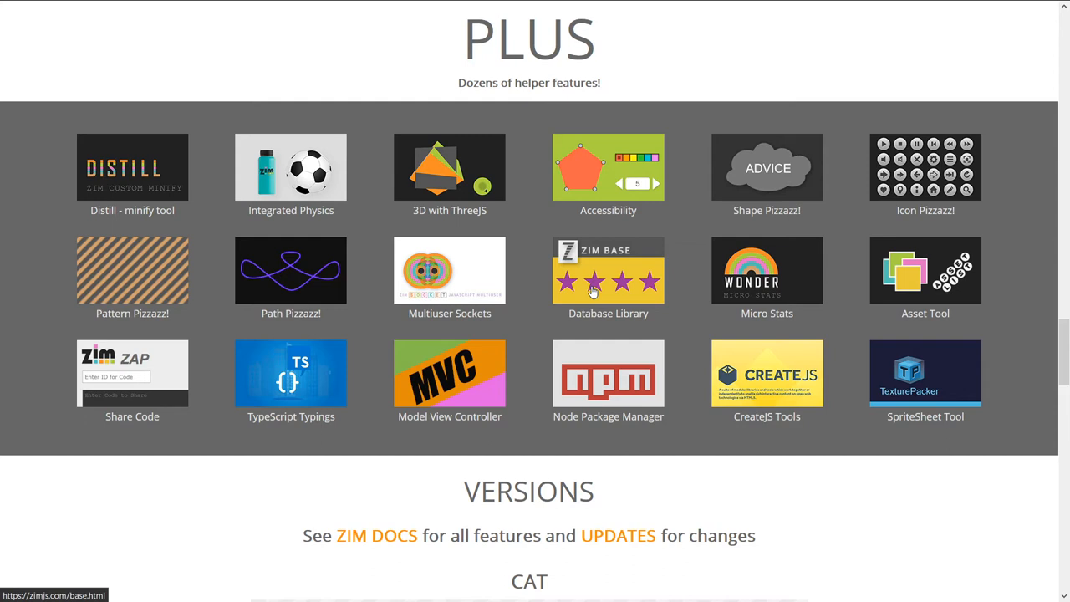
mouse_move(589, 276)
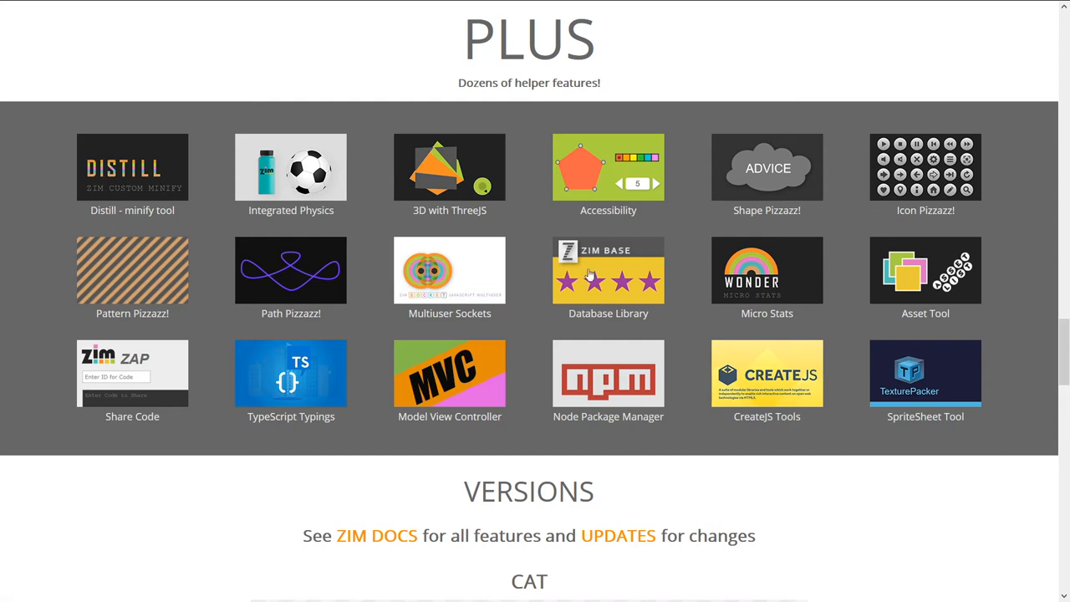
mouse_move(609, 261)
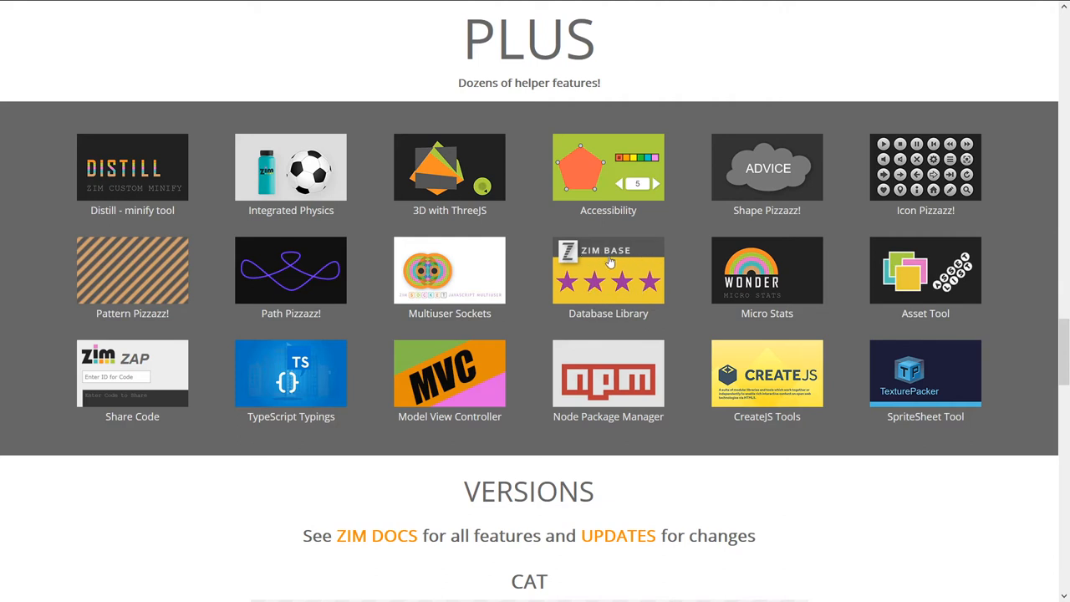
mouse_move(639, 290)
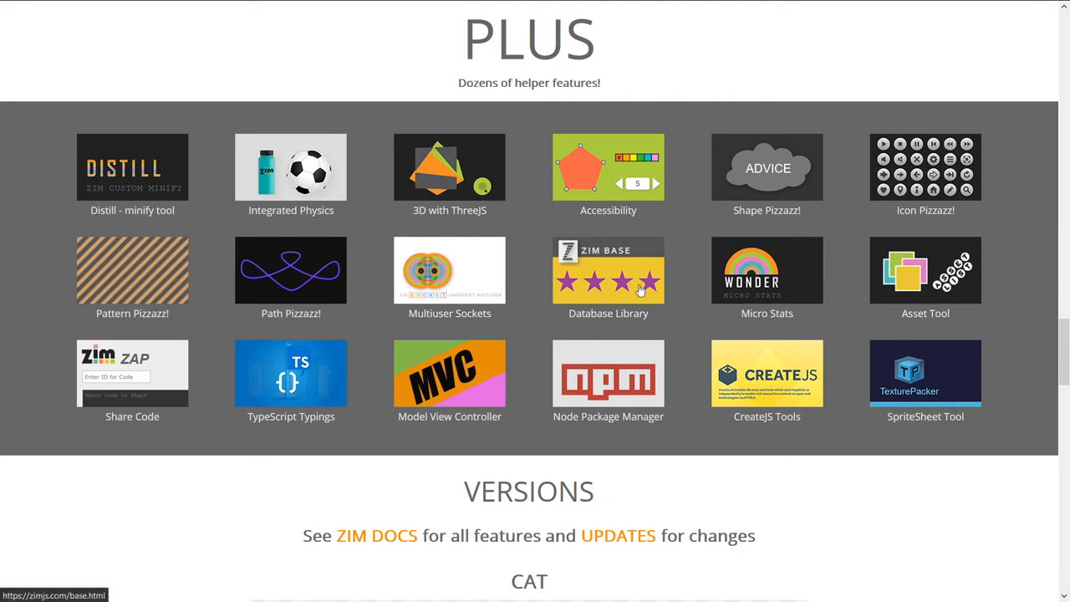
mouse_move(670, 279)
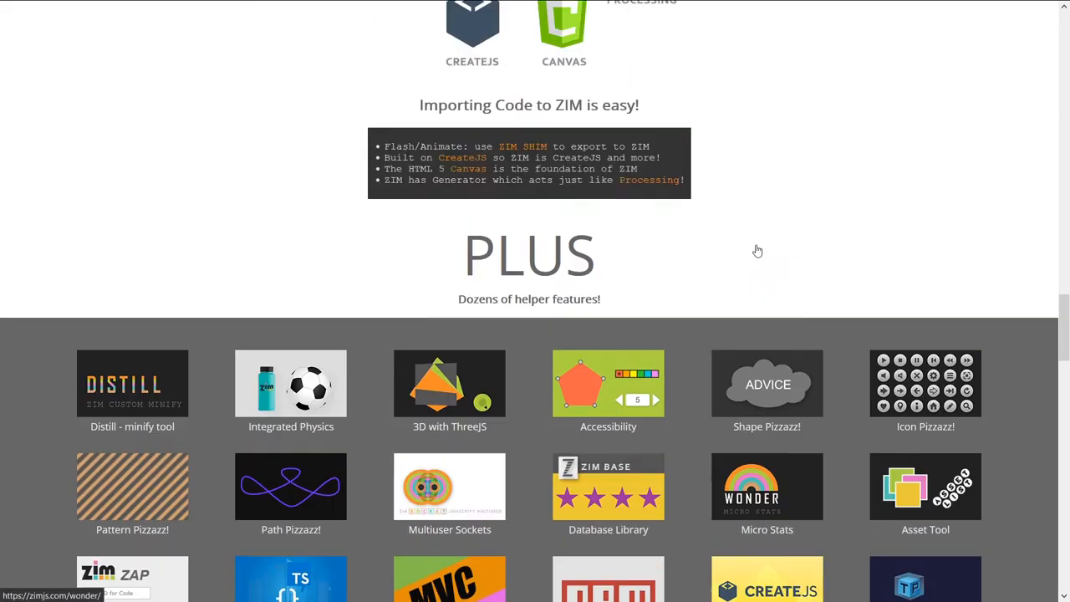
Play the route-connecting game again in the Apps, E-learning and Games showcase.
scroll(down, 3)
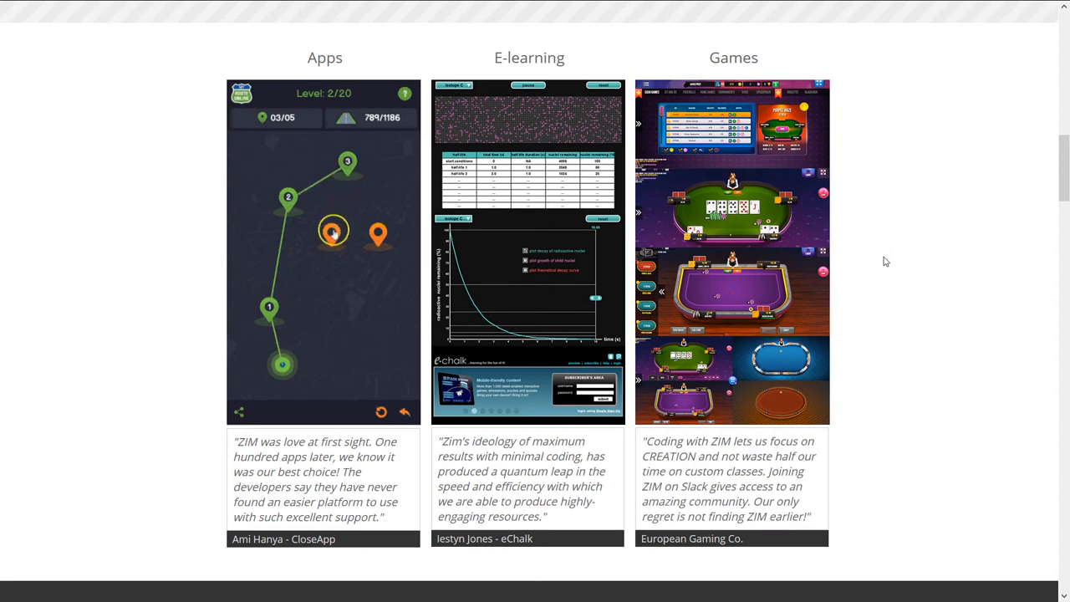
click(333, 232)
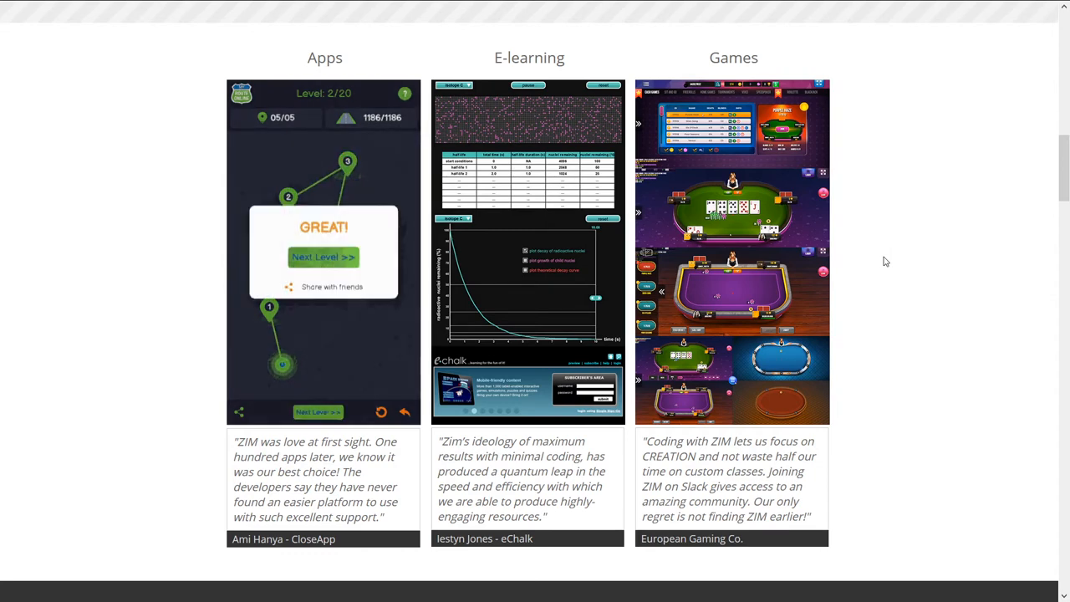
click(323, 256)
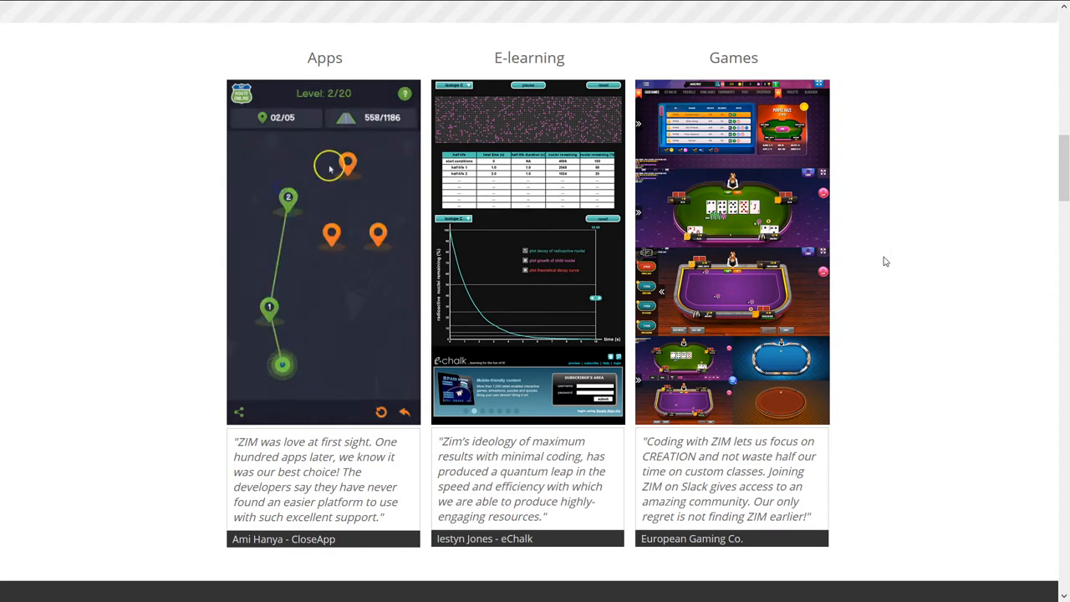
click(348, 164)
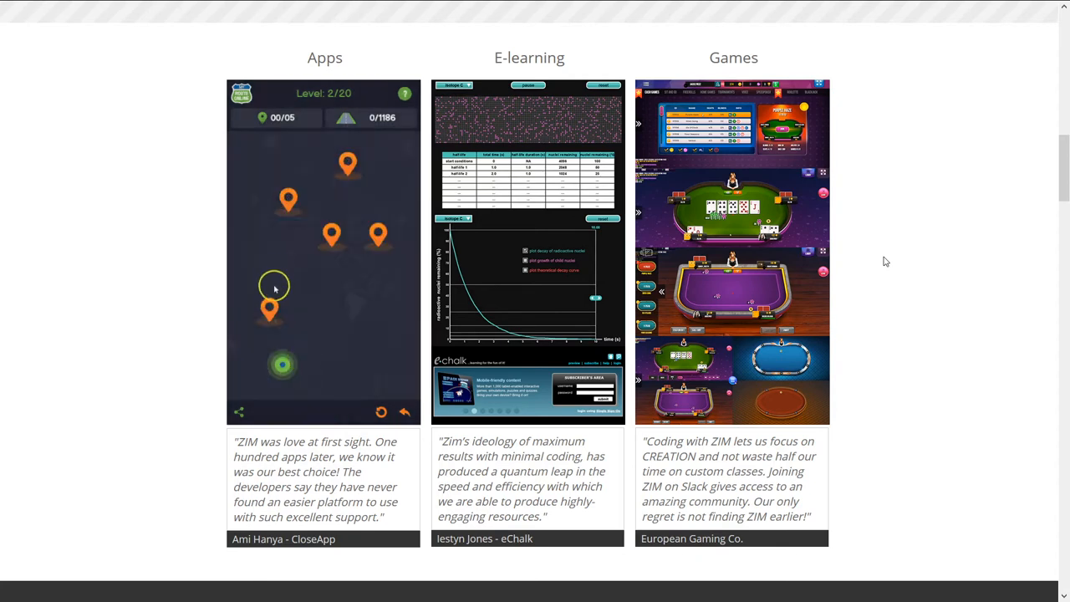
scroll(down, 3)
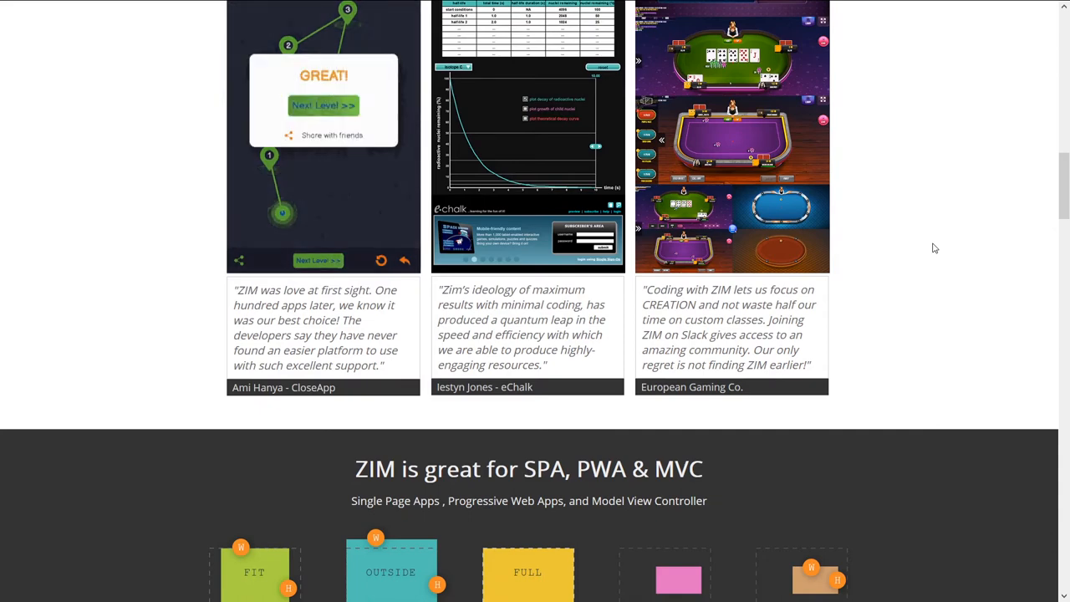
click(323, 105)
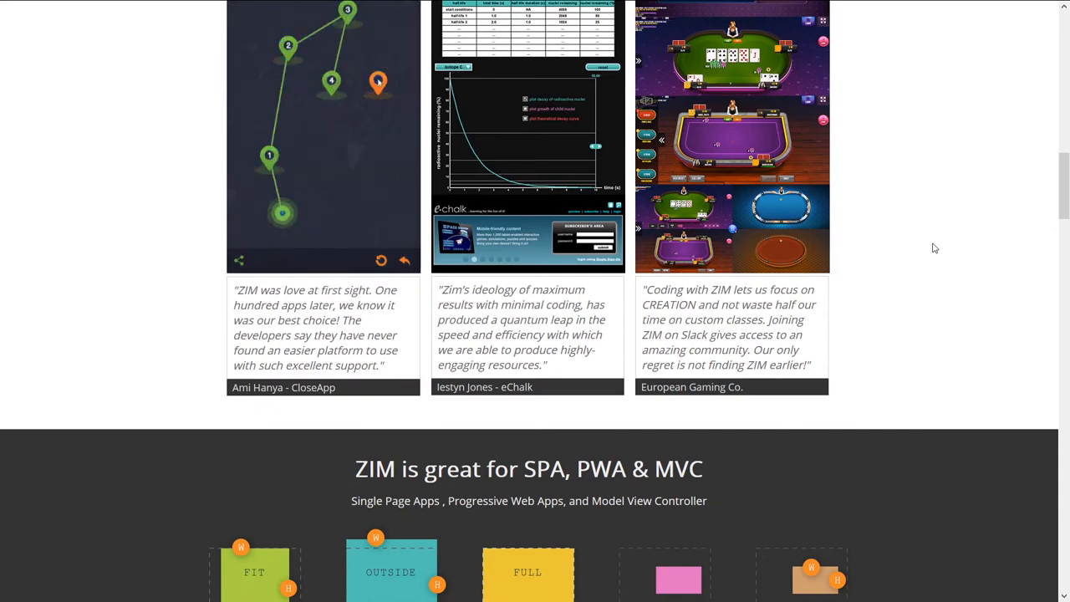
Scroll past the START/LAB buttons and five-minute video to the Importing Code to ZIM diagram.
scroll(down, 3)
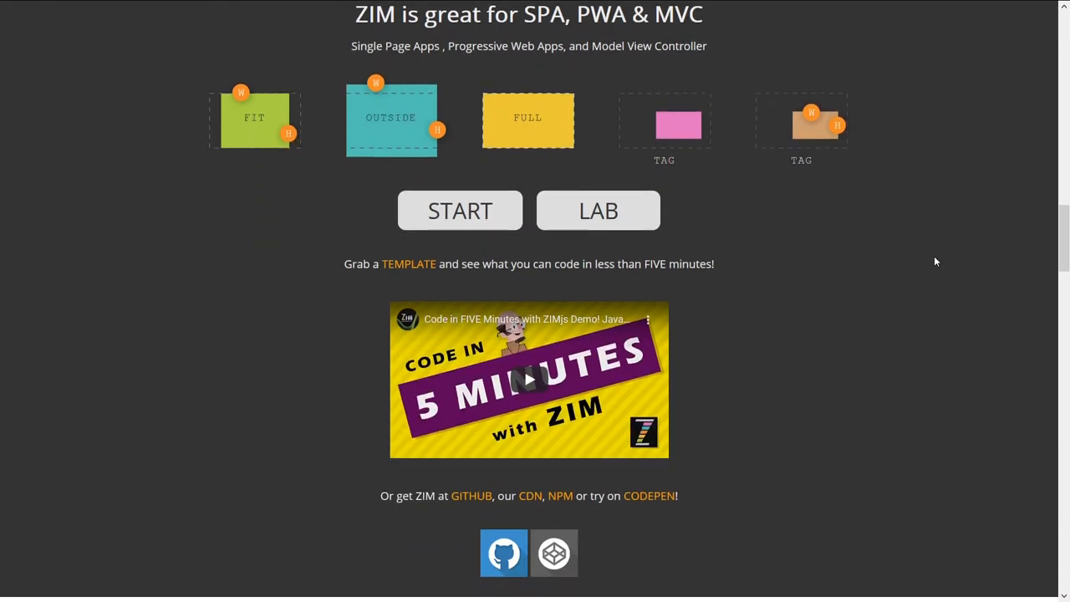
scroll(down, 3)
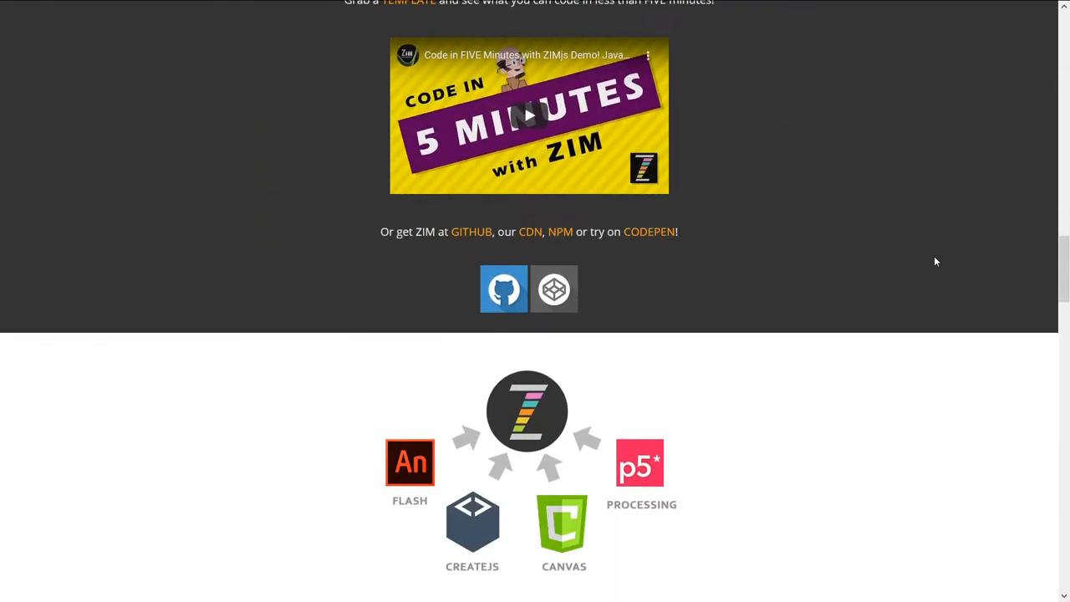
scroll(down, 3)
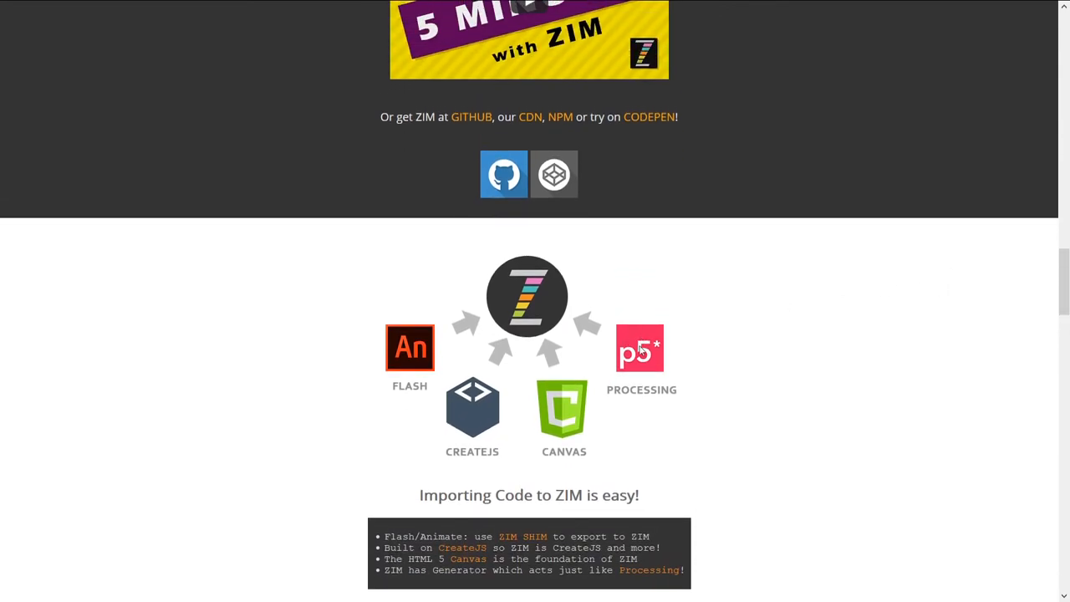
mouse_move(378, 353)
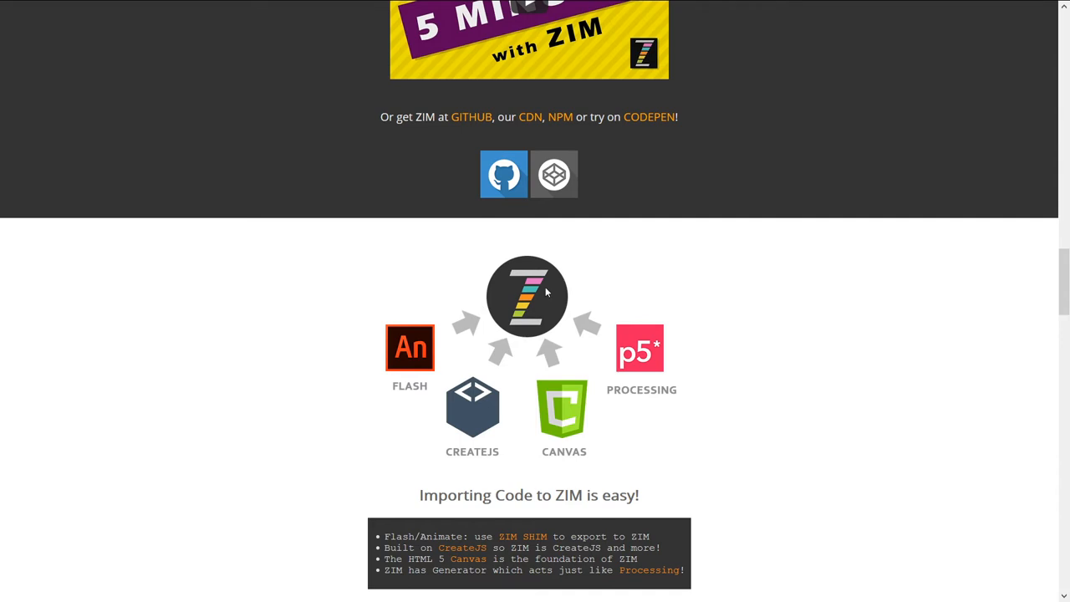
mouse_move(414, 324)
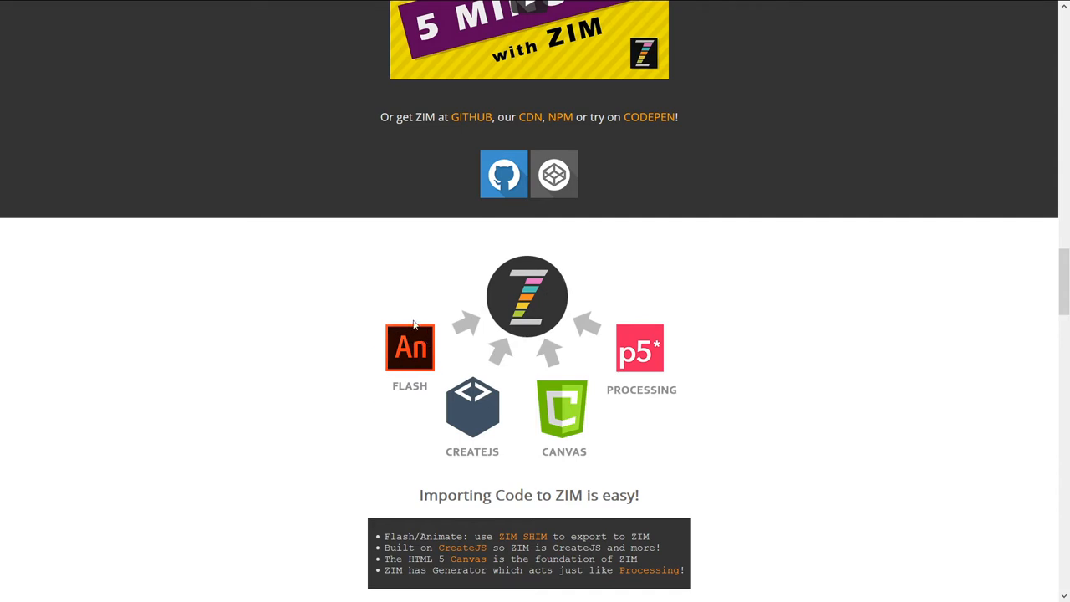
mouse_move(394, 384)
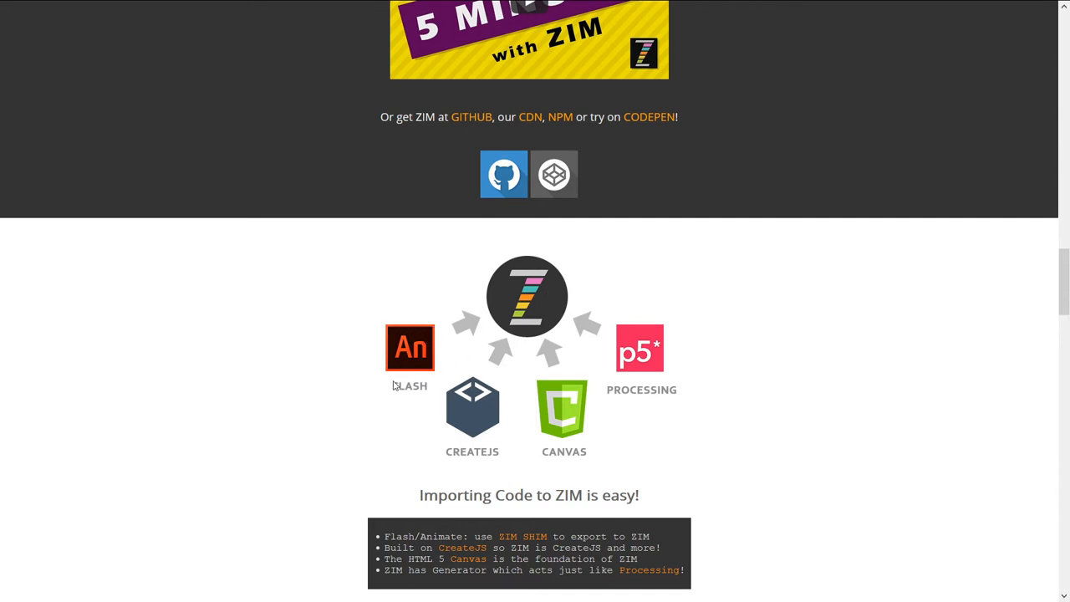
mouse_move(440, 348)
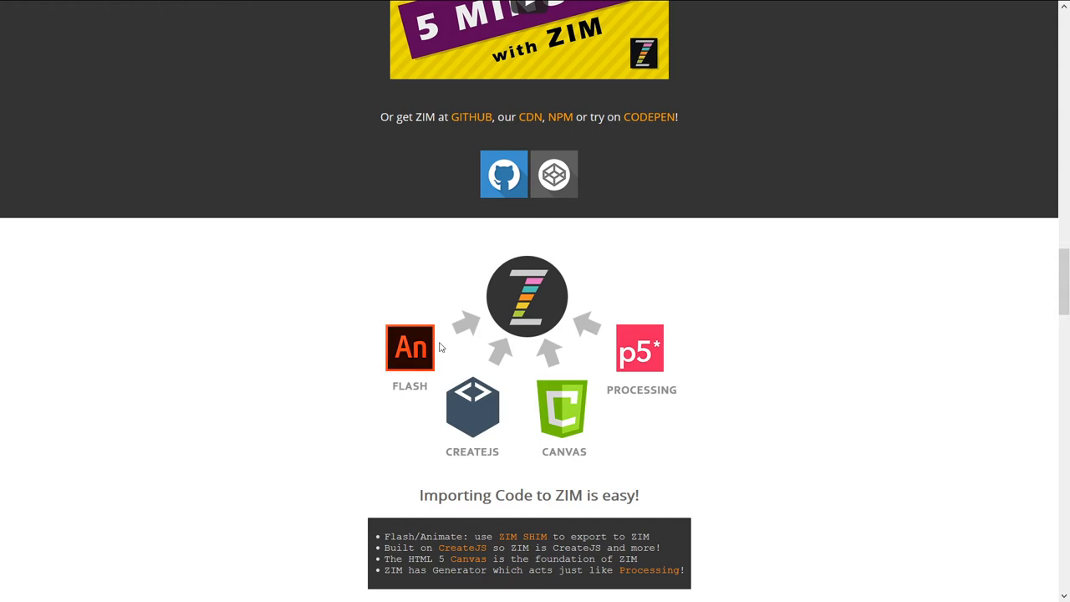
mouse_move(462, 311)
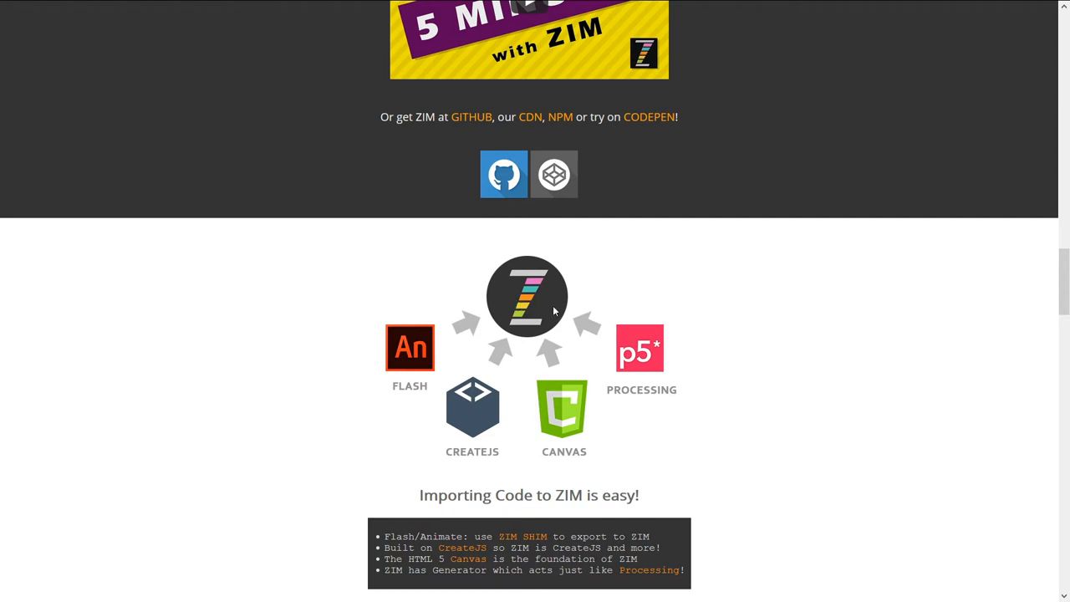
mouse_move(620, 403)
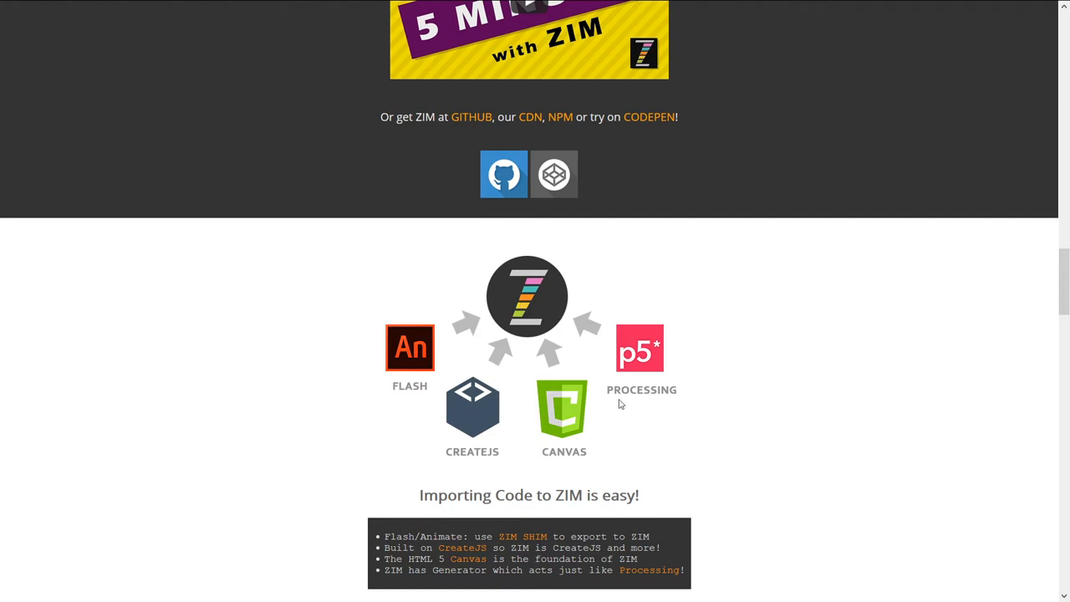
mouse_move(537, 287)
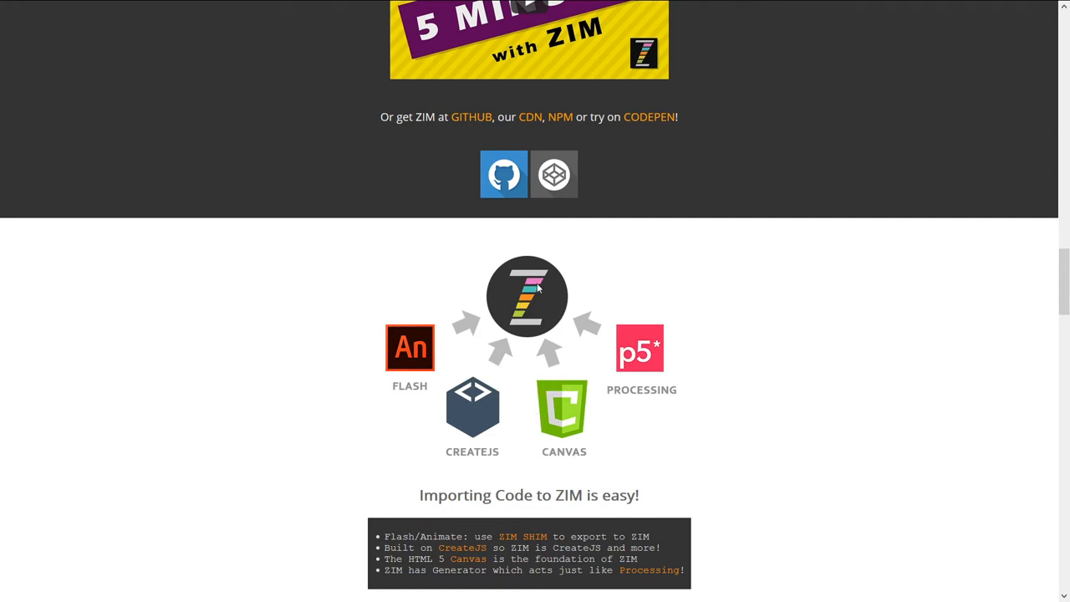
mouse_move(632, 312)
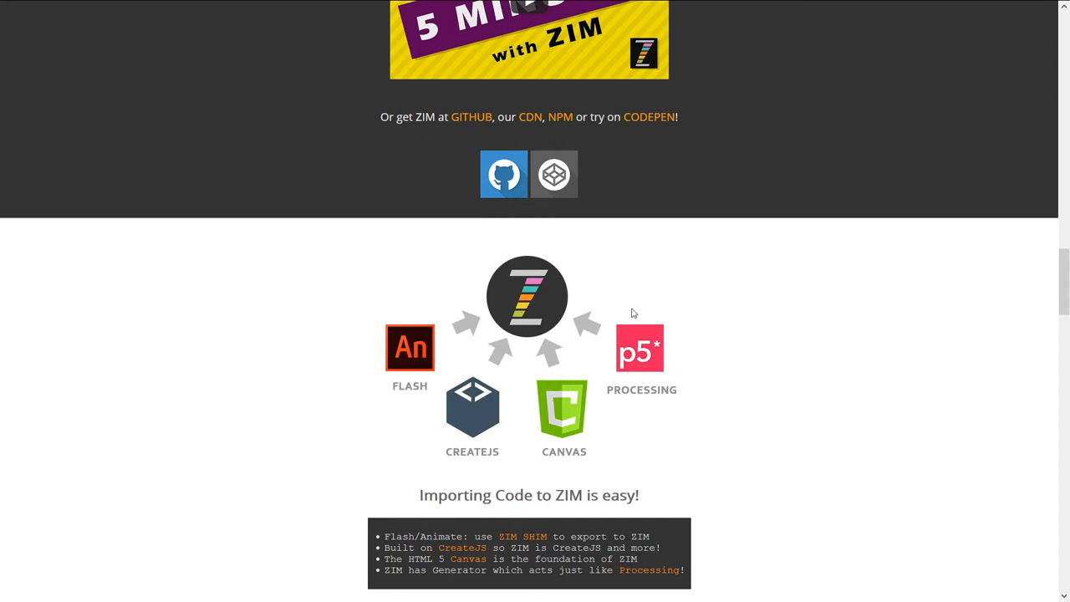
mouse_move(663, 330)
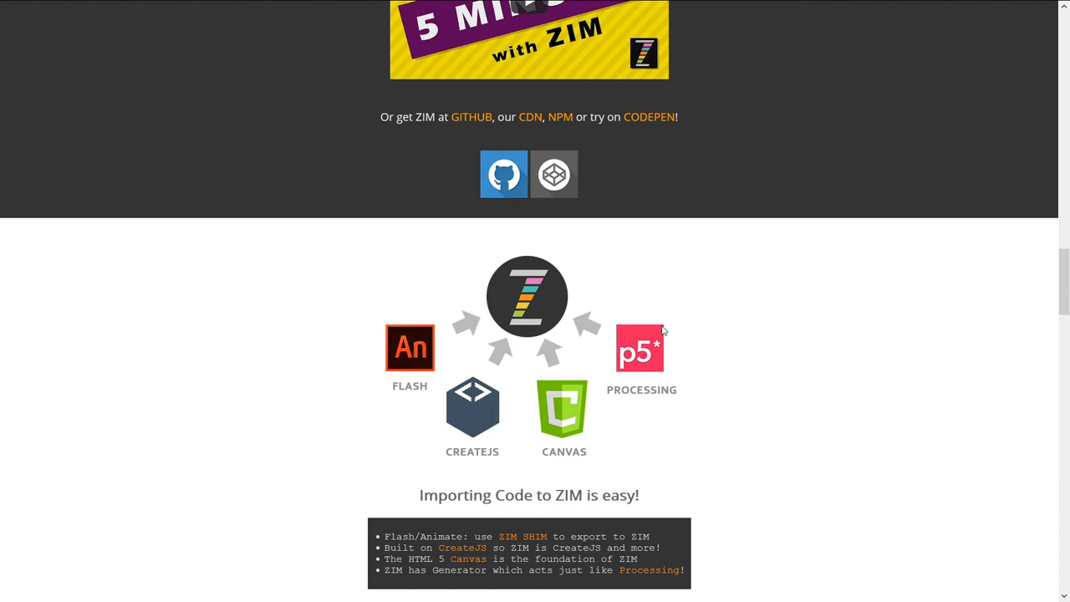
mouse_move(631, 334)
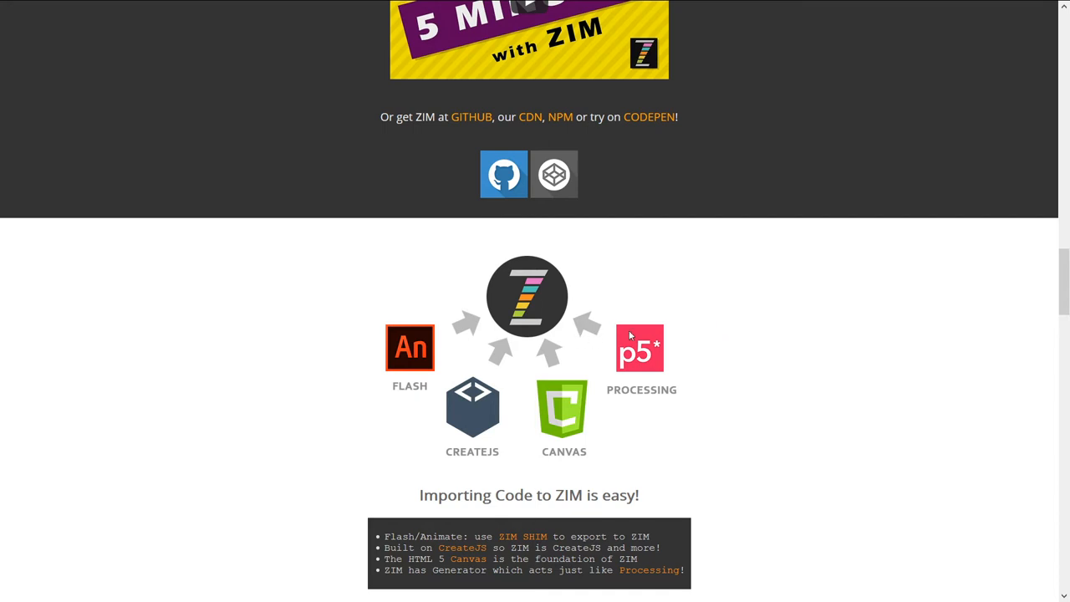
mouse_move(675, 312)
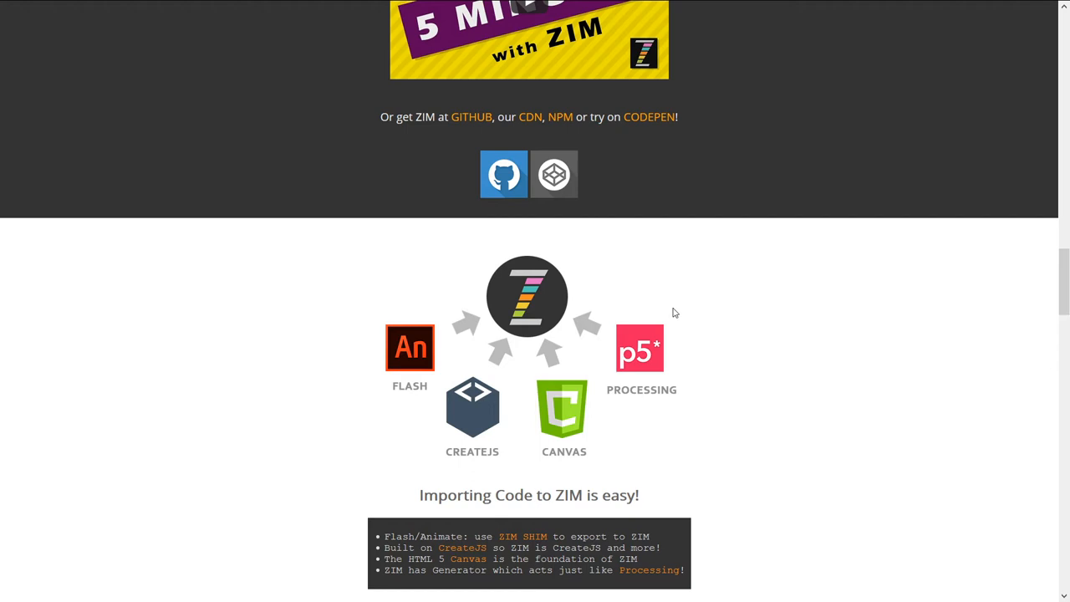
mouse_move(604, 376)
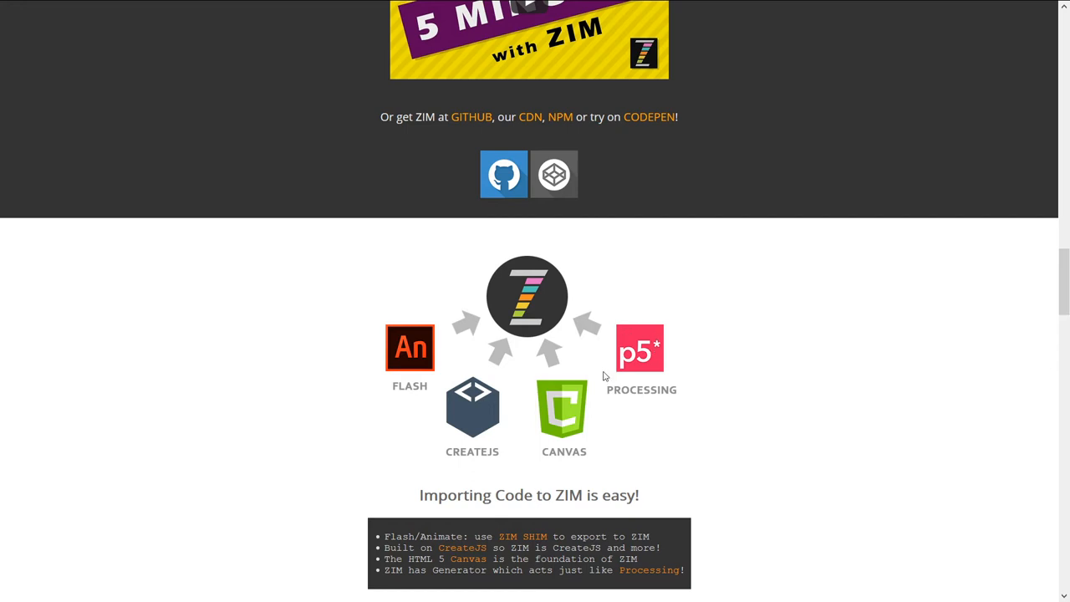
mouse_move(664, 378)
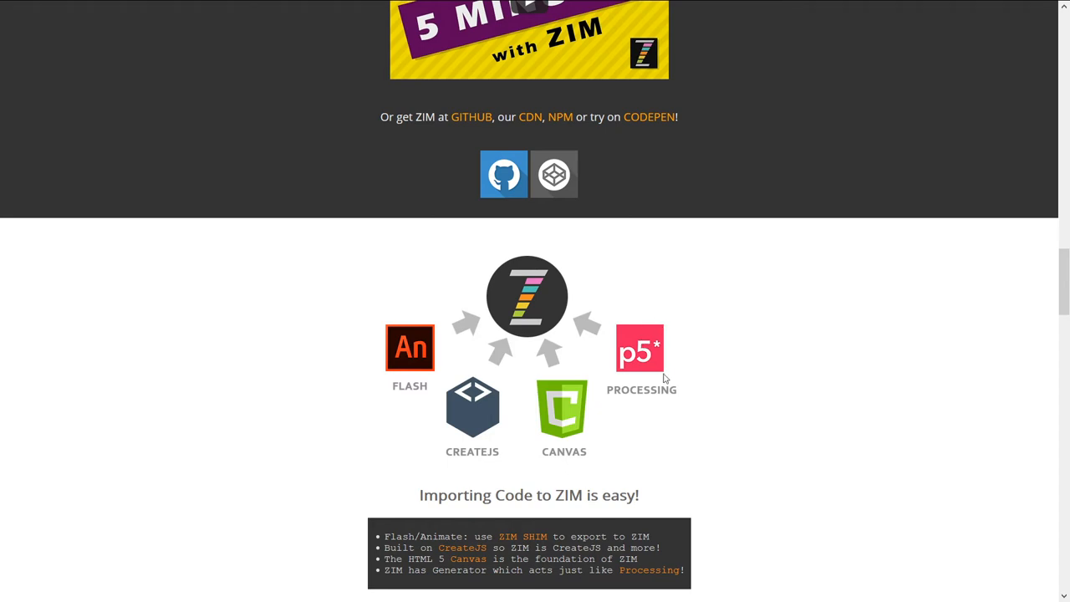
mouse_move(673, 368)
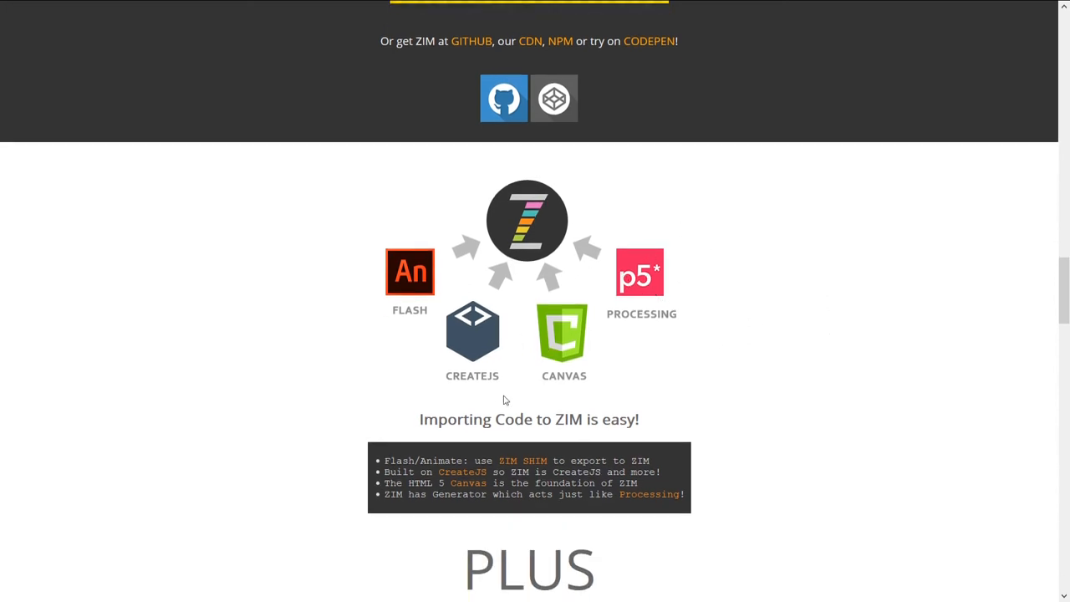
scroll(down, 3)
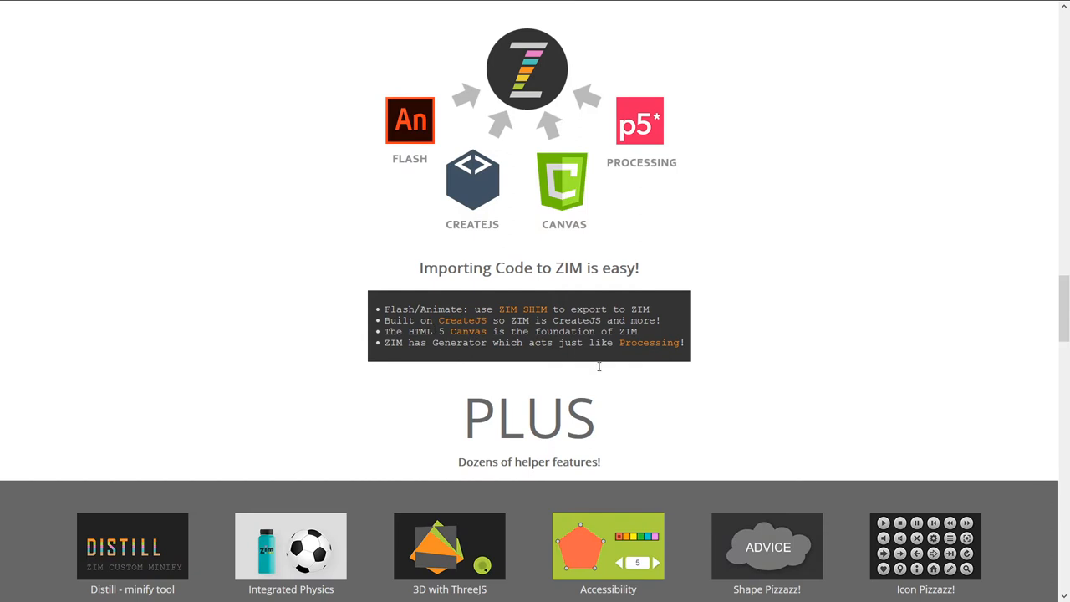
scroll(down, 3)
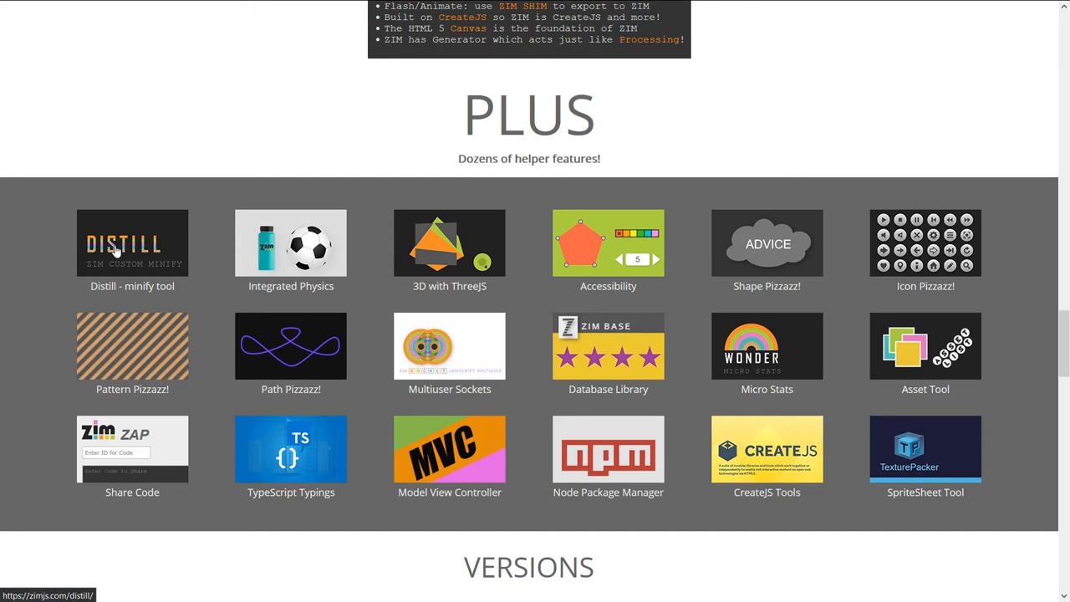
mouse_move(141, 248)
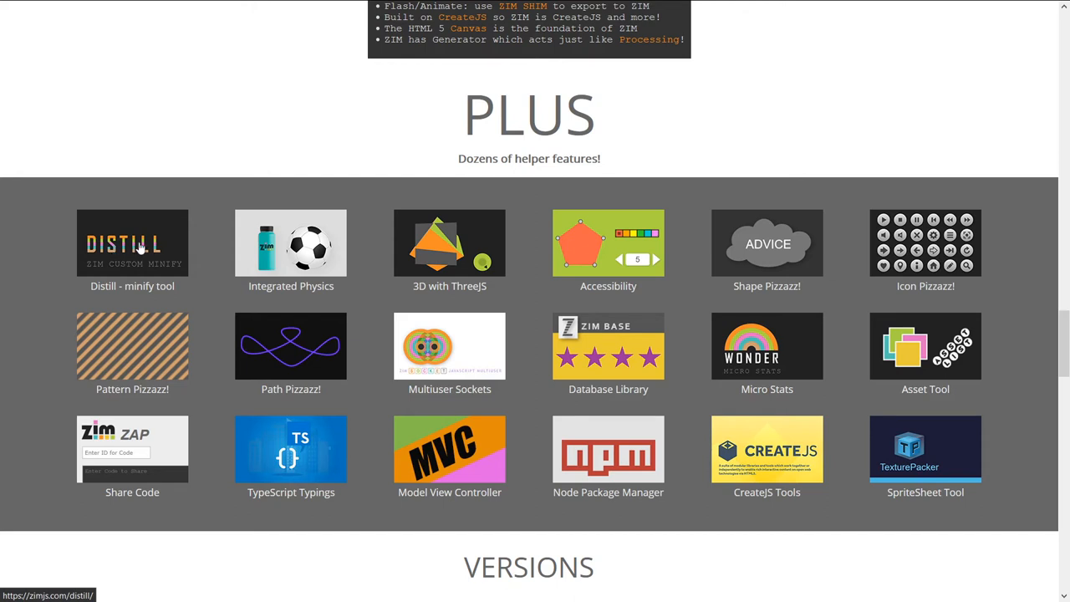
mouse_move(144, 232)
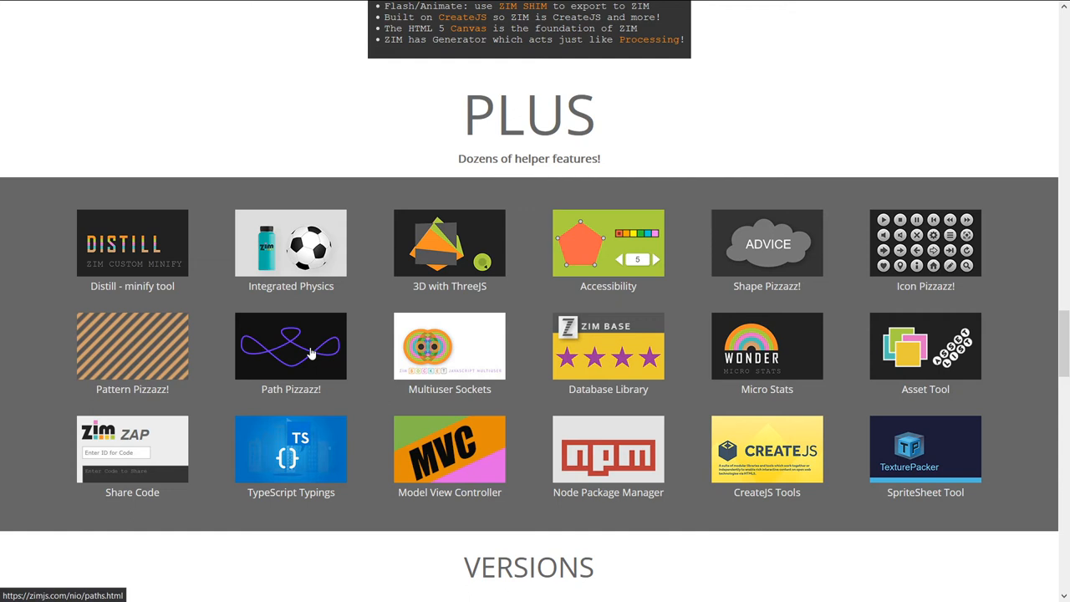
mouse_move(253, 339)
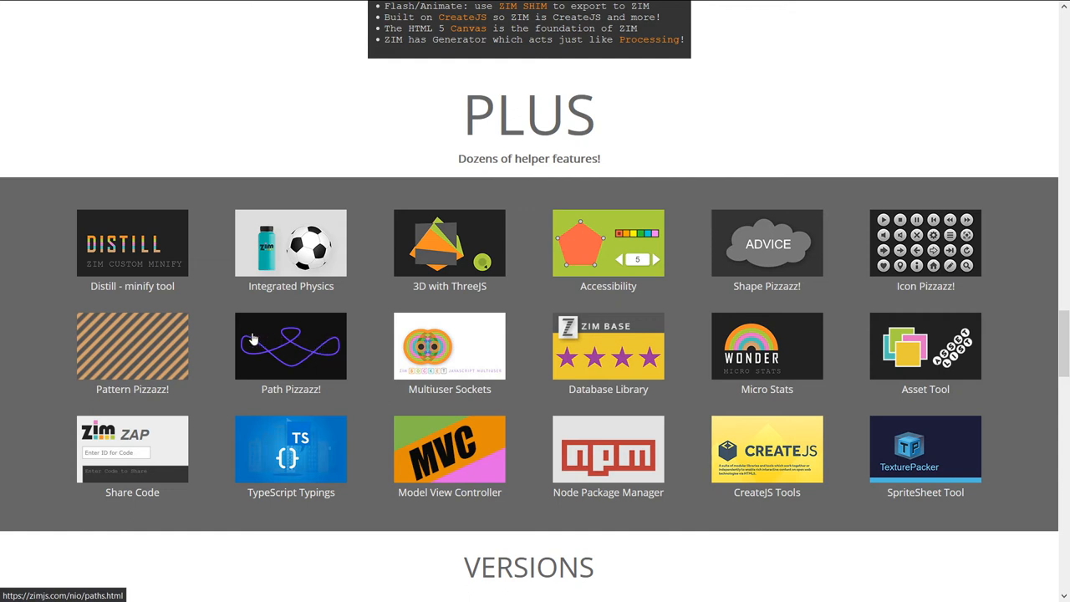
mouse_move(214, 362)
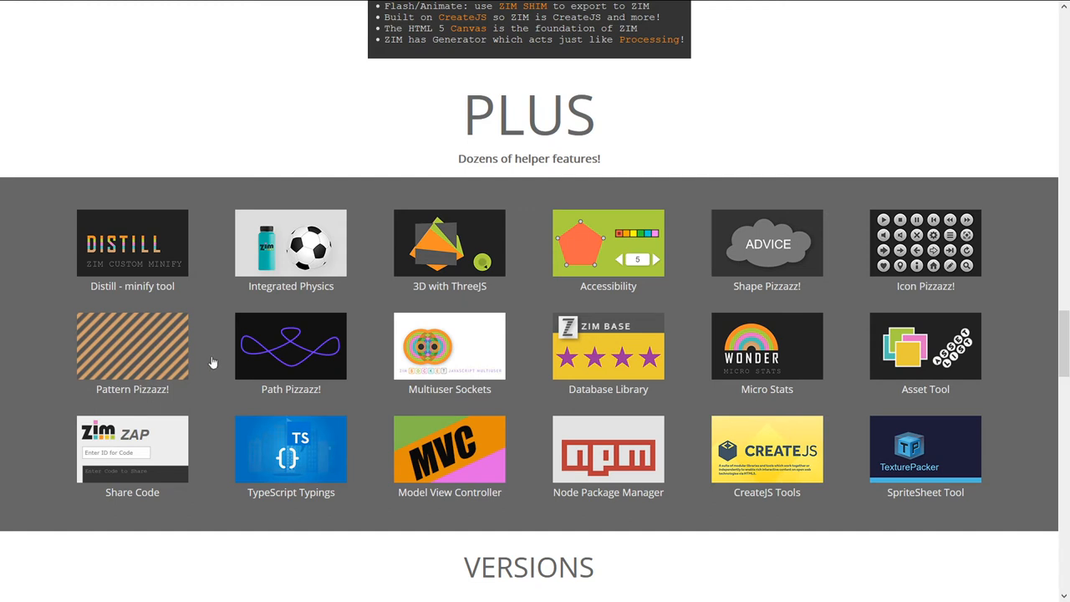
mouse_move(469, 339)
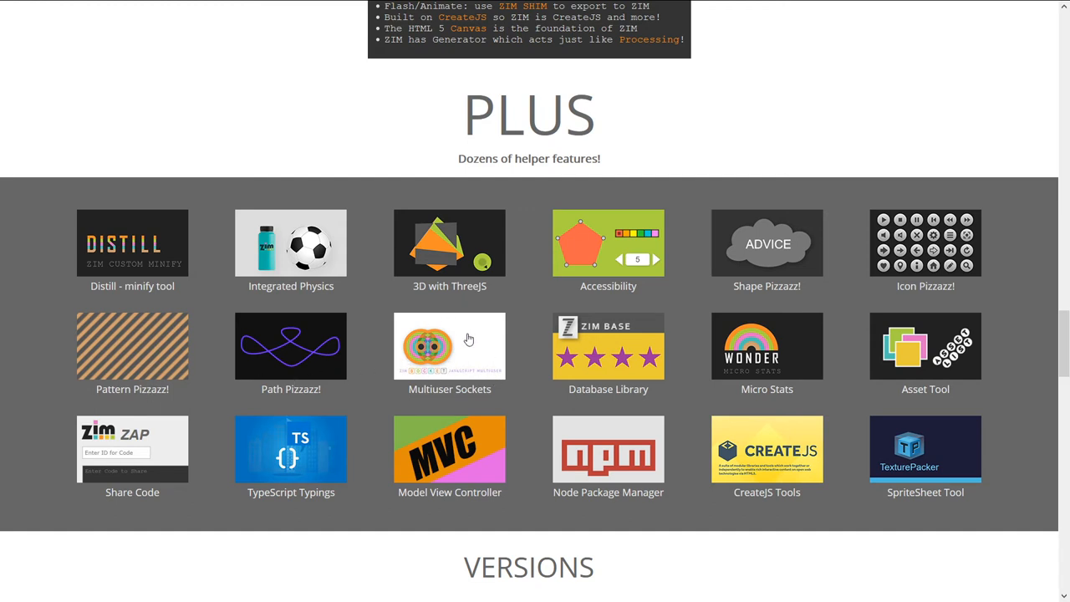
mouse_move(492, 347)
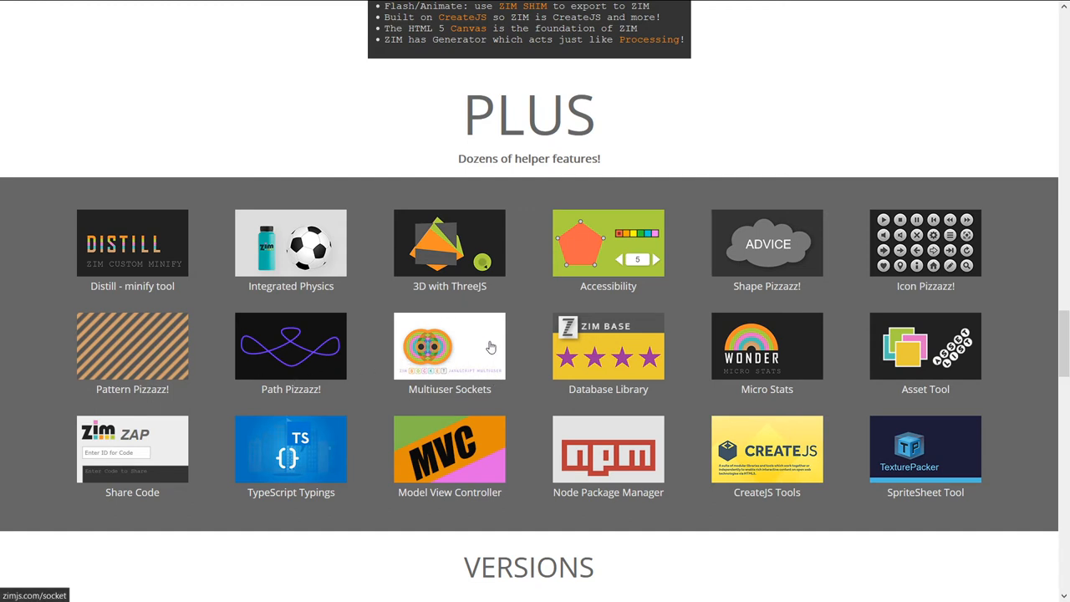
mouse_move(119, 444)
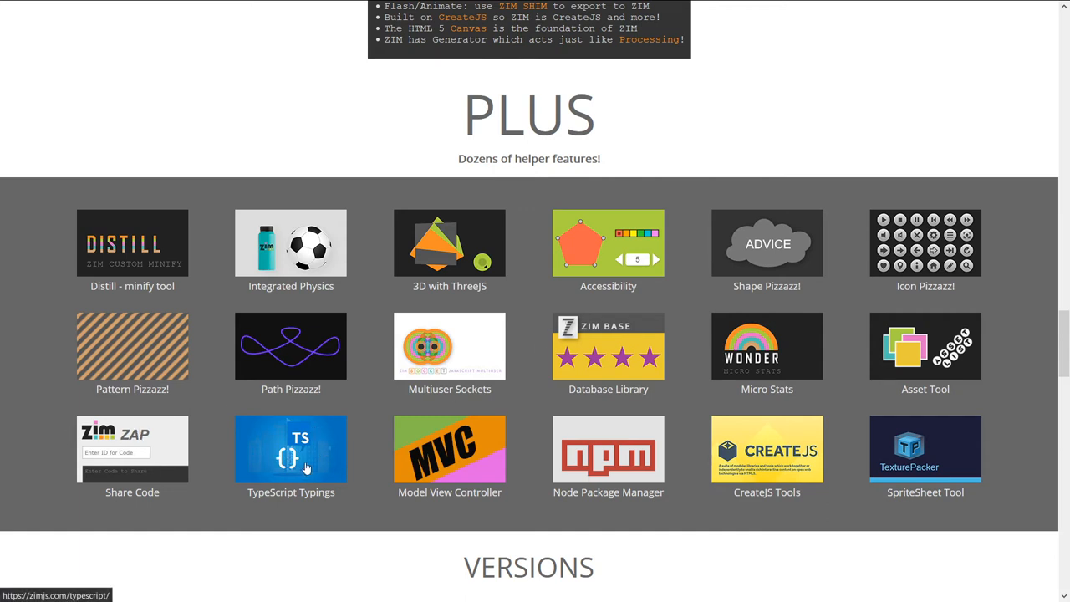
mouse_move(592, 468)
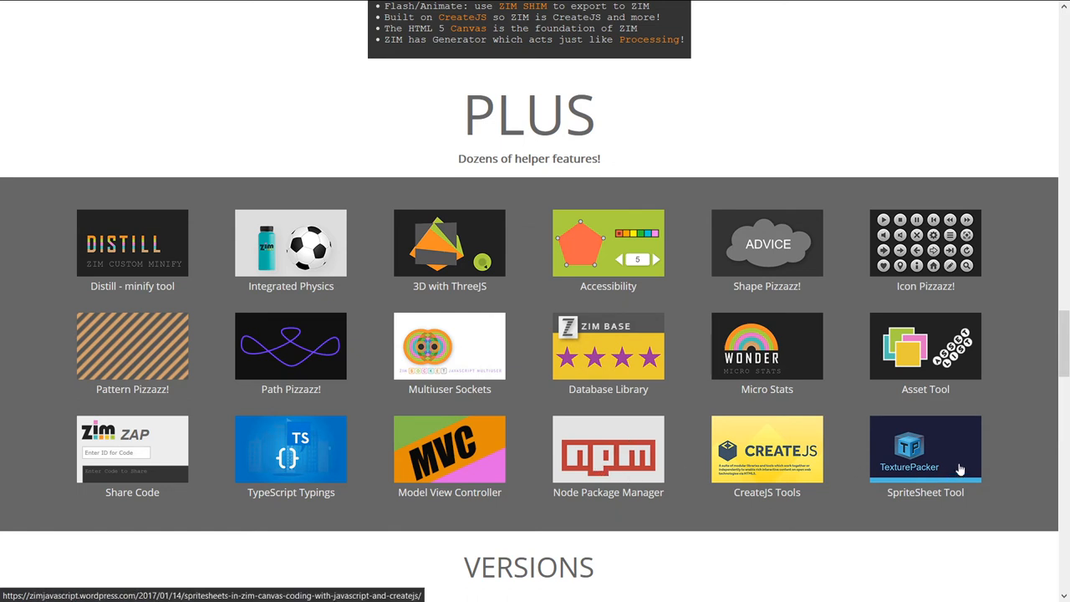
mouse_move(961, 451)
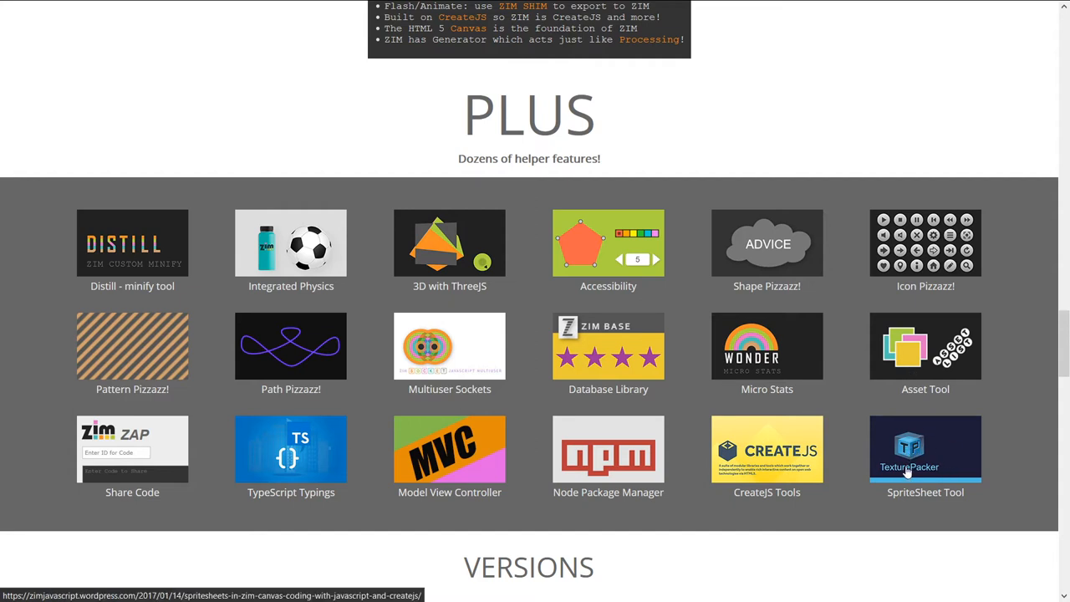
mouse_move(910, 454)
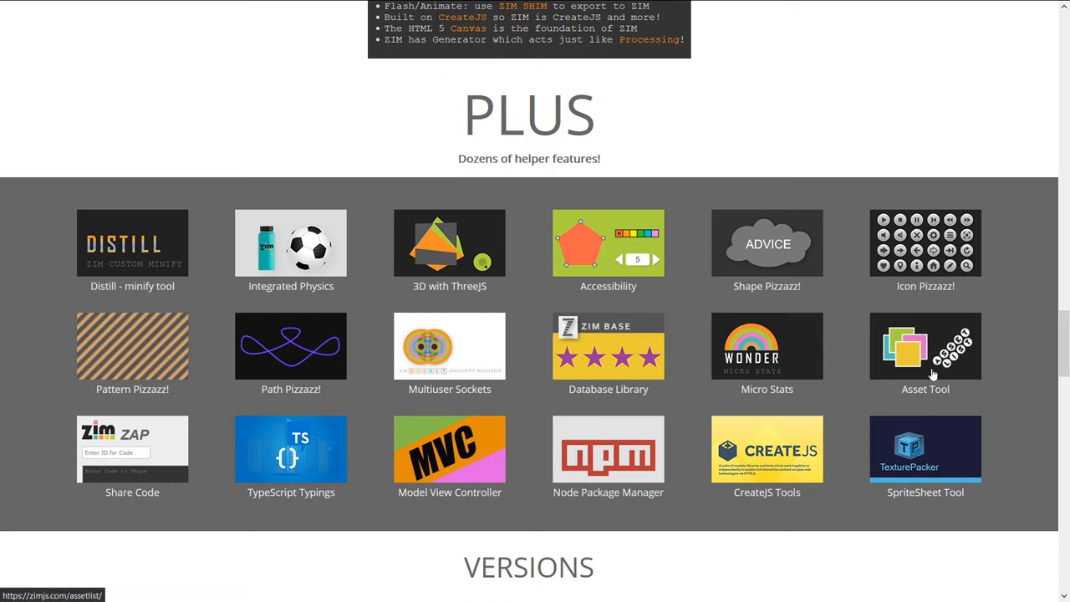
mouse_move(942, 266)
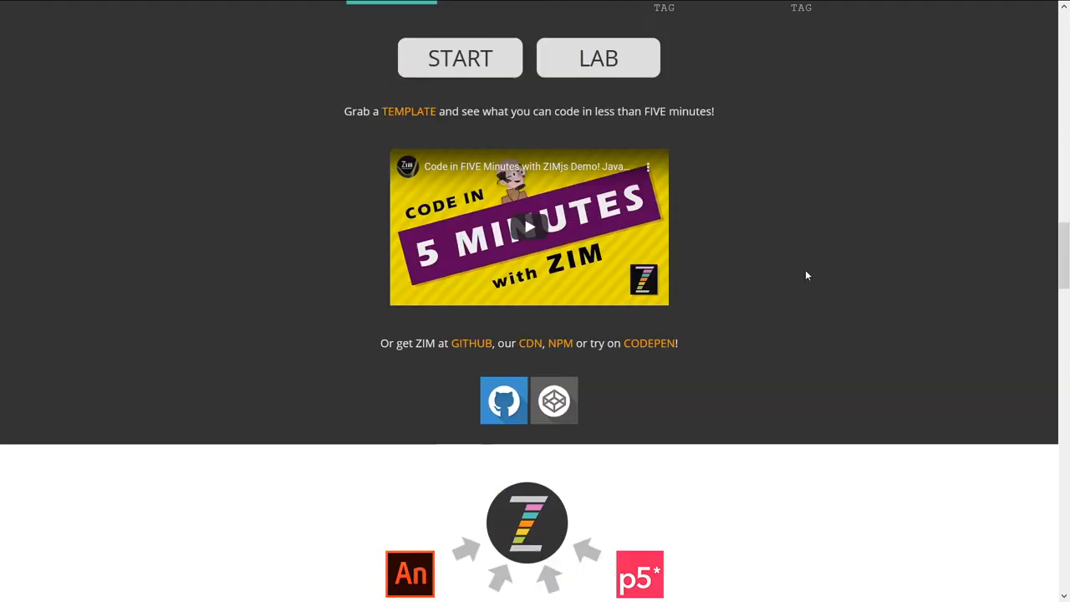
scroll(down, 3)
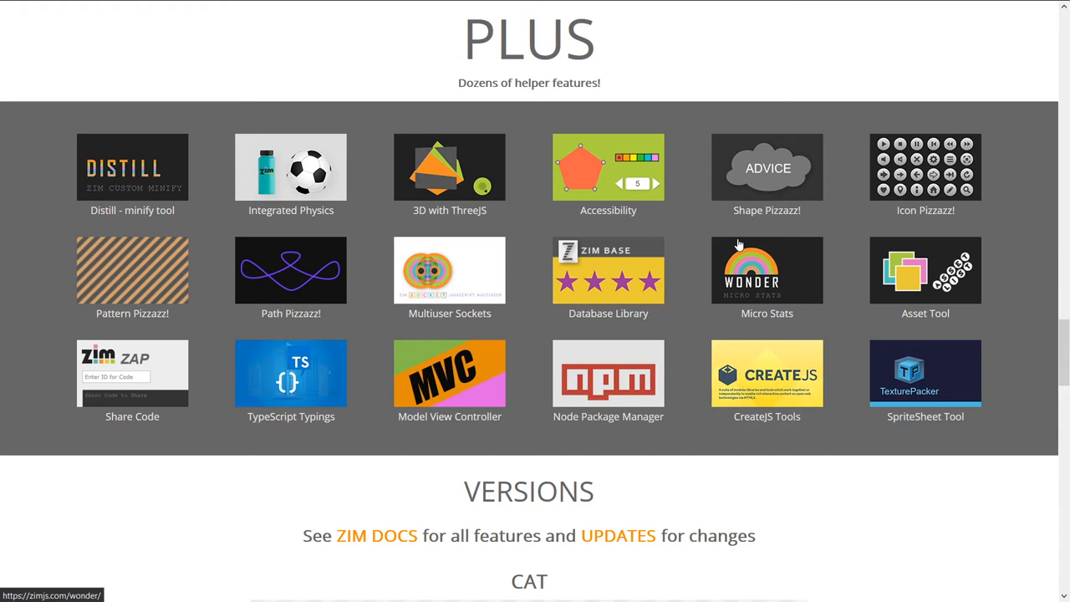
mouse_move(644, 179)
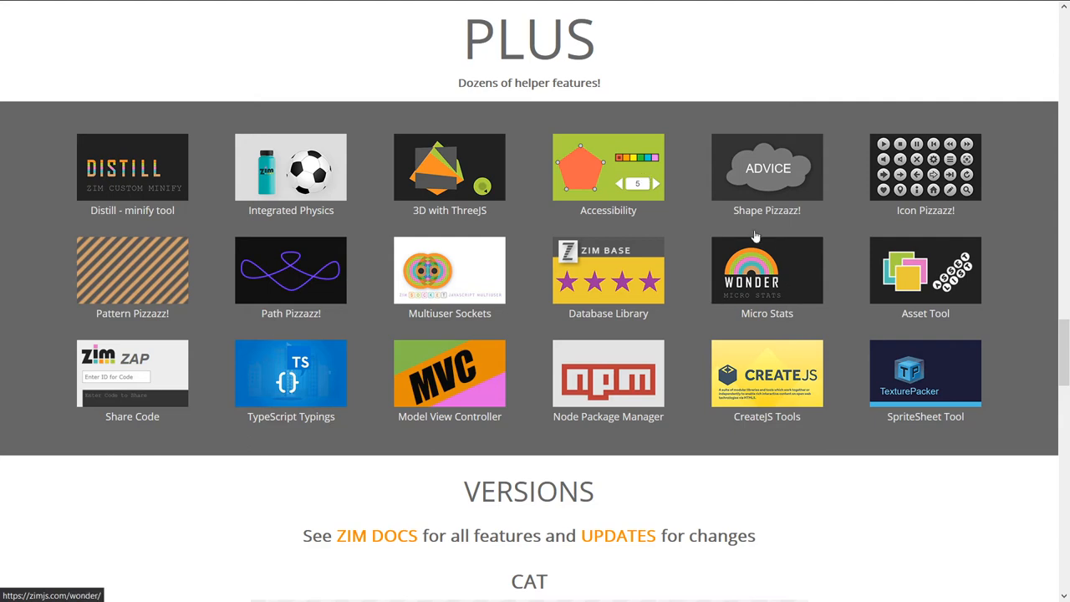
scroll(down, 3)
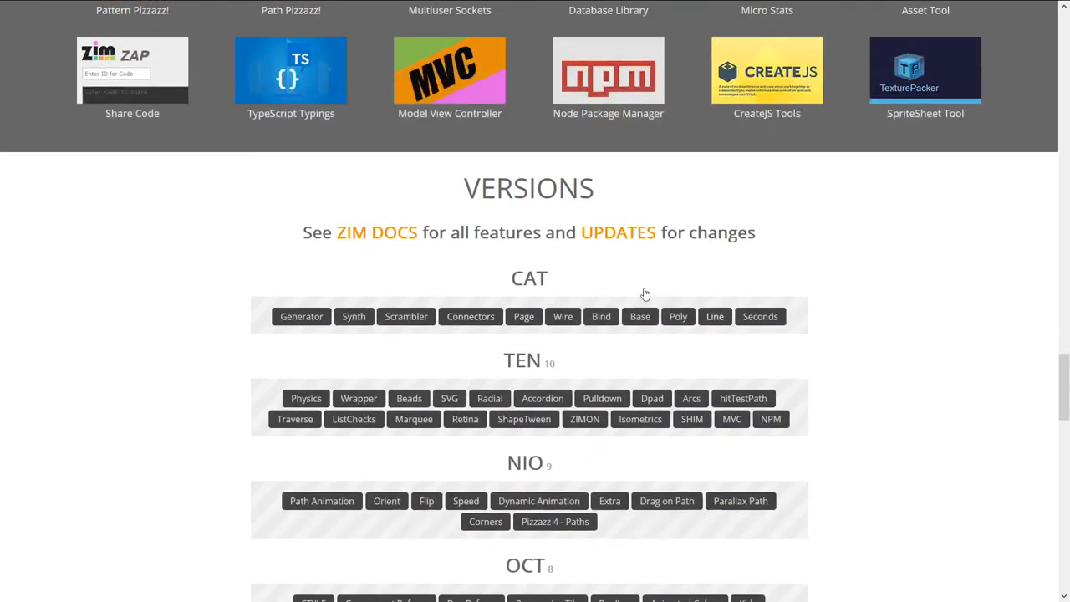
double_click(528, 188)
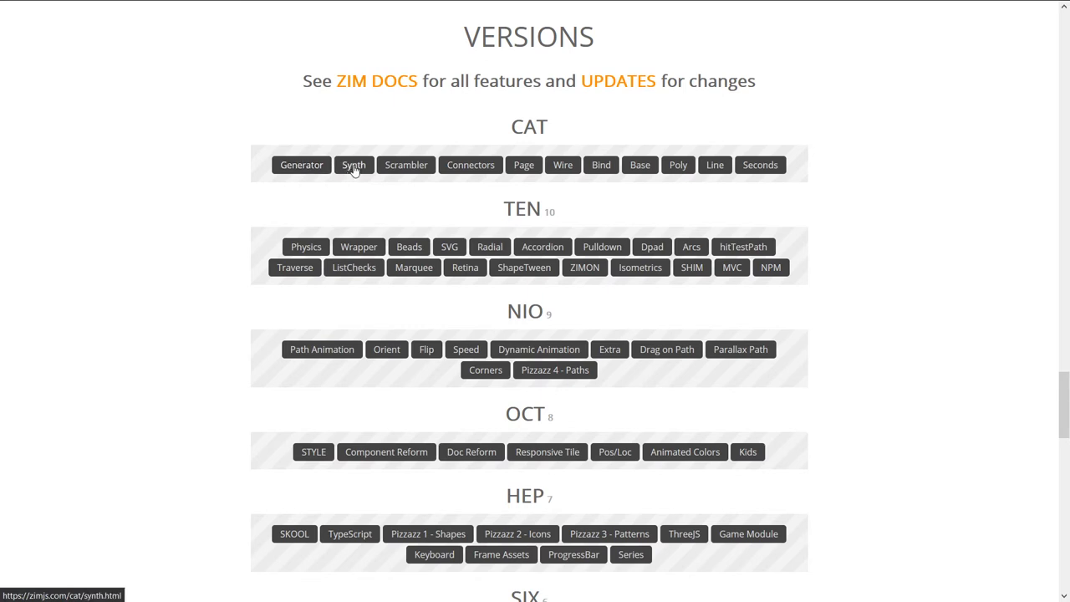
mouse_move(760, 165)
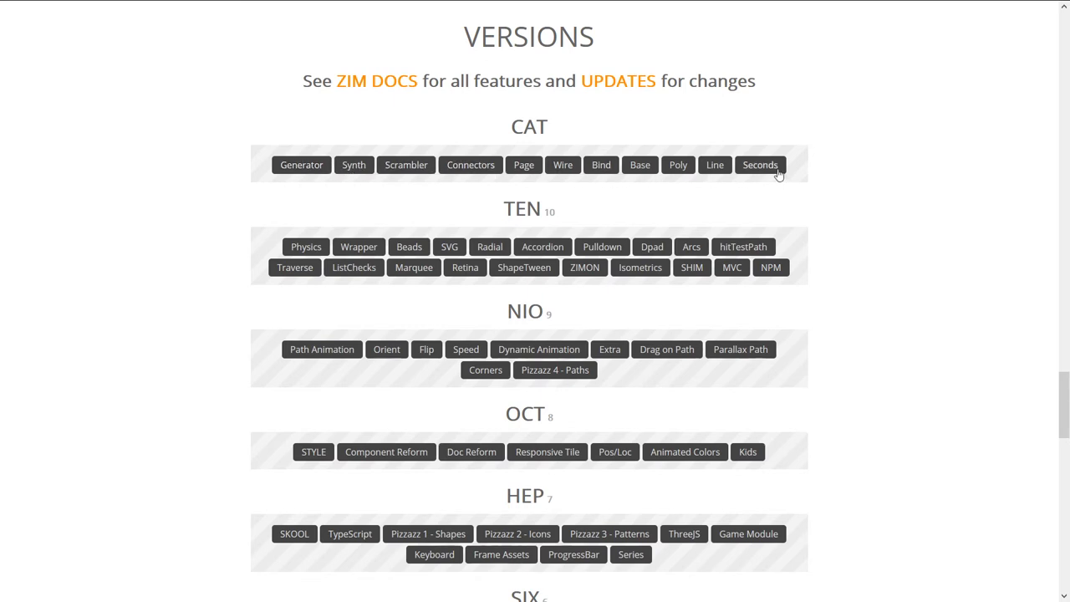
mouse_move(760, 164)
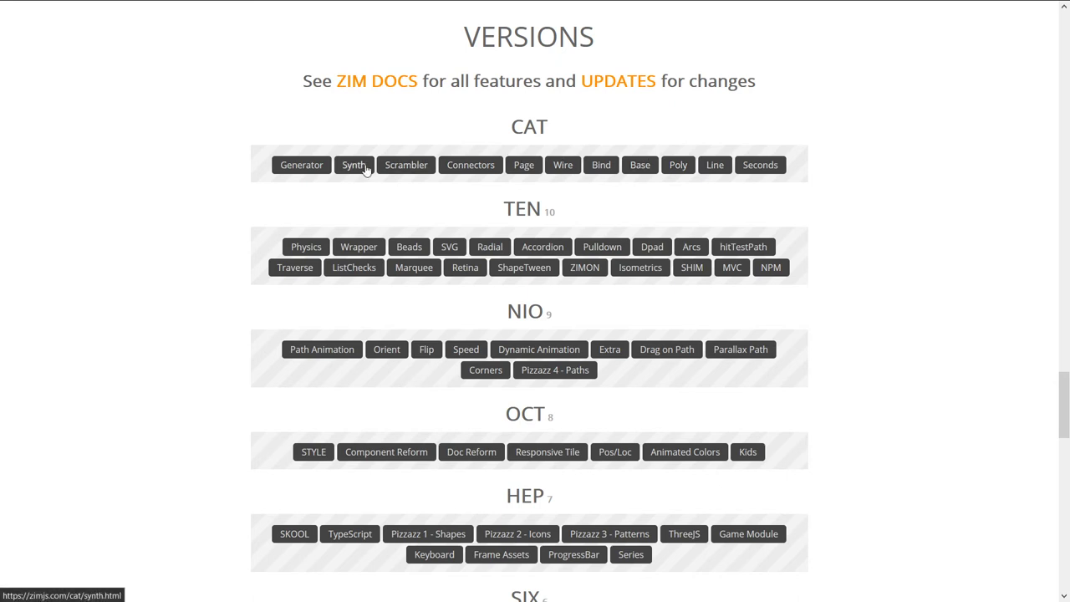
mouse_move(854, 199)
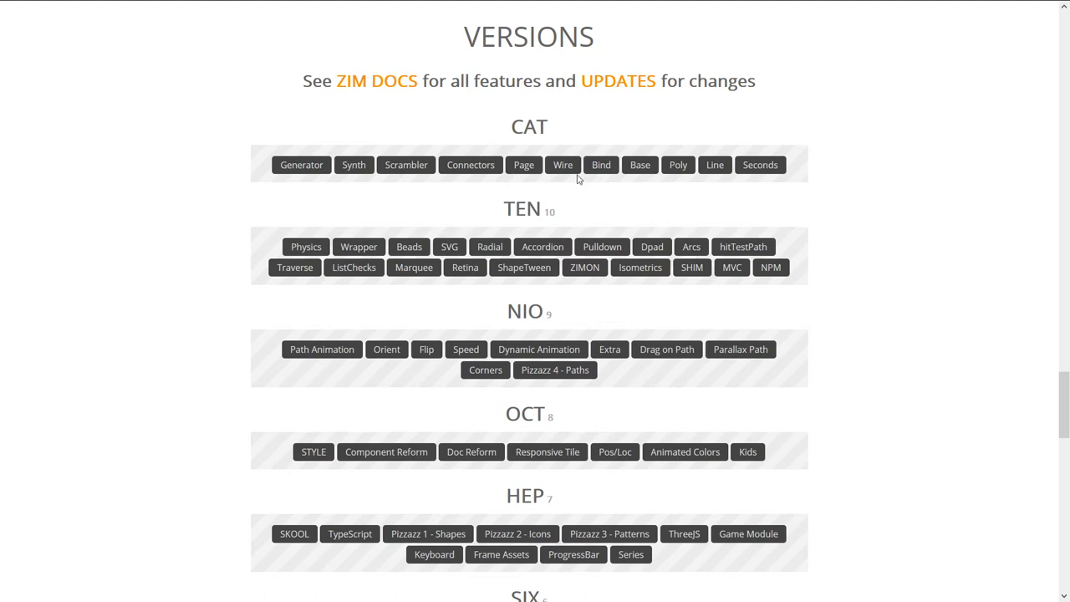
mouse_move(664, 188)
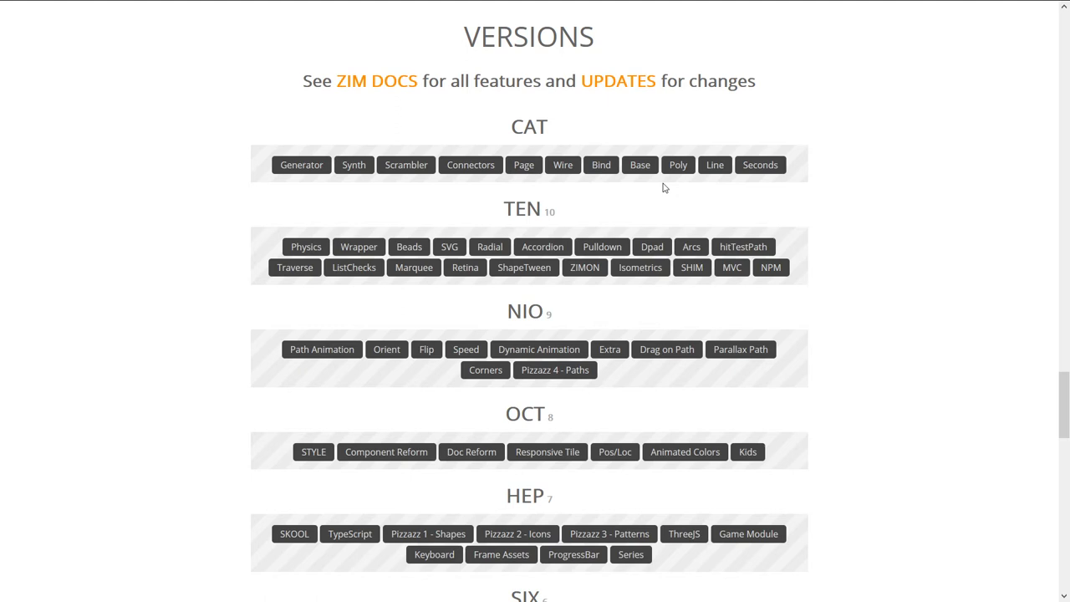
mouse_move(665, 164)
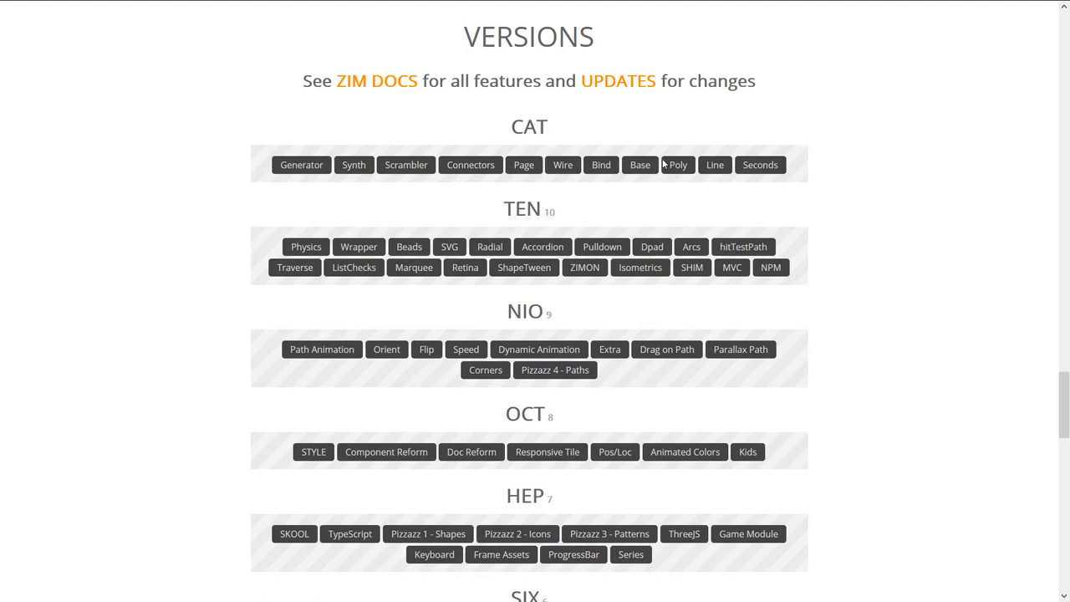
mouse_move(470, 164)
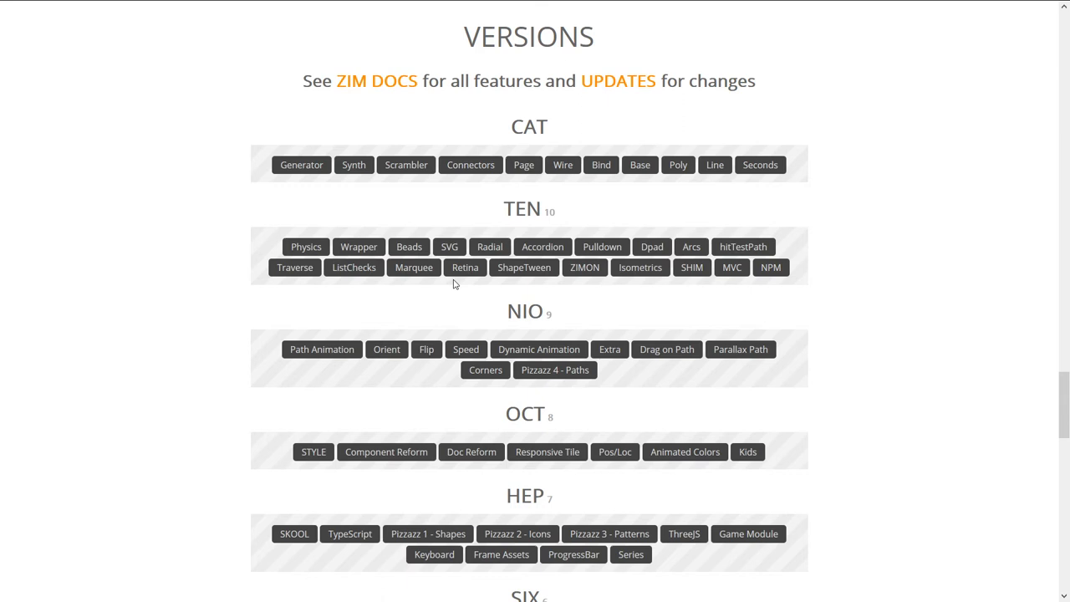
mouse_move(554, 190)
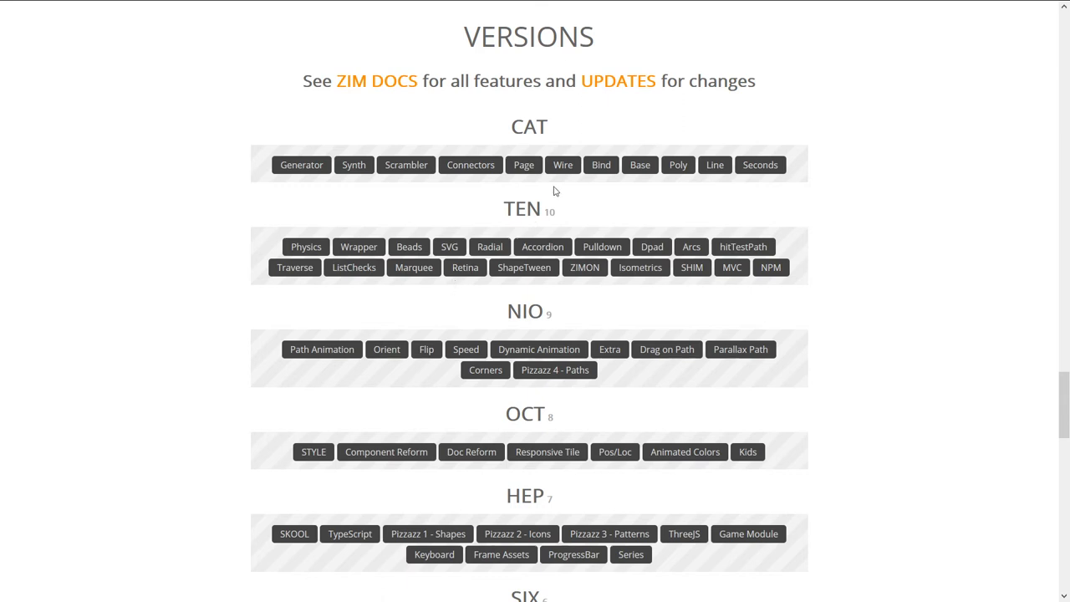
mouse_move(294, 267)
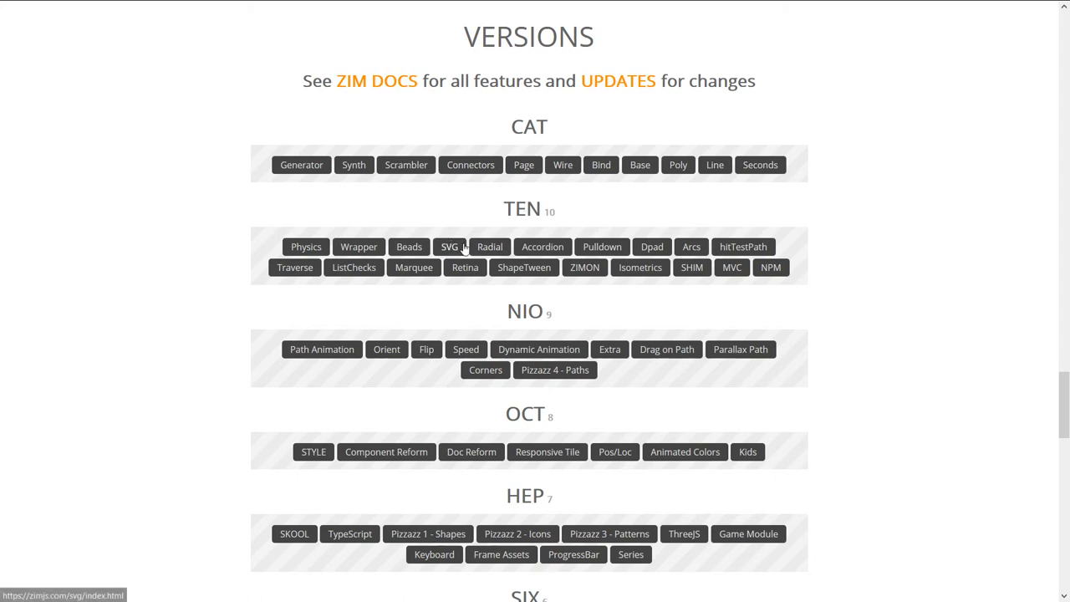
mouse_move(520, 241)
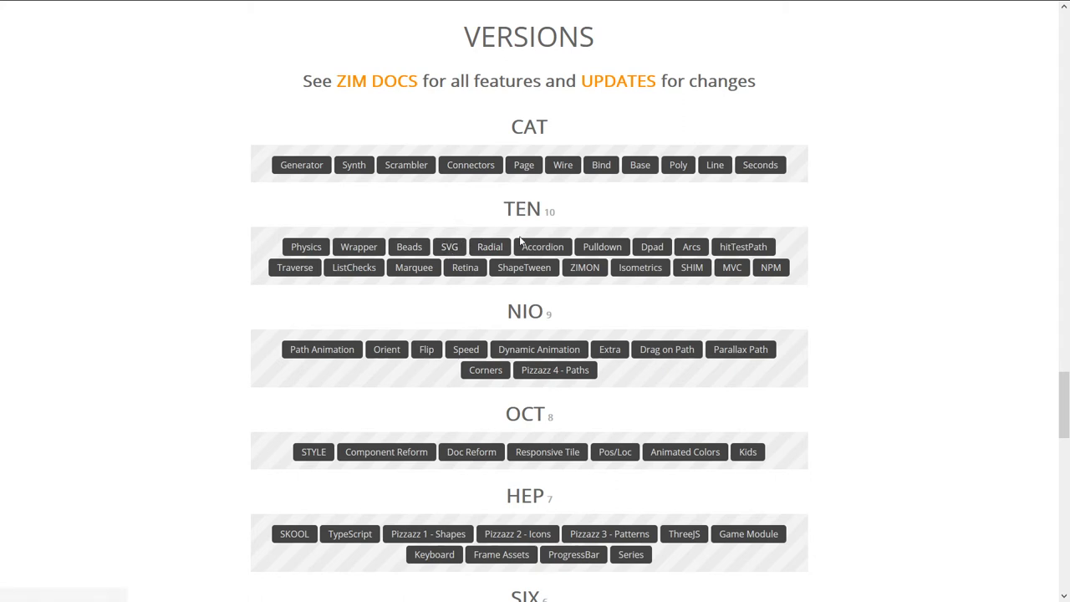
mouse_move(649, 229)
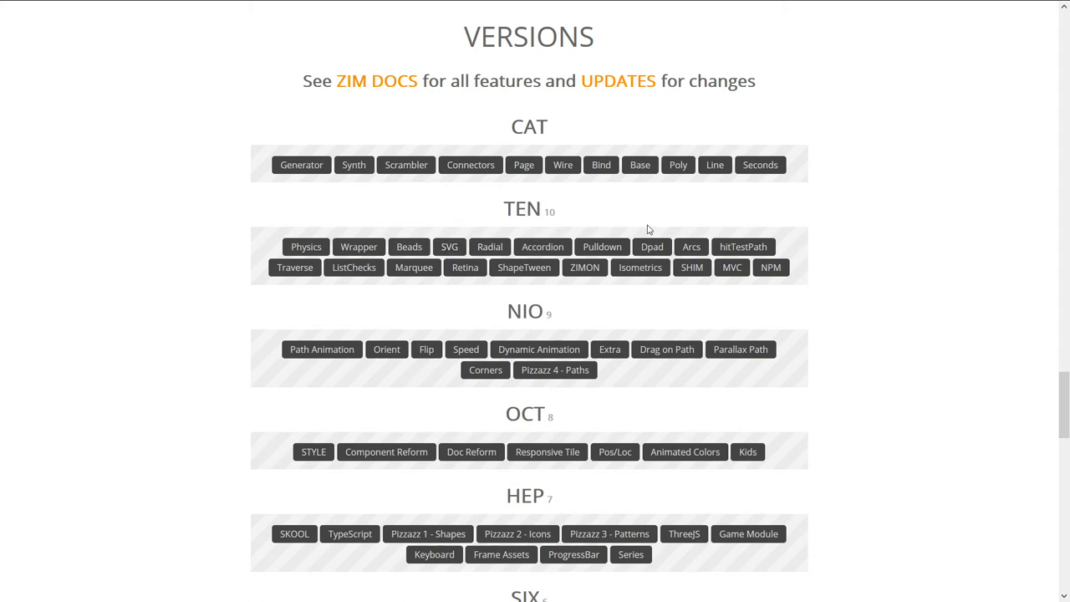
mouse_move(490, 247)
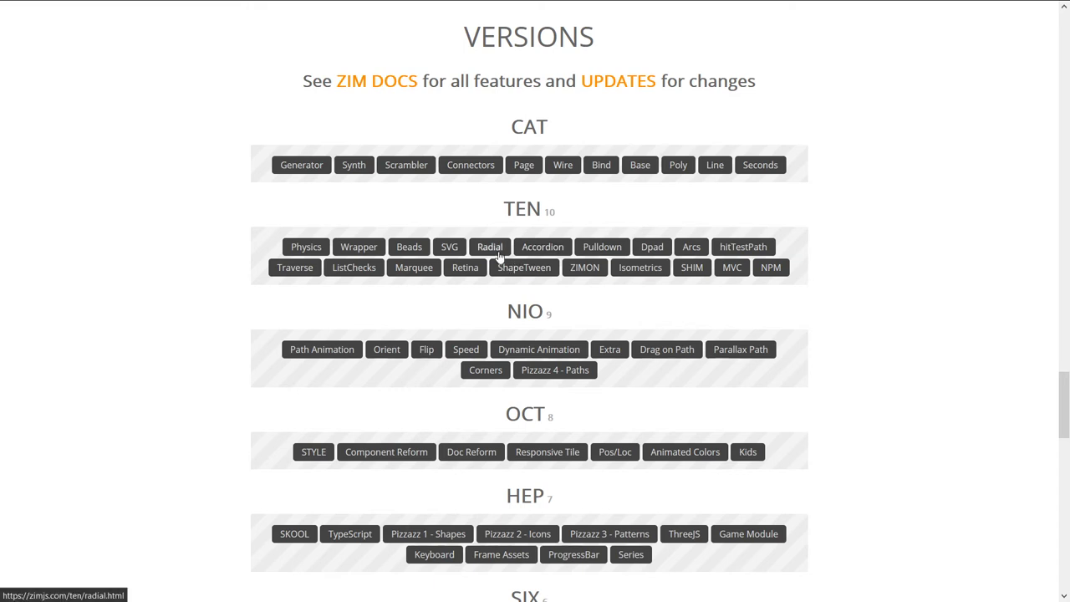
mouse_move(592, 230)
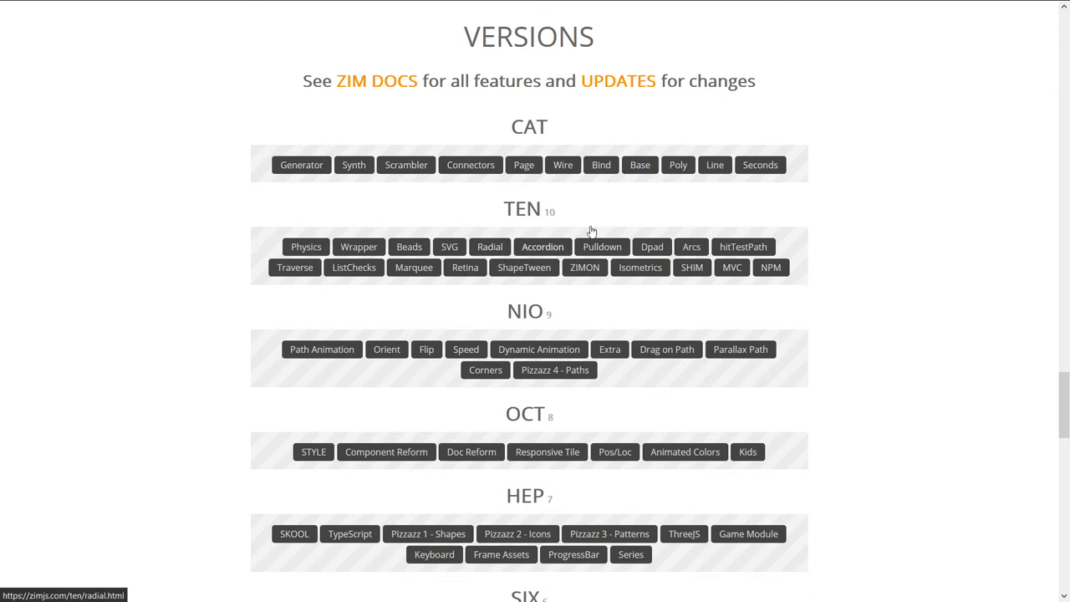
mouse_move(651, 246)
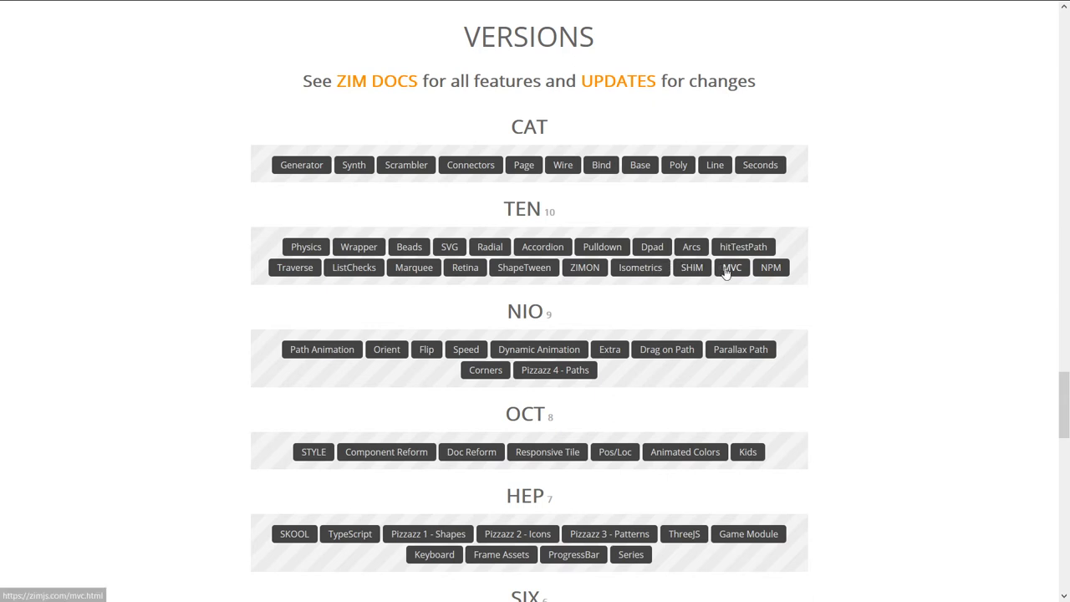
mouse_move(692, 267)
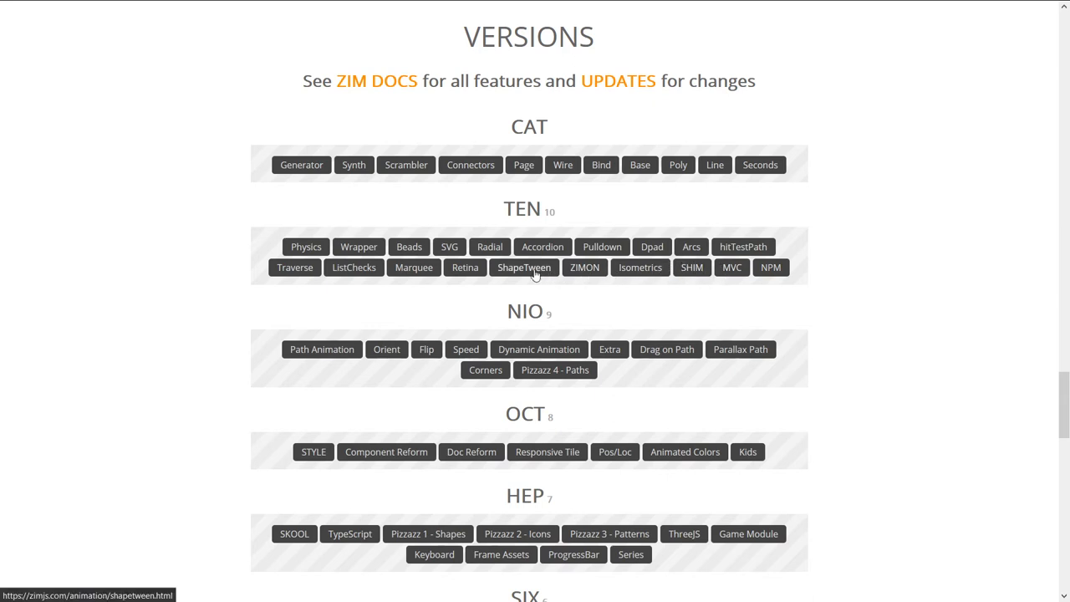
mouse_move(502, 273)
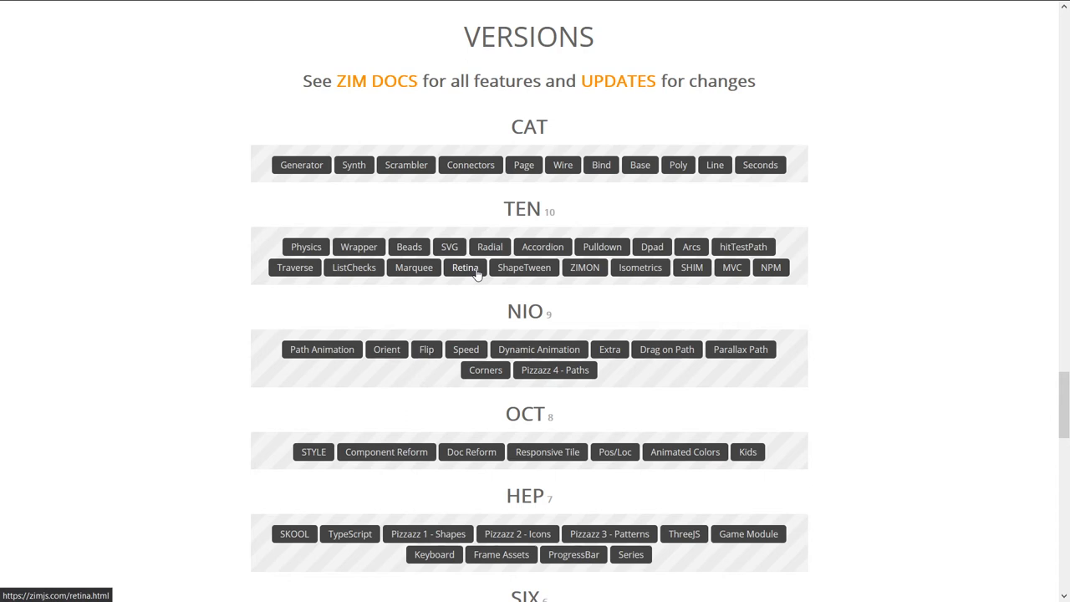
mouse_move(414, 267)
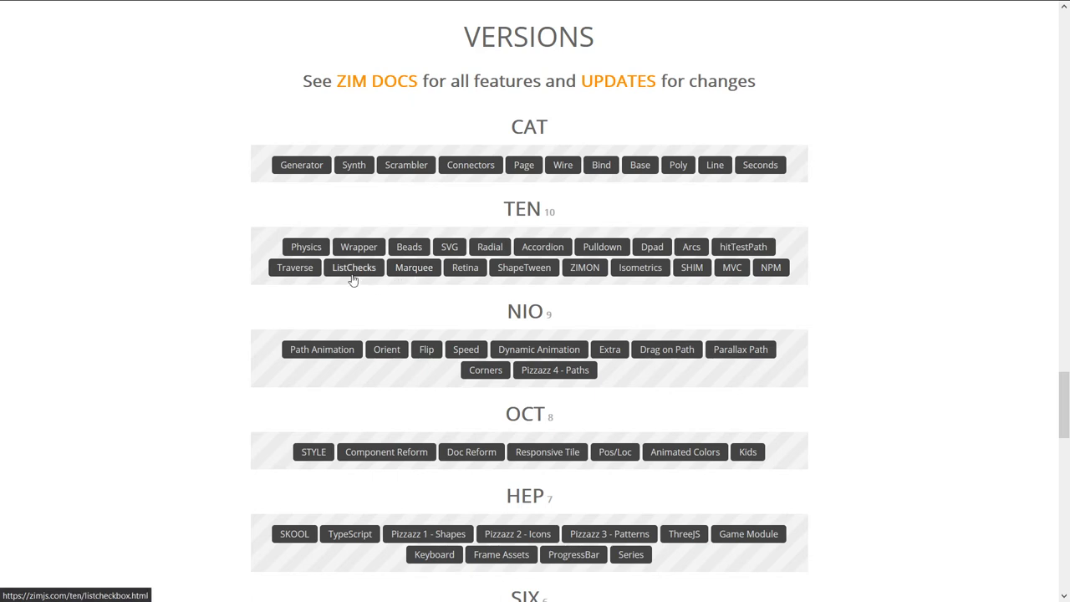
mouse_move(692, 267)
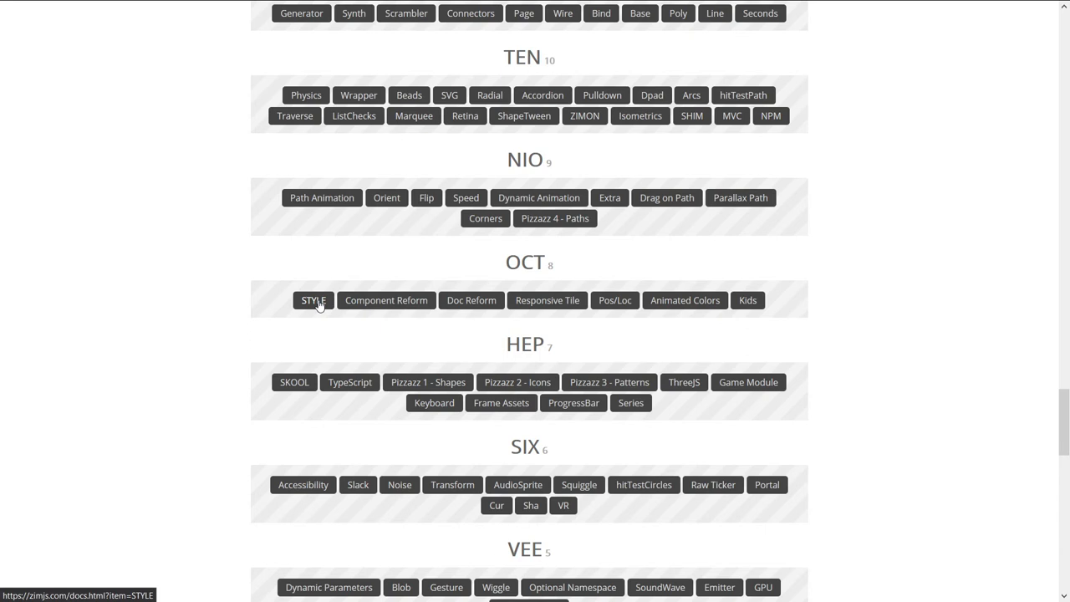
Scroll past the TEN section until the NIO through 4TH version groups show.
scroll(down, 3)
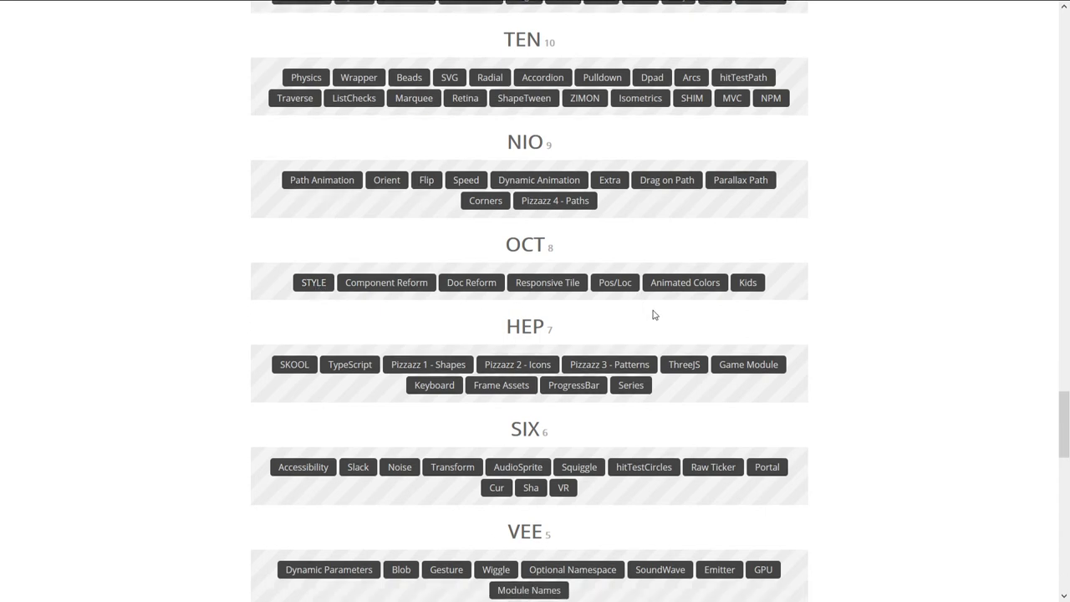
scroll(down, 3)
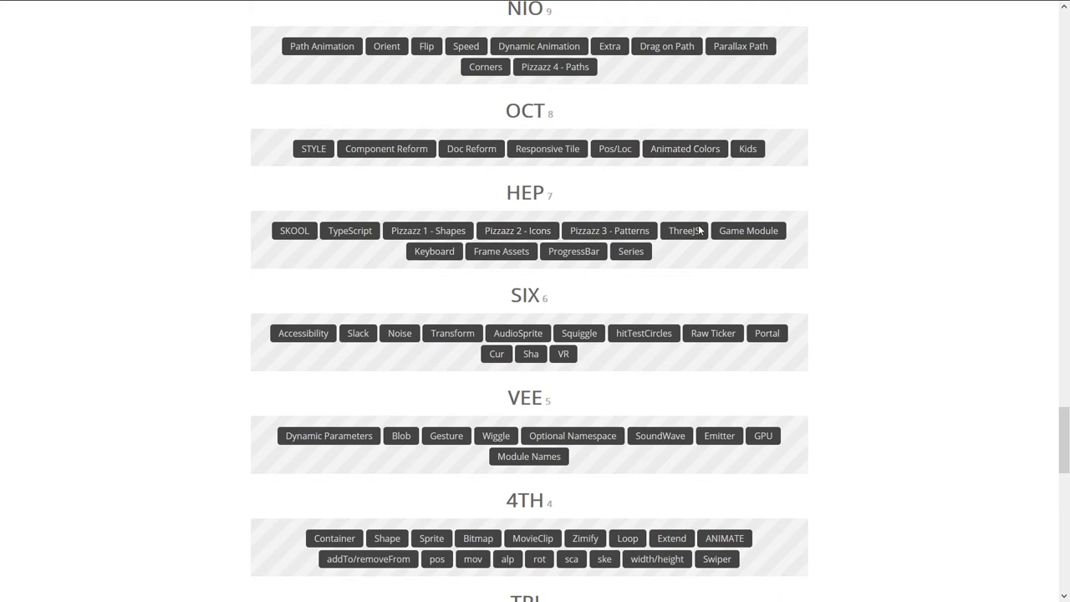
mouse_move(688, 253)
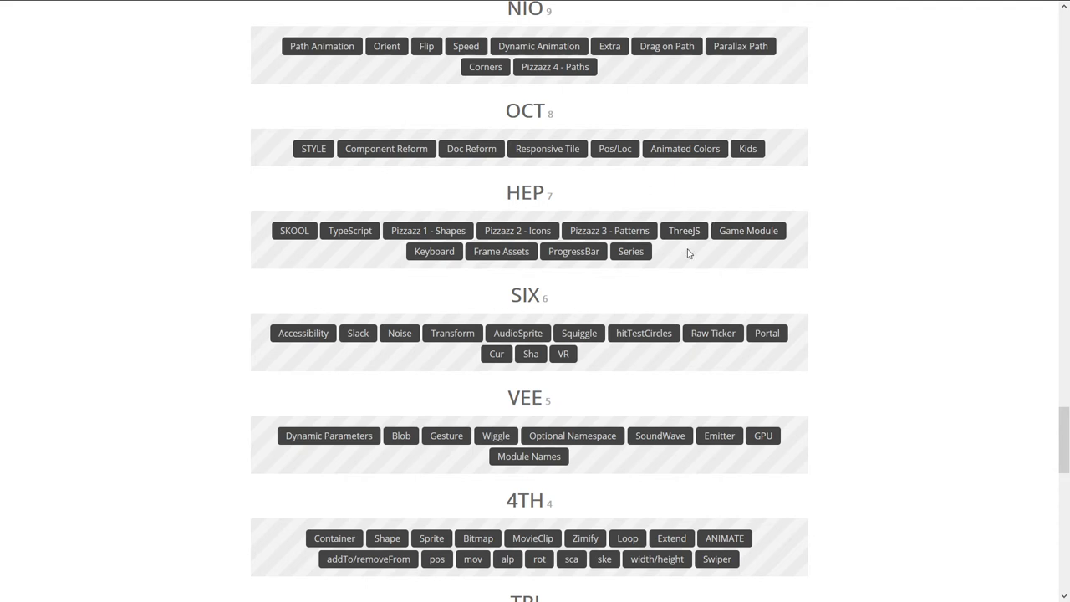
mouse_move(748, 231)
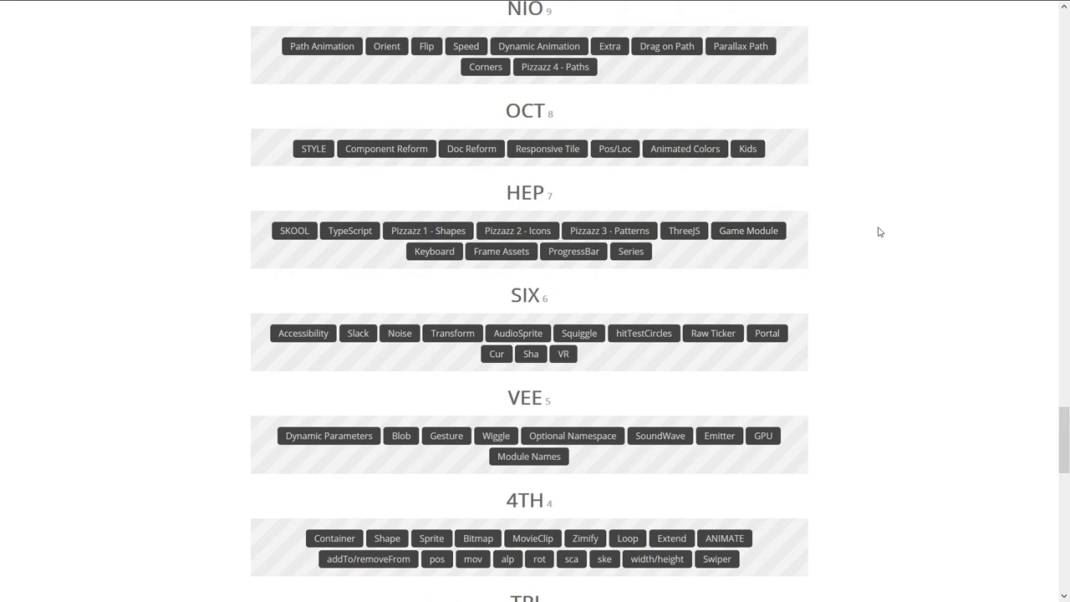
Scroll past 4TH until the TRI and DUO version groups appear.
scroll(down, 3)
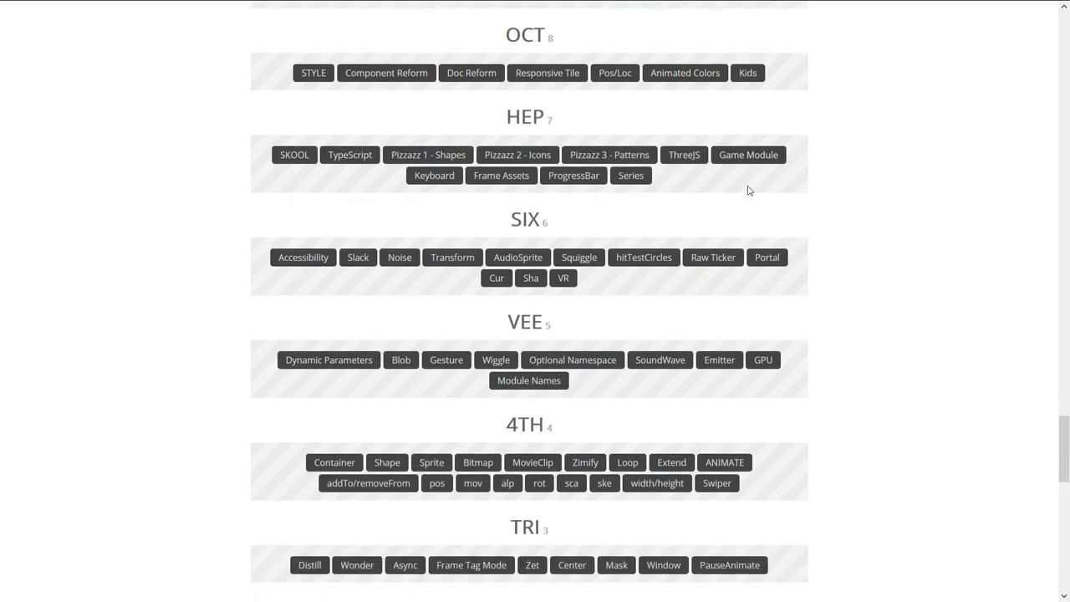
mouse_move(496, 190)
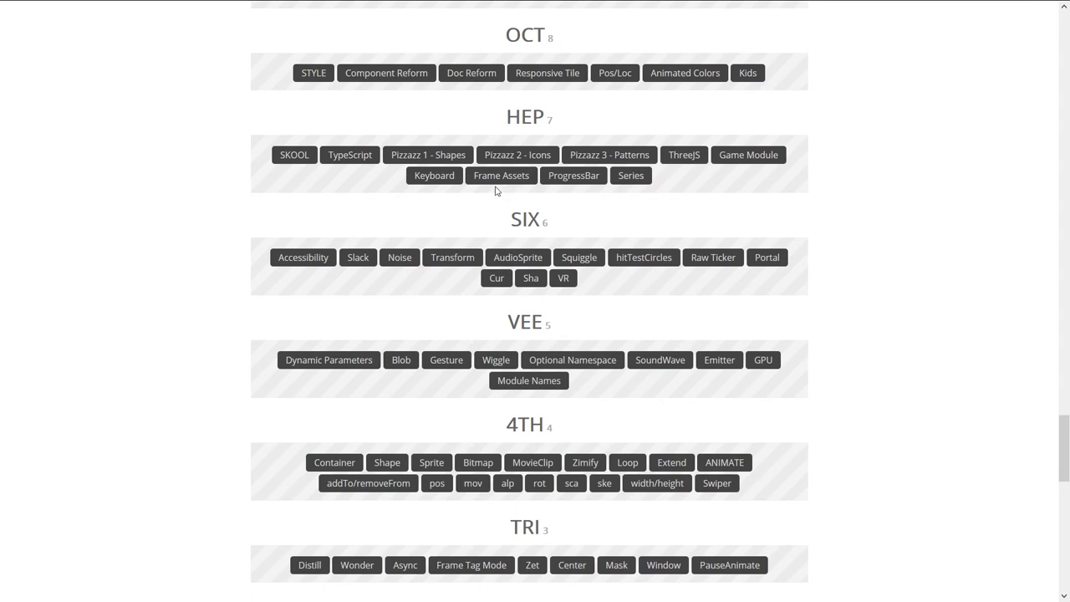
mouse_move(500, 176)
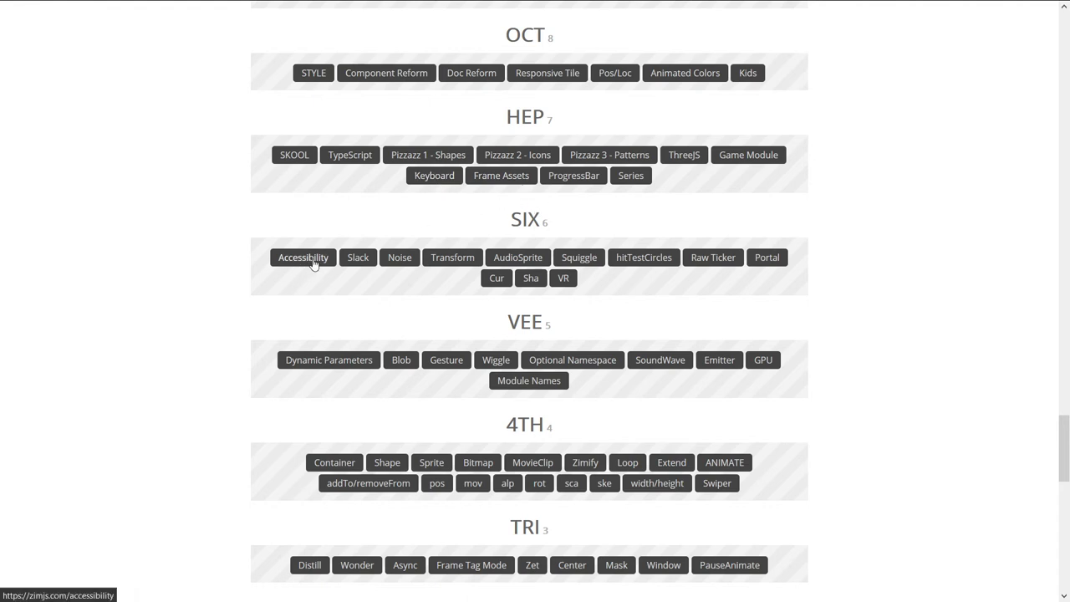
mouse_move(322, 259)
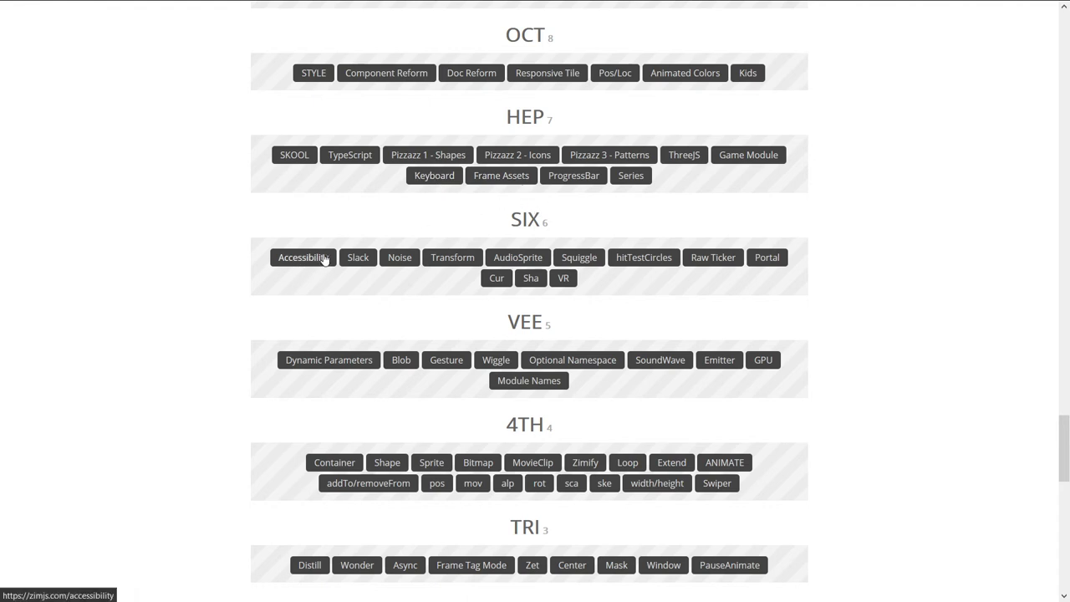
mouse_move(713, 256)
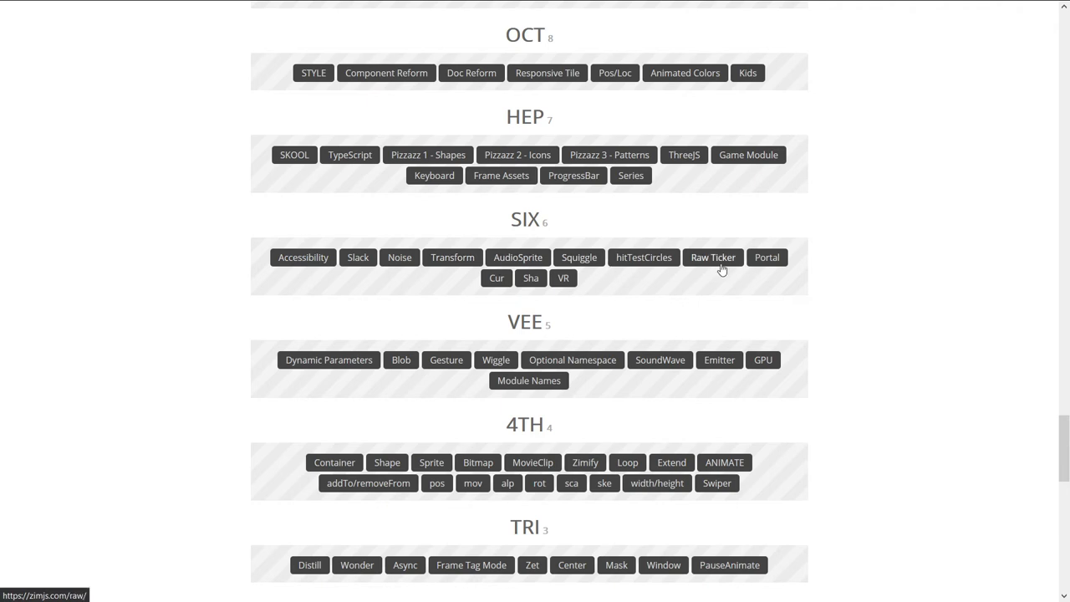
scroll(down, 3)
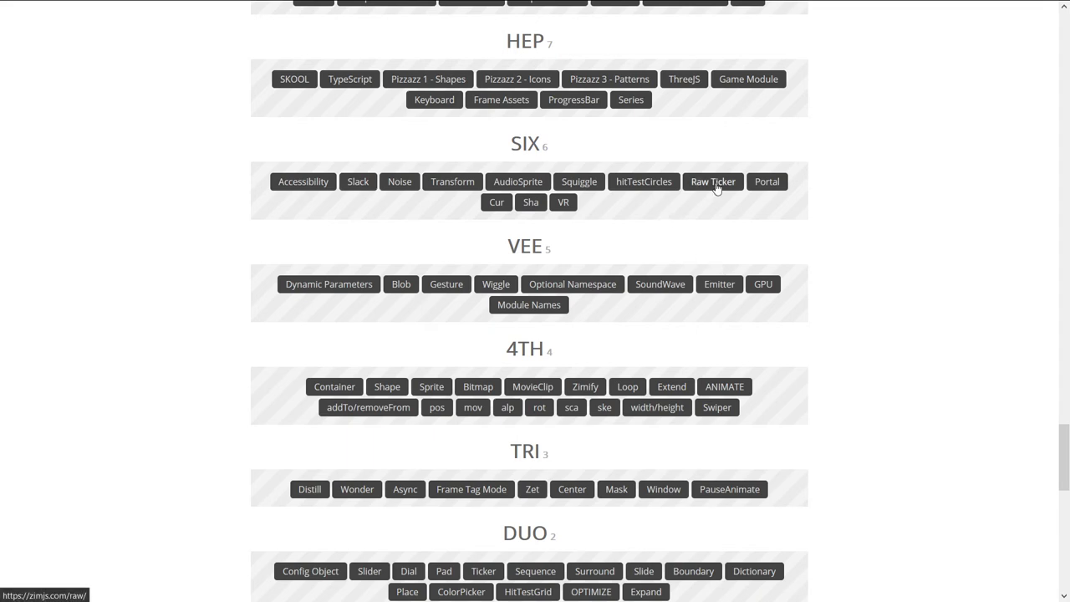
mouse_move(723, 190)
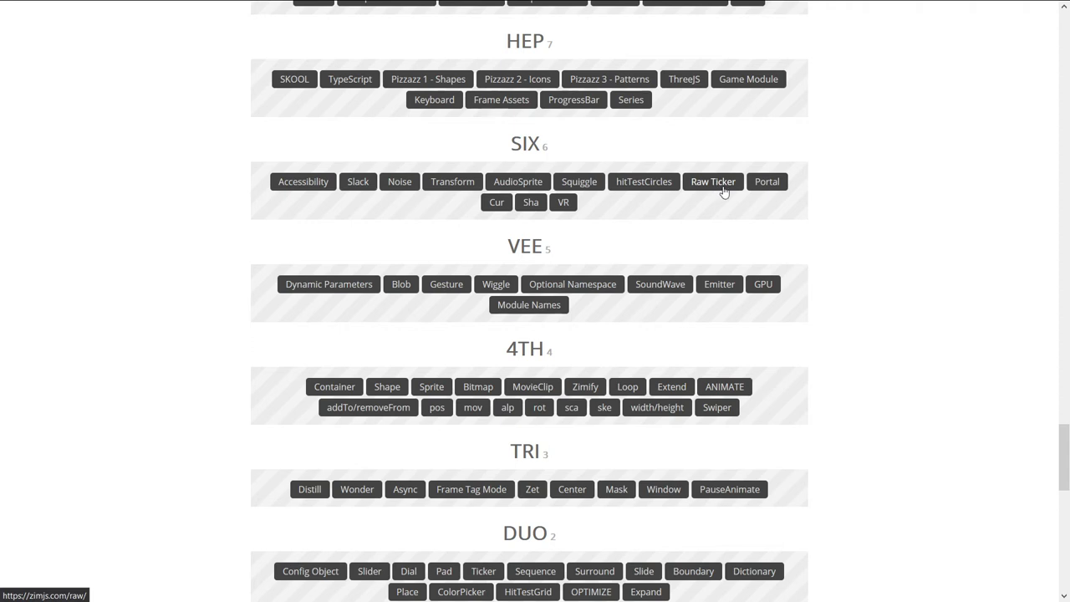
Highlight the 4TH heading and scroll through the TRI, DUO and ONE module lists.
scroll(down, 3)
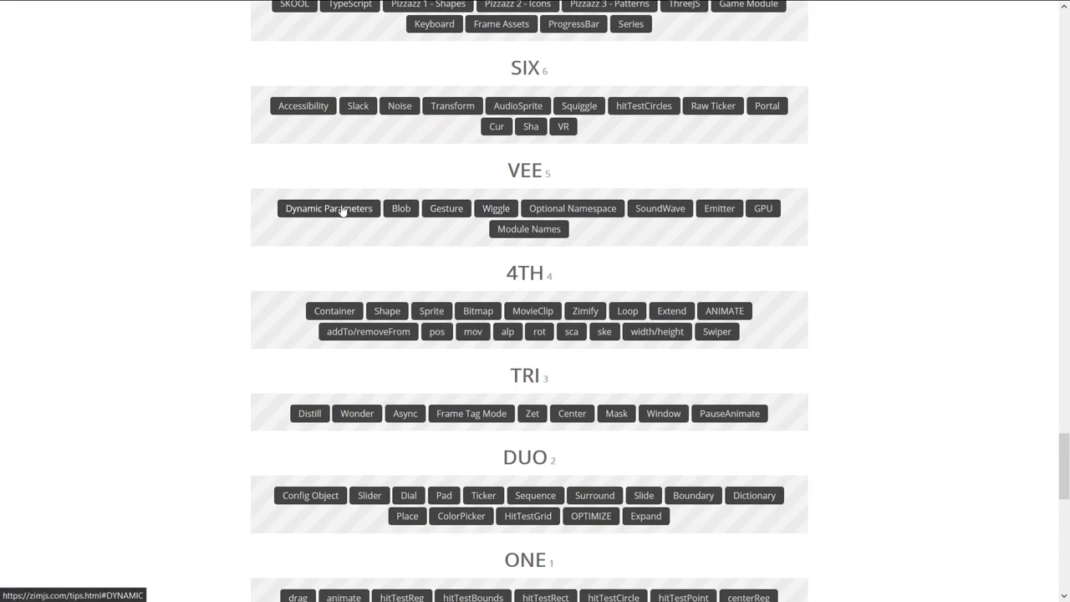
mouse_move(385, 267)
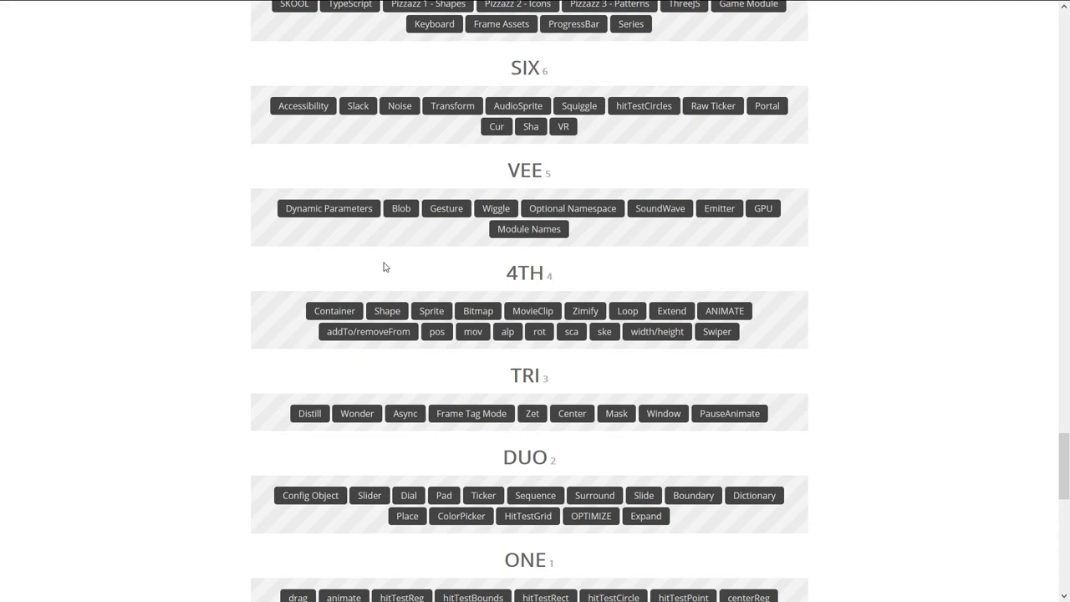
mouse_move(716, 331)
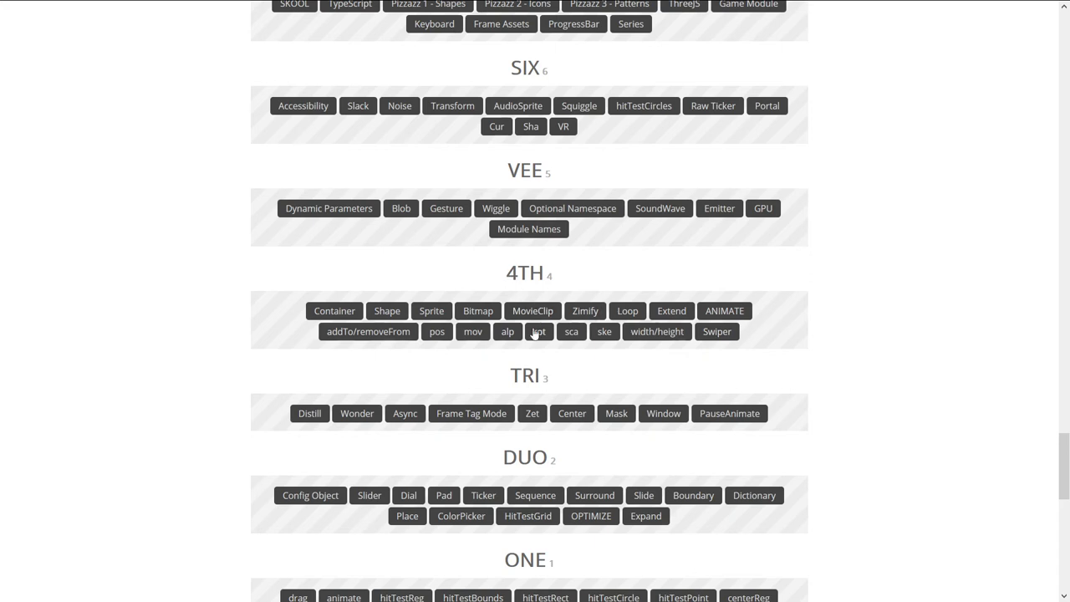
mouse_move(537, 331)
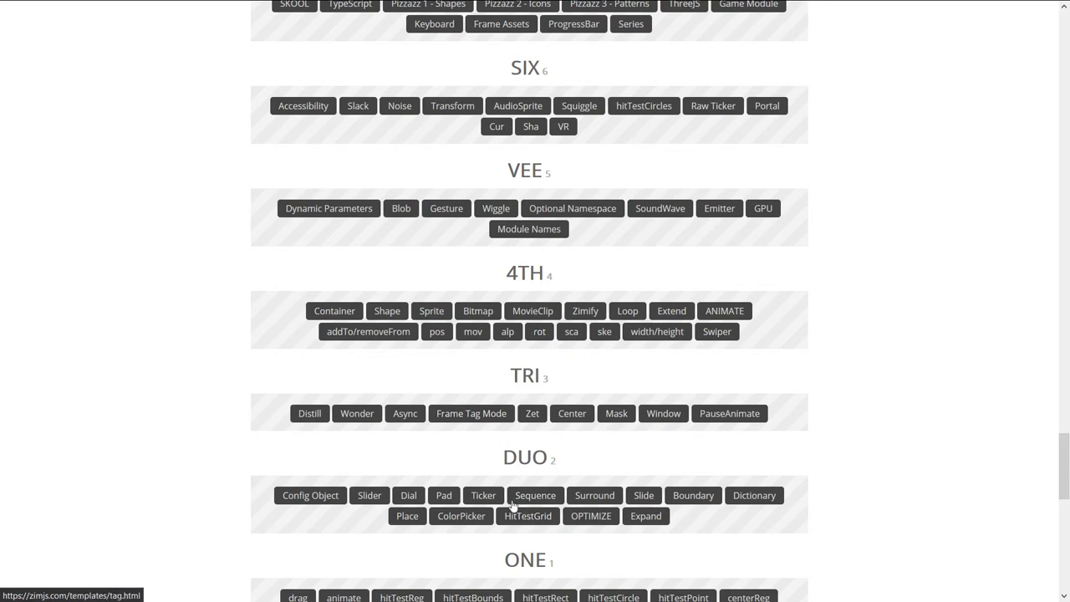
mouse_move(518, 486)
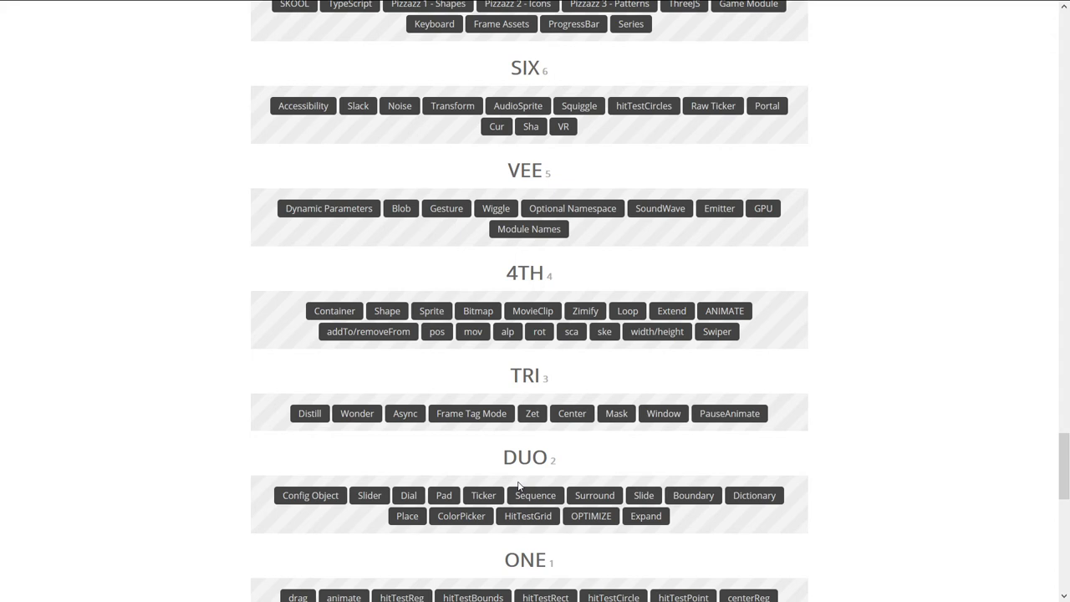
mouse_move(431, 310)
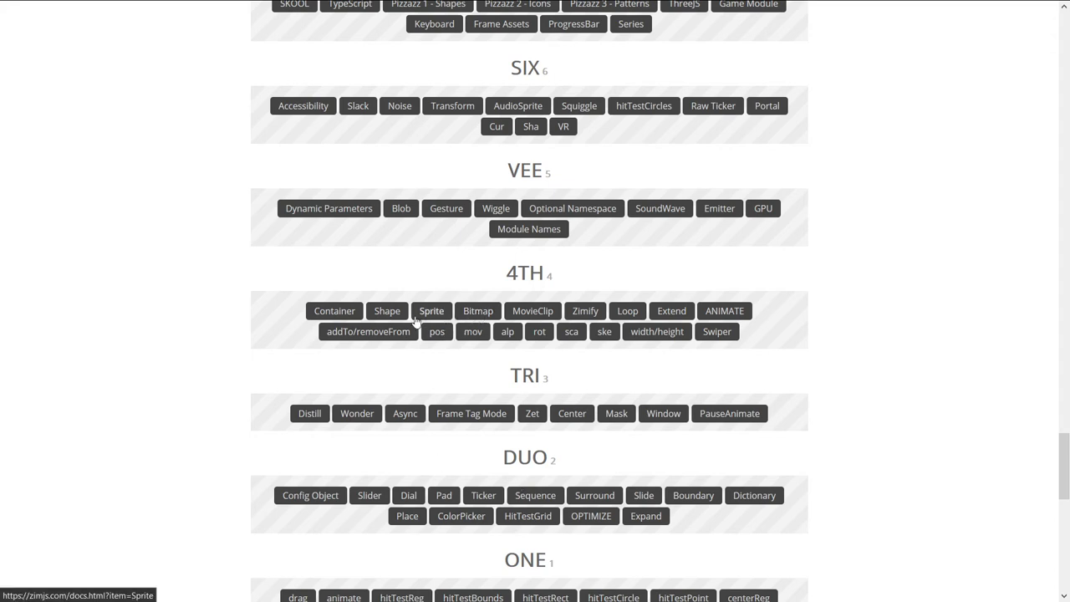
mouse_move(532, 310)
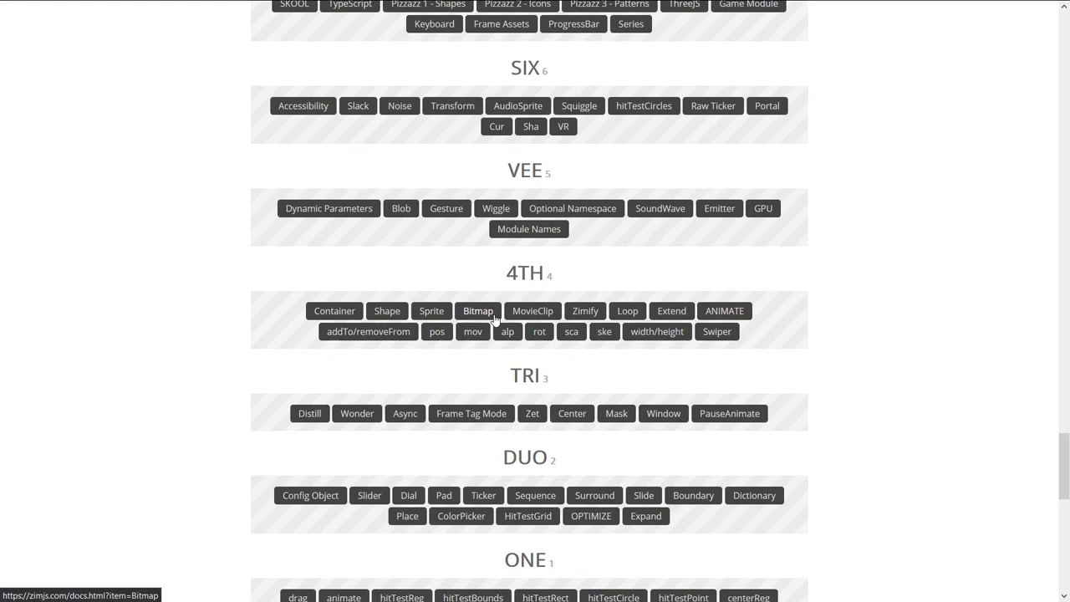
double_click(523, 273)
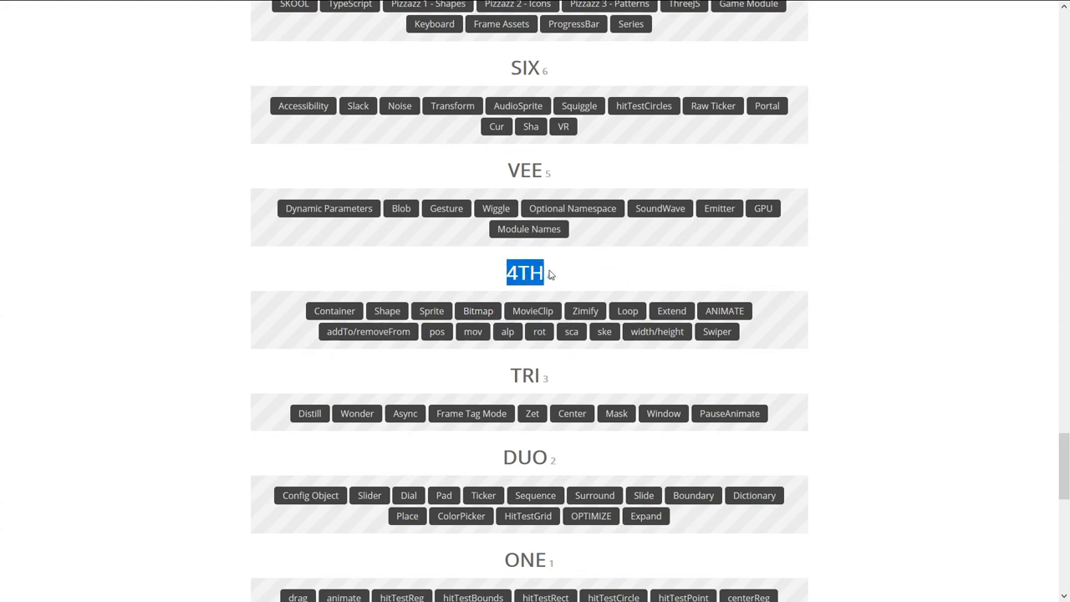
scroll(down, 3)
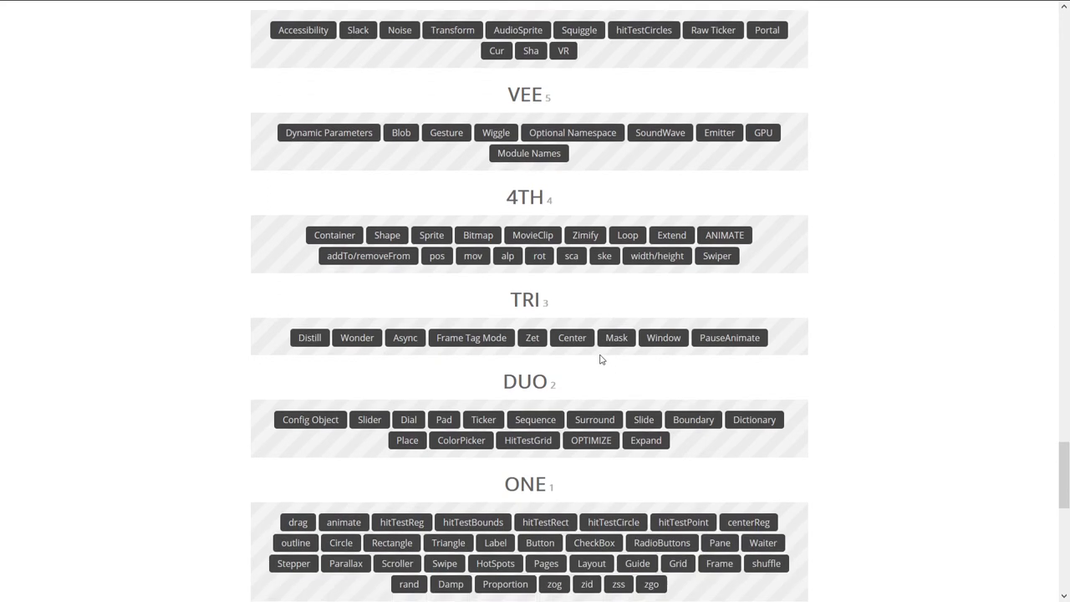
scroll(down, 3)
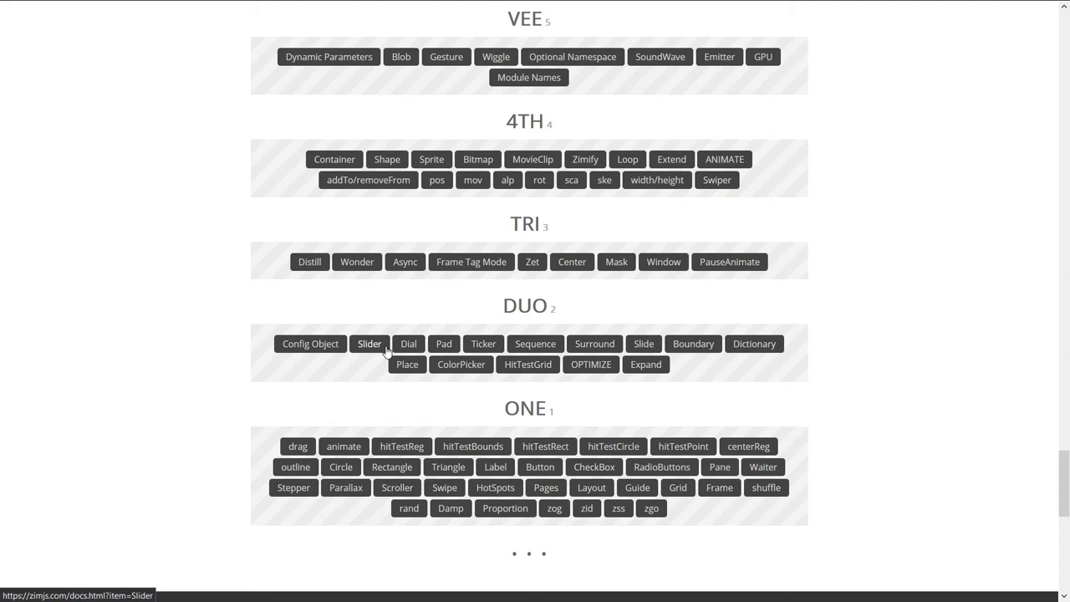
mouse_move(573, 335)
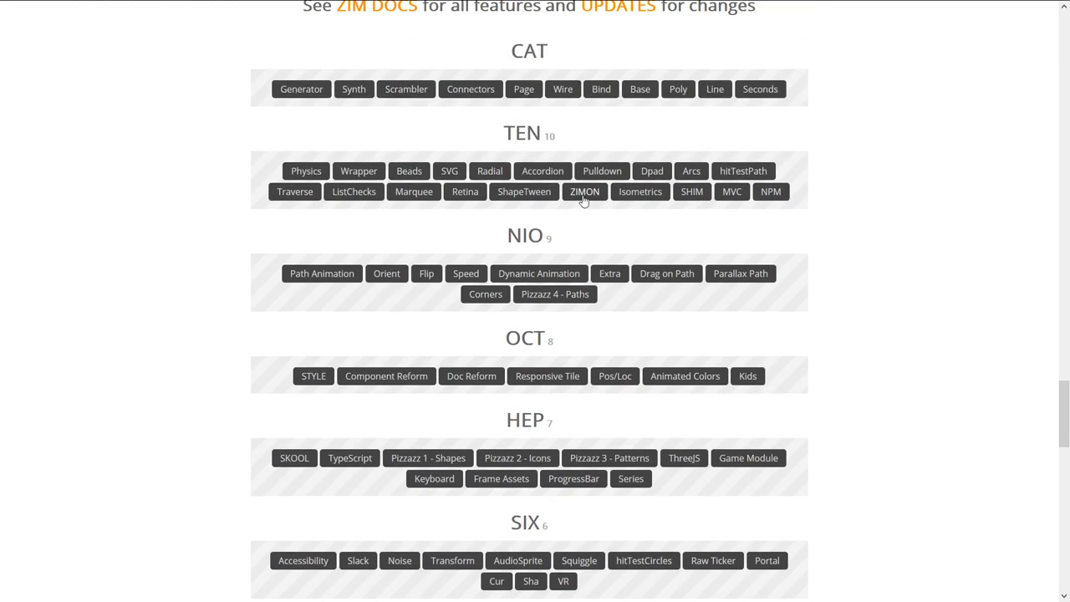
scroll(down, 3)
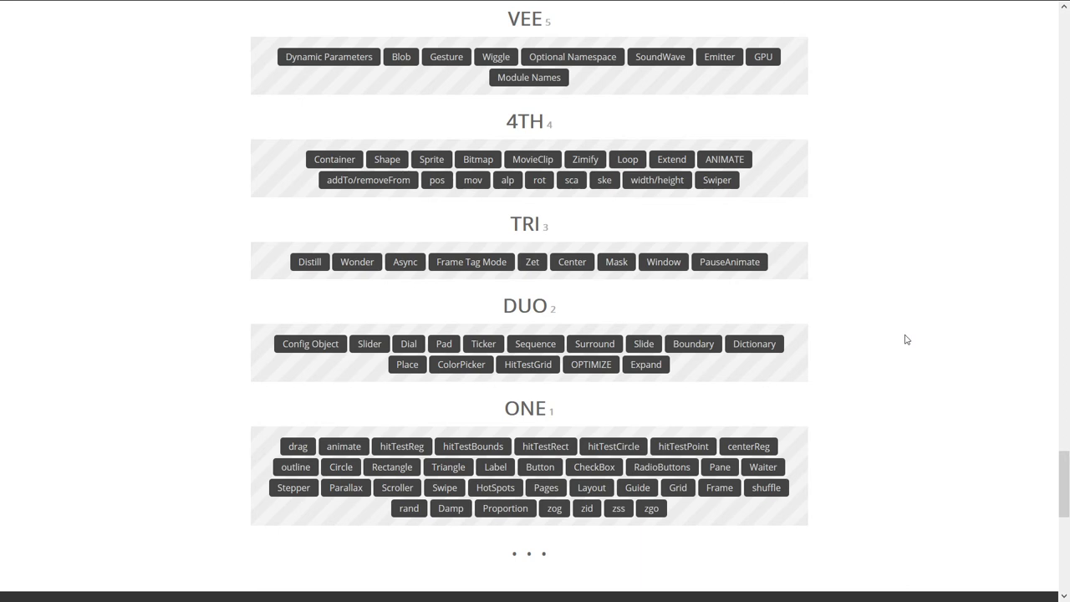
mouse_move(898, 335)
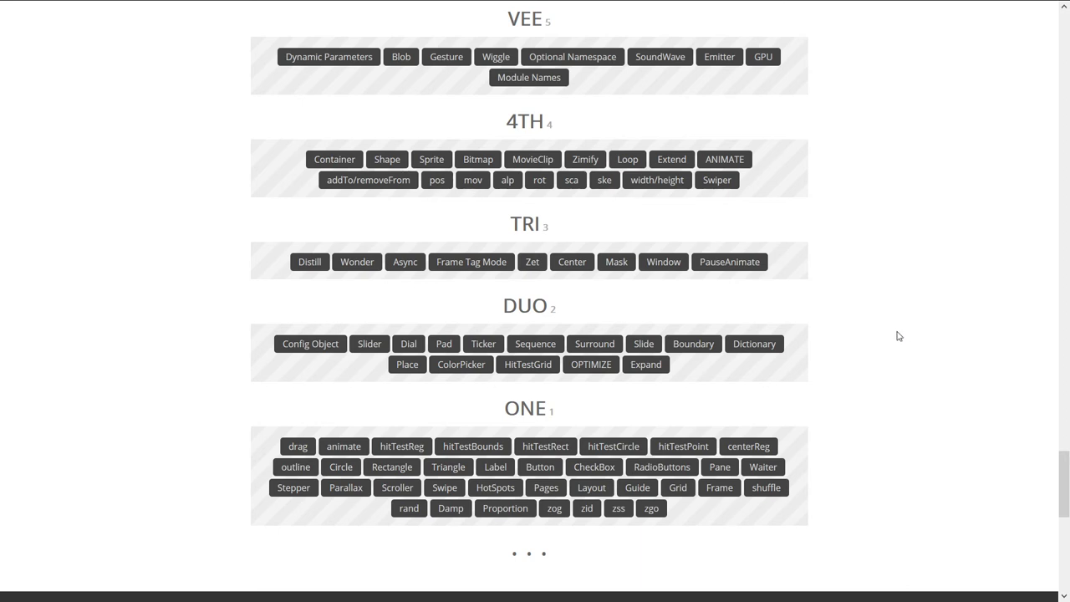
mouse_move(888, 331)
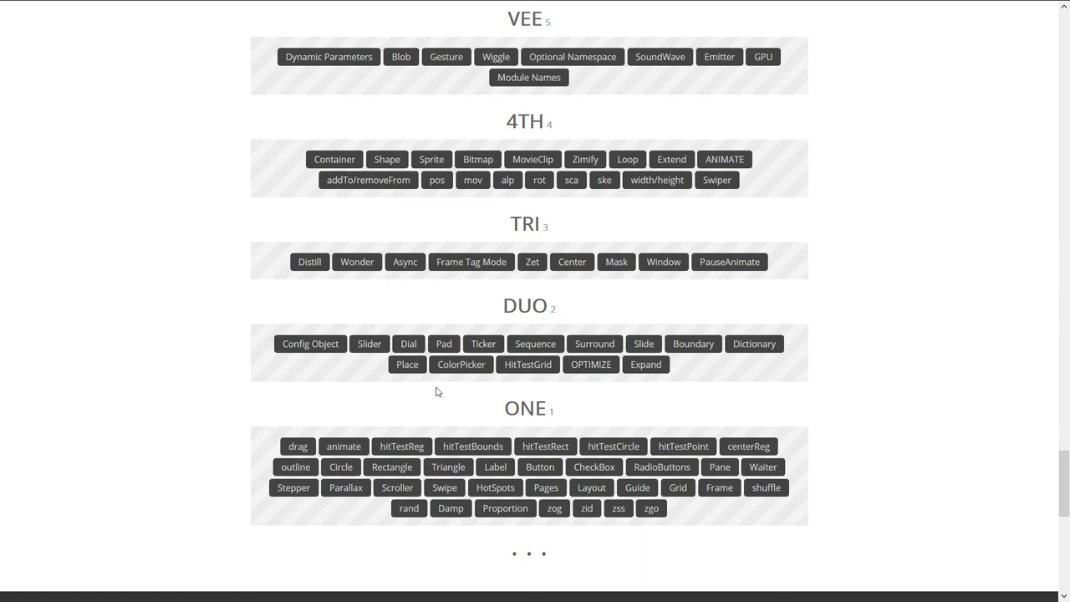
scroll(down, 3)
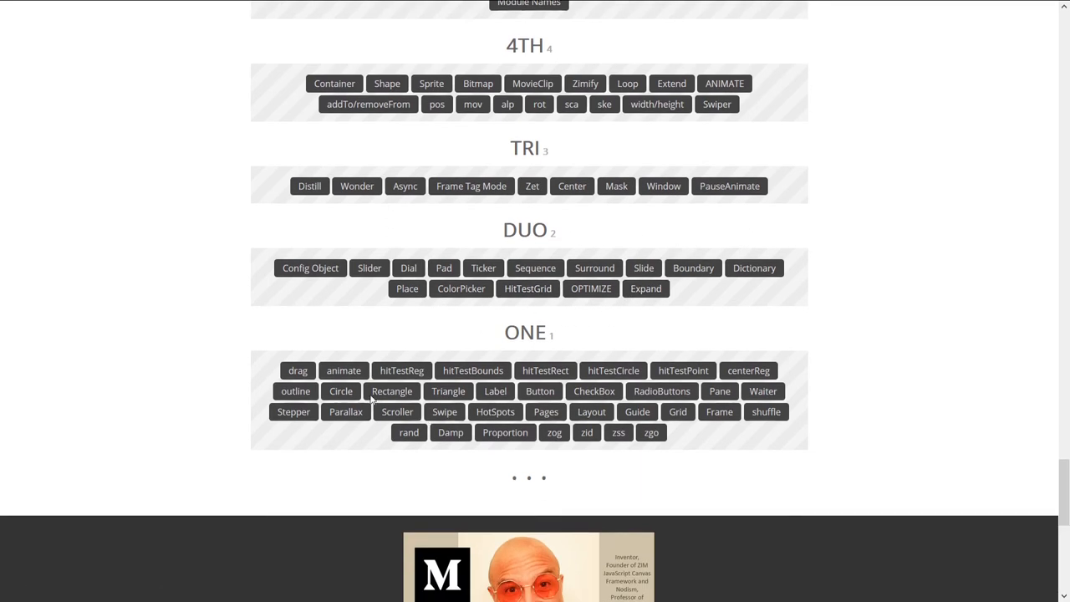
mouse_move(672, 388)
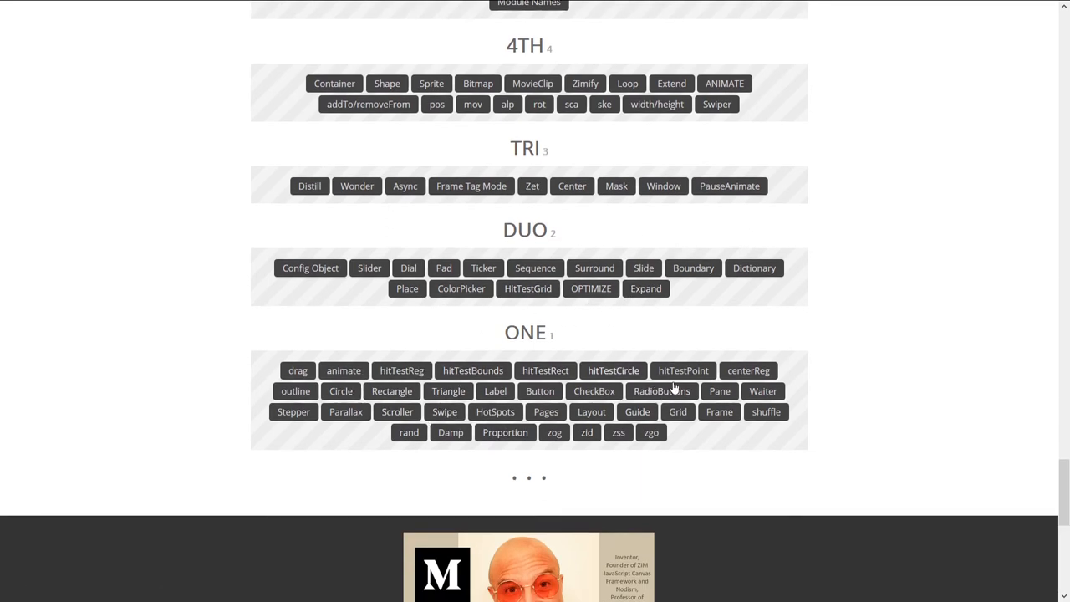
mouse_move(391, 391)
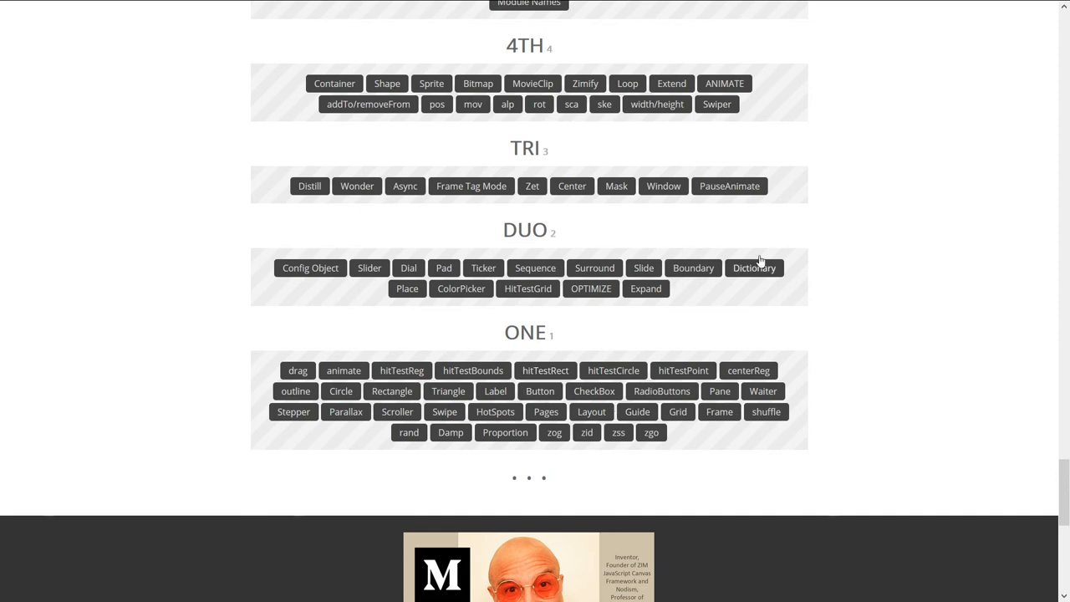
scroll(up, 3)
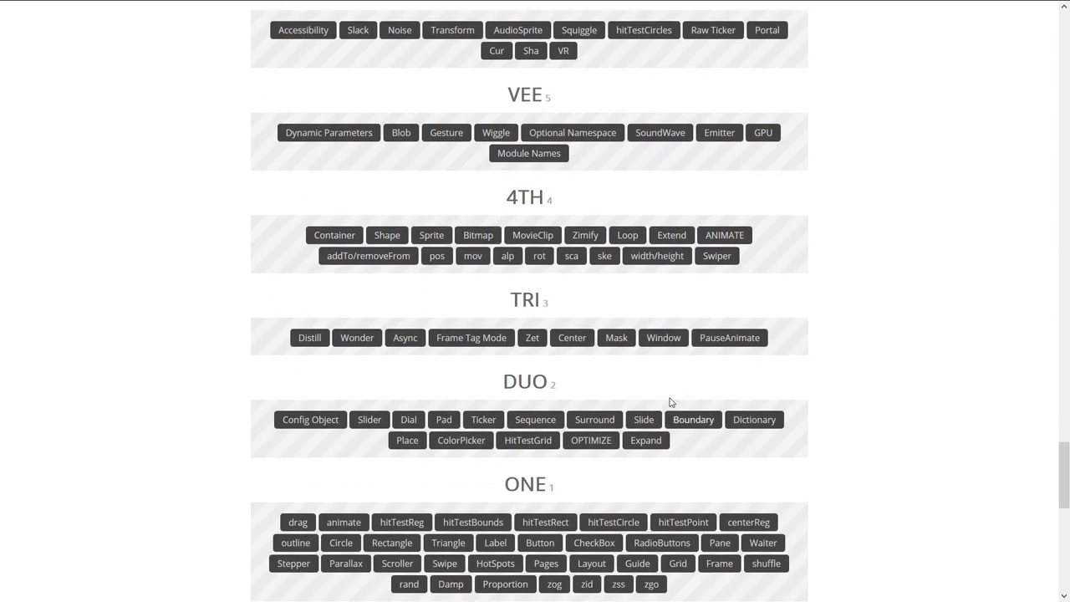
scroll(down, 3)
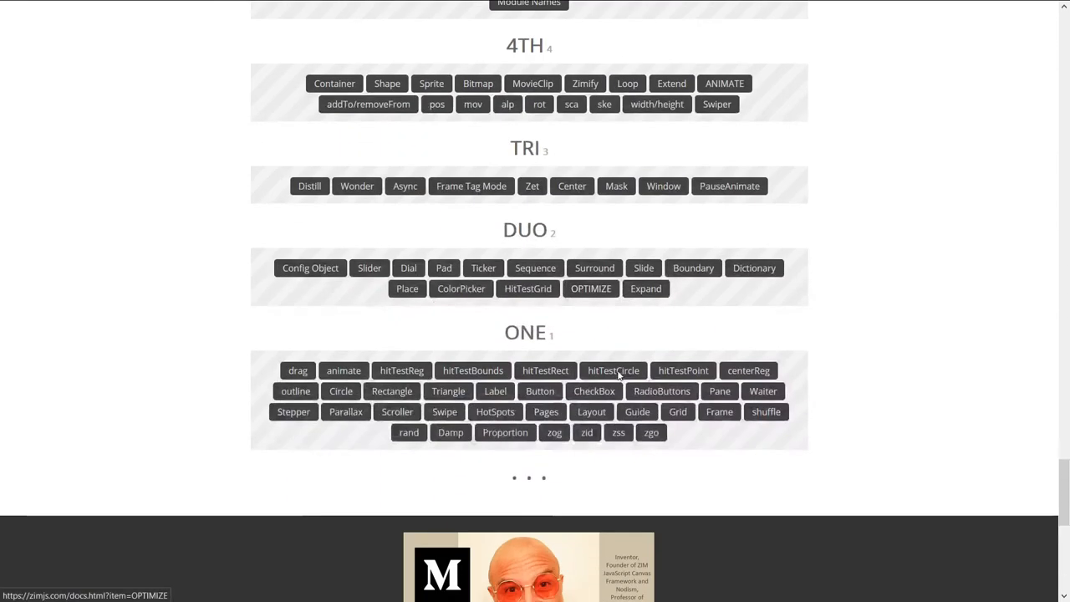
mouse_move(546, 412)
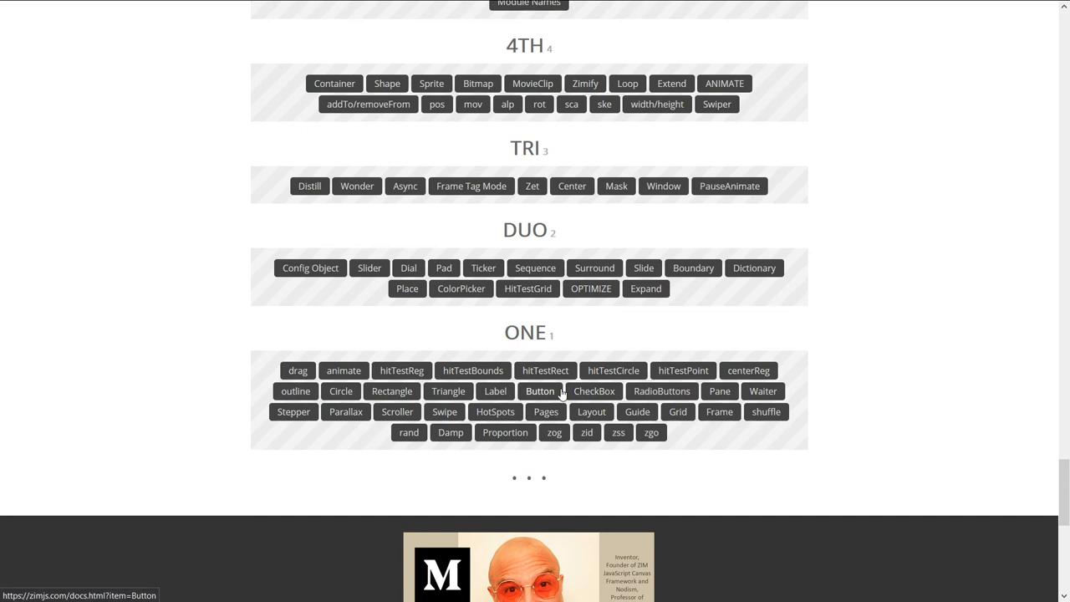
mouse_move(545, 412)
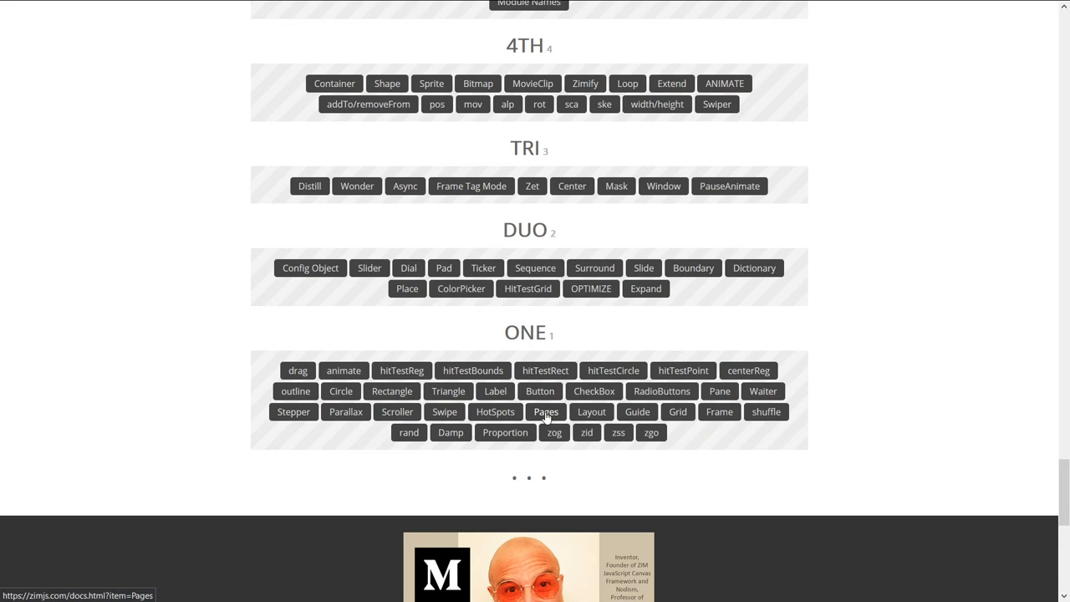
mouse_move(494, 412)
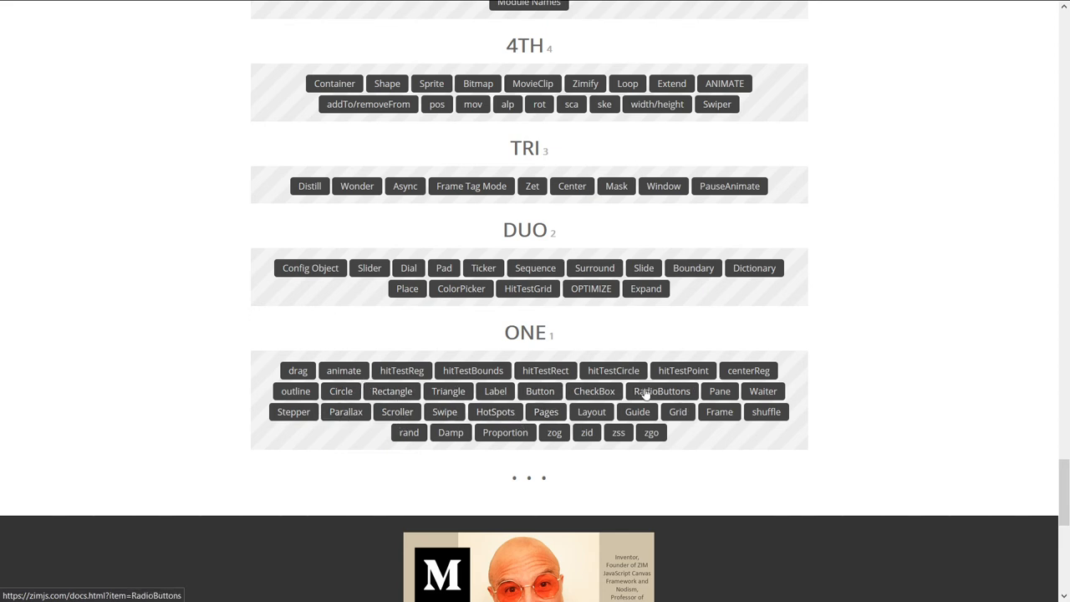
mouse_move(683, 370)
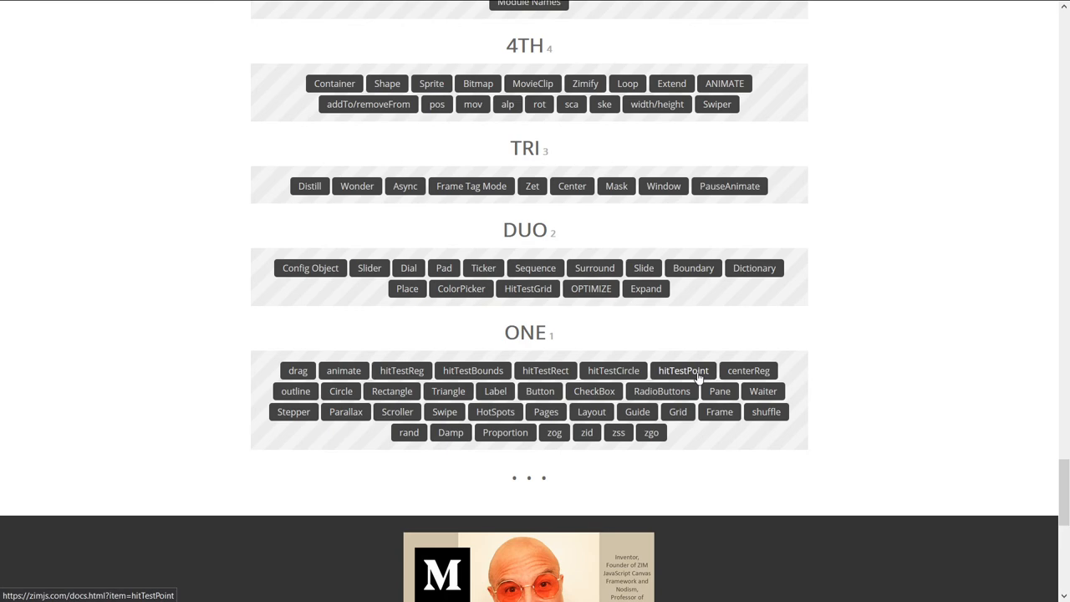
mouse_move(804, 349)
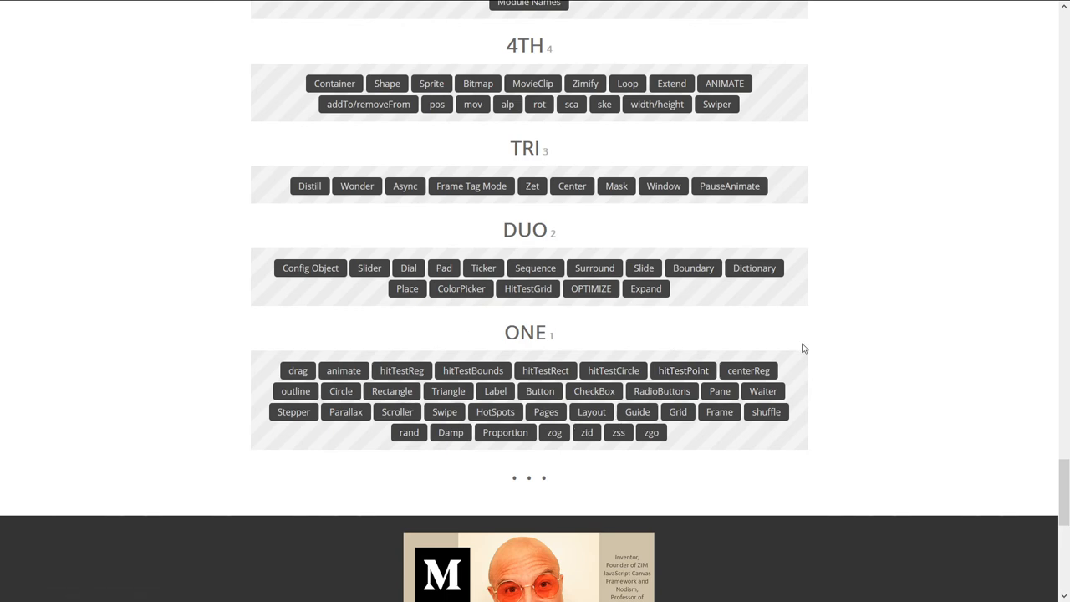
Scroll to the footer's 'Your Guide to' Medium articles and site links.
scroll(up, 3)
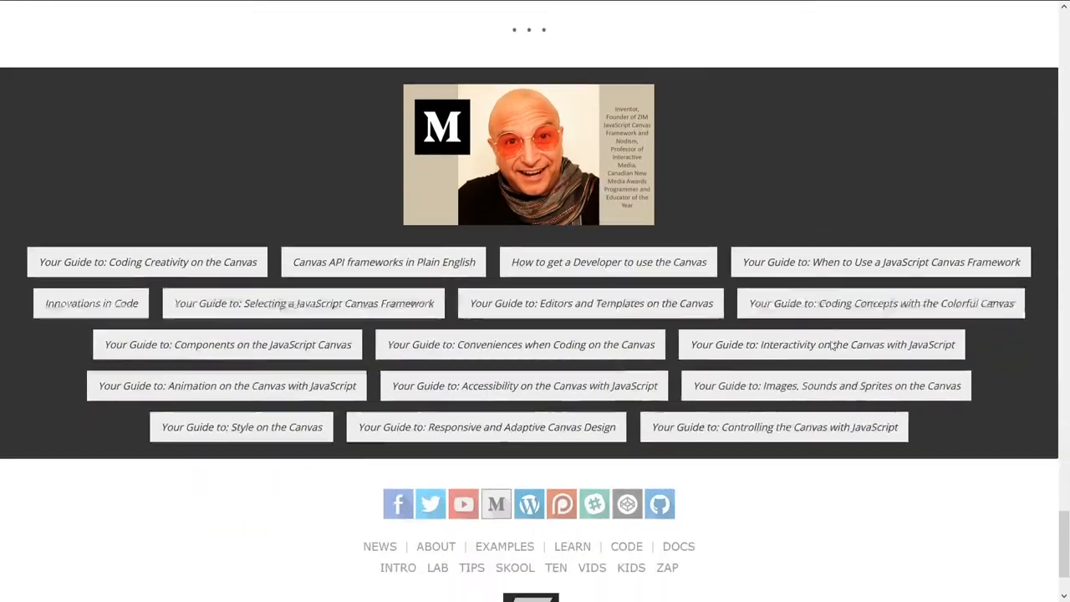
scroll(down, 3)
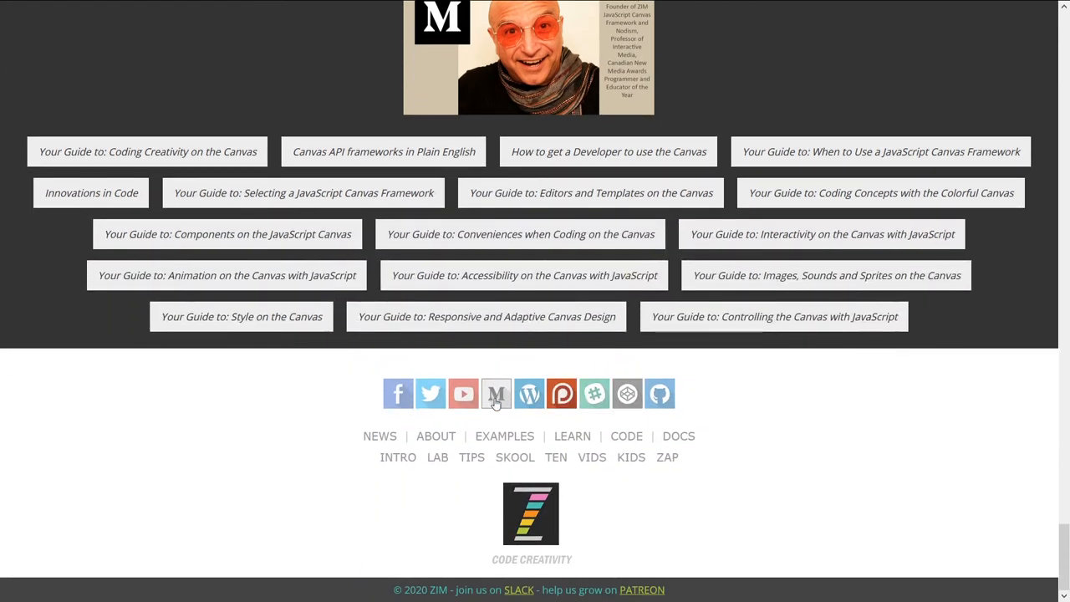
mouse_move(562, 393)
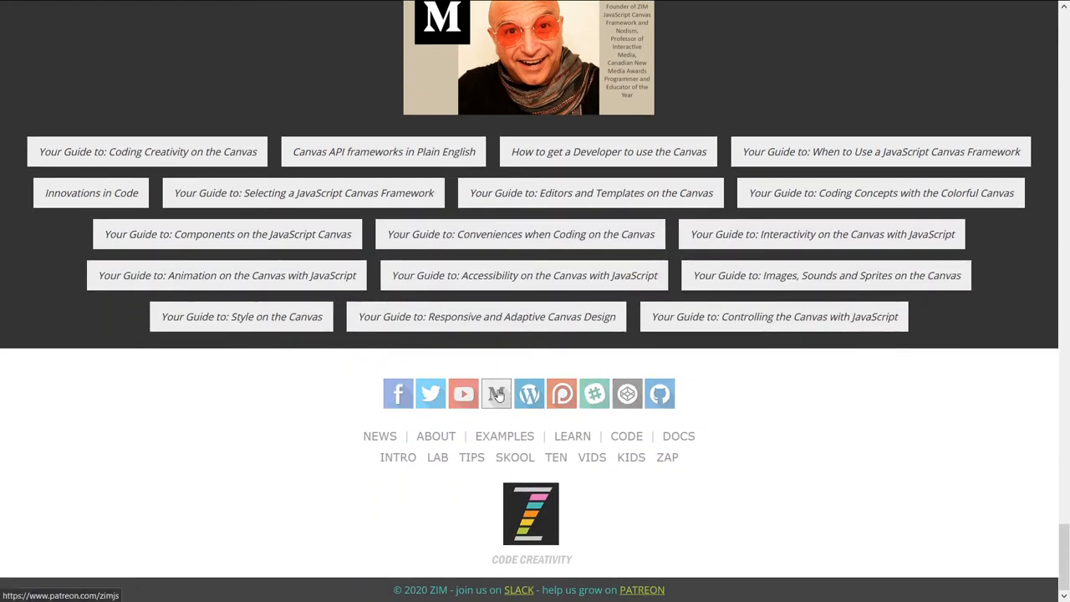
mouse_move(660, 394)
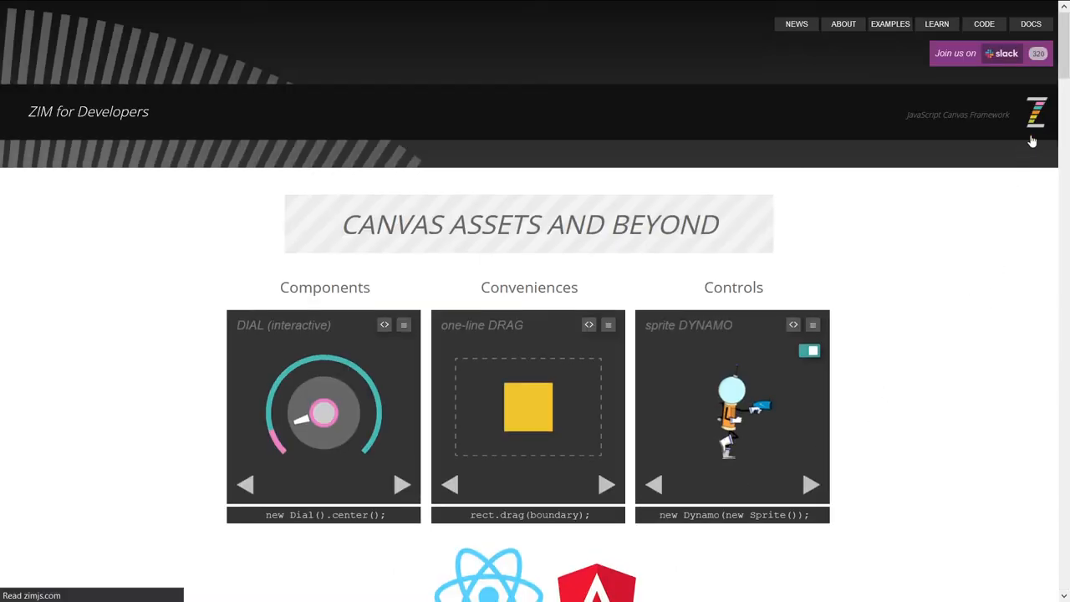
Scroll to the zimjs.com footer and open the TIPS page.
scroll(down, 3)
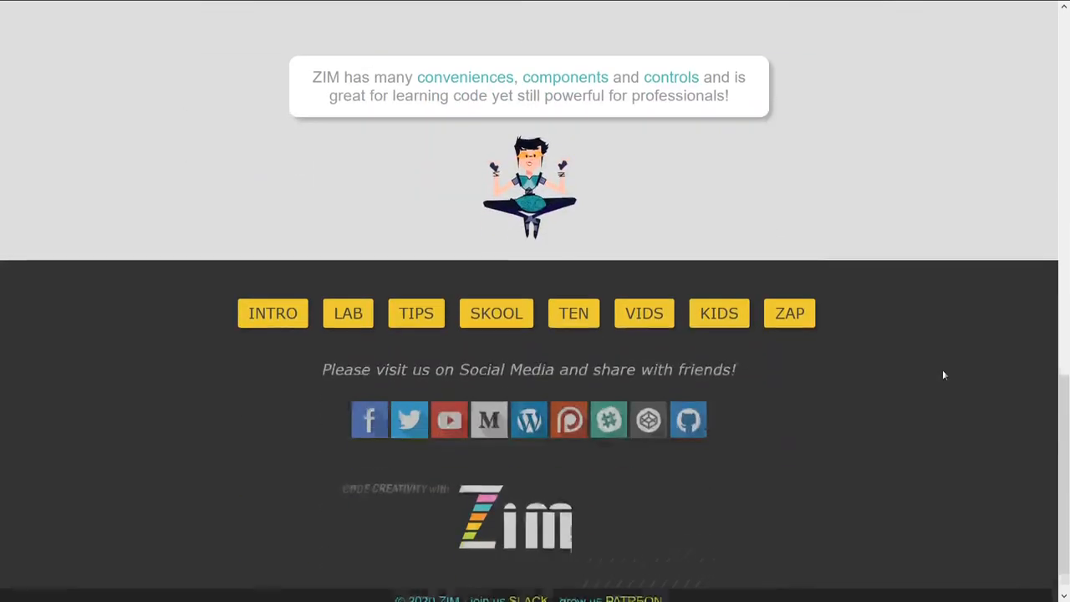
mouse_move(495, 314)
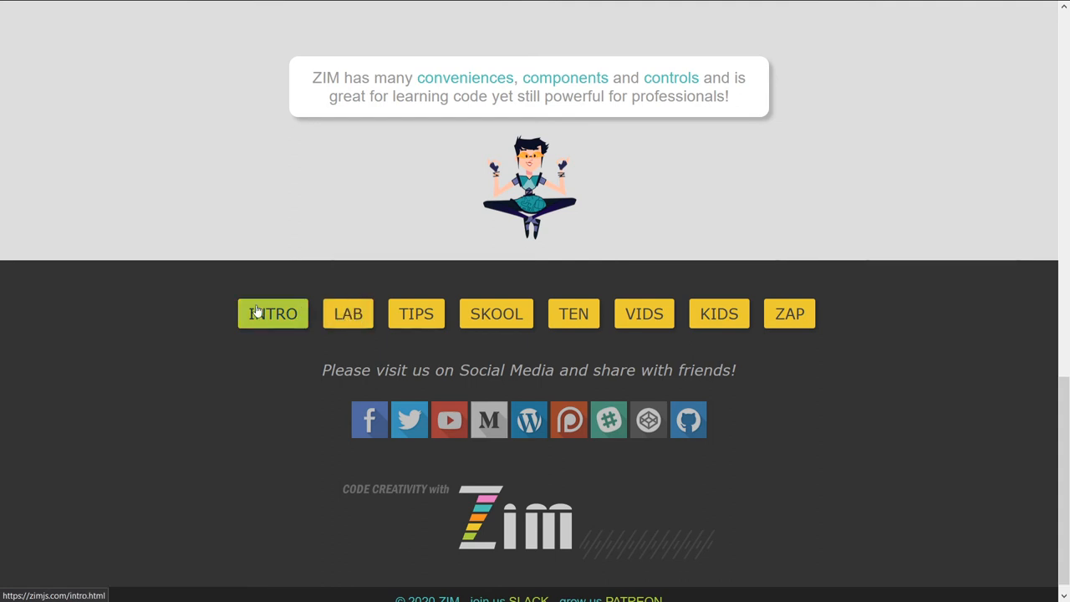
mouse_move(270, 321)
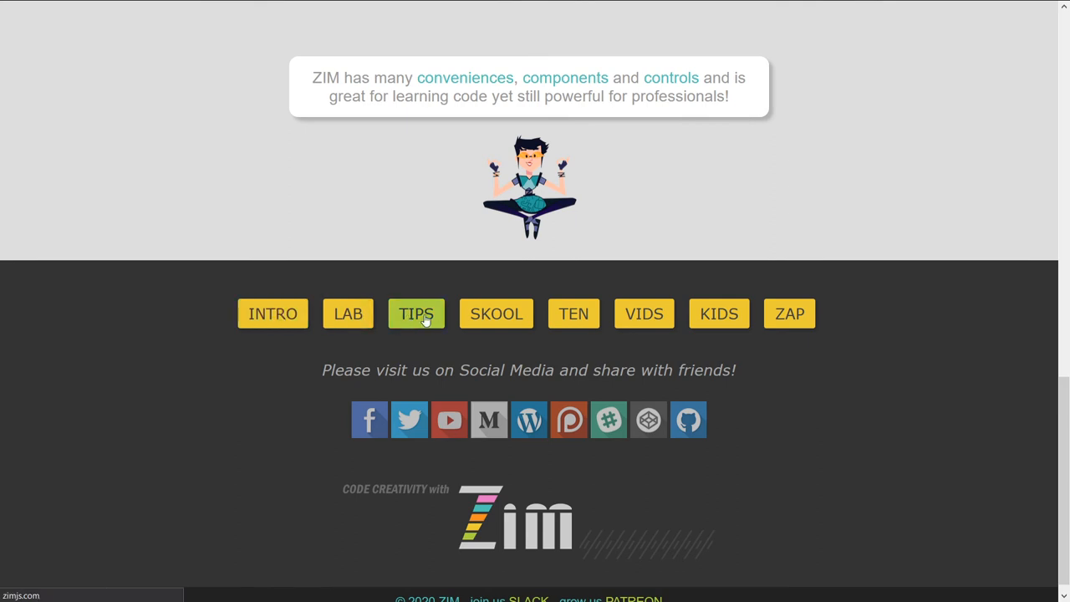
click(415, 314)
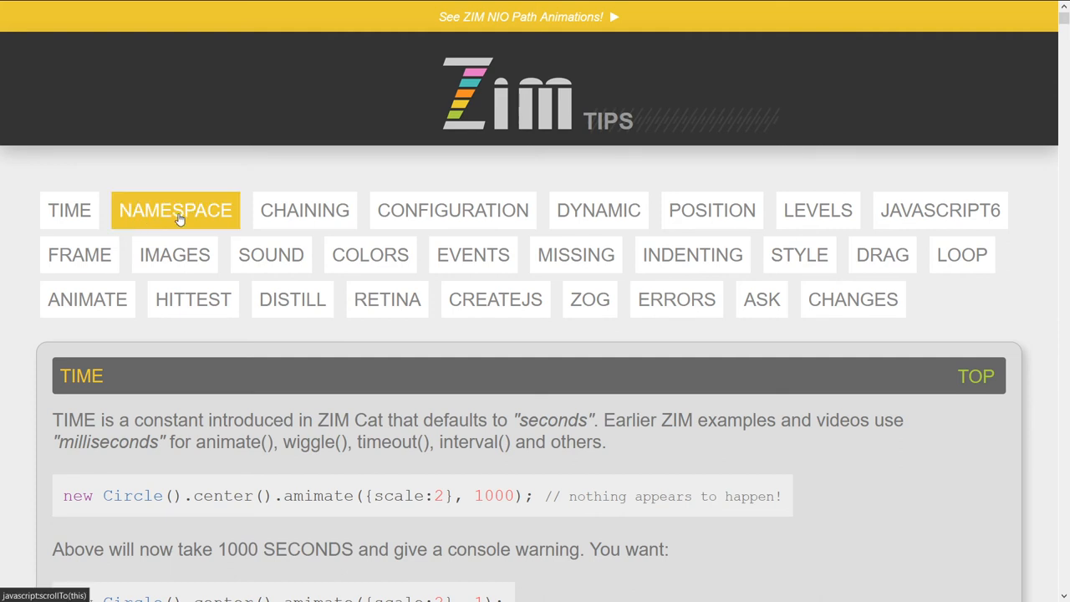
Jump to the NAMESPACE tip and highlight the Circle constructor without the namespace.
click(175, 209)
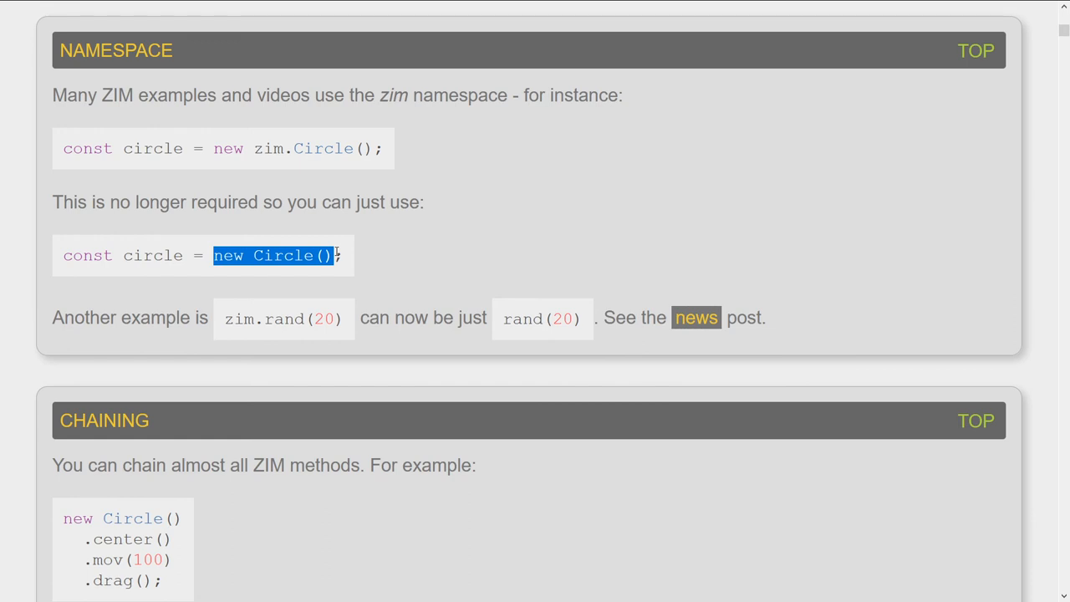
click(276, 255)
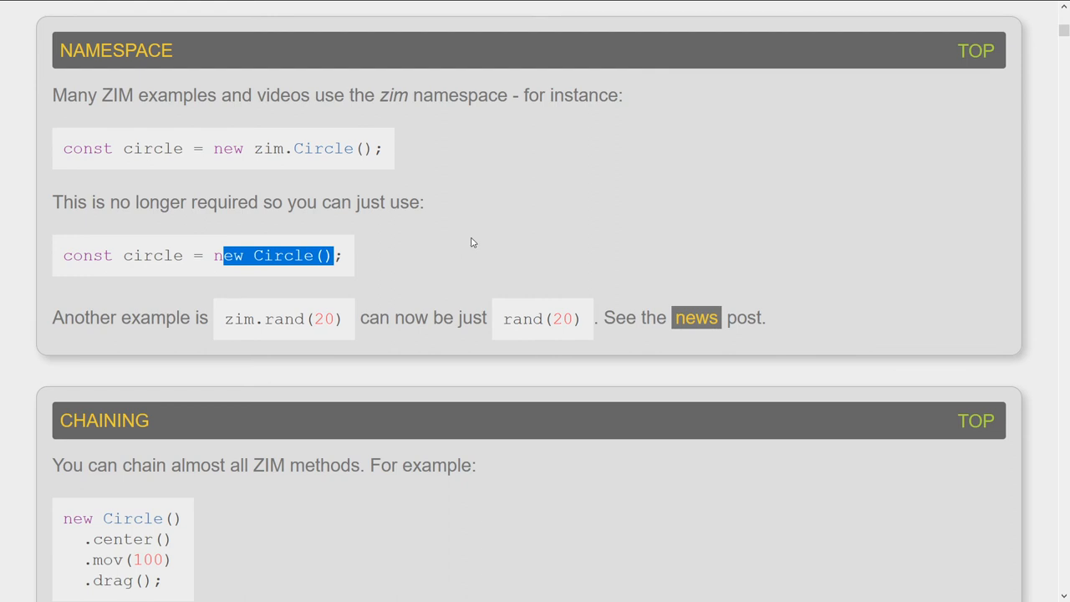
scroll(down, 3)
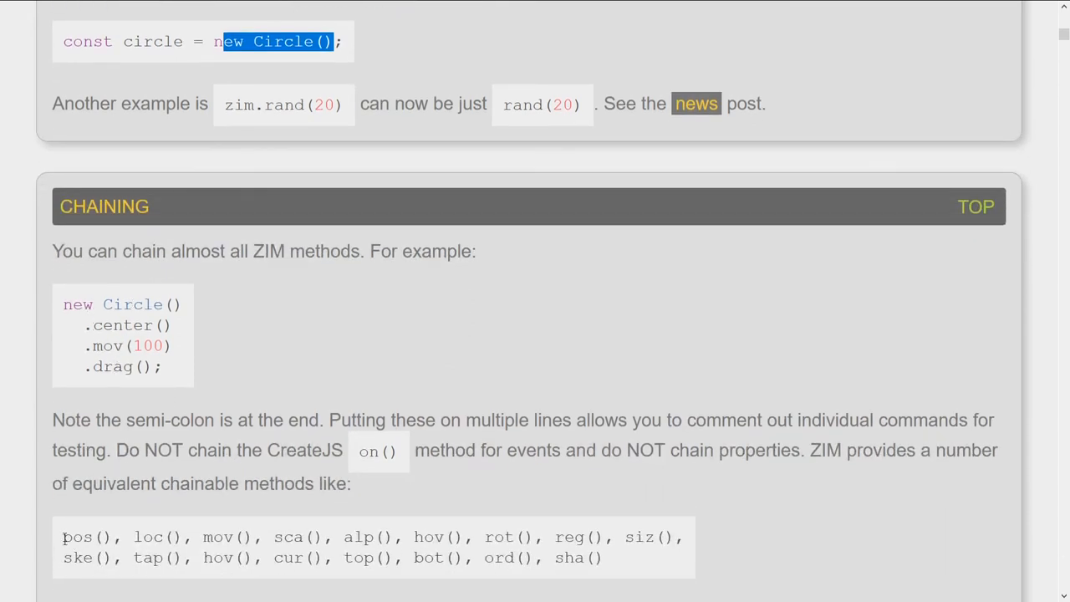
Highlight the chained Circle code examples in the CHAINING tip and scroll on.
drag(63, 536, 602, 558)
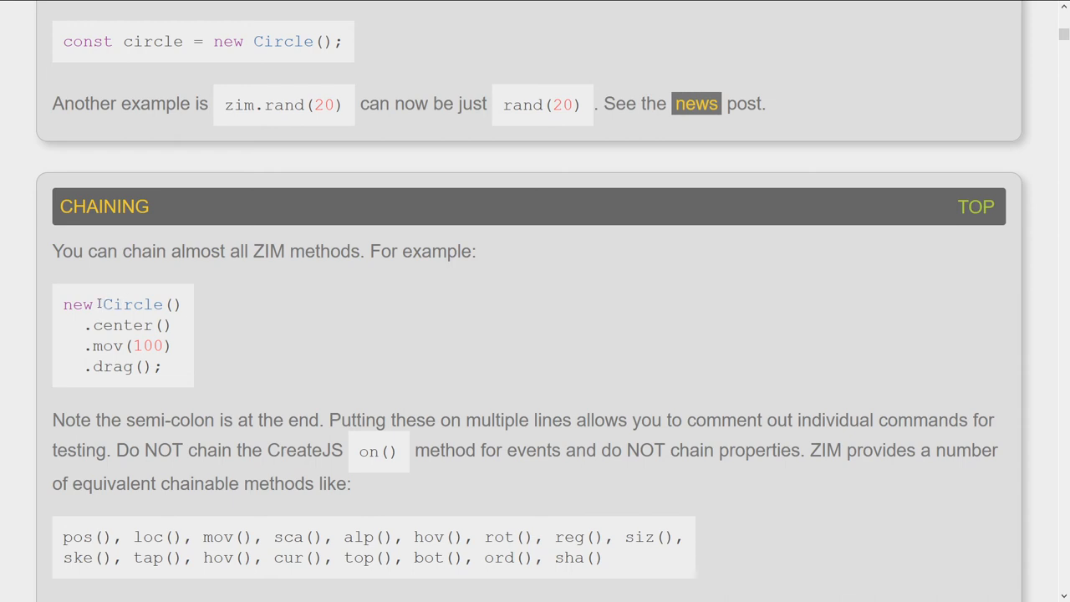
drag(103, 304, 162, 366)
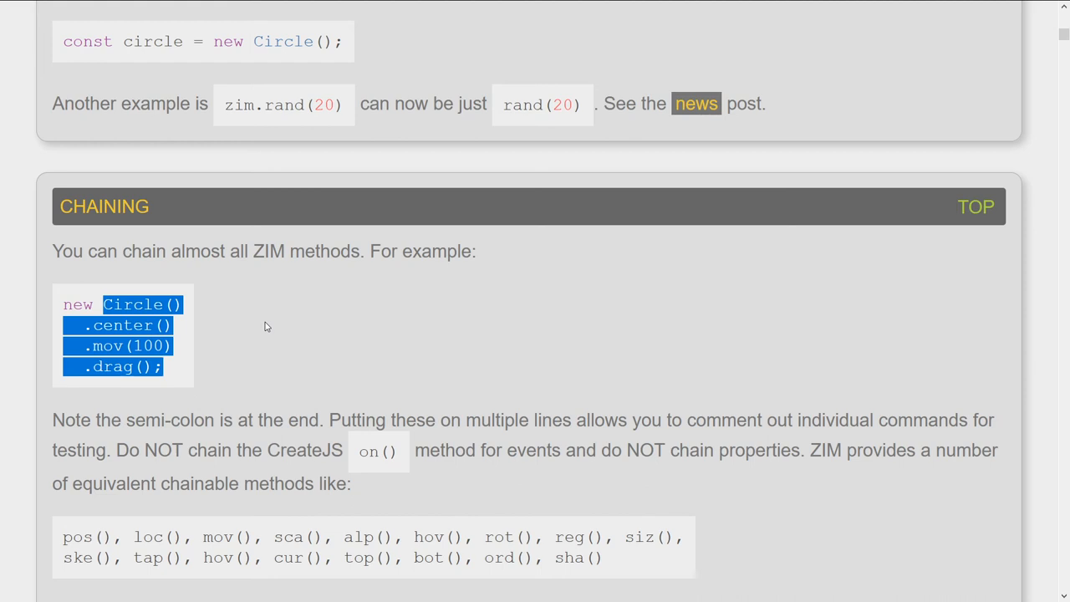
click(122, 309)
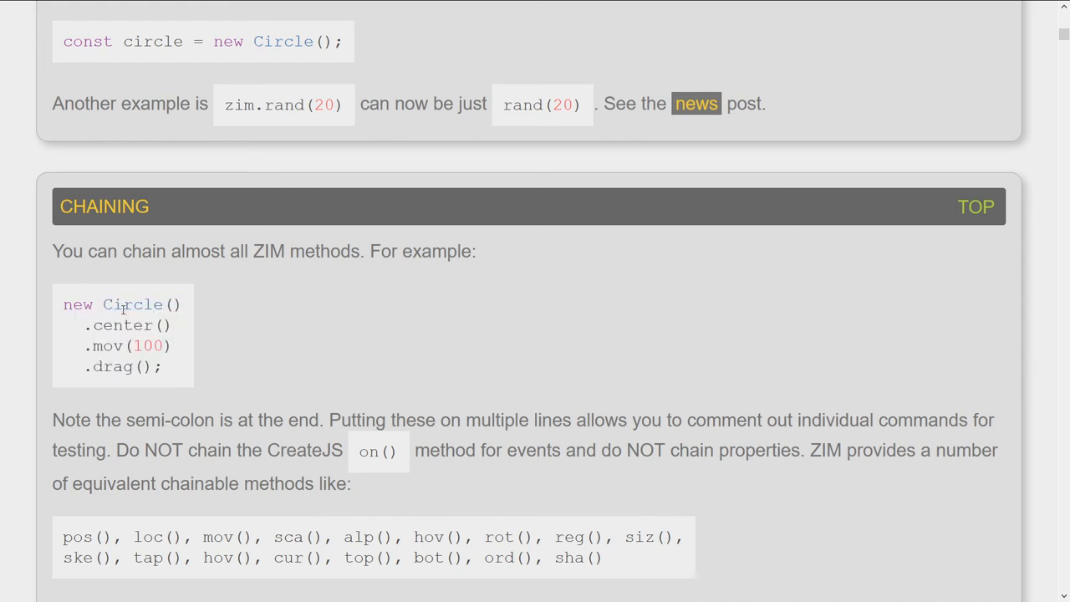
mouse_move(247, 331)
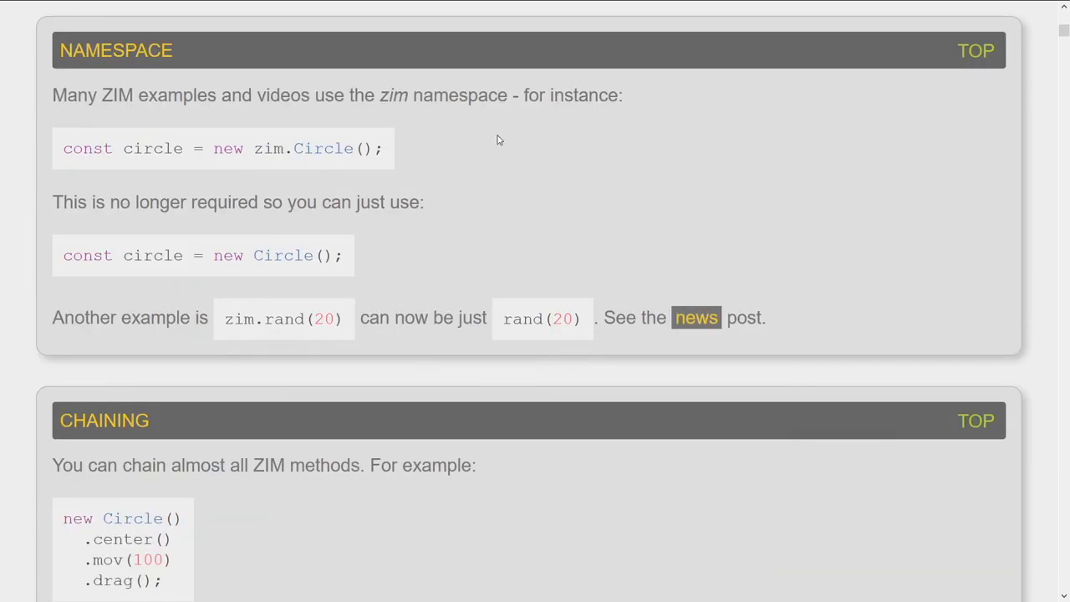
mouse_move(294, 279)
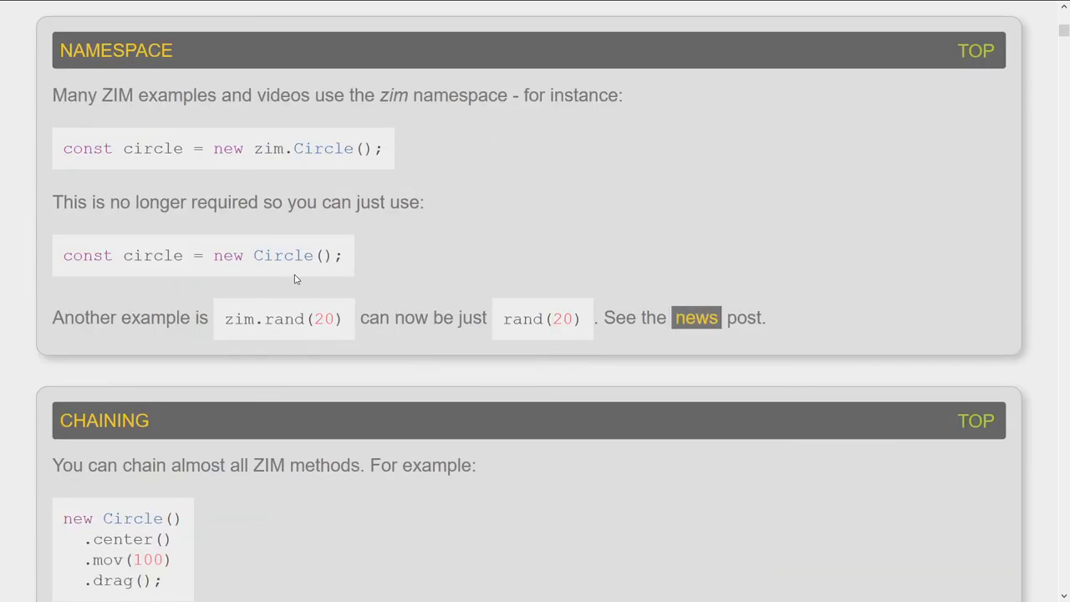
mouse_move(258, 119)
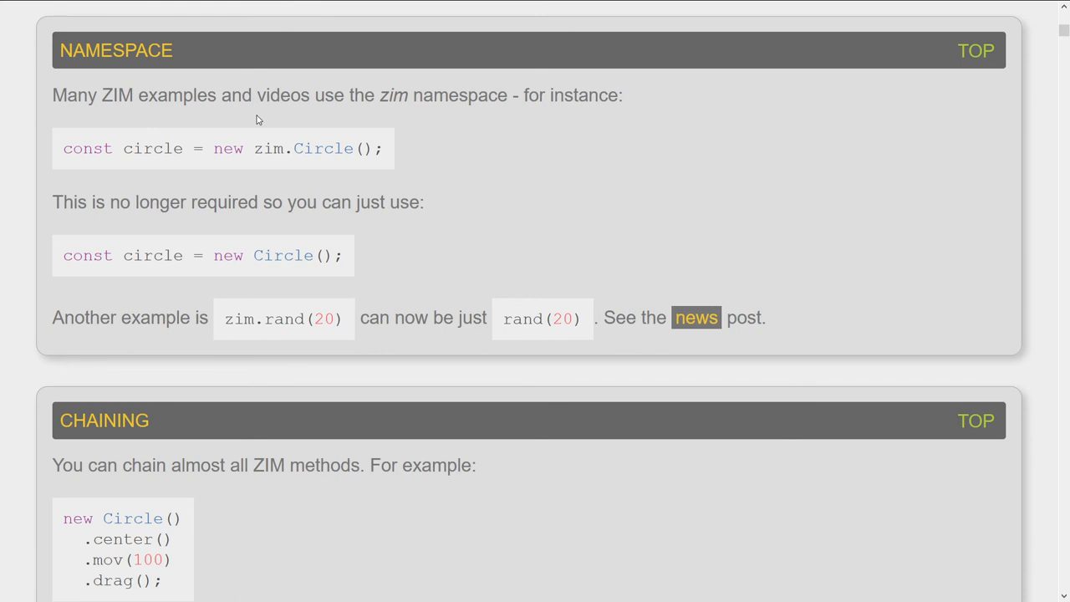
mouse_move(261, 151)
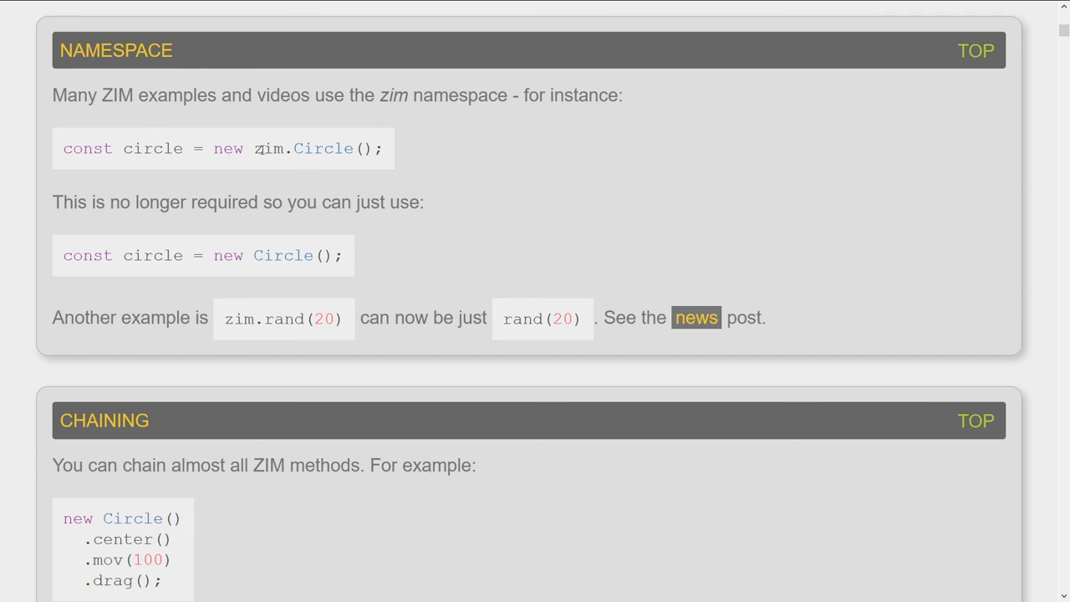
drag(223, 255, 276, 255)
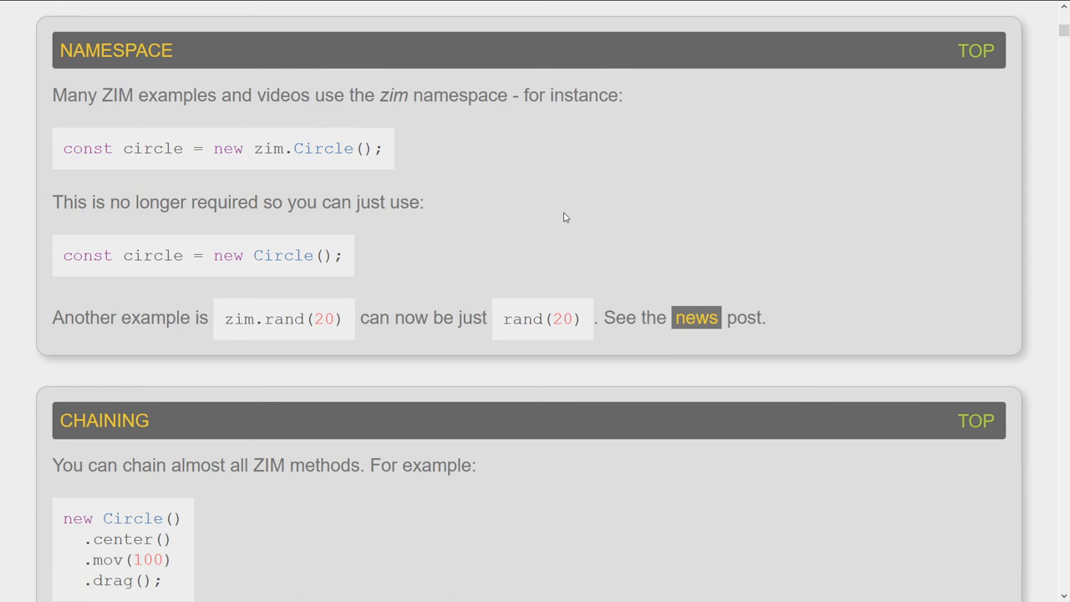
scroll(down, 3)
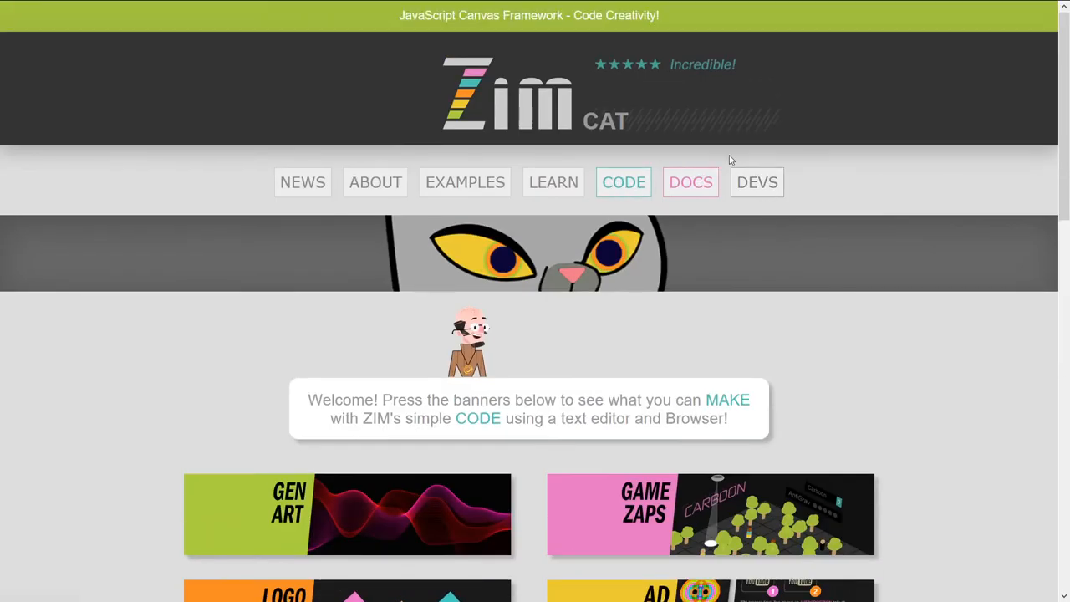
Highlight the line 'Set aside complex frameworks and' near the developer page header.
scroll(down, 3)
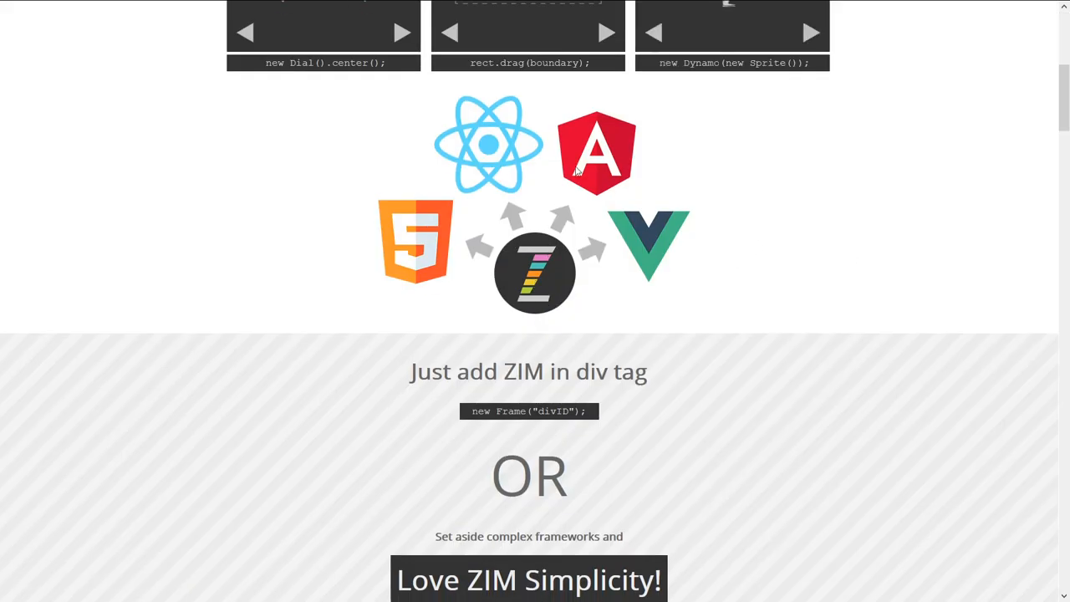
mouse_move(500, 148)
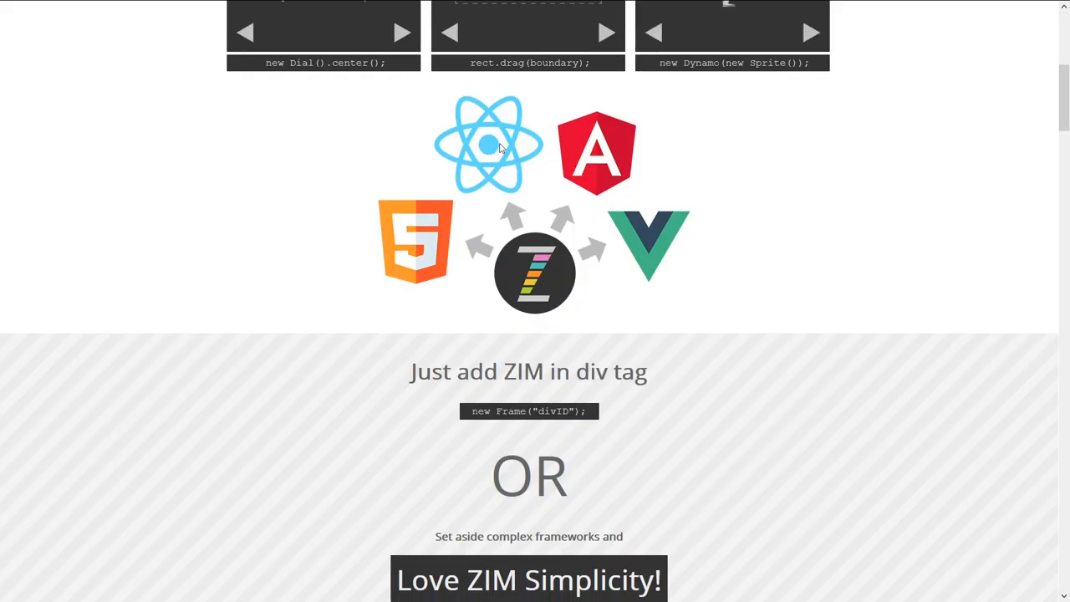
scroll(up, 3)
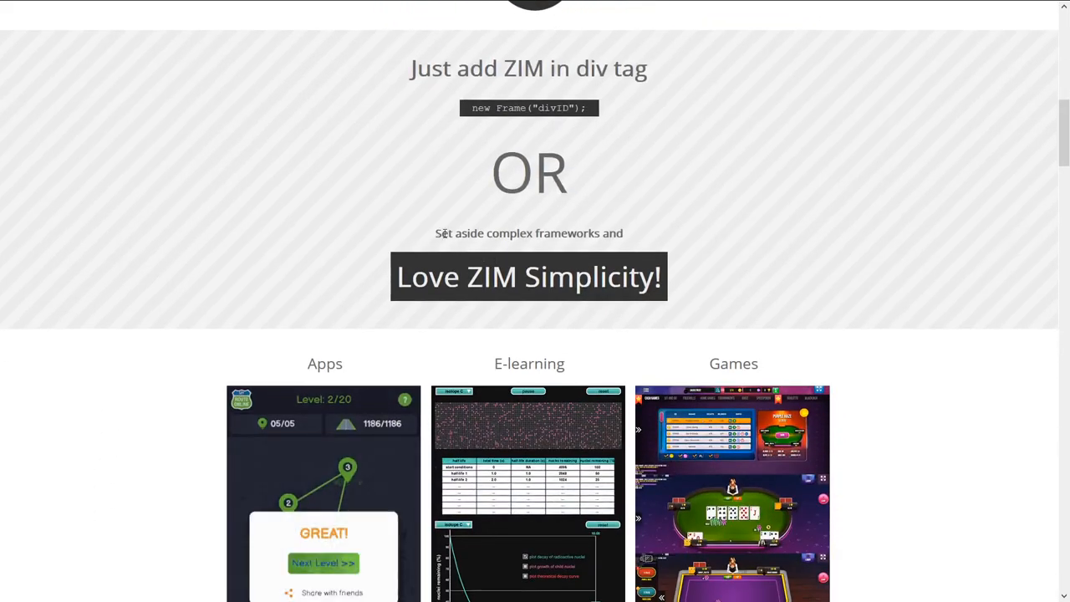
drag(435, 234, 622, 233)
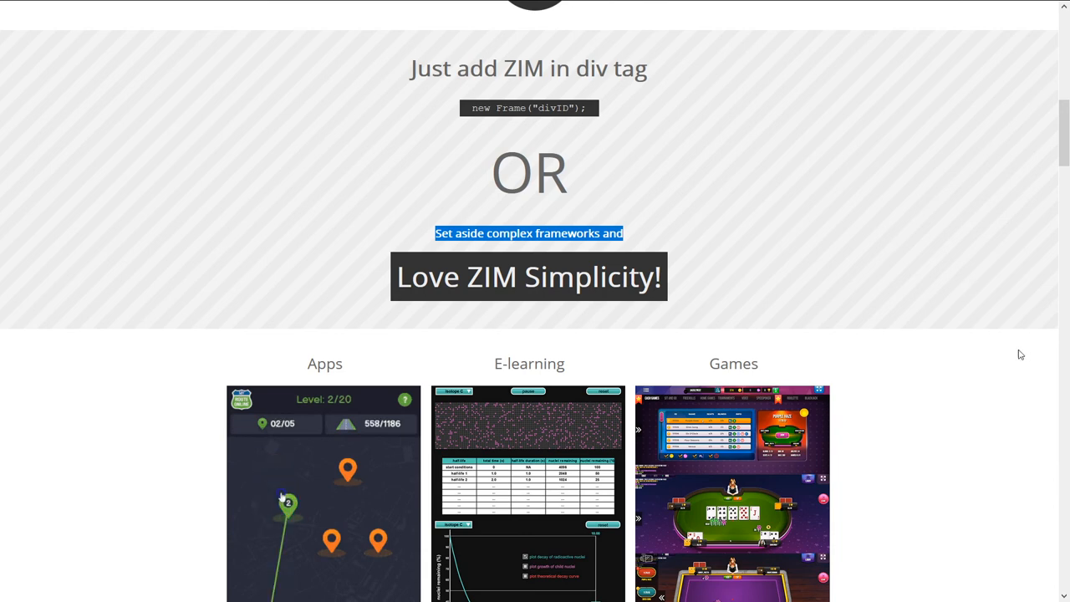
Scroll down to the demos and click on them.
scroll(down, 3)
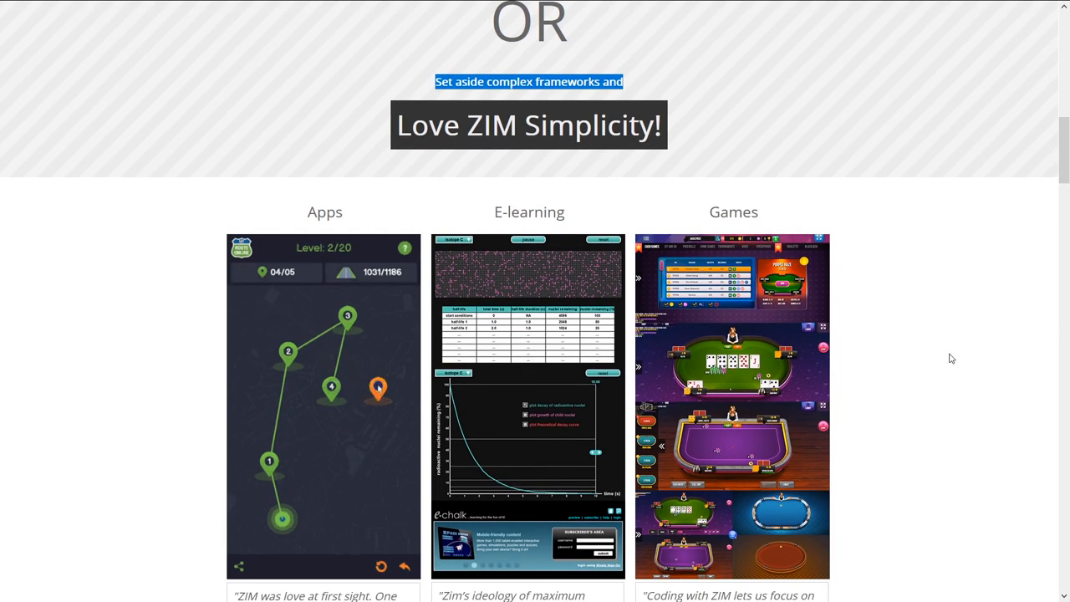
scroll(down, 3)
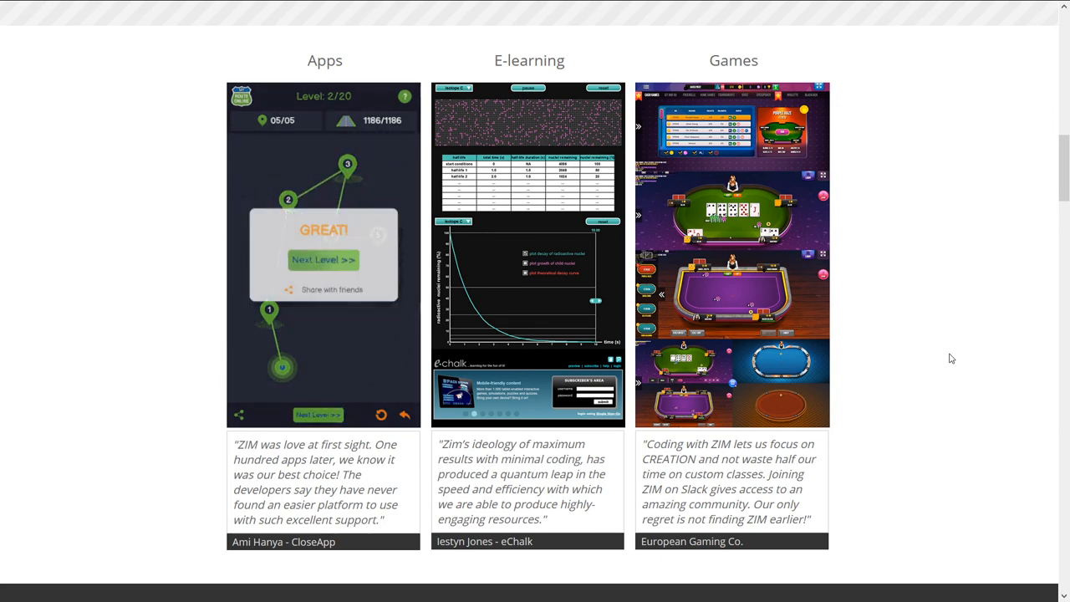
click(323, 260)
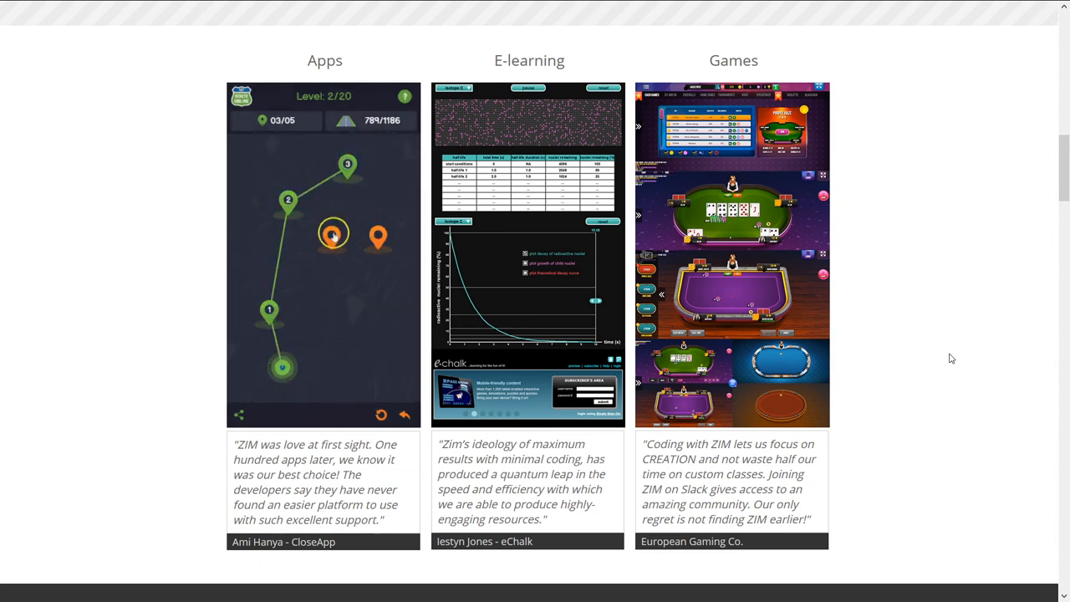
click(332, 234)
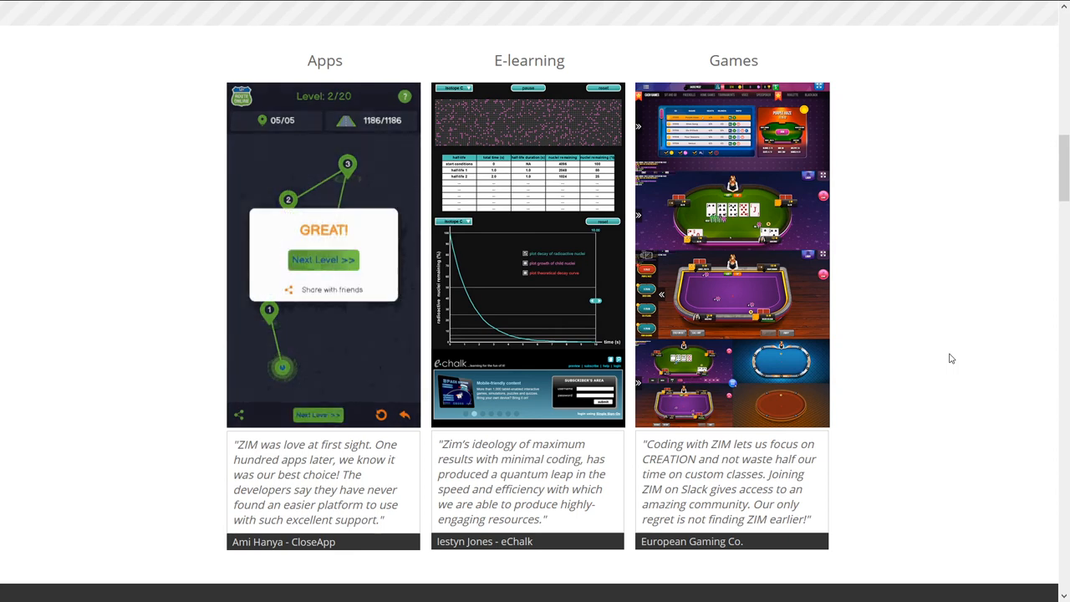
click(323, 260)
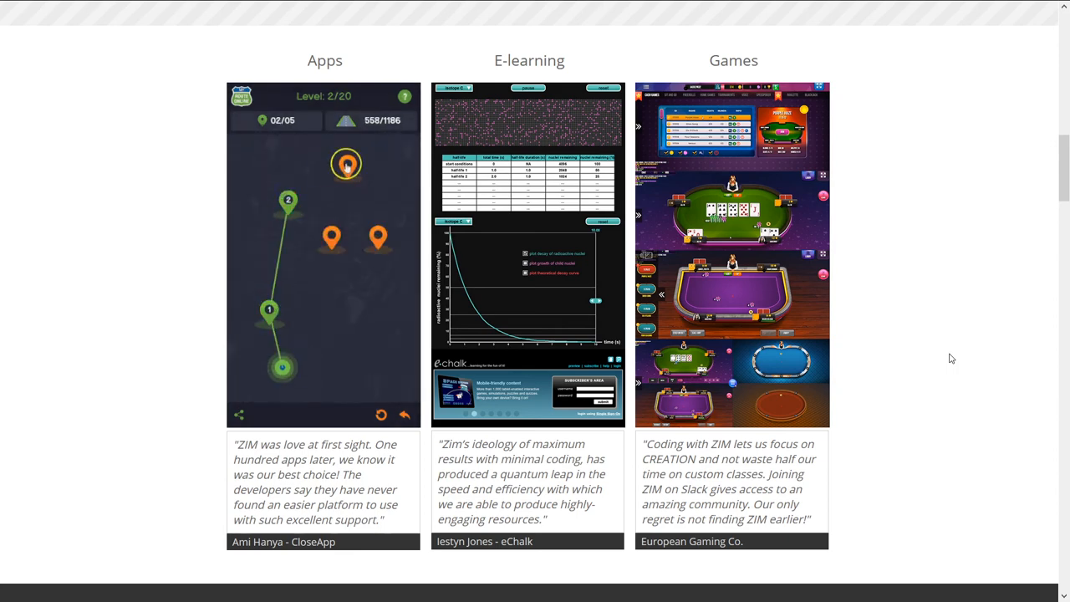
Scroll through the Apps, E-learning and Games showcase and back up to the header.
scroll(up, 3)
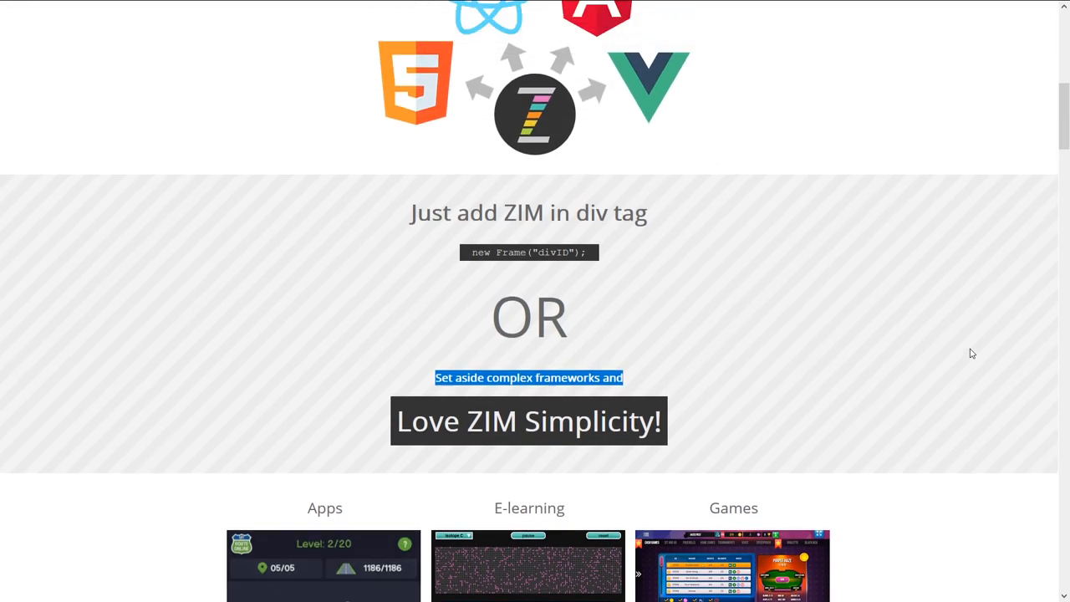
scroll(down, 3)
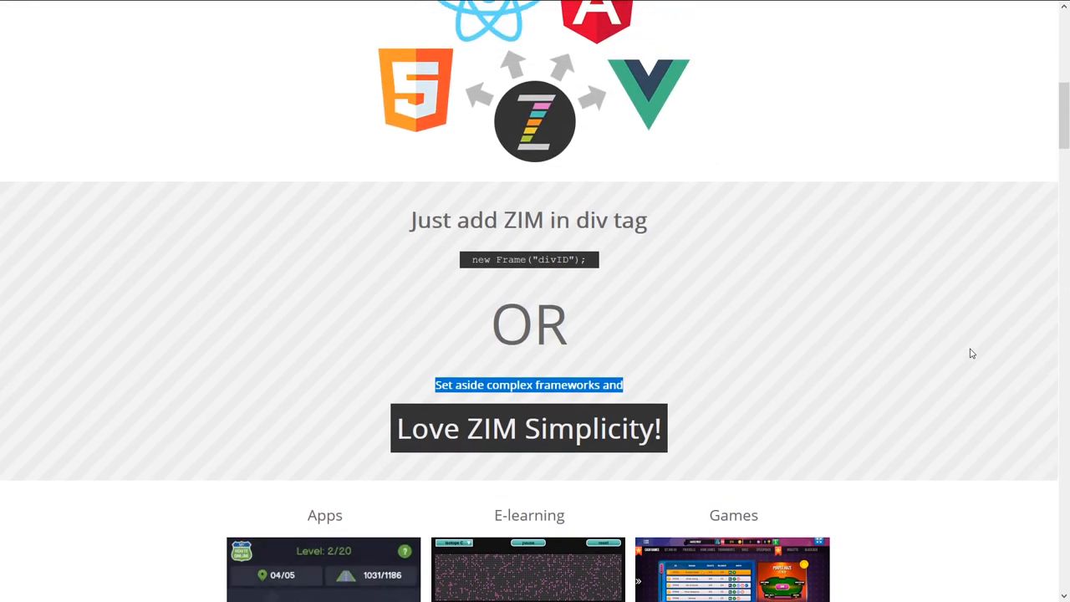
scroll(down, 3)
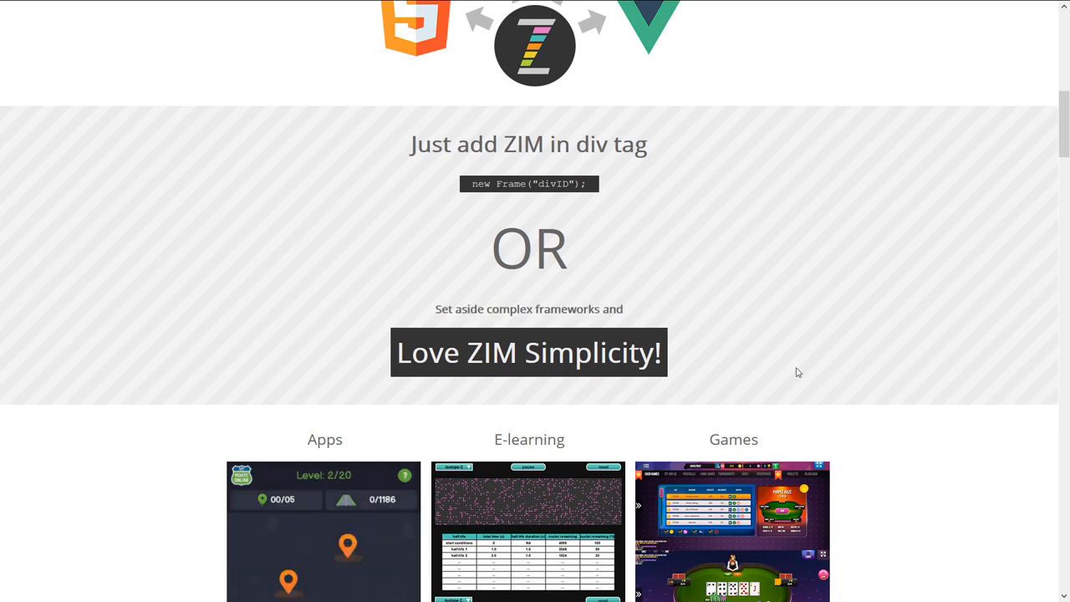
scroll(down, 3)
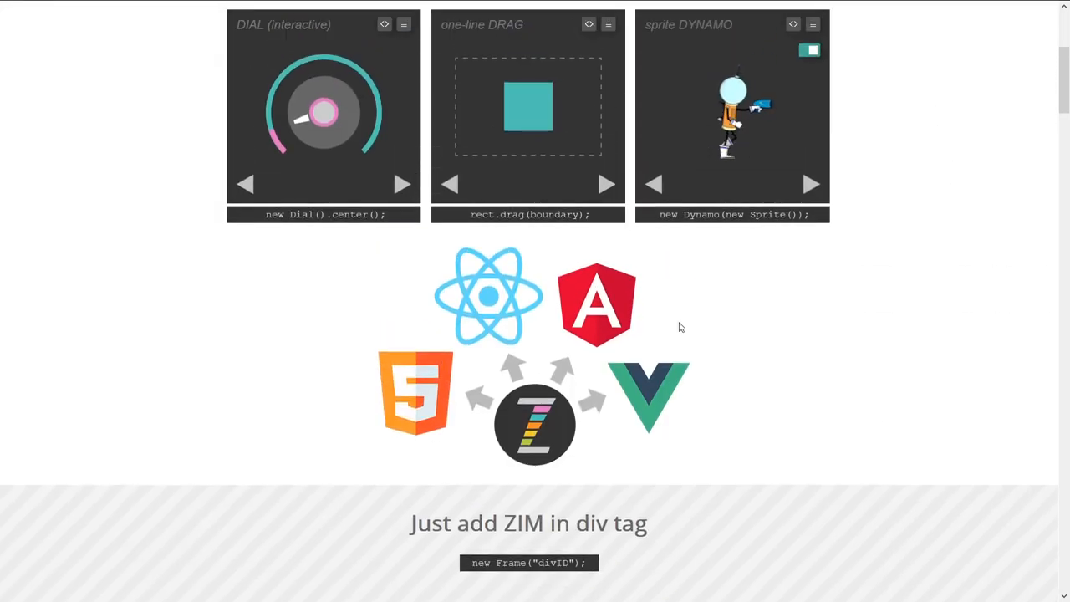
mouse_move(398, 76)
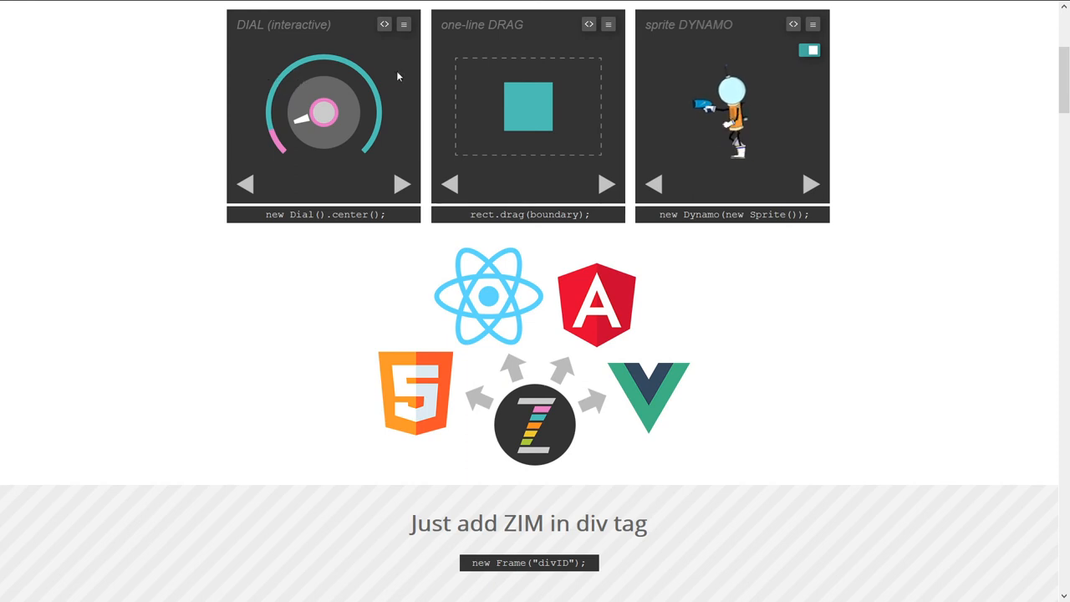
mouse_move(810, 300)
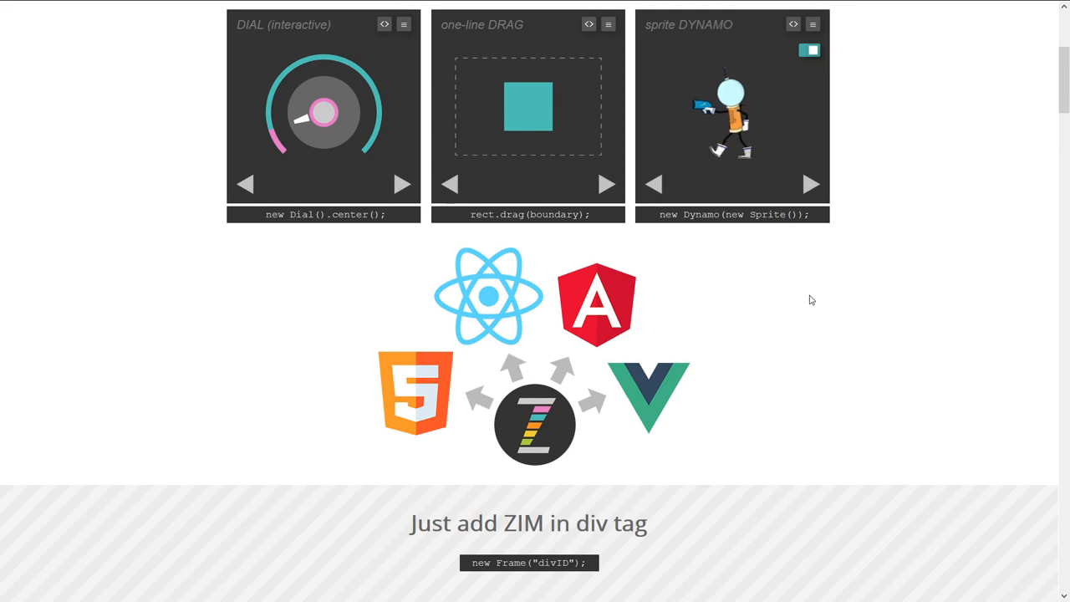
mouse_move(615, 425)
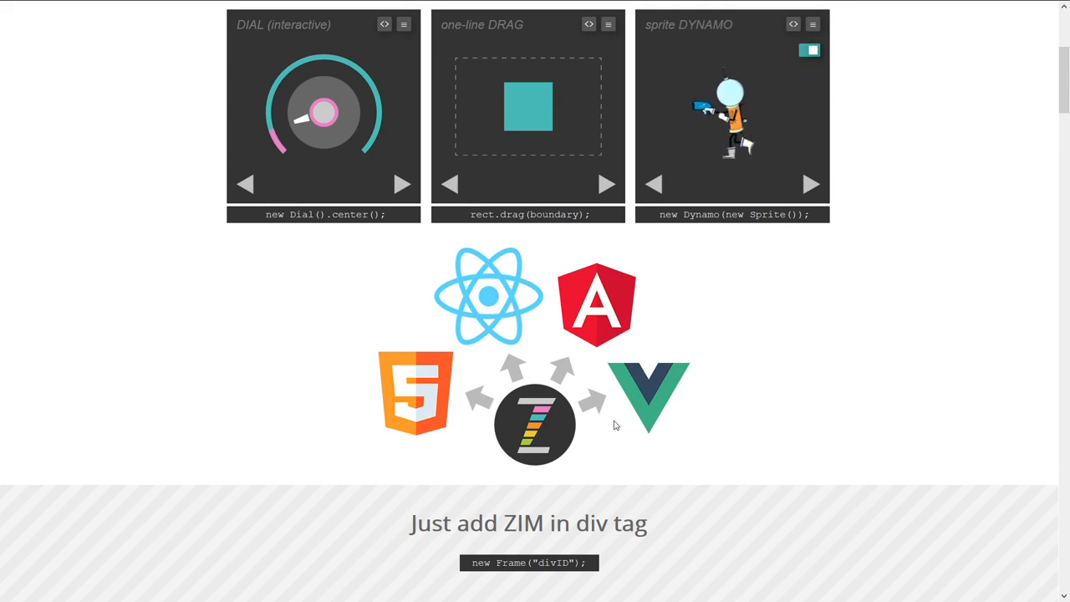
scroll(up, 3)
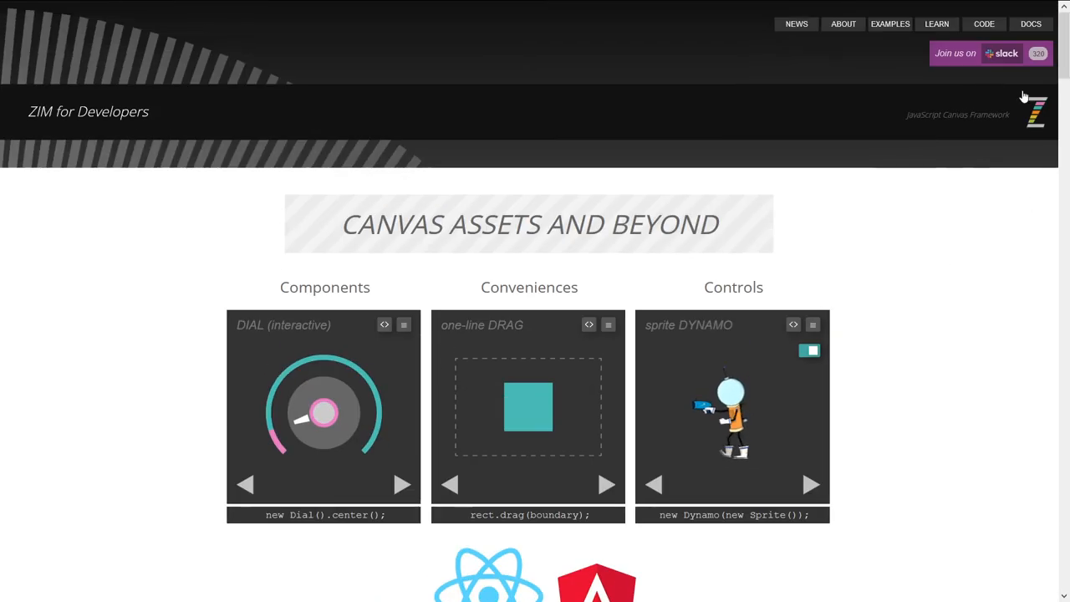
Open the DATA VIS banner and scroll down through its chart examples.
scroll(down, 3)
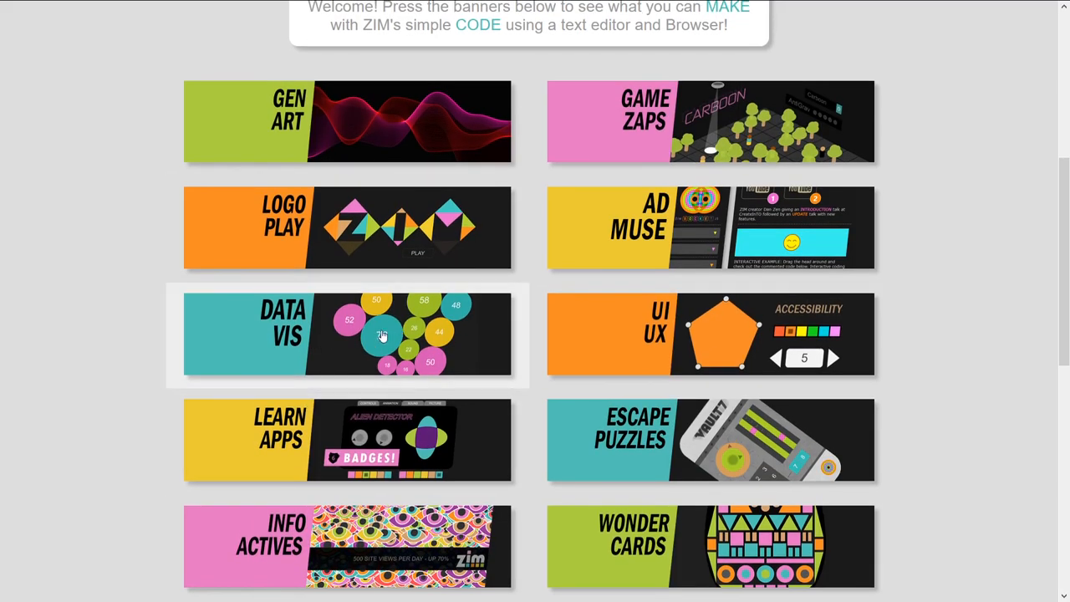
click(347, 334)
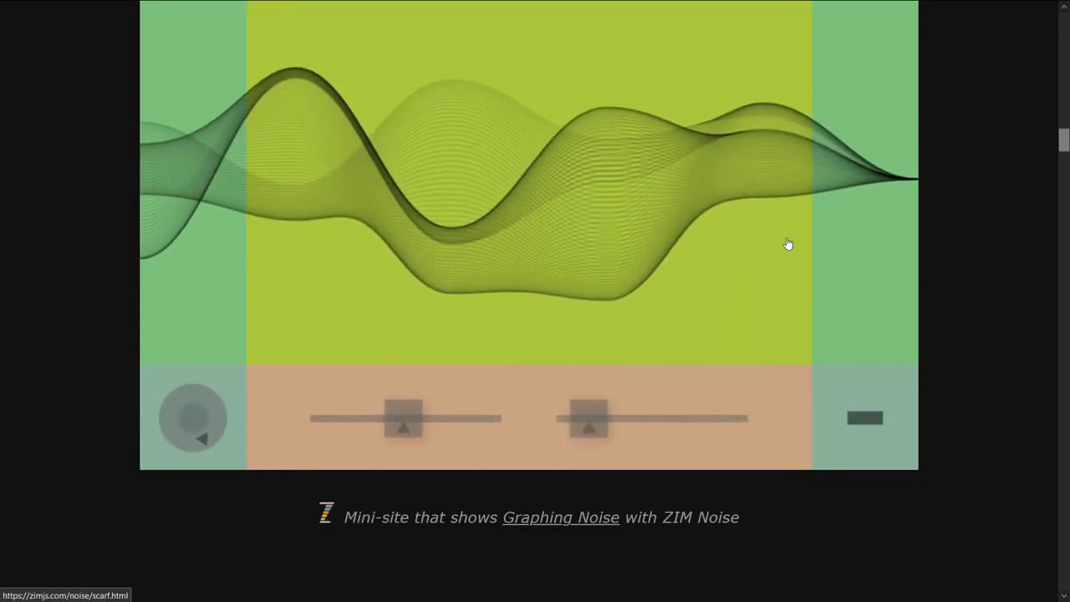
scroll(down, 3)
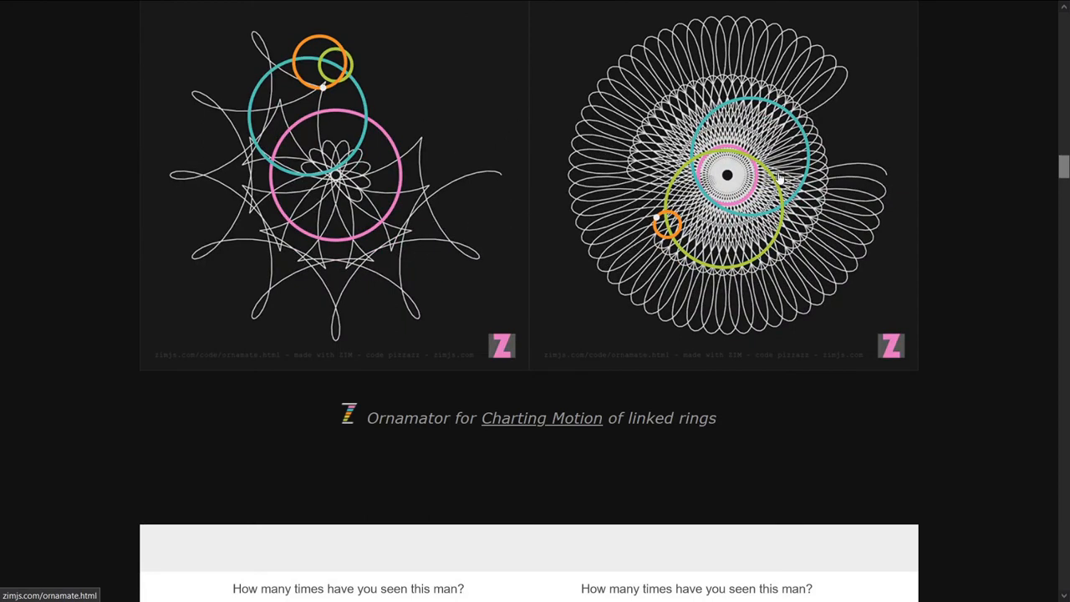
mouse_move(770, 152)
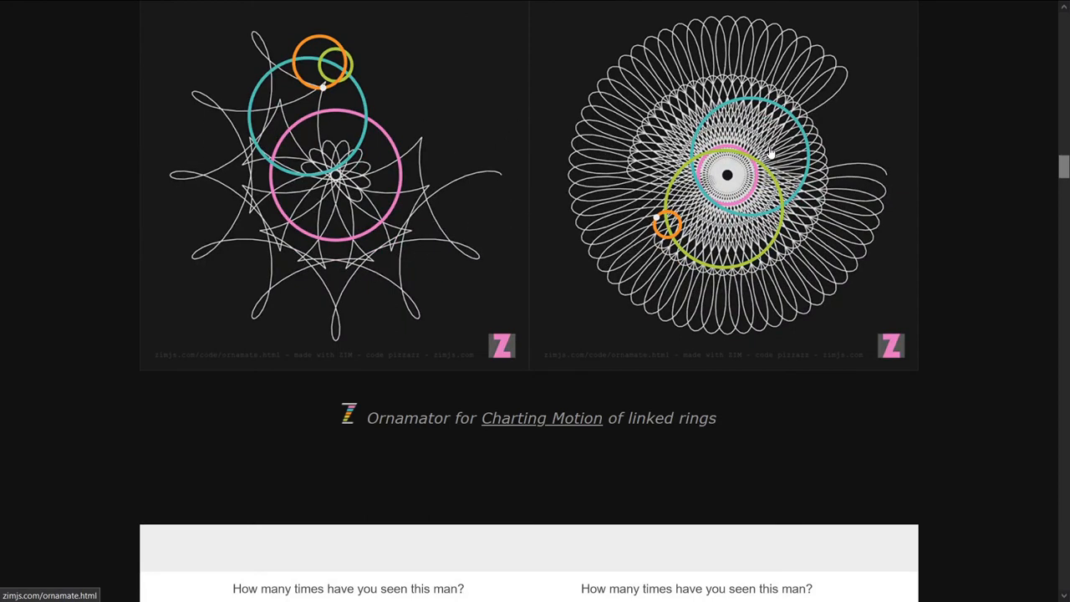
scroll(down, 3)
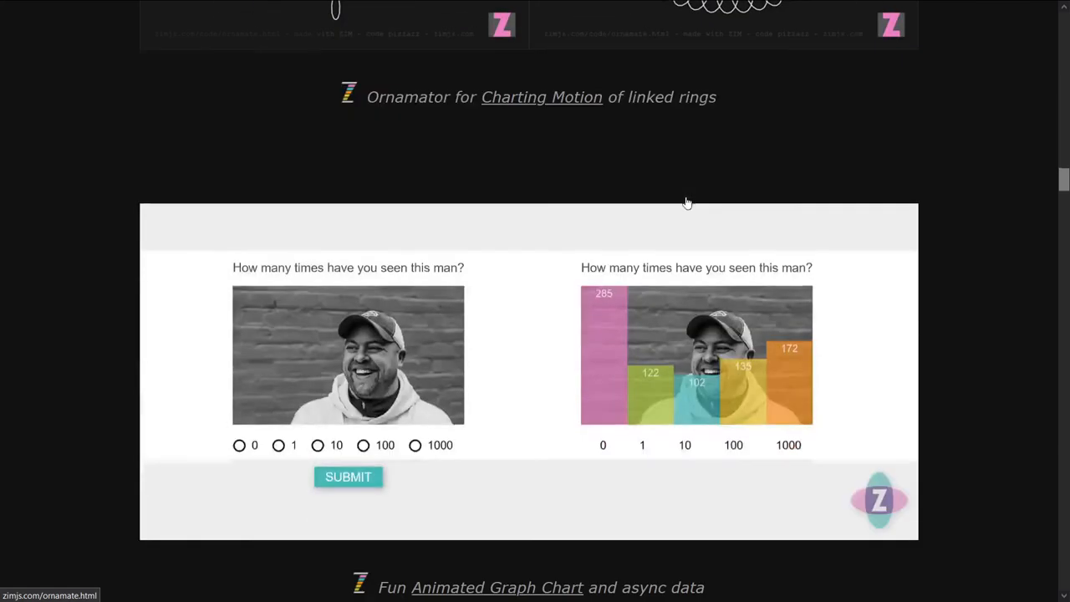
scroll(down, 3)
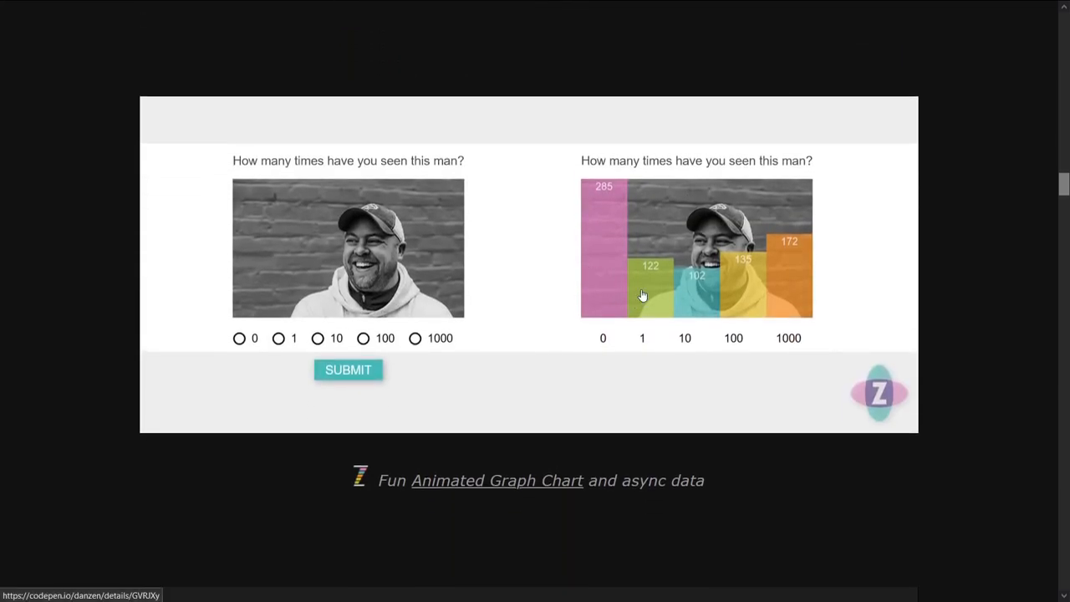
mouse_move(326, 332)
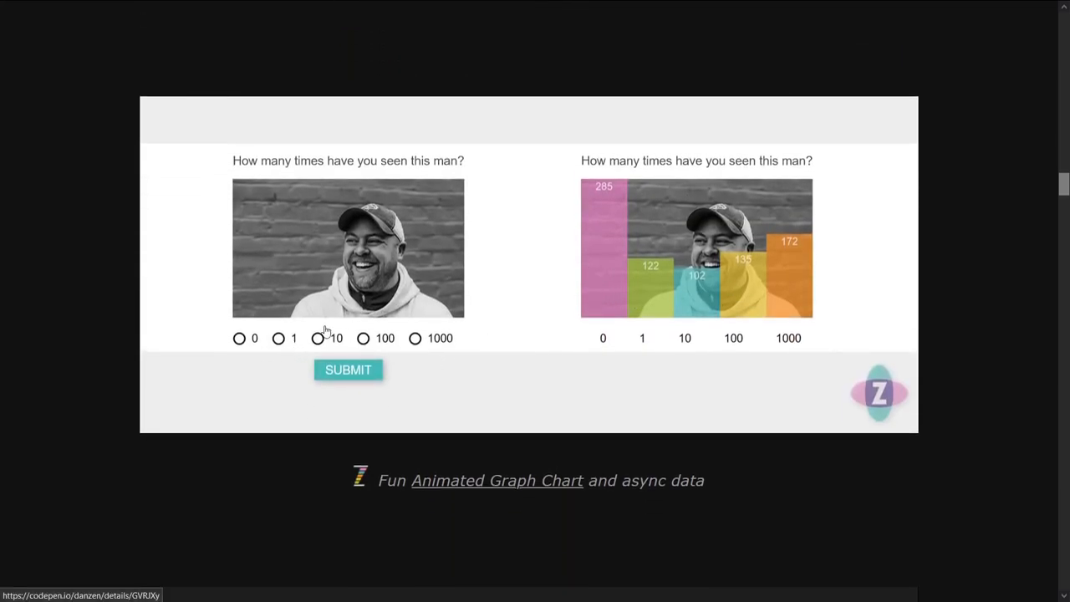
scroll(down, 3)
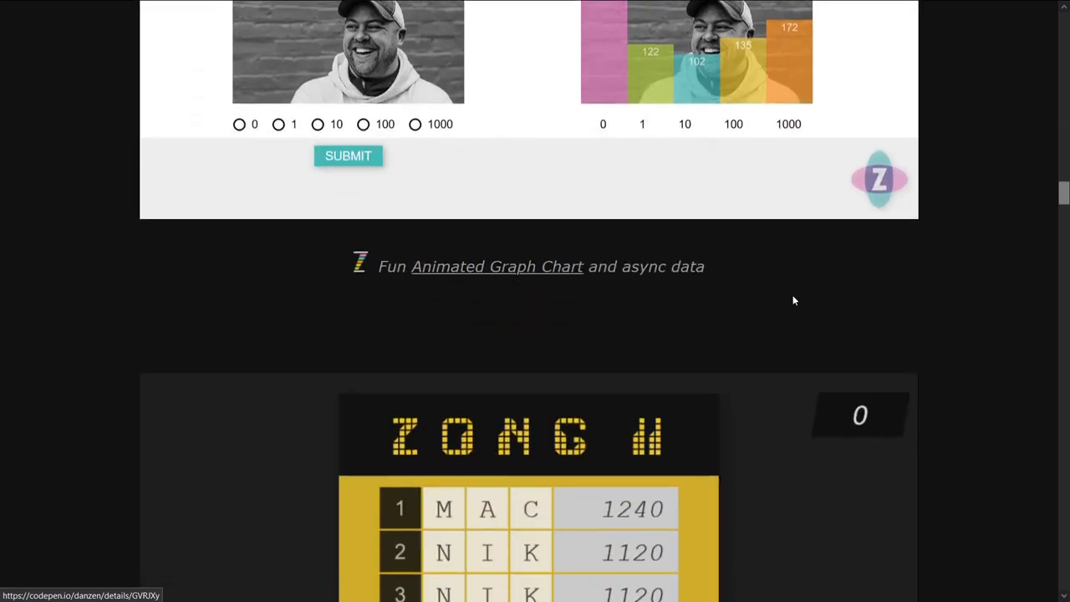
scroll(down, 3)
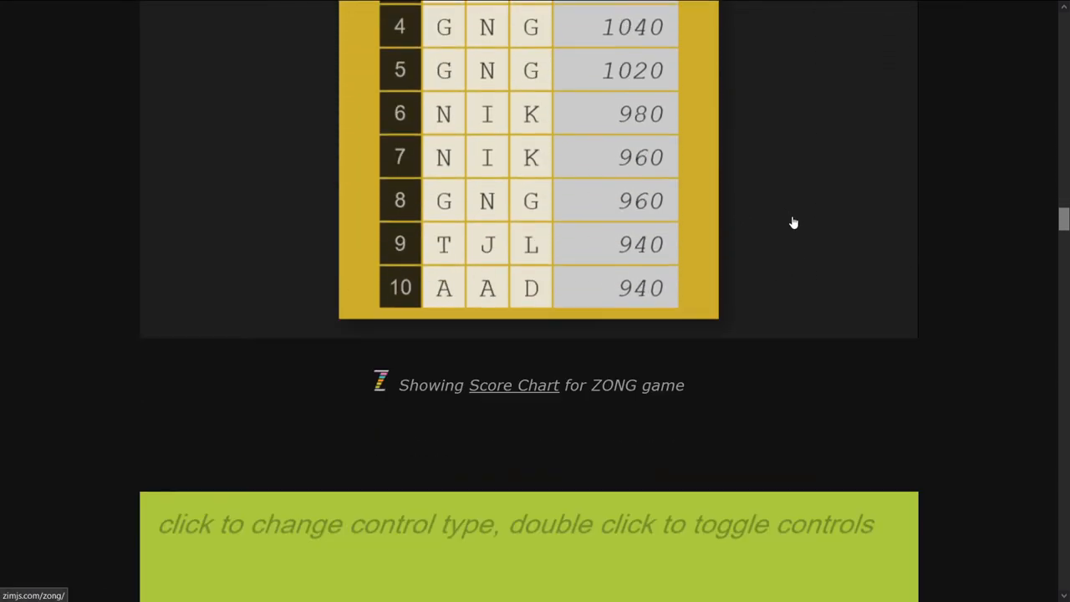
scroll(down, 3)
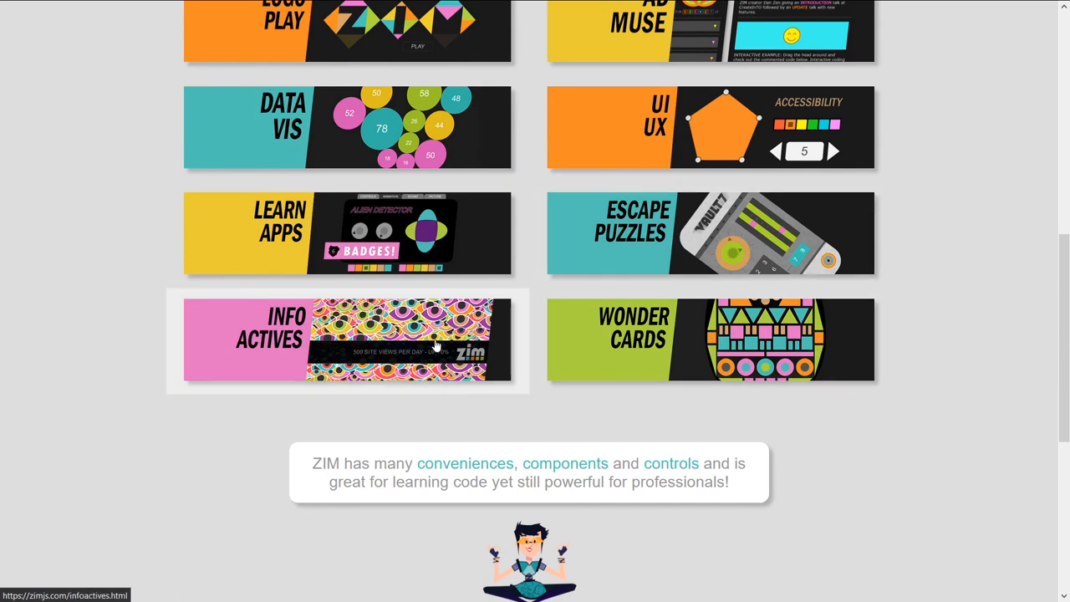
mouse_move(332, 341)
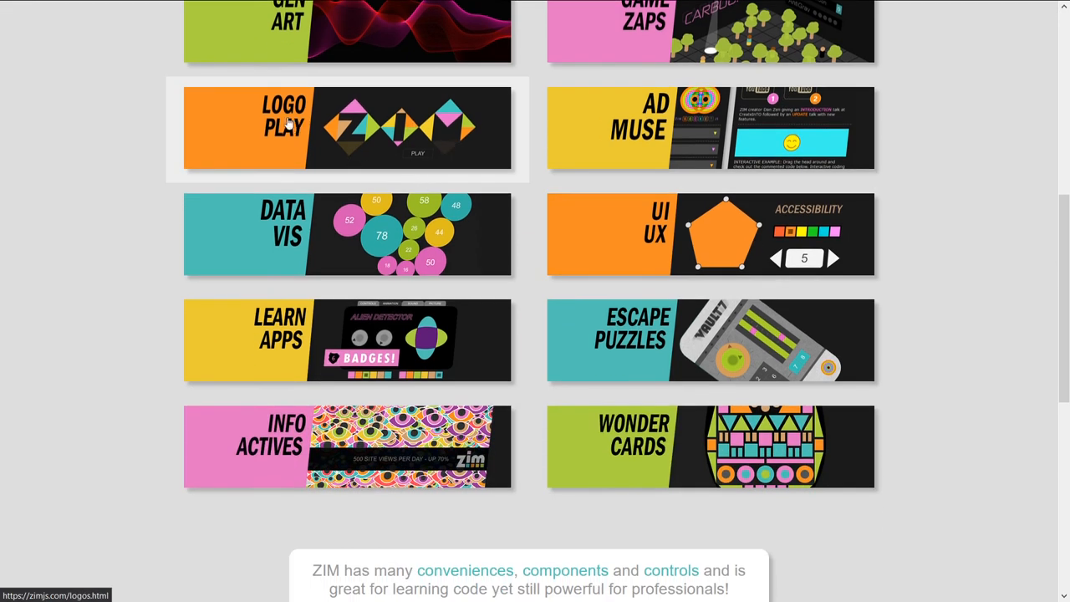
mouse_move(518, 144)
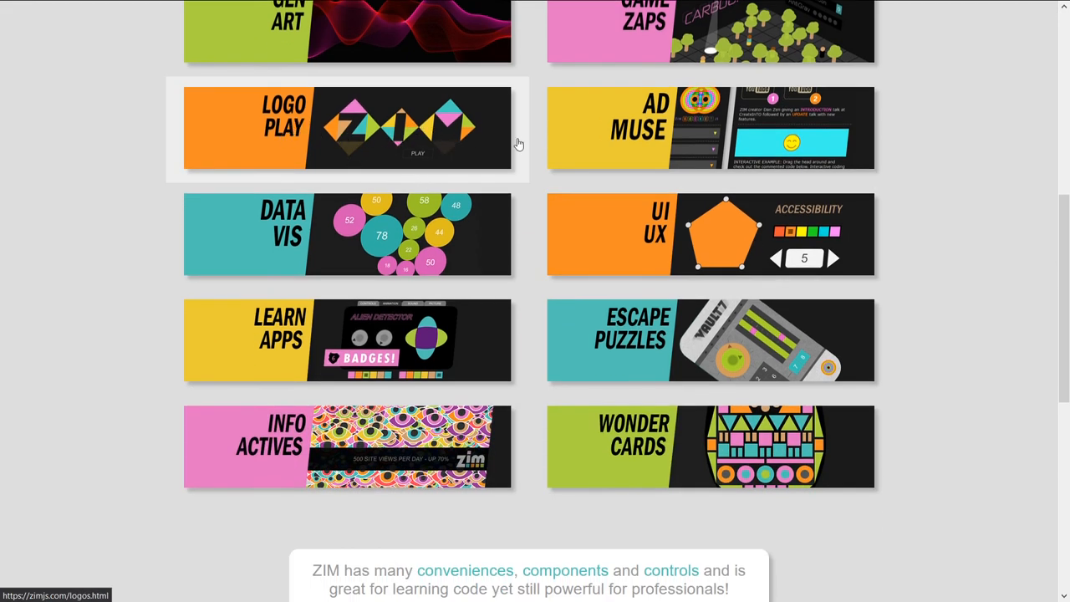
Open LOGO PLAY and scroll through the TRI ZIM page's News, Basics and Learn columns.
click(347, 128)
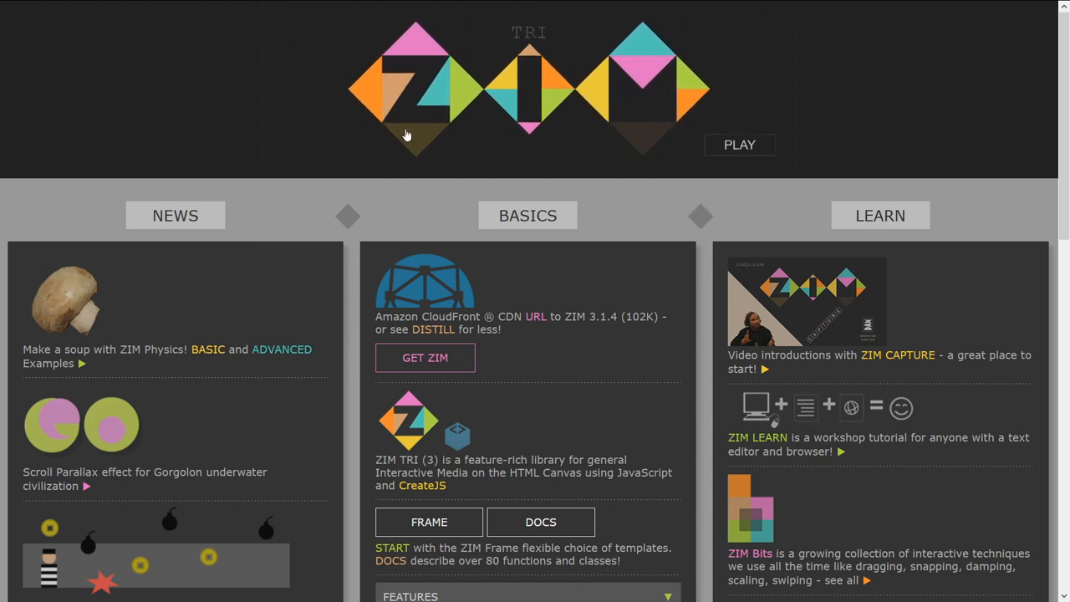
mouse_move(598, 341)
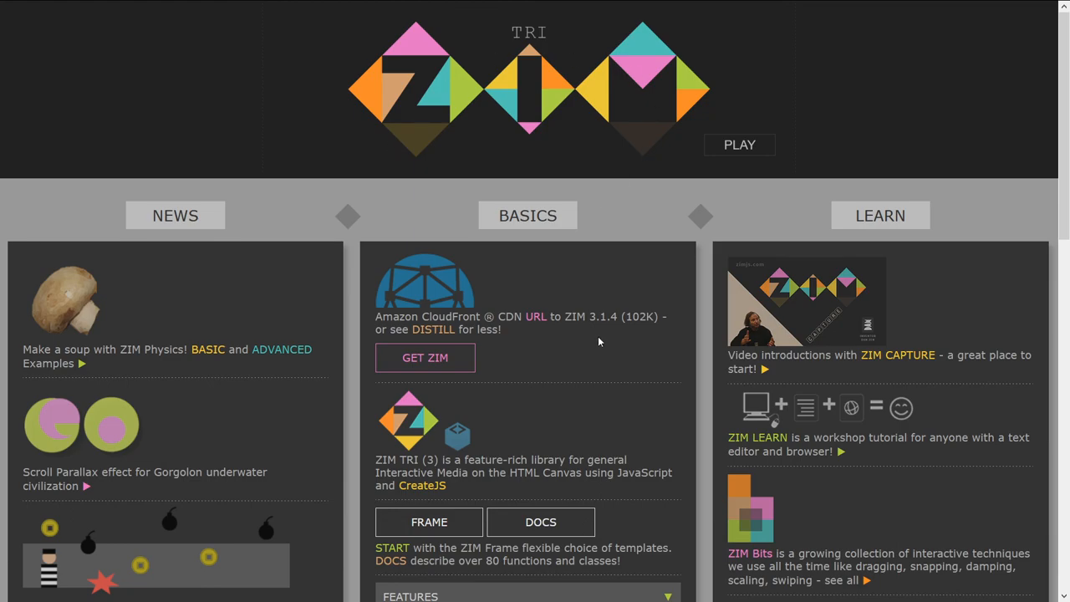
scroll(down, 3)
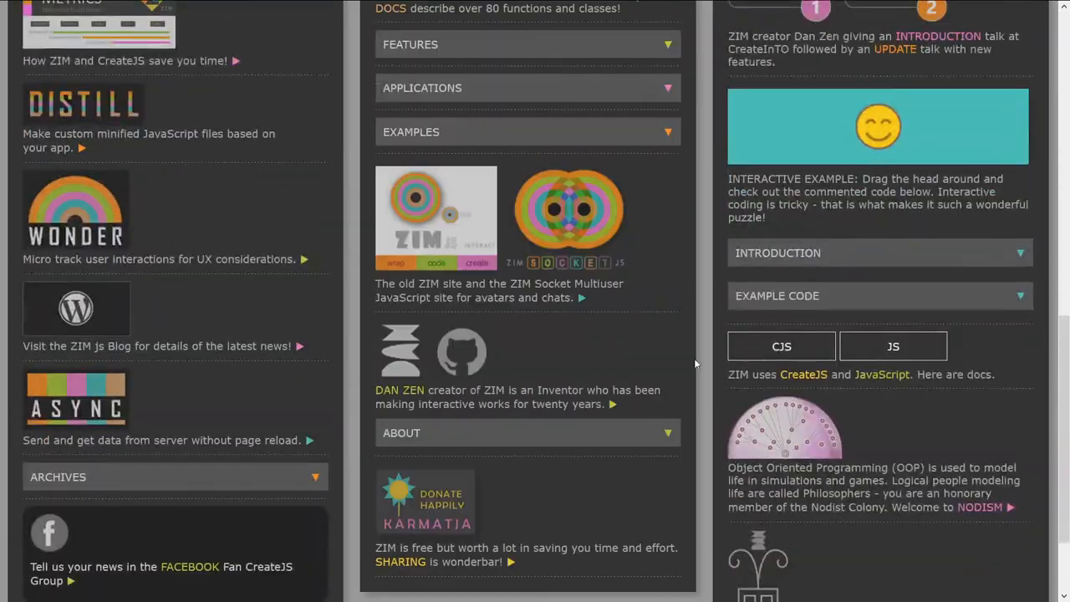
scroll(up, 3)
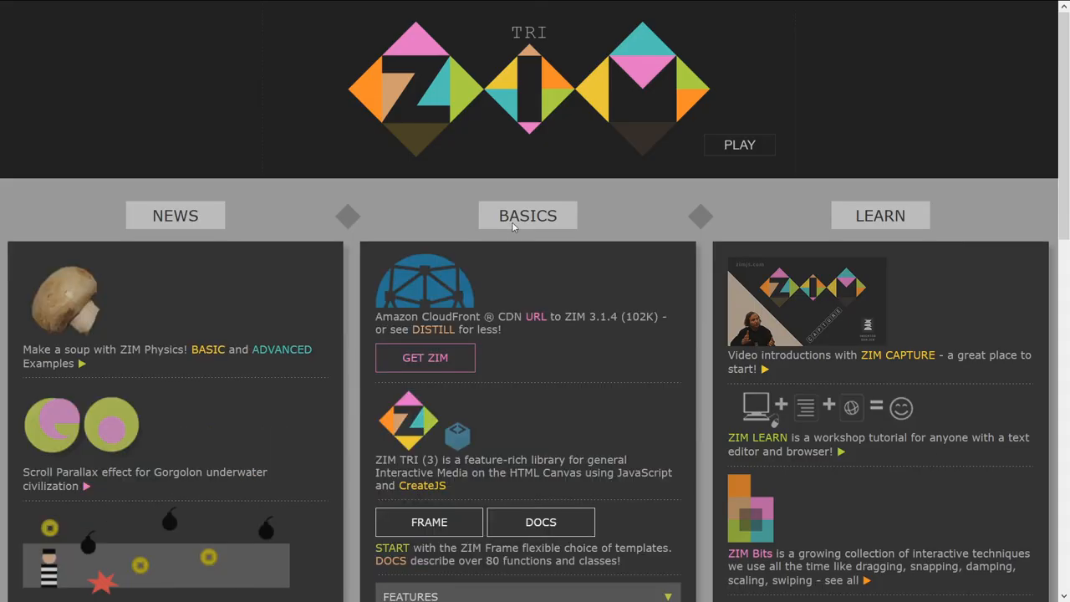
scroll(down, 3)
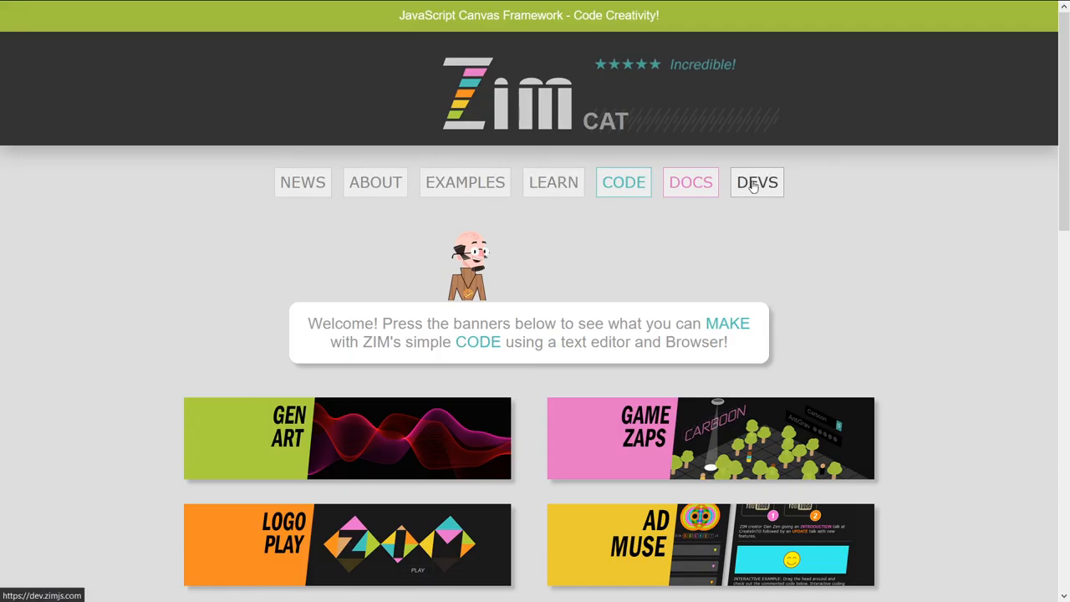
Return to dev.zimjs.com and scroll down to the 'Your Guide to' Medium article links in the footer.
click(757, 182)
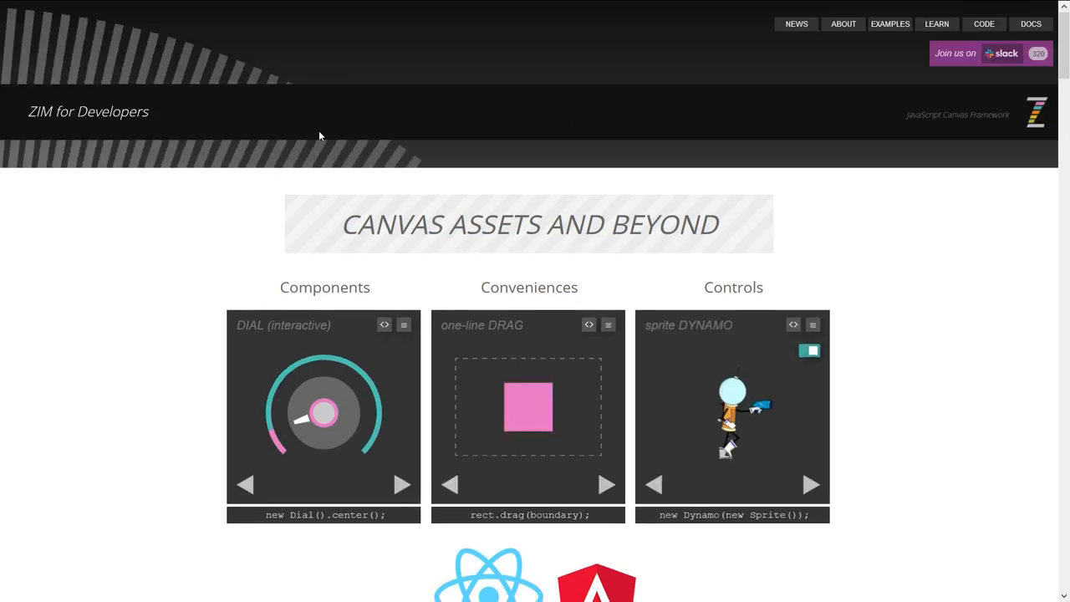
mouse_move(22, 39)
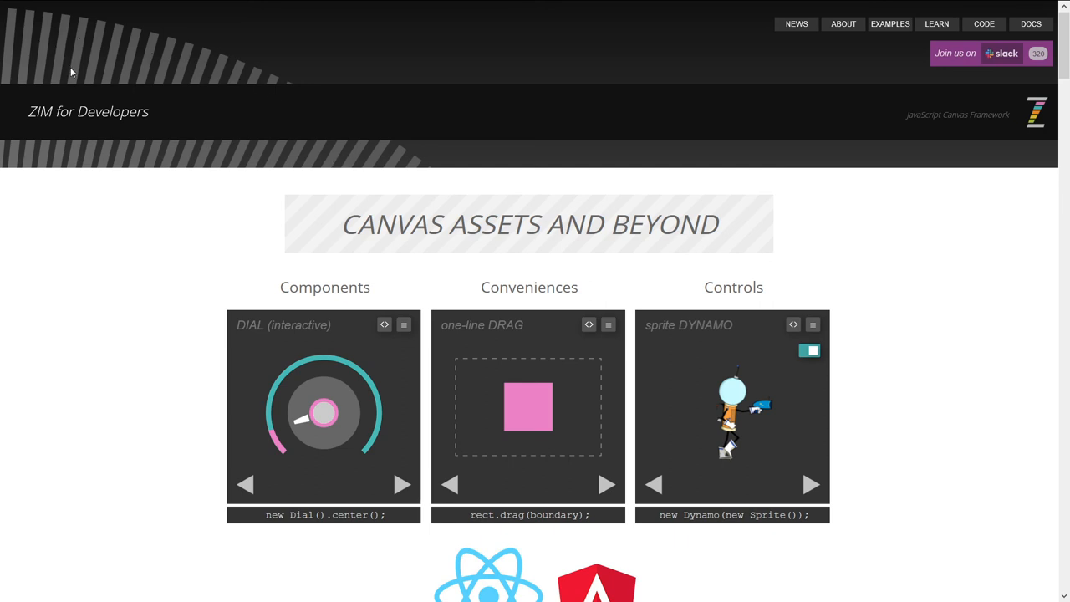
mouse_move(502, 84)
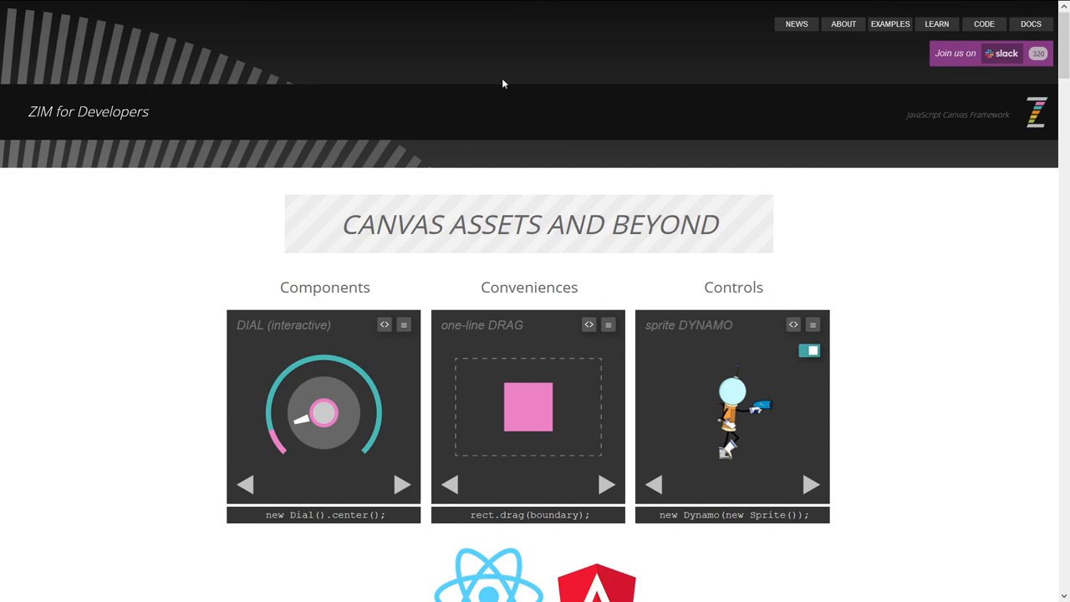
mouse_move(873, 125)
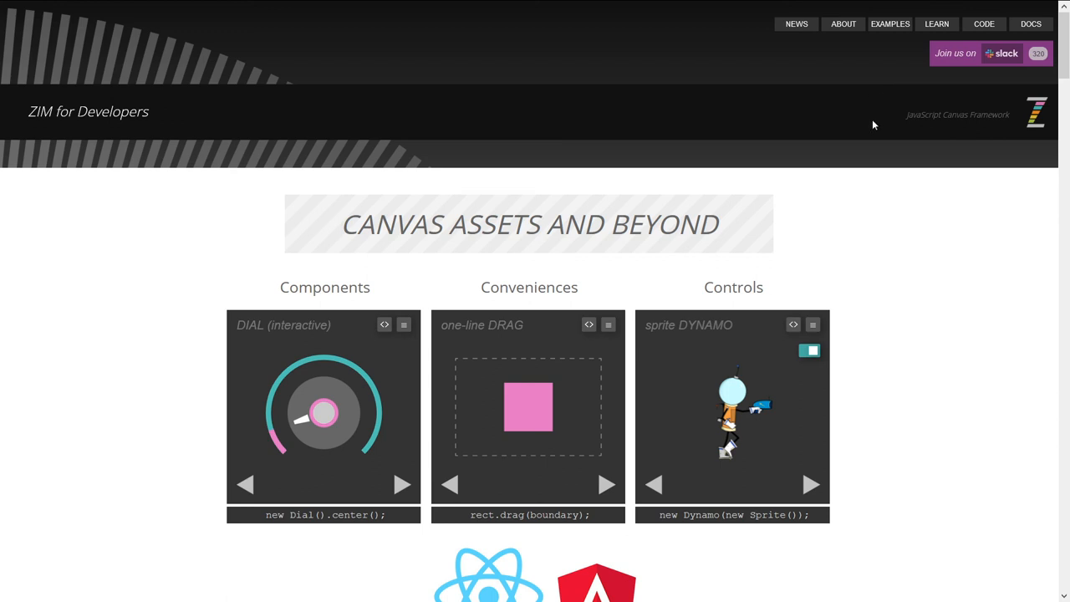
scroll(down, 3)
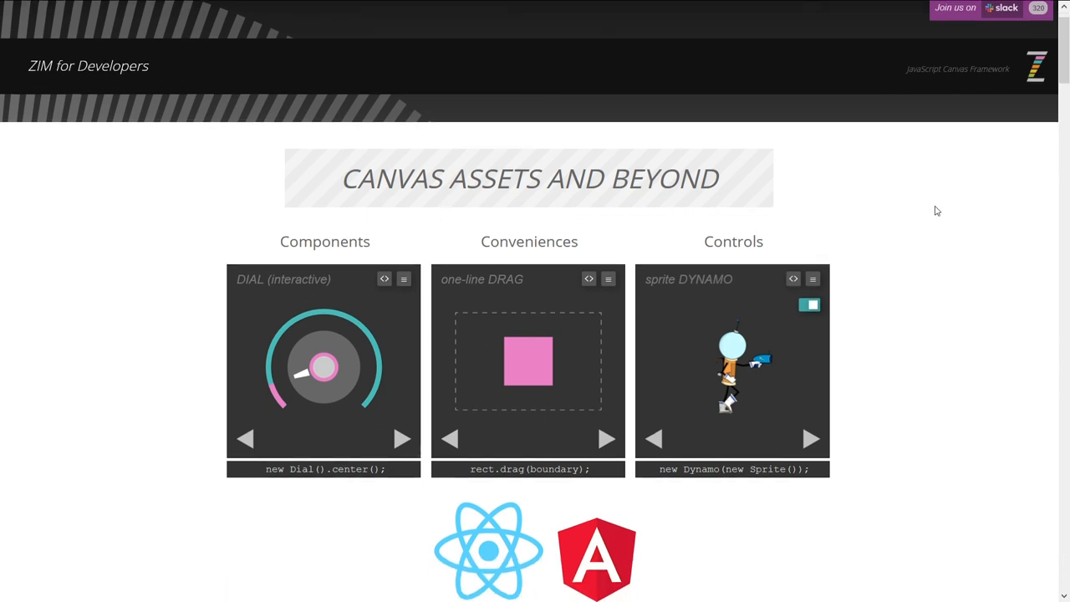
scroll(down, 3)
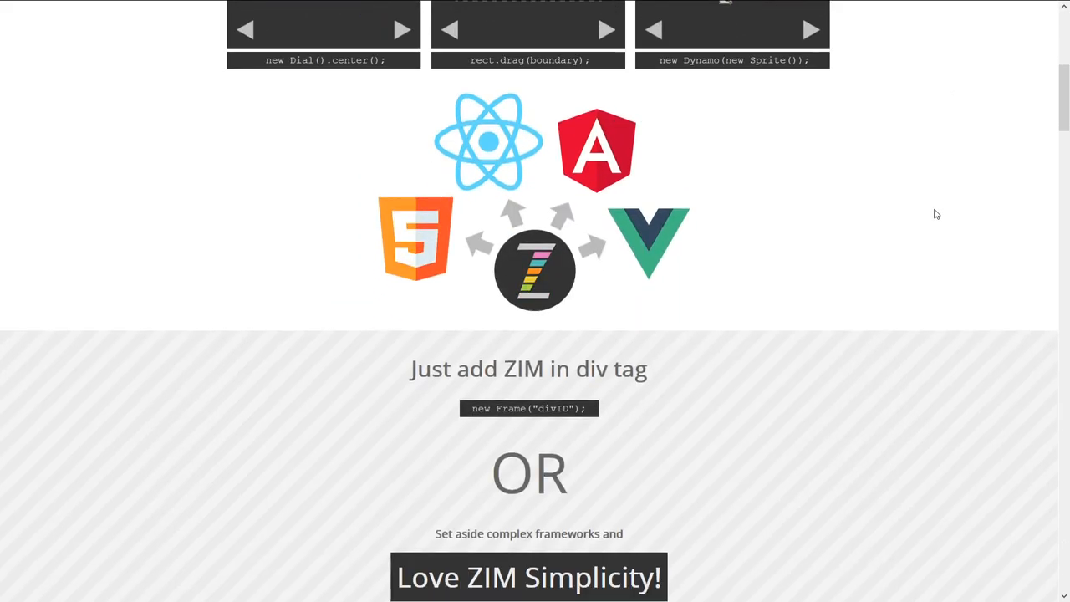
scroll(down, 3)
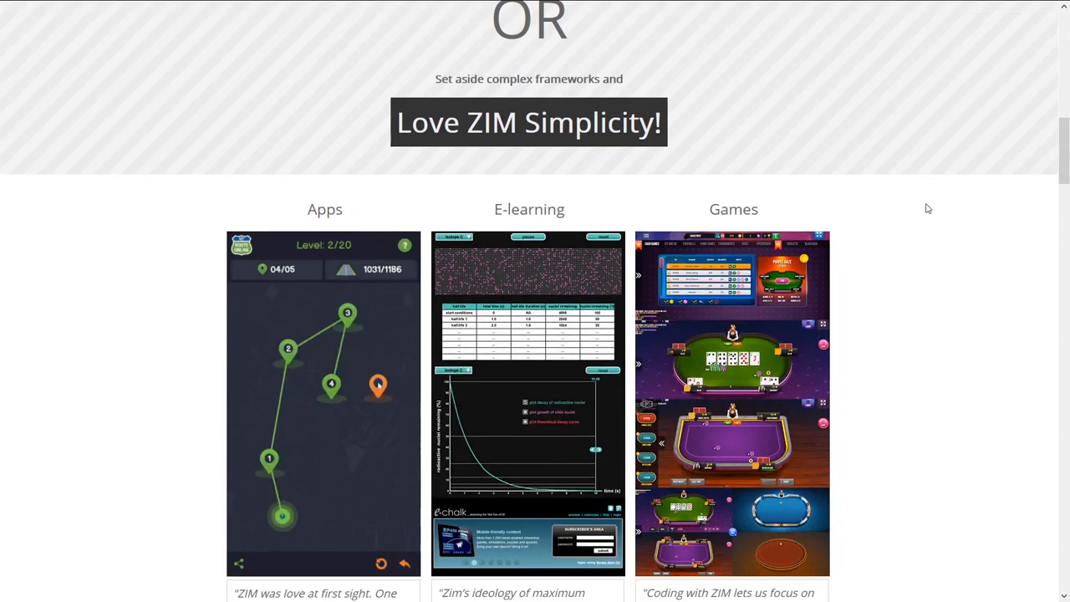
scroll(down, 3)
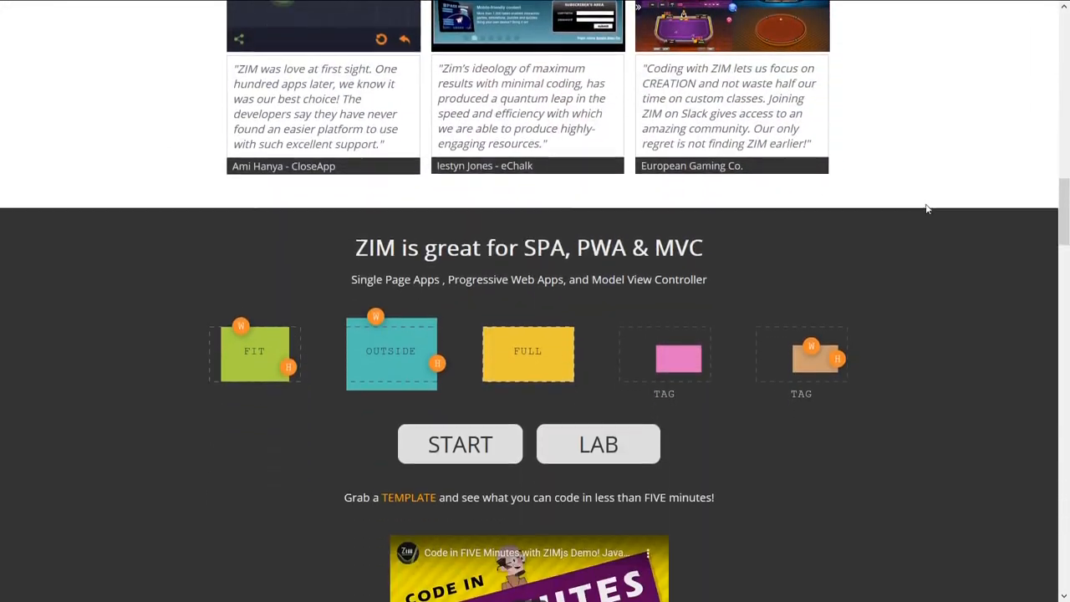
scroll(down, 3)
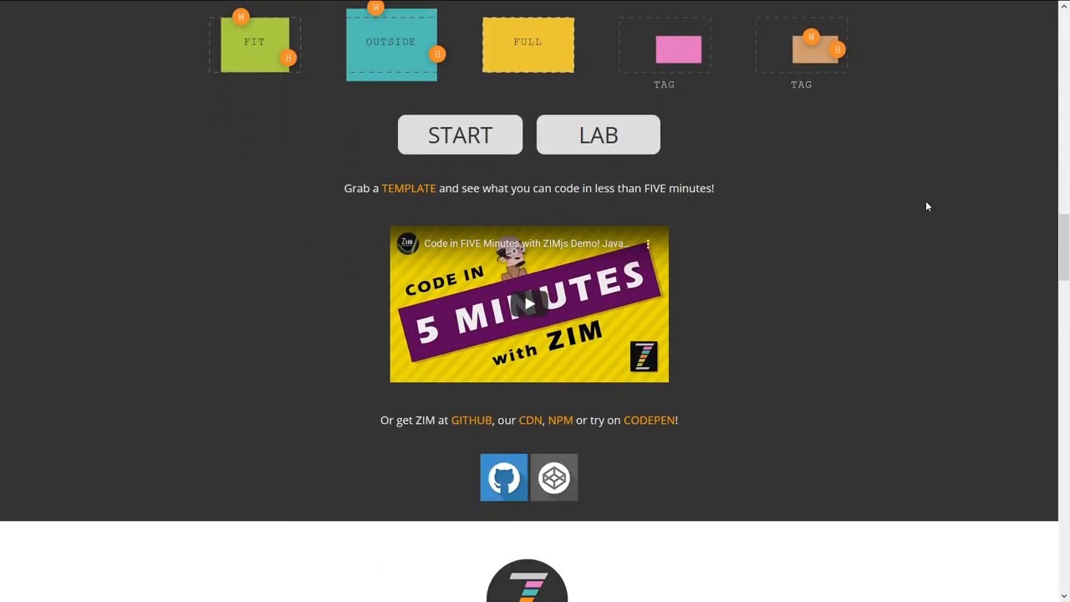
scroll(down, 3)
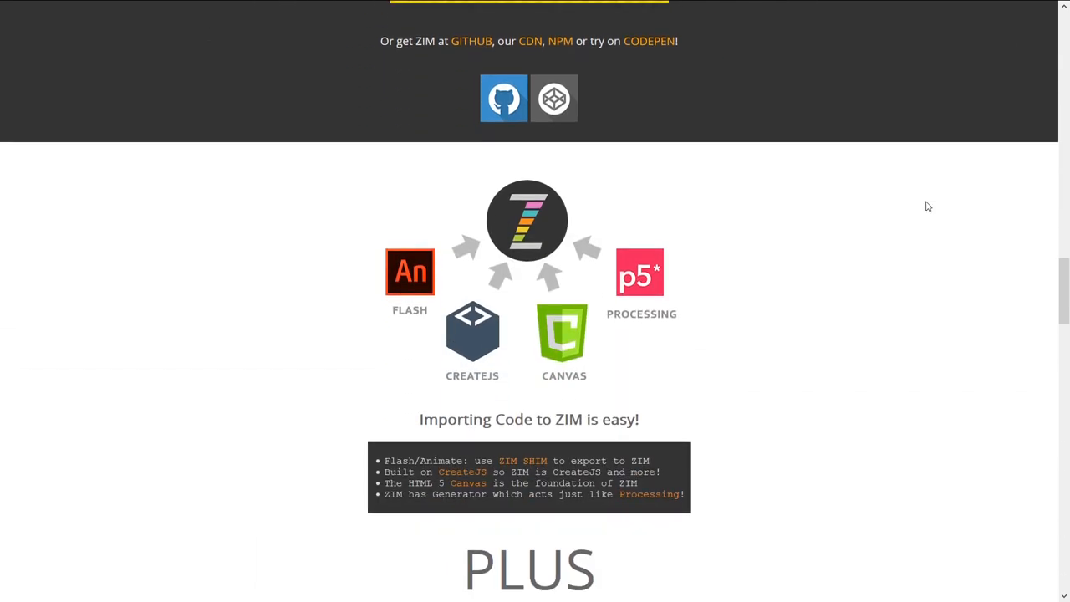
scroll(down, 3)
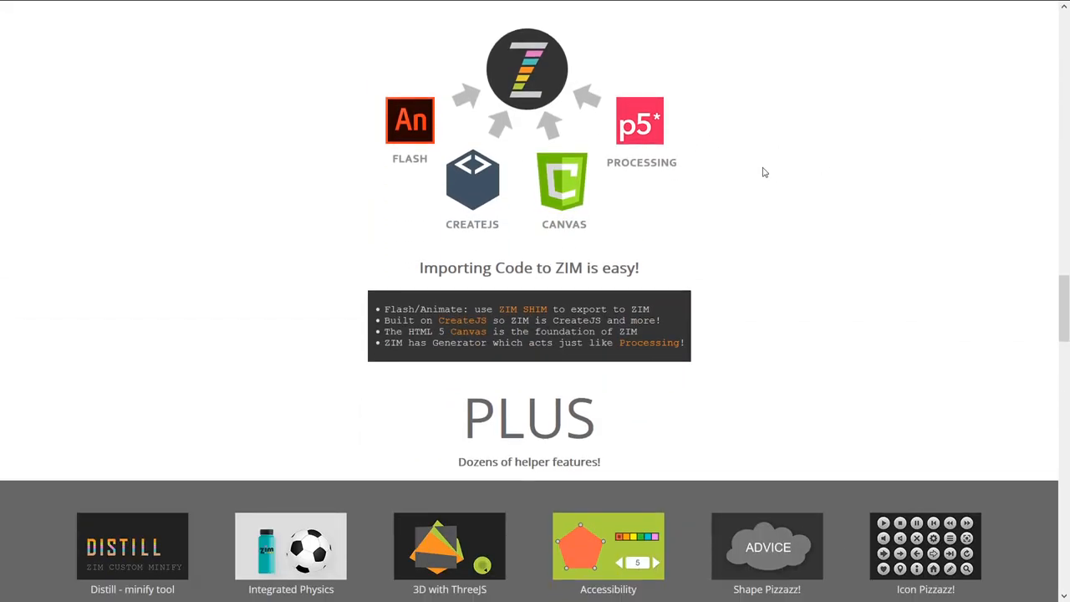
scroll(down, 3)
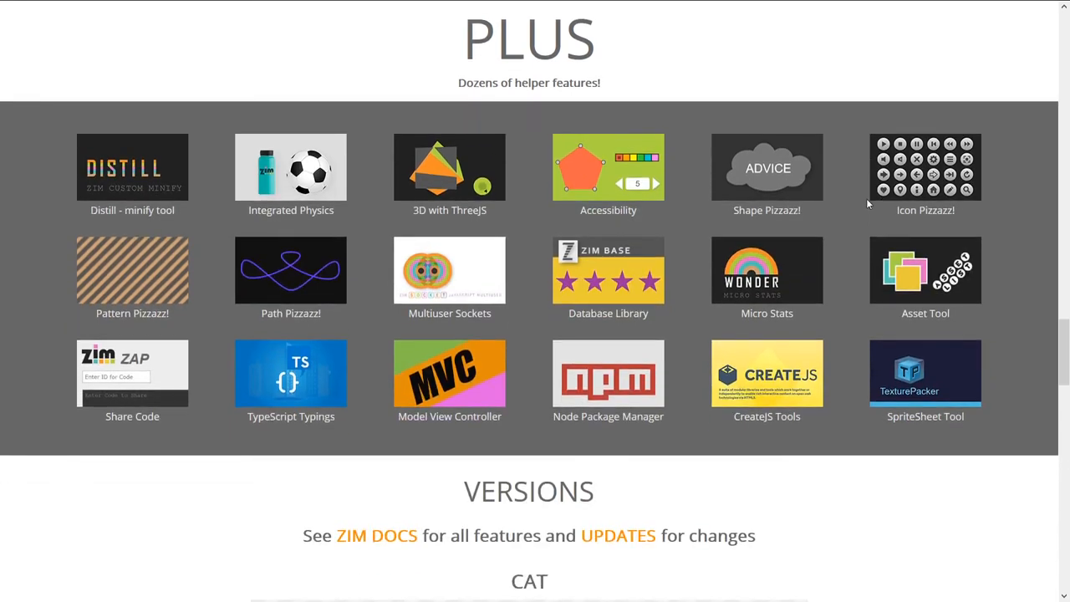
scroll(down, 3)
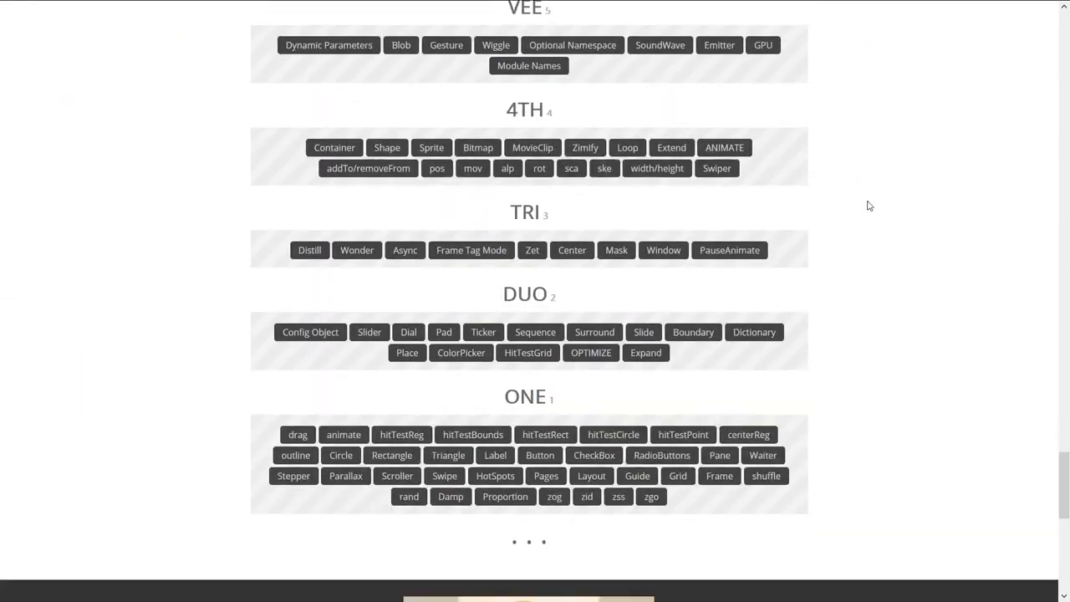
scroll(down, 3)
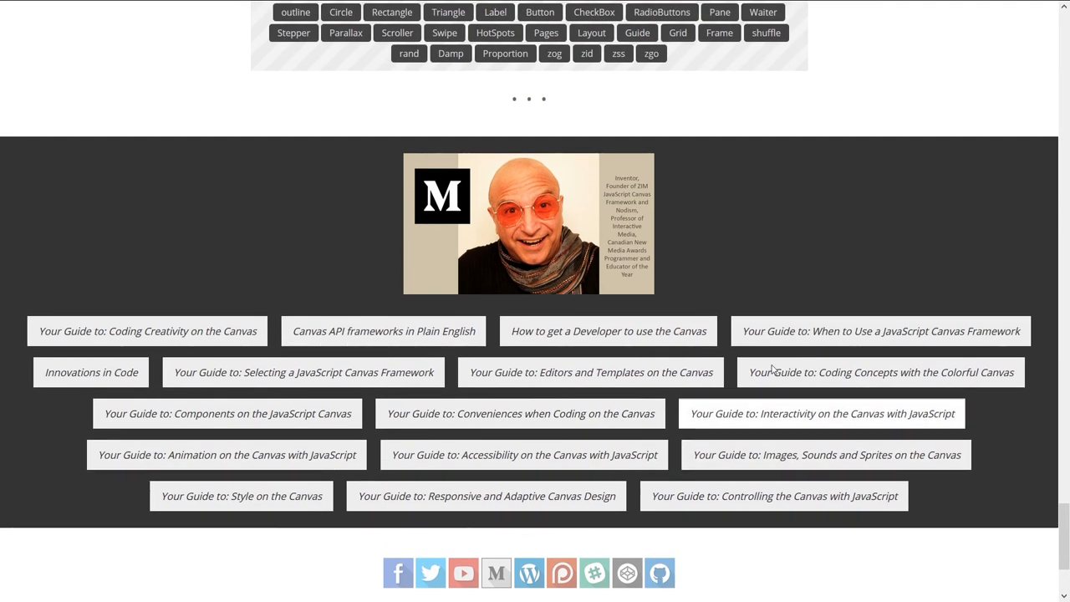
scroll(down, 3)
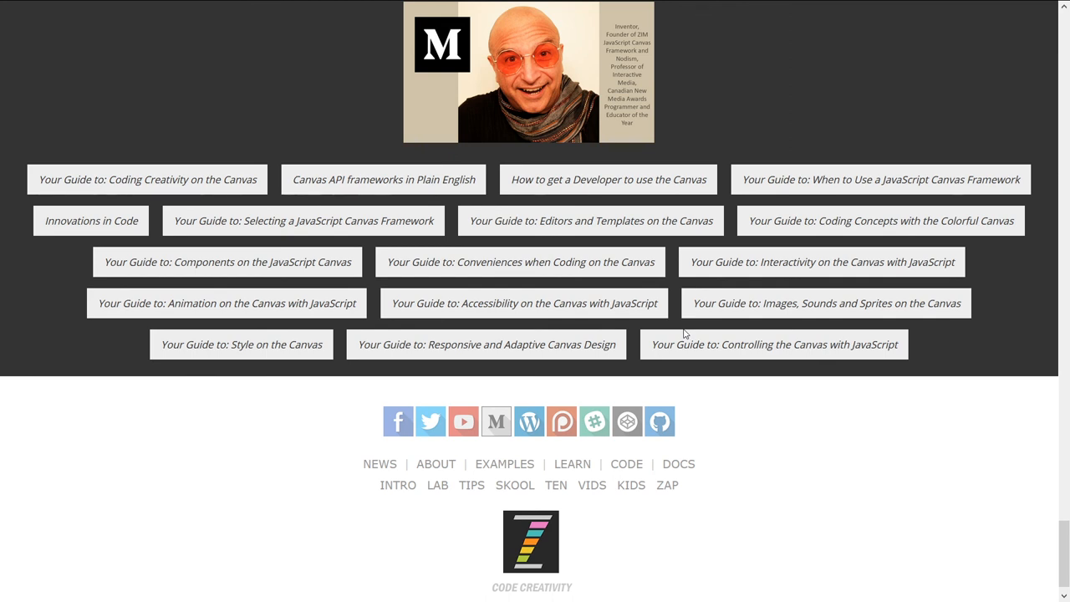
mouse_move(293, 236)
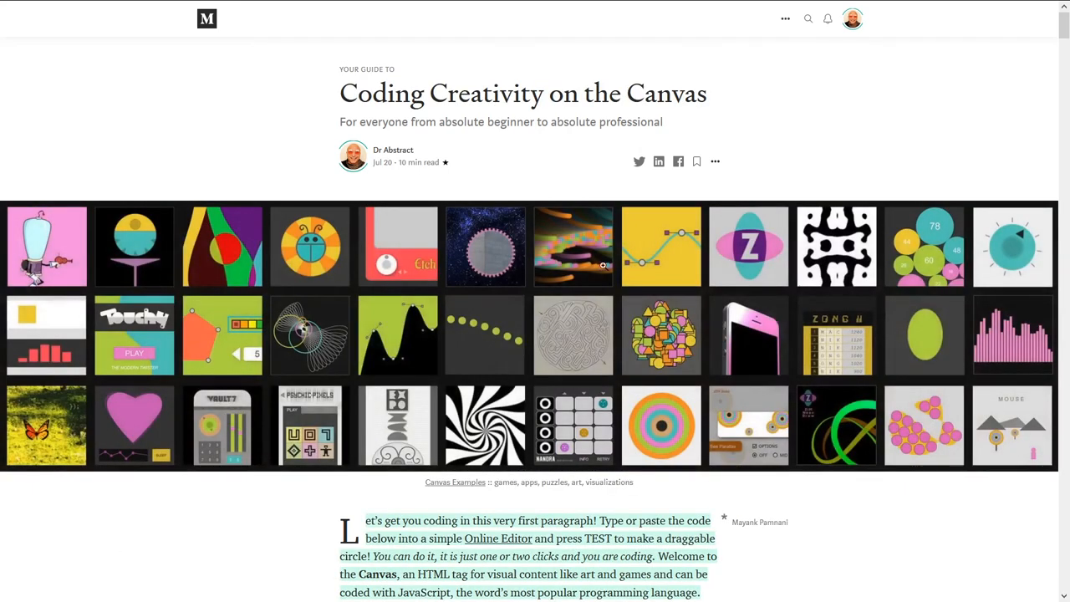
Scroll the Medium guide from section 5 down to section 7's animate() parameters.
scroll(down, 3)
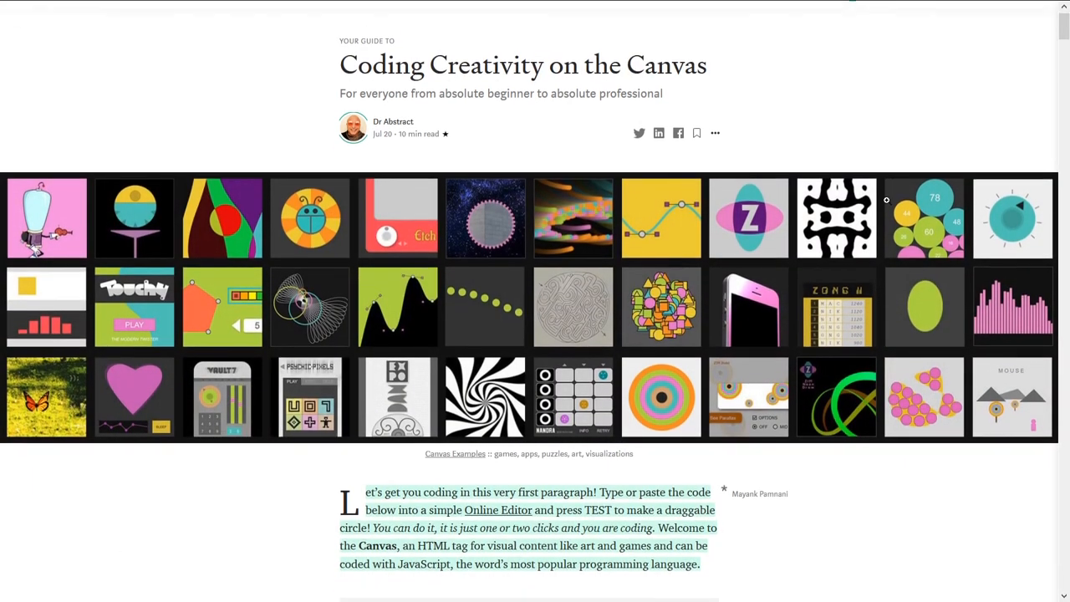
scroll(down, 3)
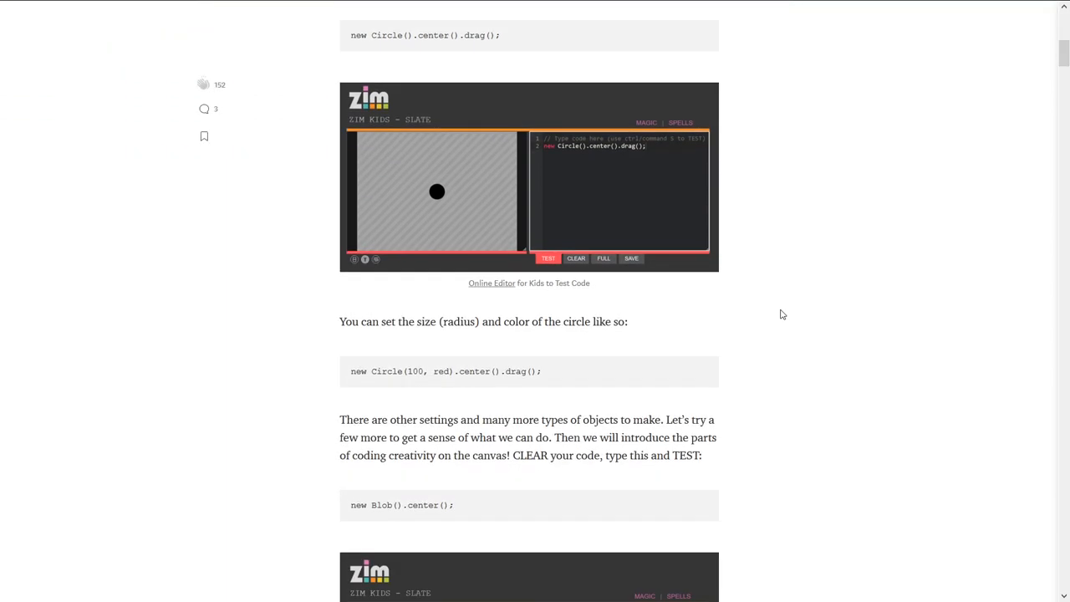
scroll(down, 3)
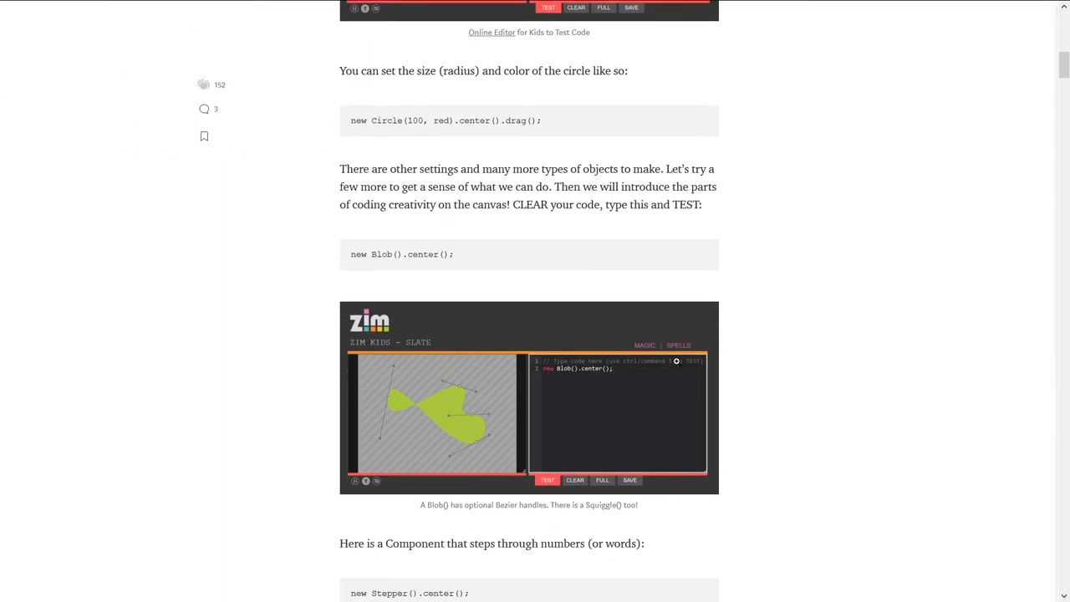
scroll(down, 3)
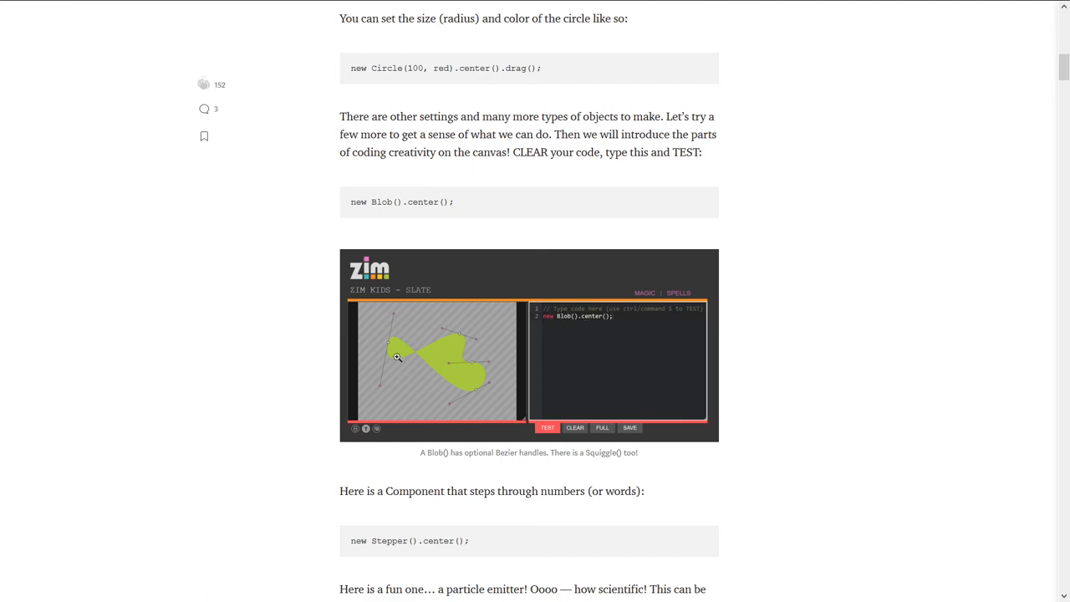
scroll(down, 3)
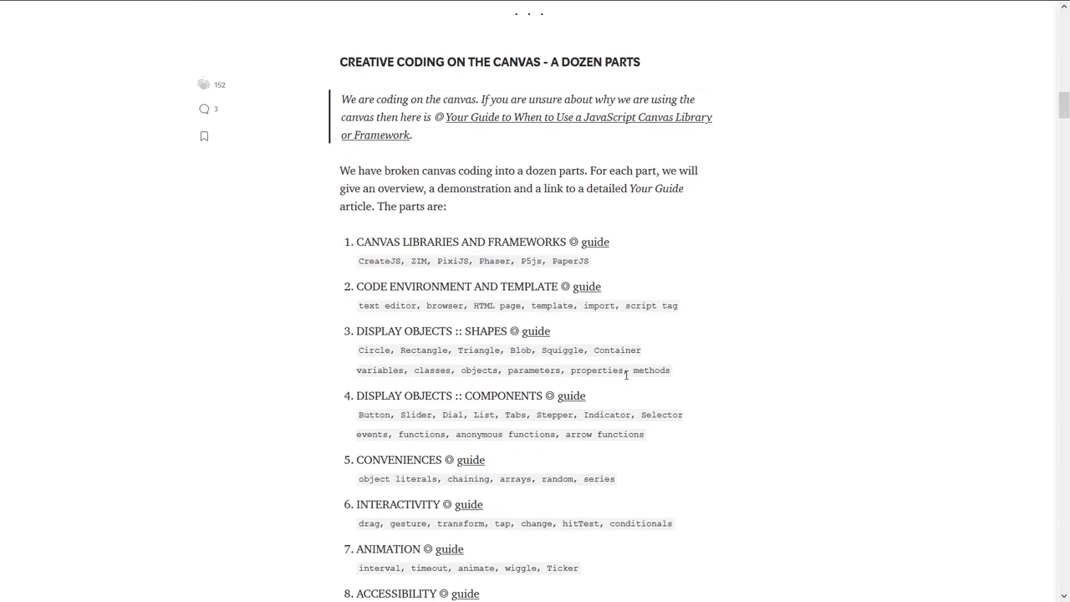
scroll(down, 3)
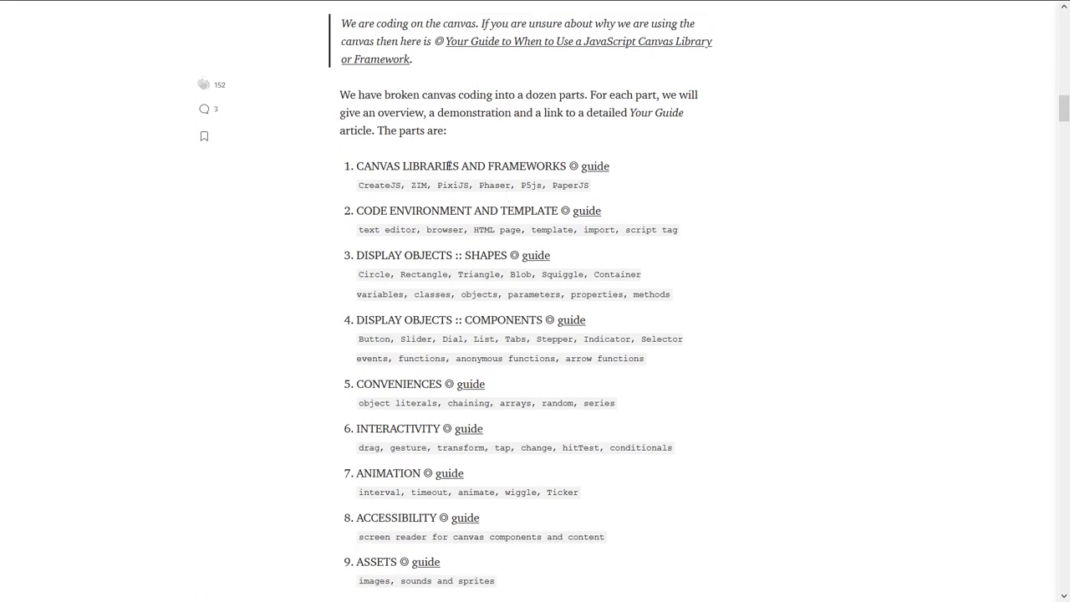
scroll(down, 3)
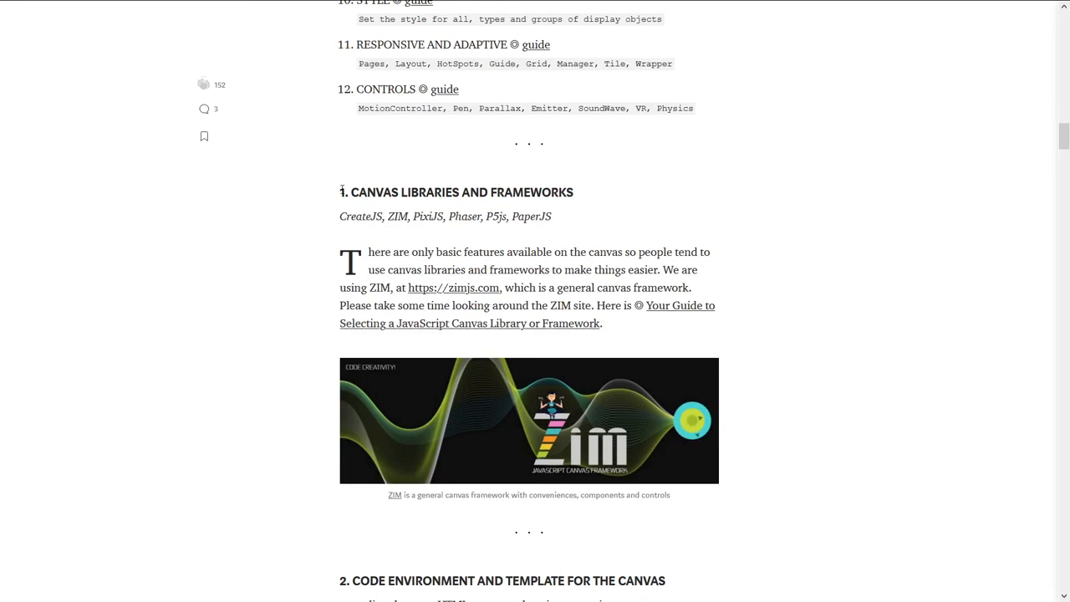
mouse_move(784, 357)
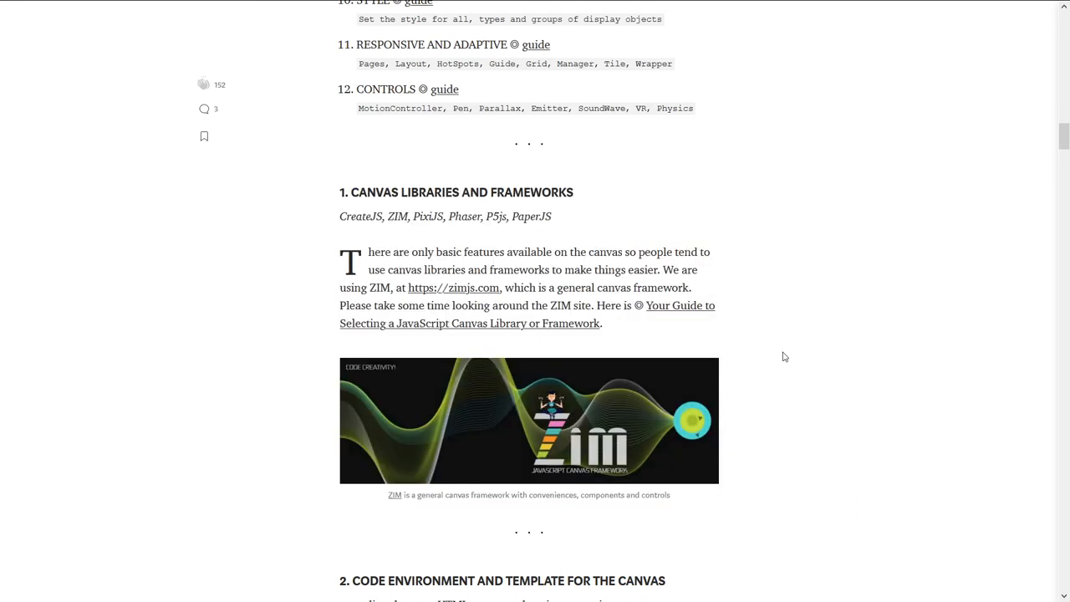
scroll(down, 3)
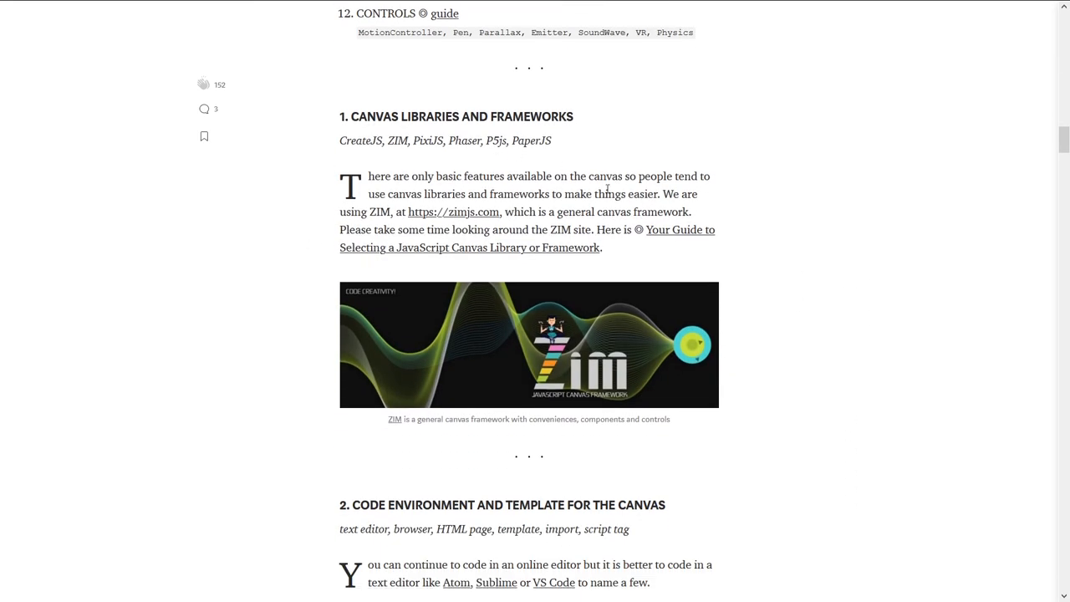
scroll(down, 3)
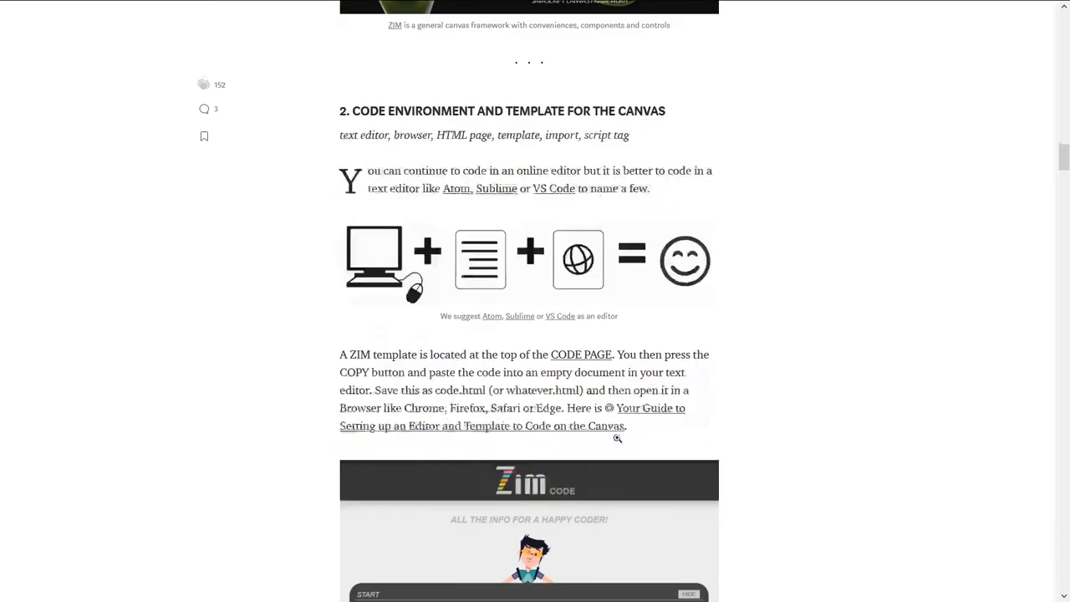
scroll(down, 3)
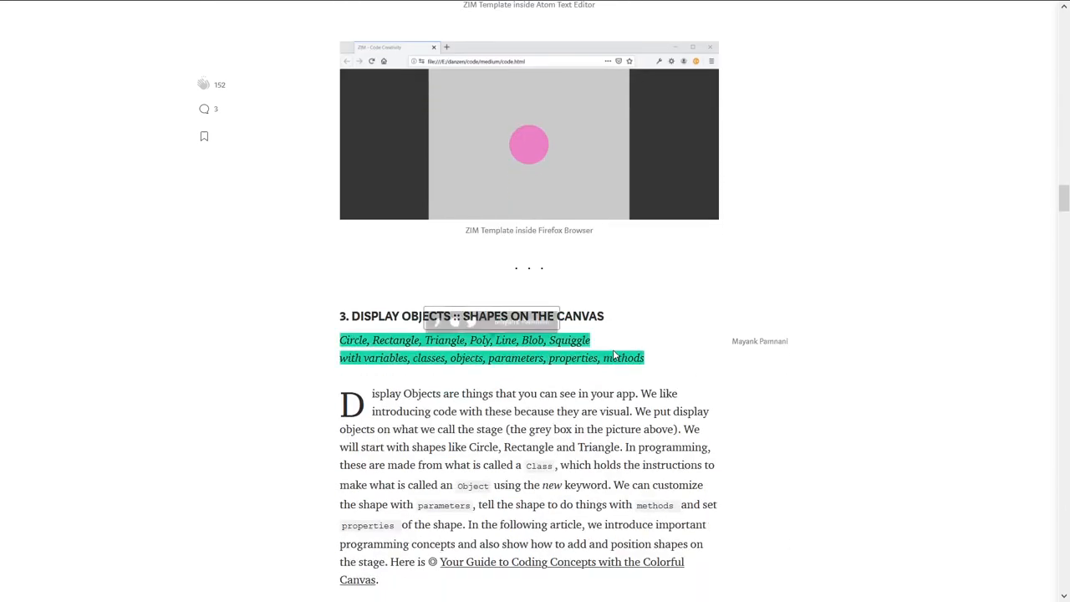
scroll(down, 3)
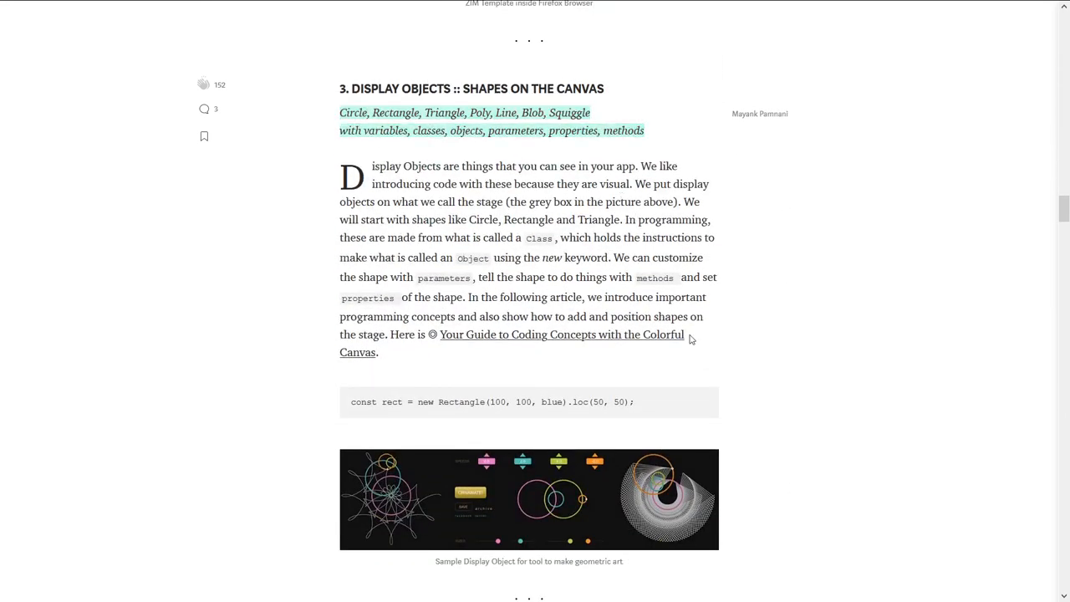
scroll(down, 3)
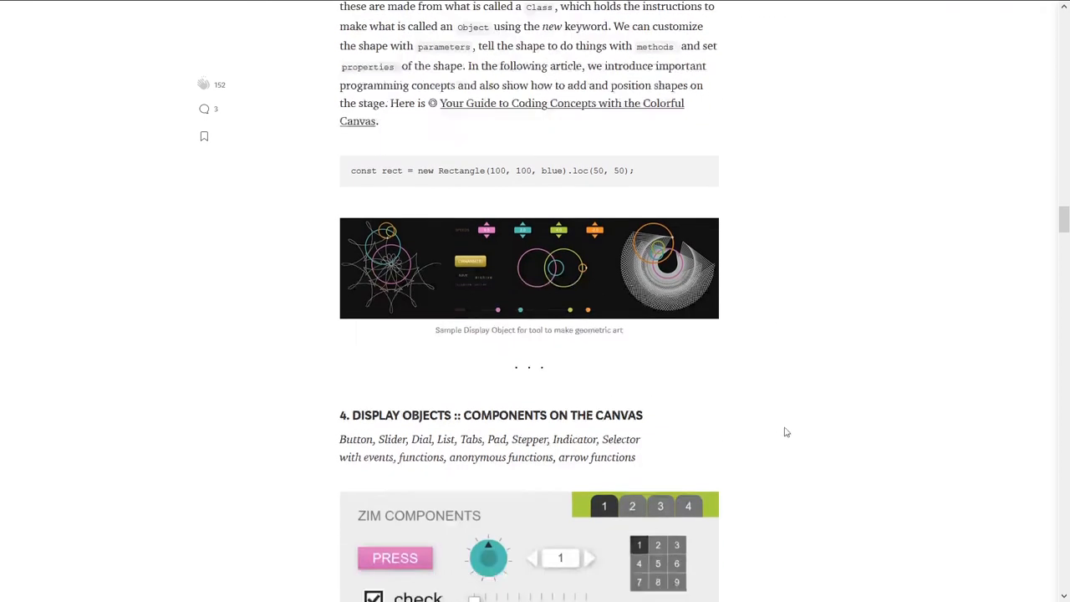
scroll(down, 3)
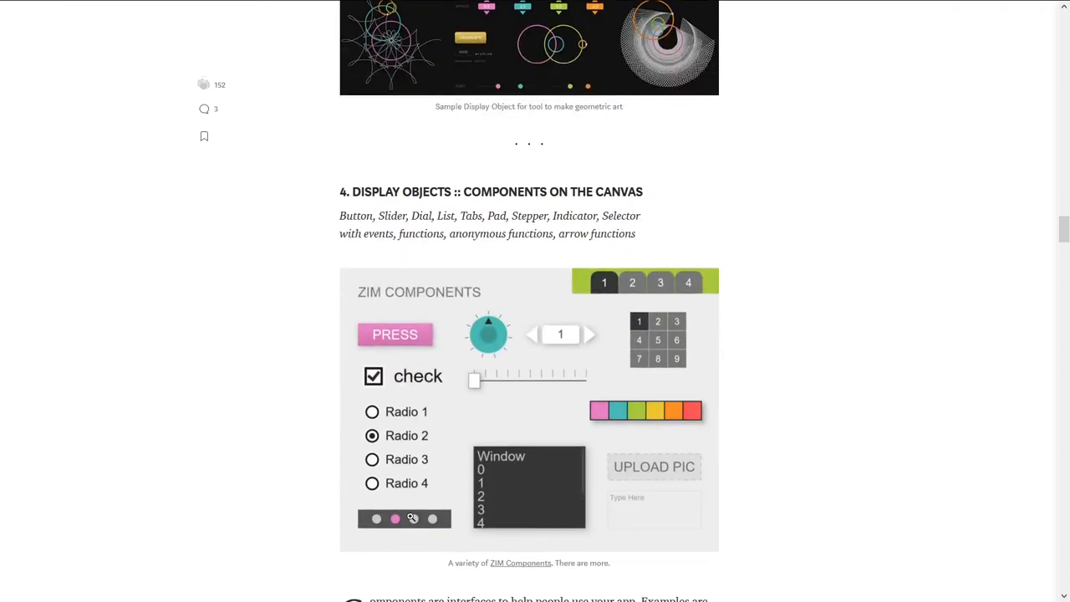
scroll(down, 3)
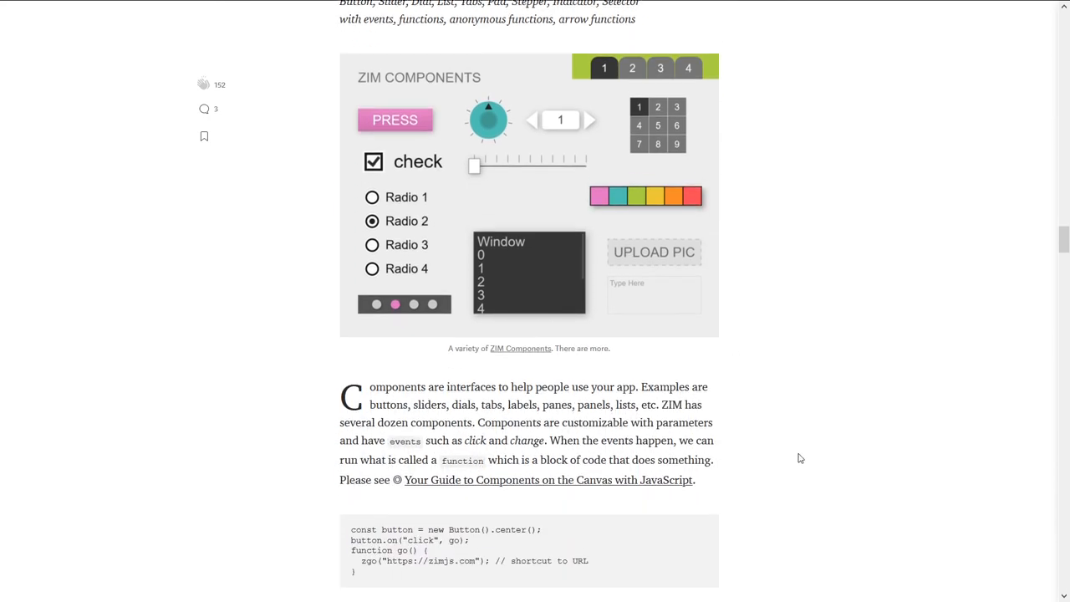
scroll(down, 3)
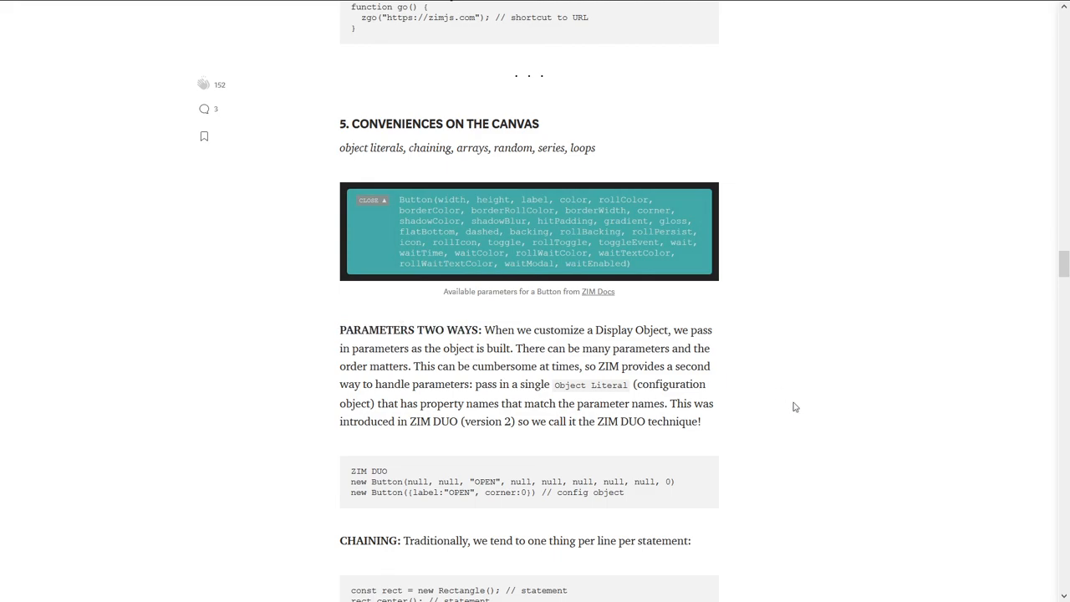
scroll(down, 3)
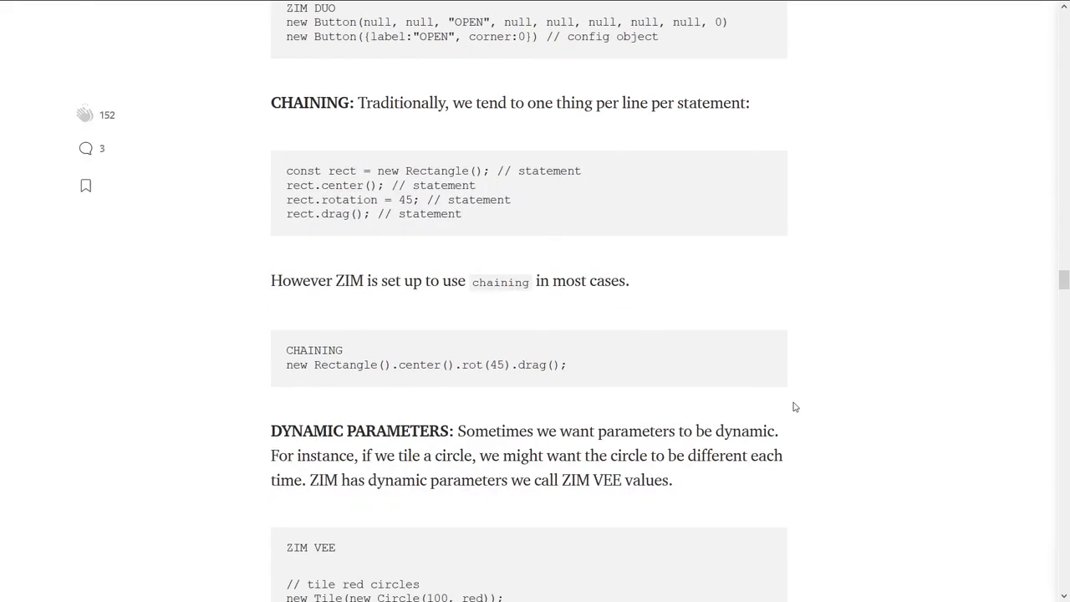
scroll(down, 3)
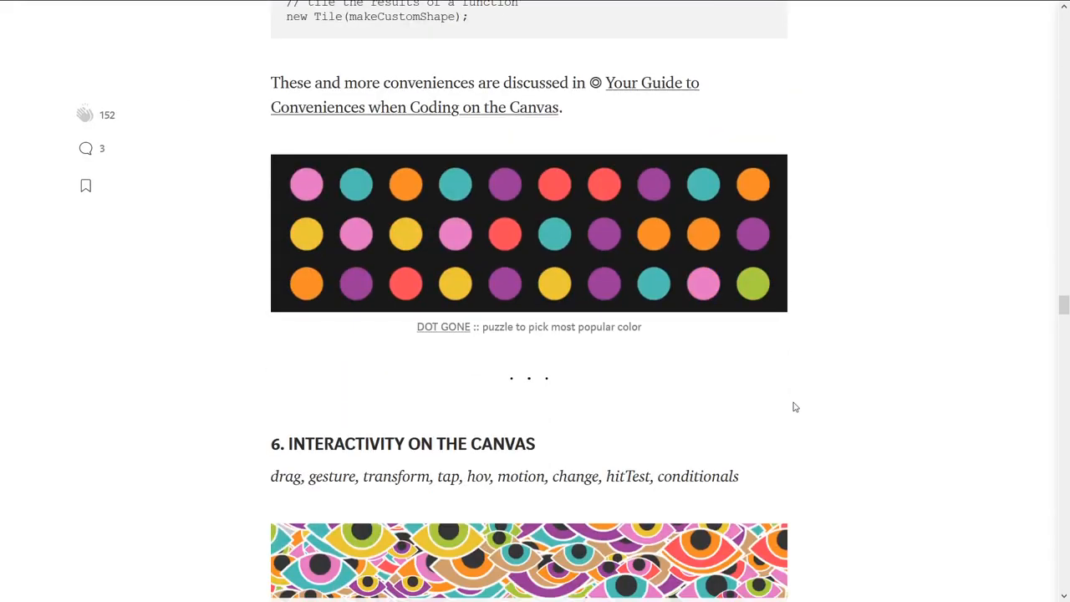
scroll(down, 3)
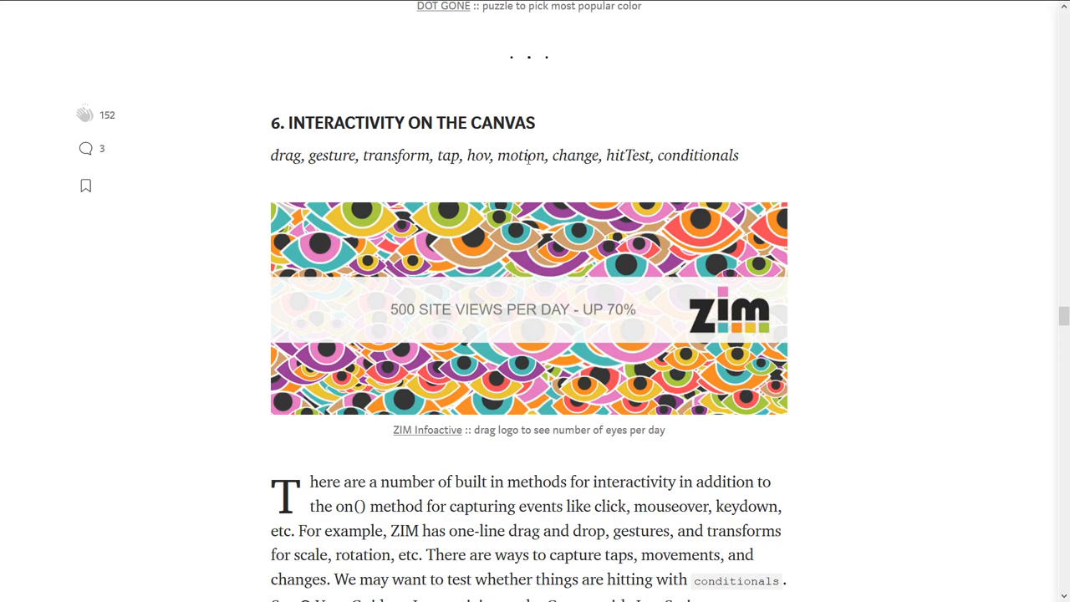
scroll(down, 3)
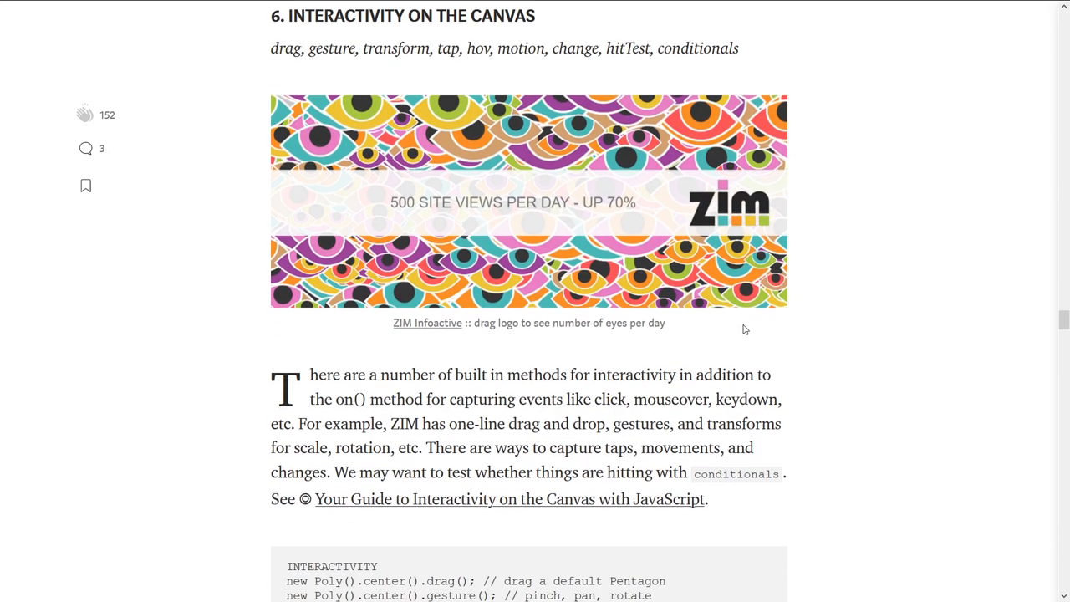
scroll(down, 3)
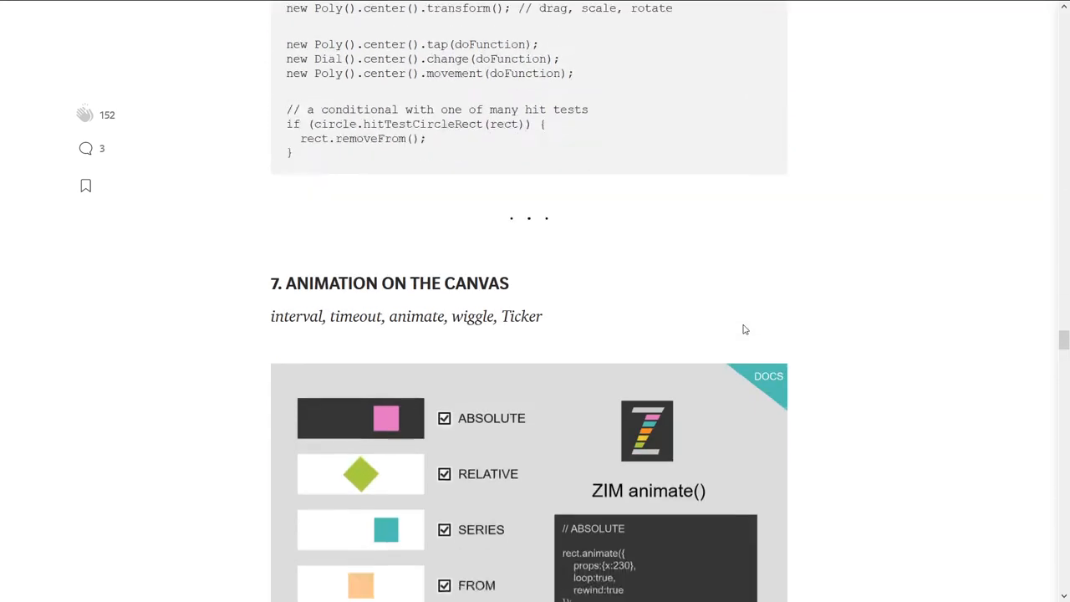
scroll(down, 3)
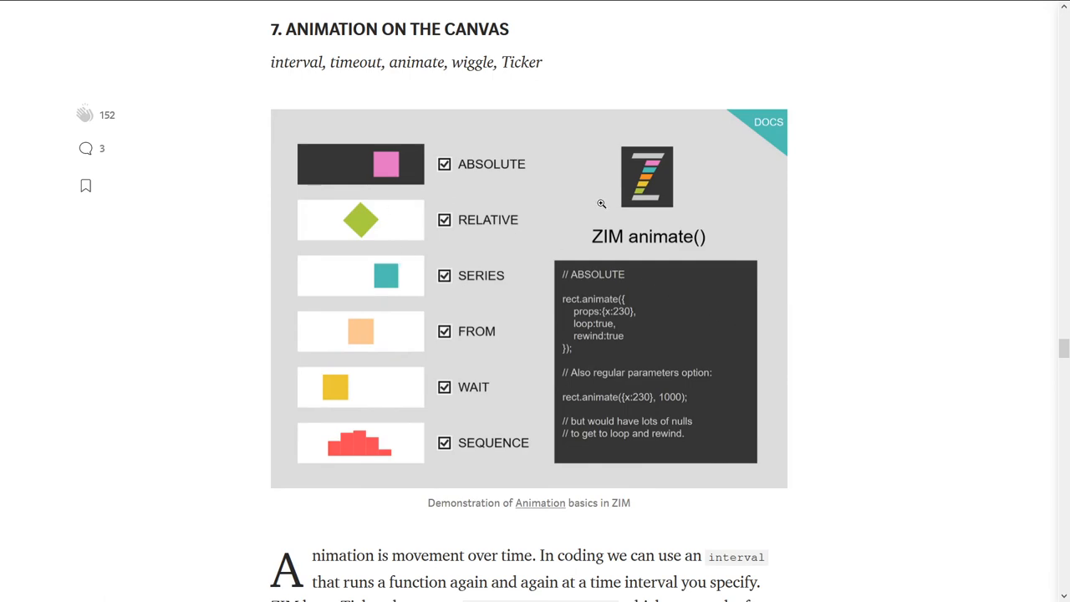
scroll(down, 3)
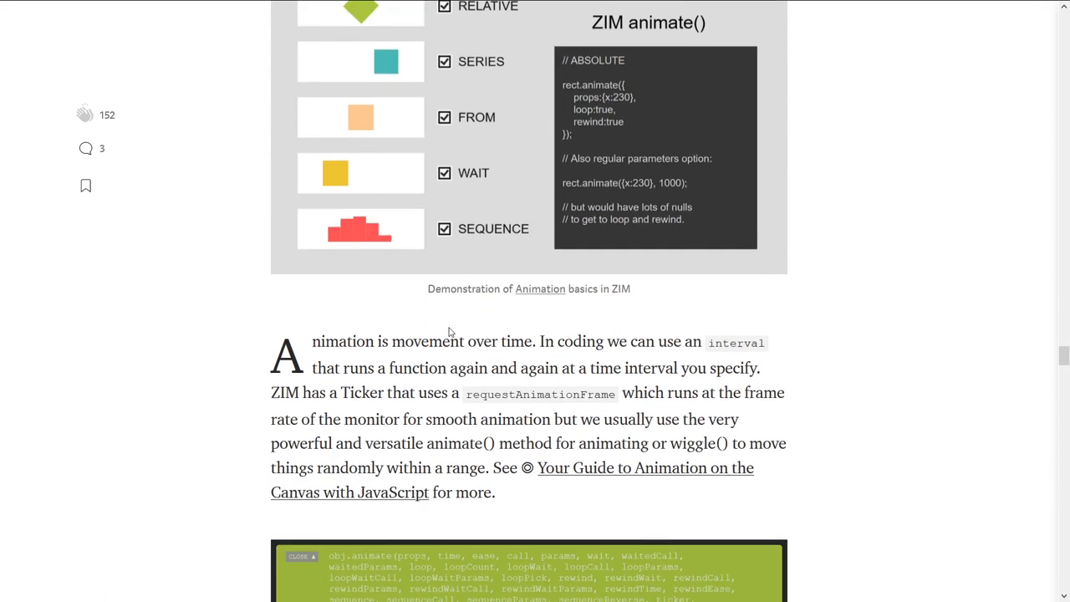
scroll(down, 3)
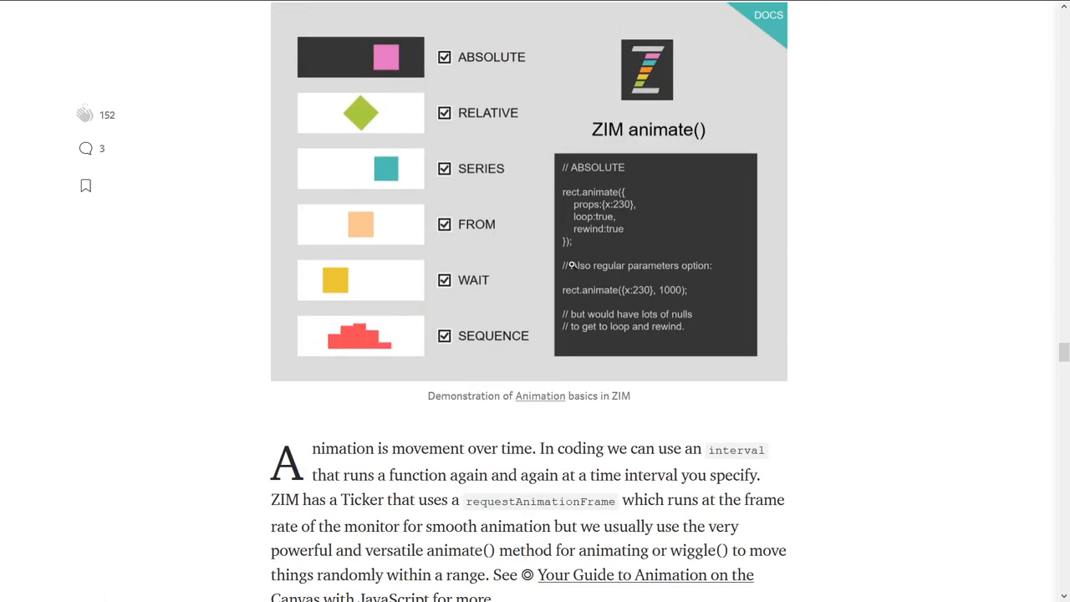
scroll(down, 3)
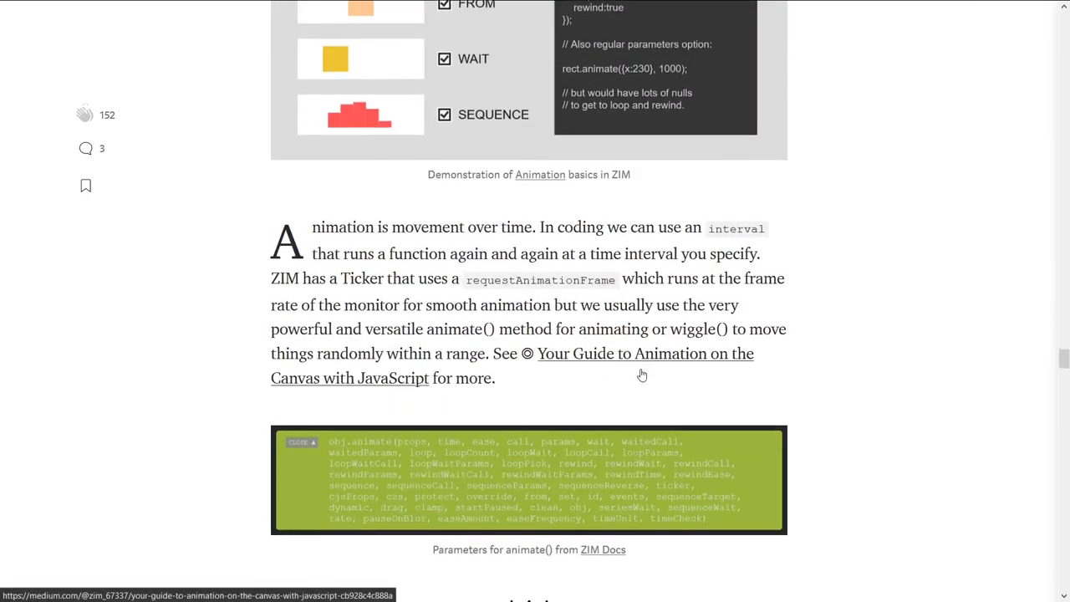
Scroll past sections 8–12 (Accessibility, Assets, Style, Controls) to the Conclusion heading.
scroll(down, 3)
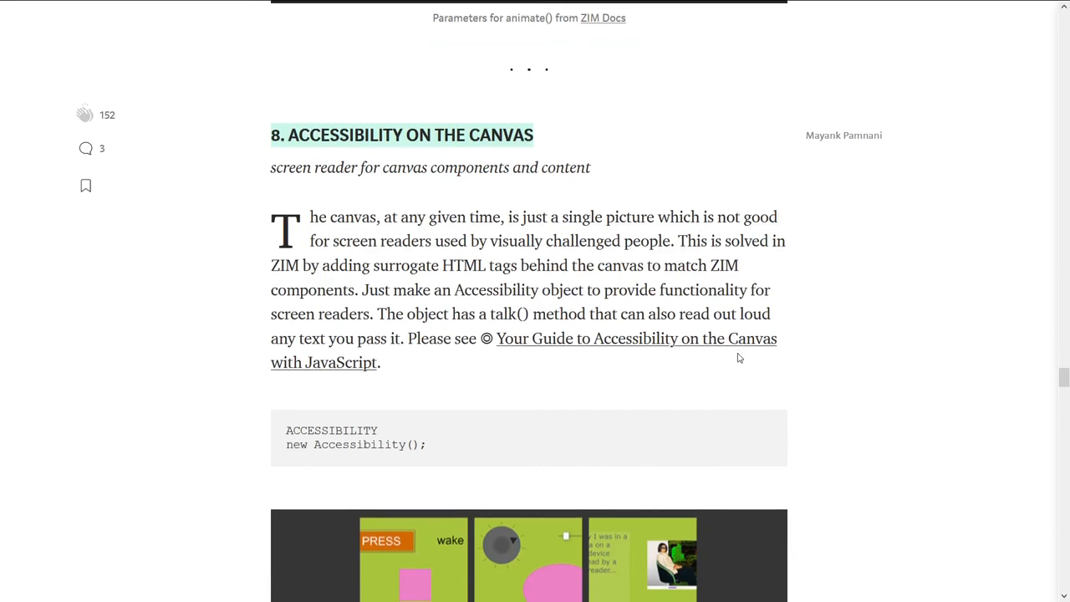
scroll(down, 3)
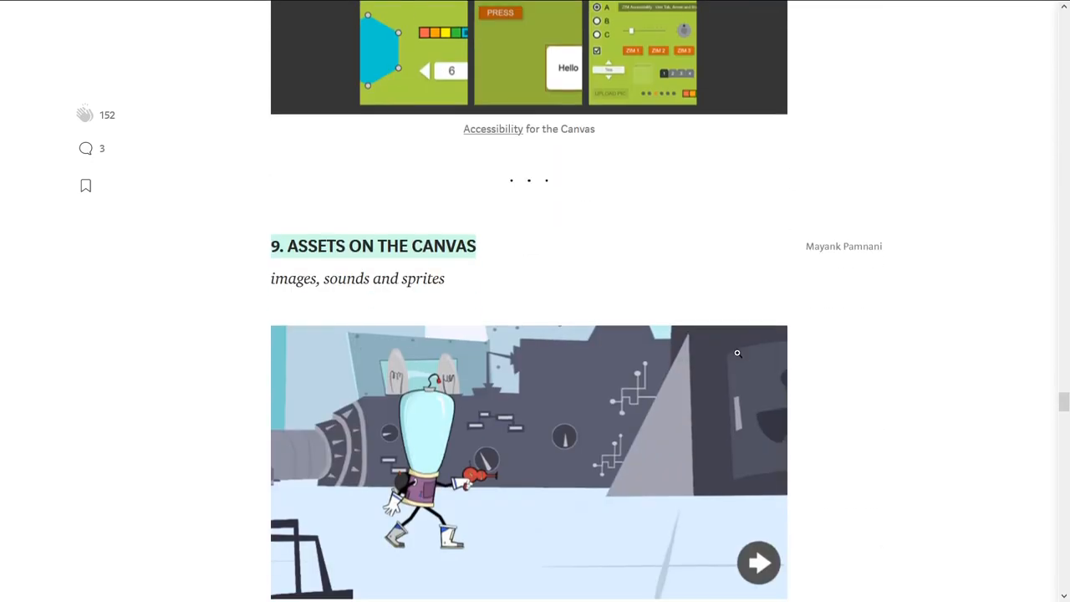
scroll(down, 3)
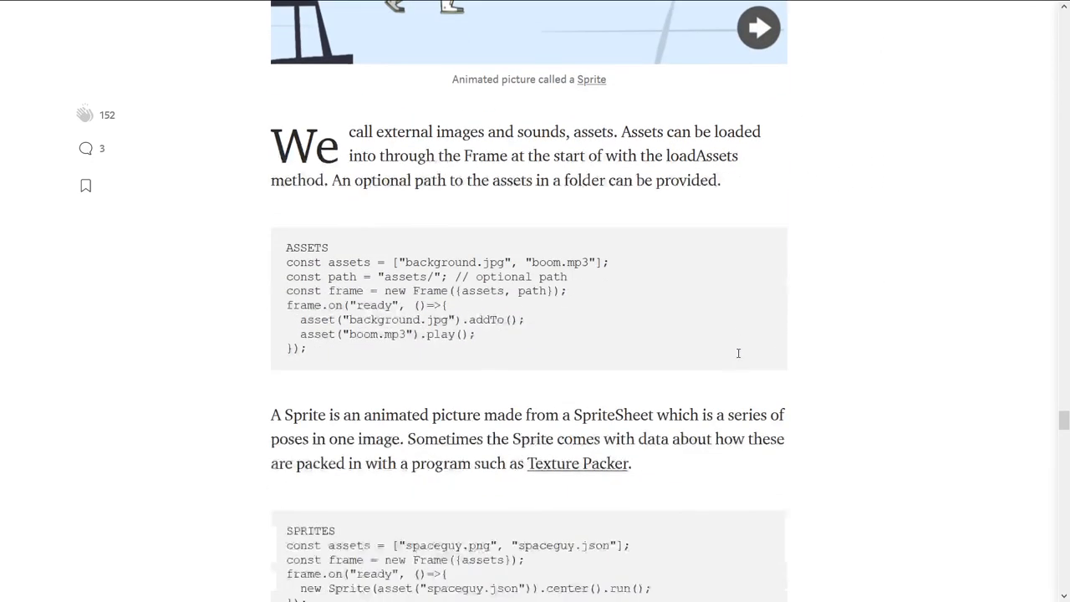
scroll(down, 3)
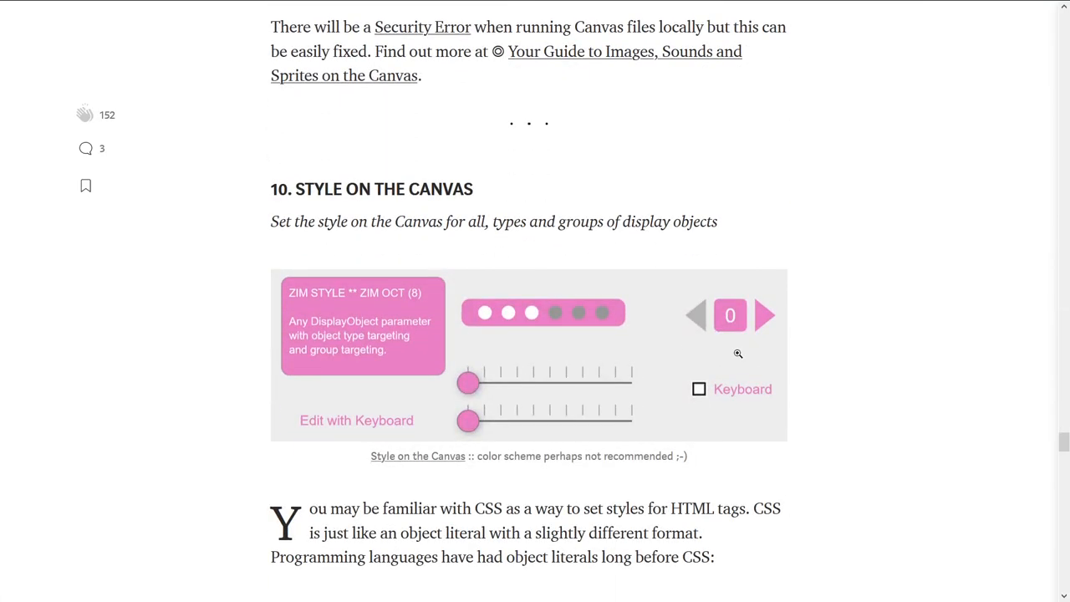
scroll(down, 3)
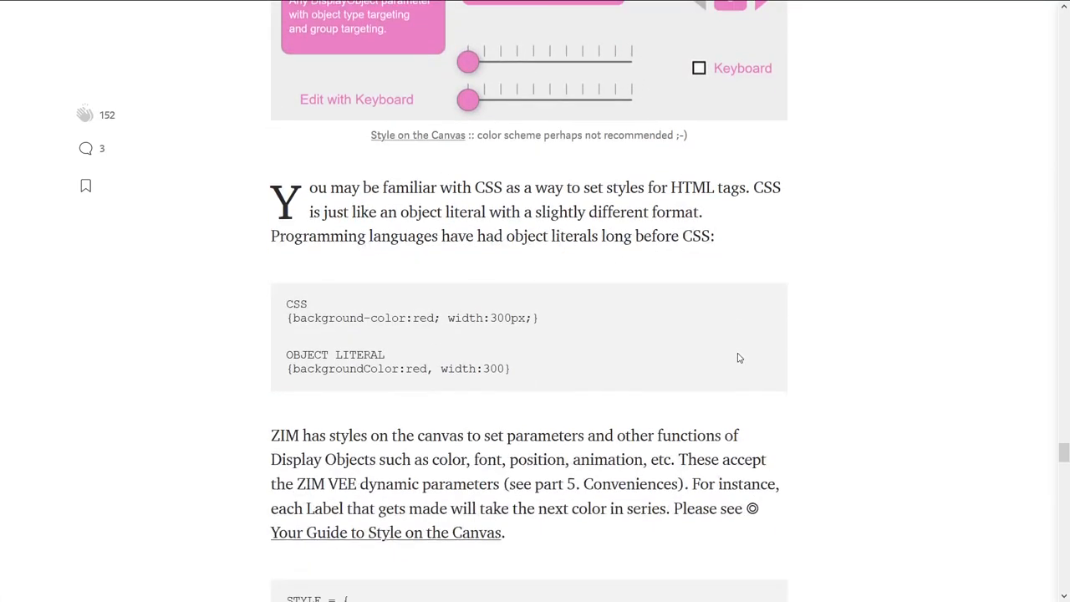
scroll(down, 3)
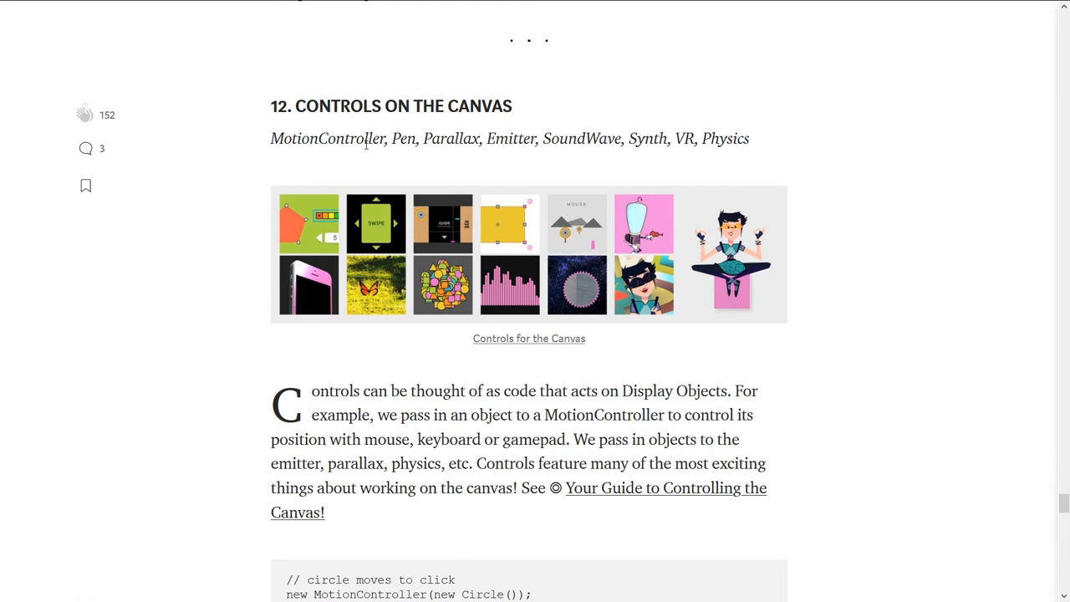
mouse_move(368, 142)
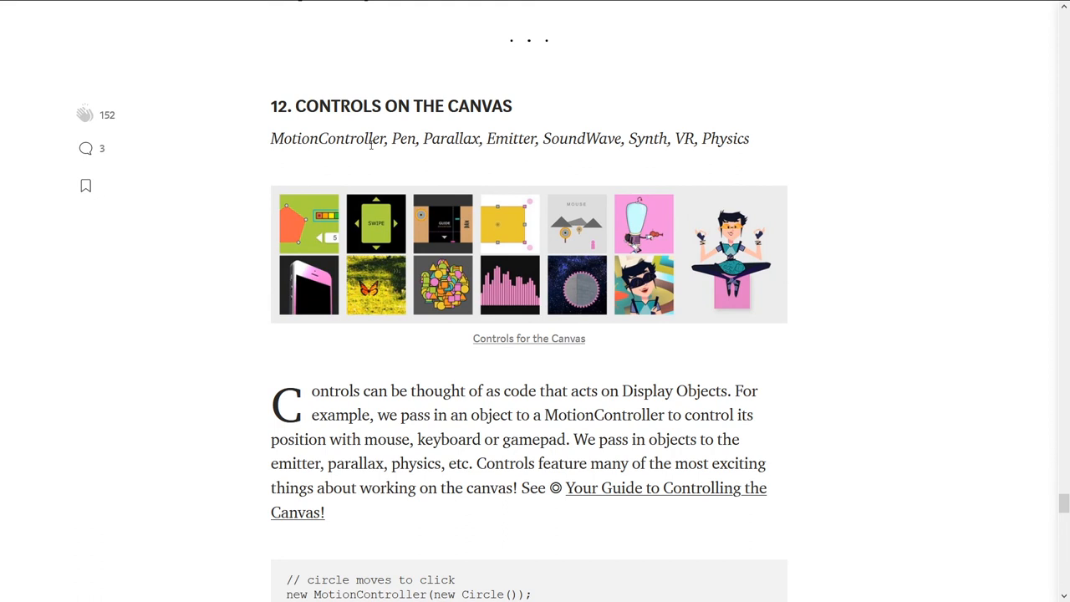
scroll(down, 3)
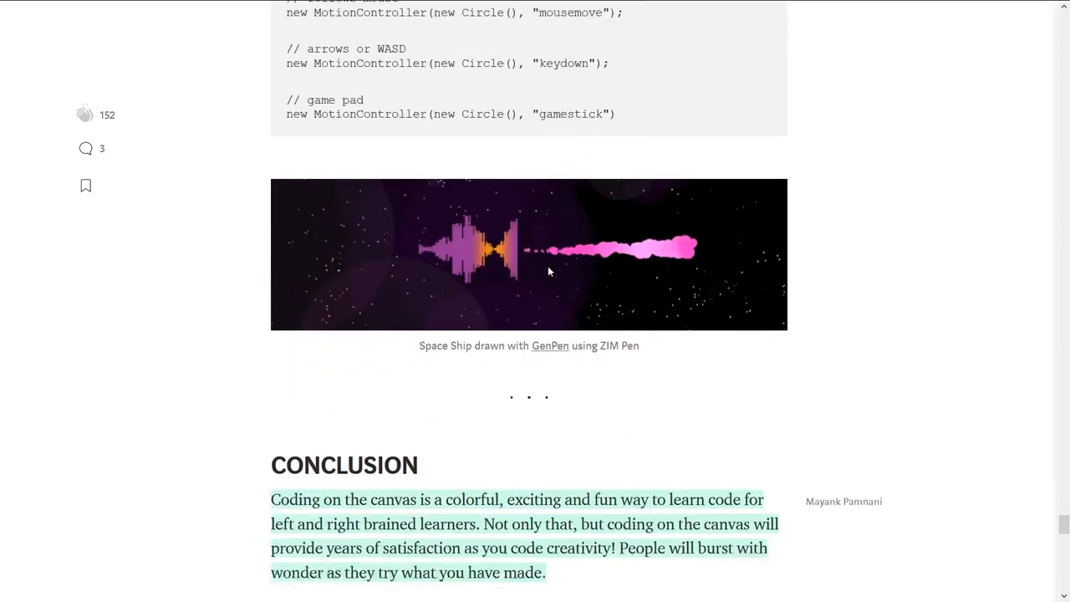
Scroll past the Creative Coding banner to the Dr Abstract sign-off and tags.
scroll(down, 3)
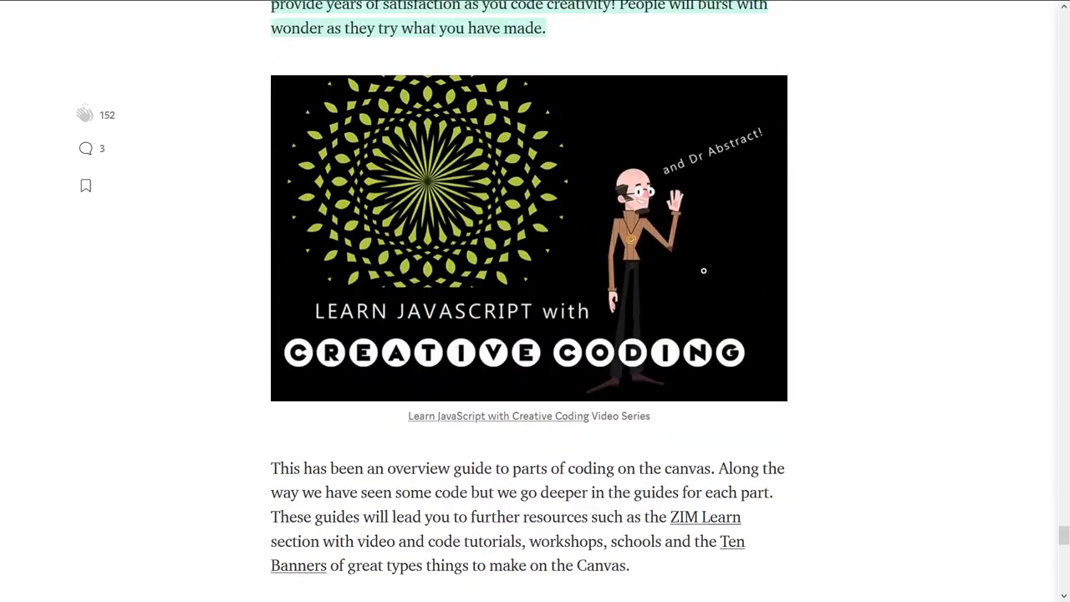
mouse_move(778, 377)
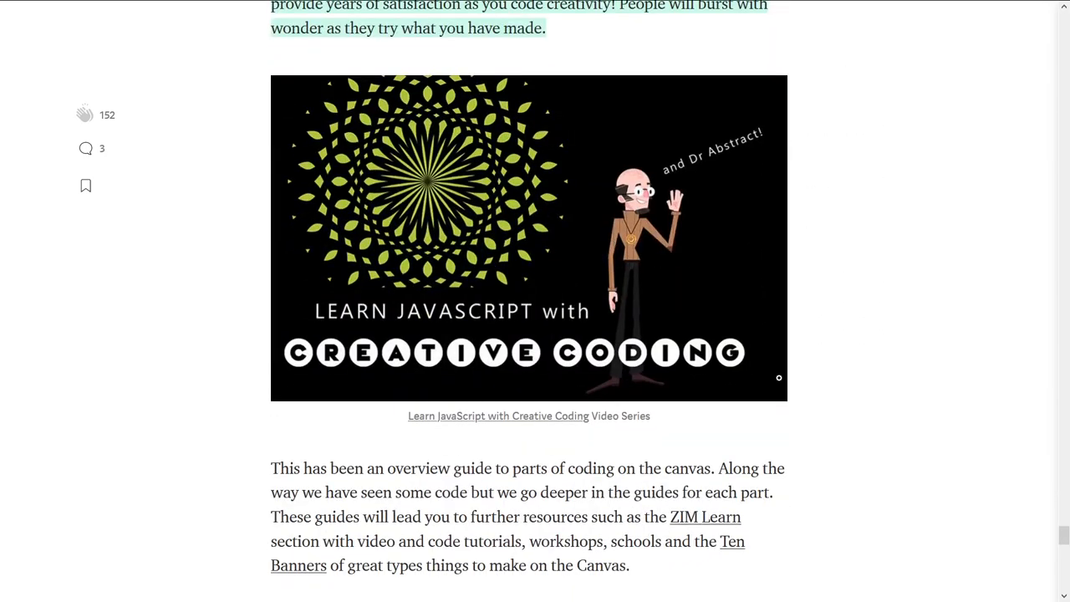
scroll(down, 3)
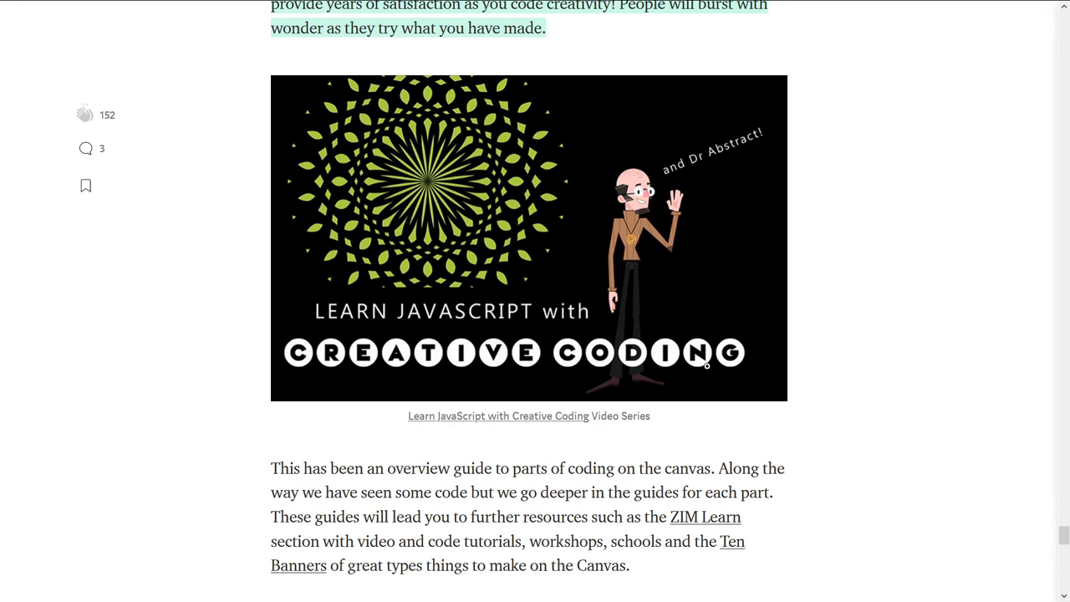
mouse_move(728, 382)
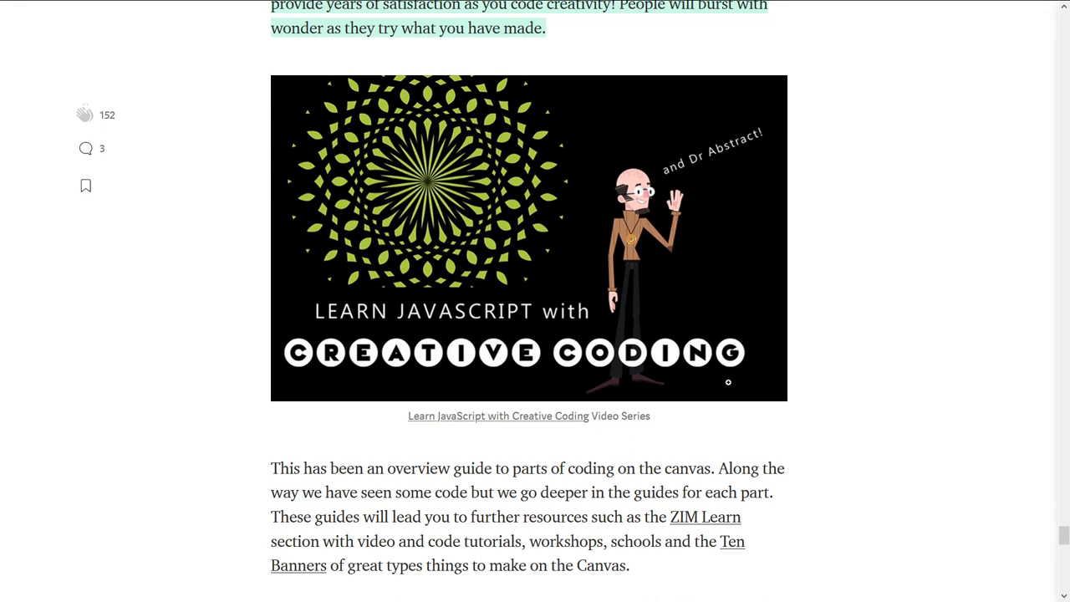
mouse_move(595, 347)
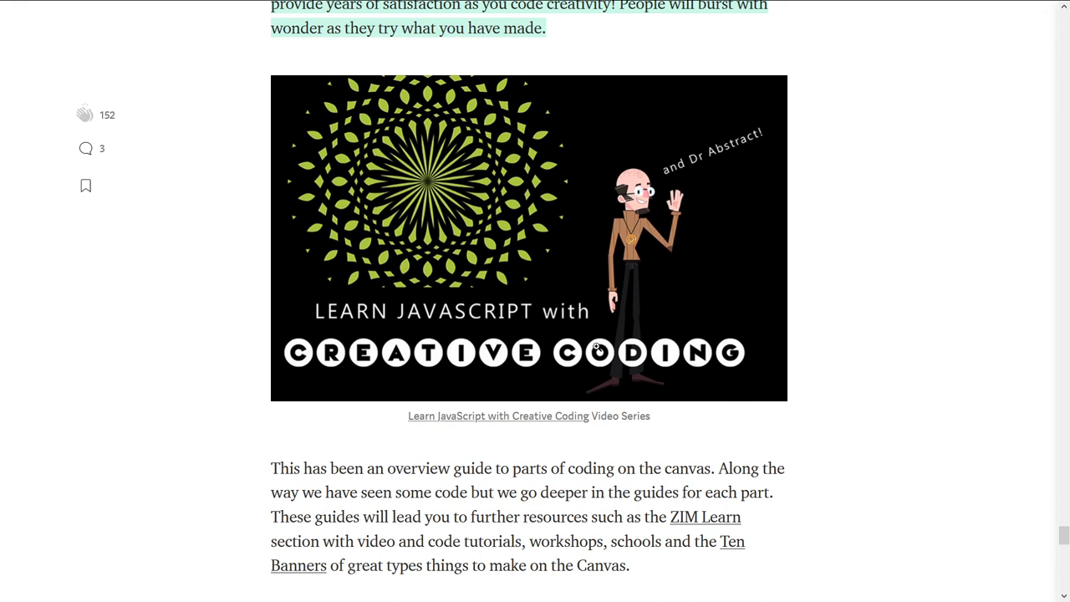
scroll(down, 3)
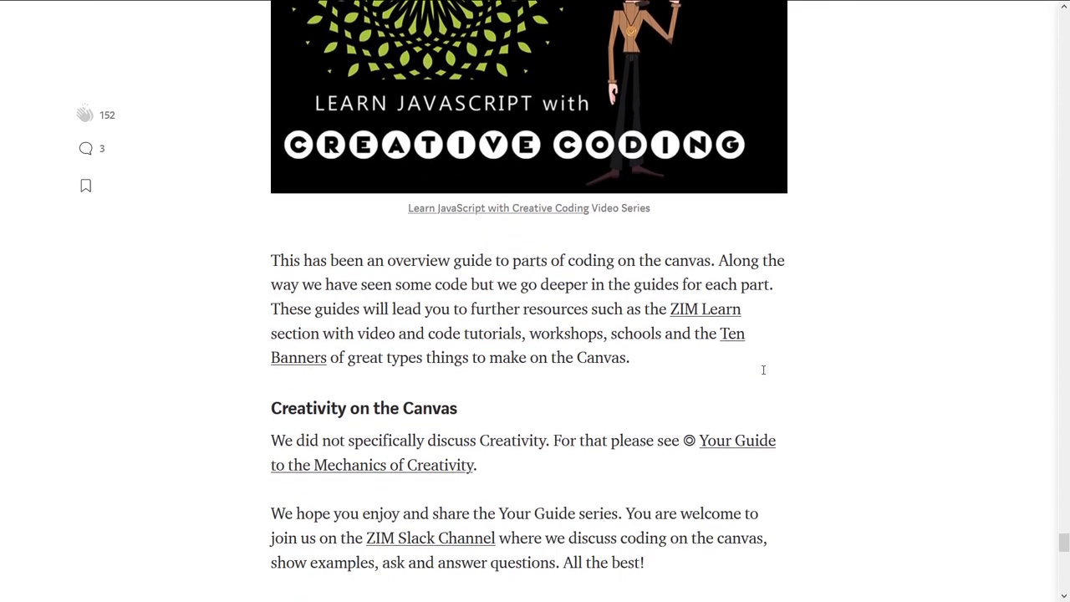
scroll(down, 3)
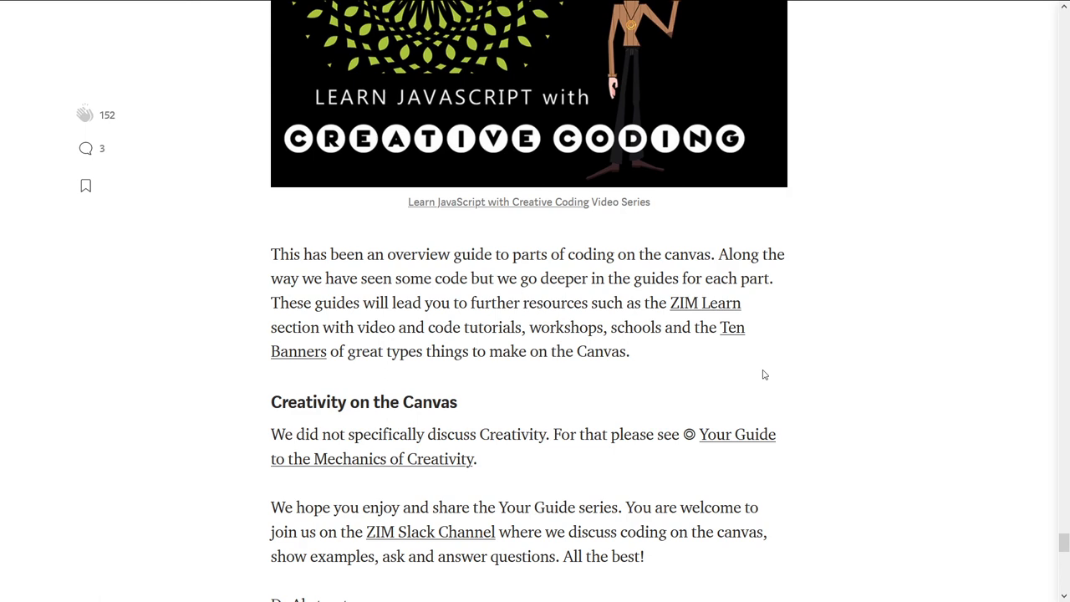
scroll(down, 3)
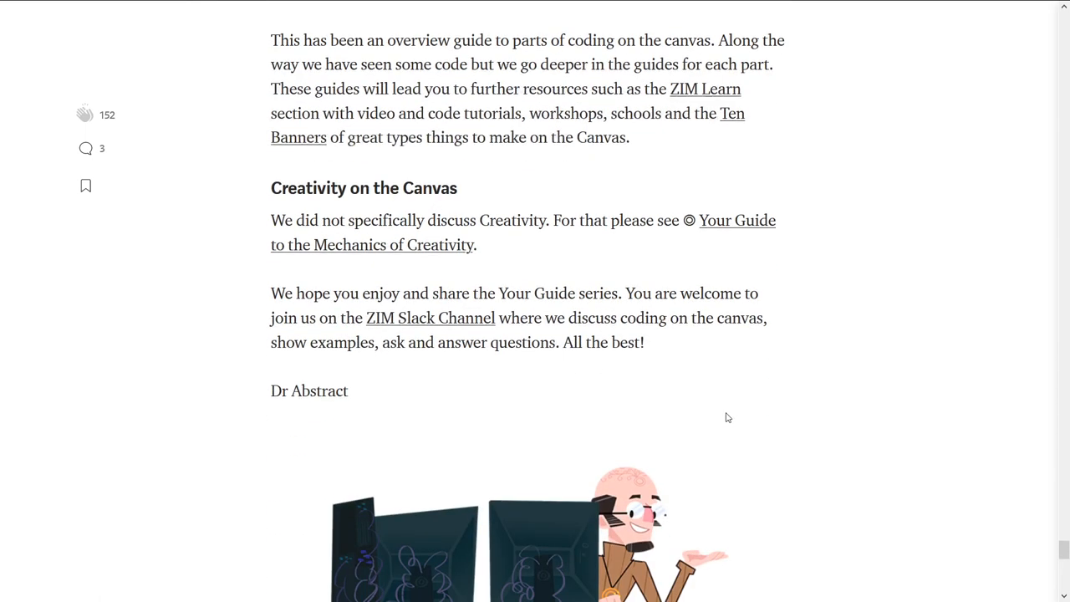
scroll(down, 3)
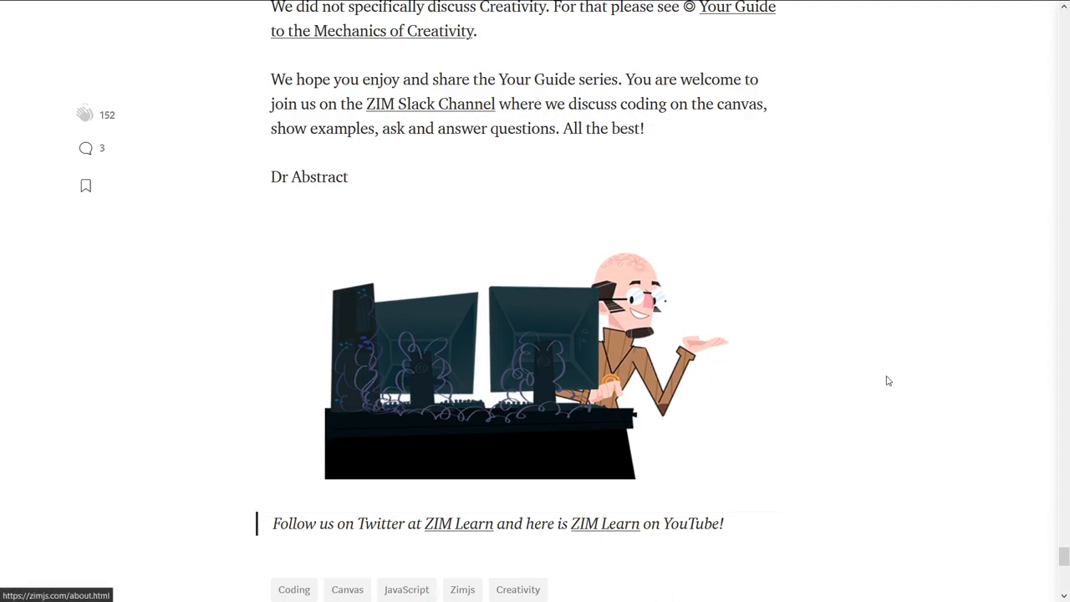
scroll(up, 3)
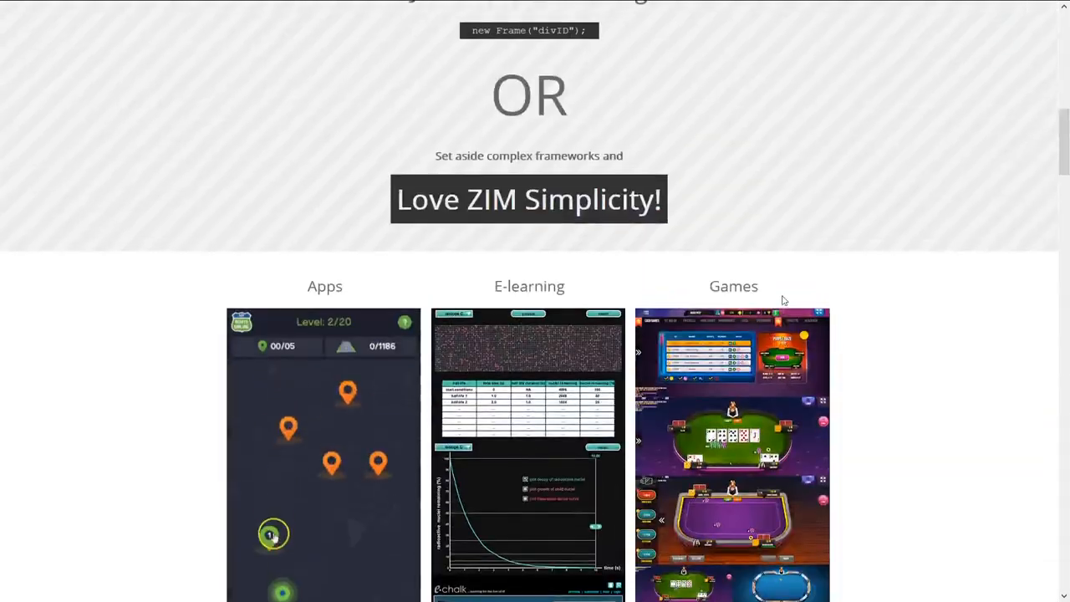
Scroll up to the top of the dev page showing Canvas Assets and Beyond.
scroll(up, 3)
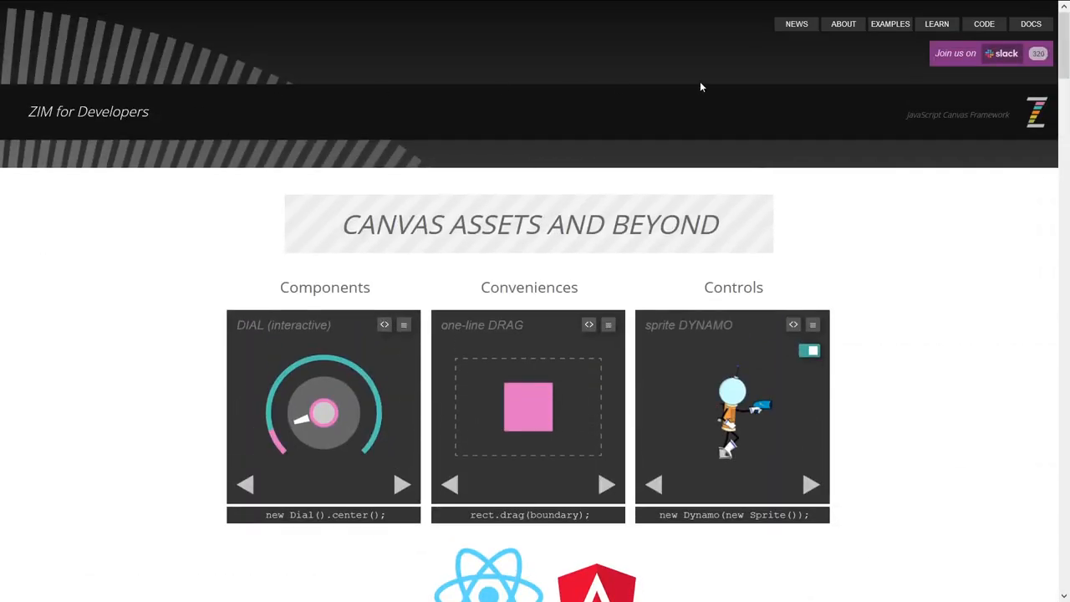